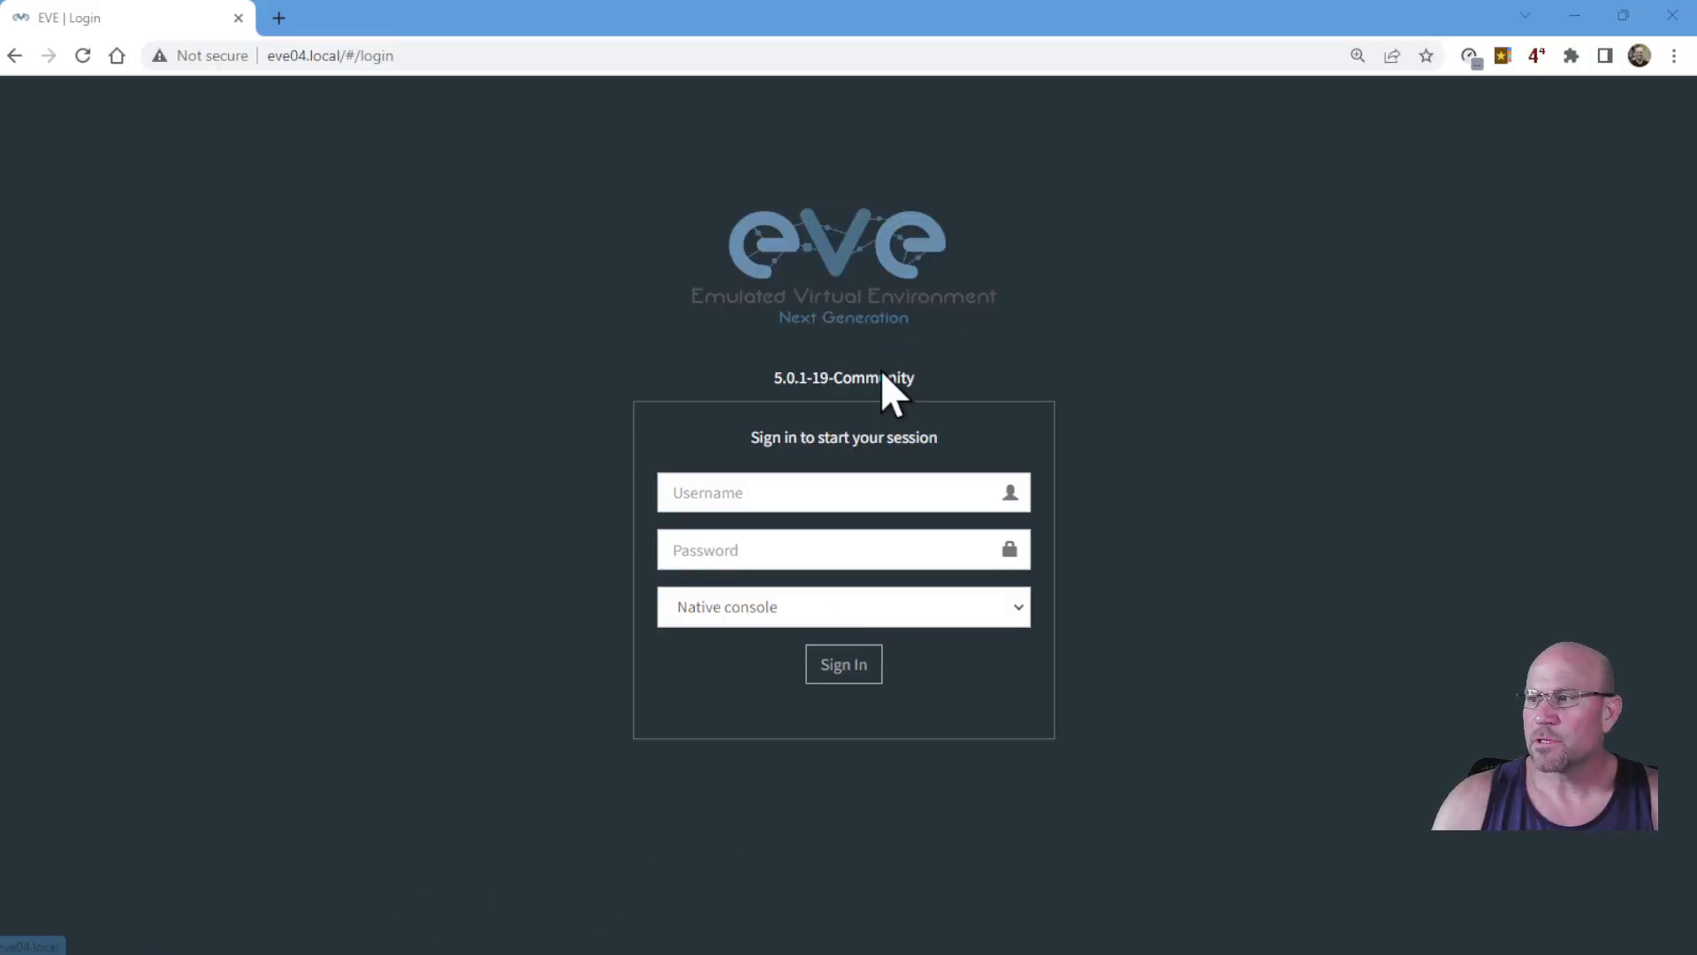
- Sign in to the EVE-NG server as admin
left_click(835, 492)
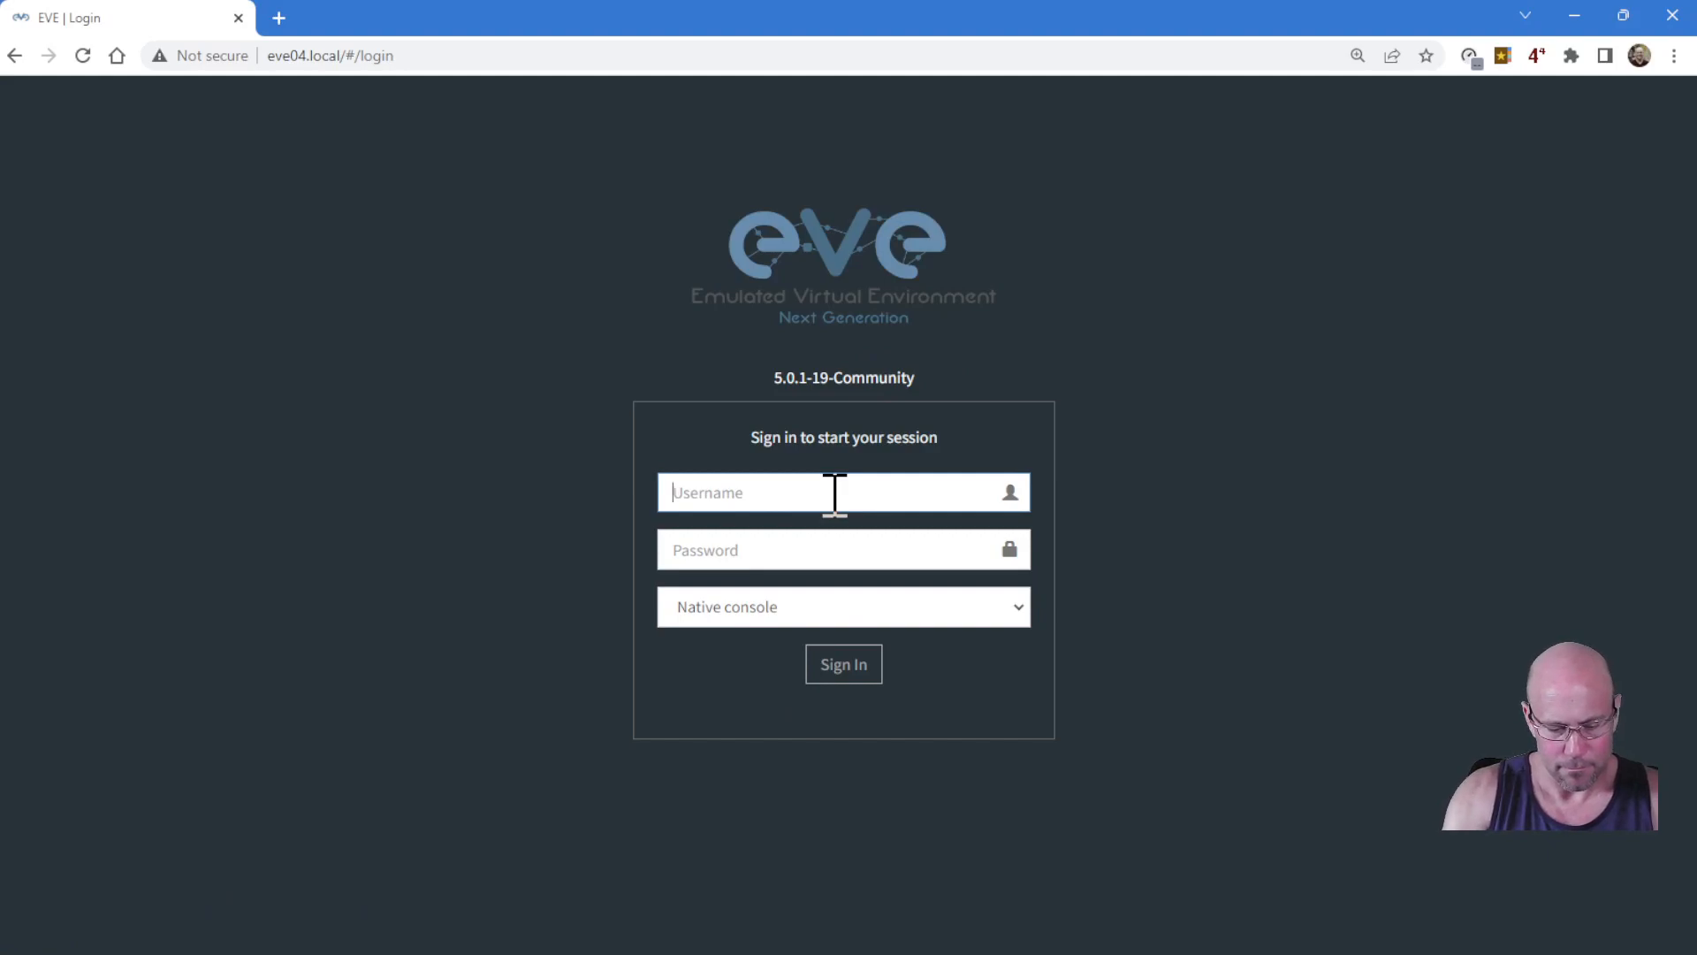
type("admin")
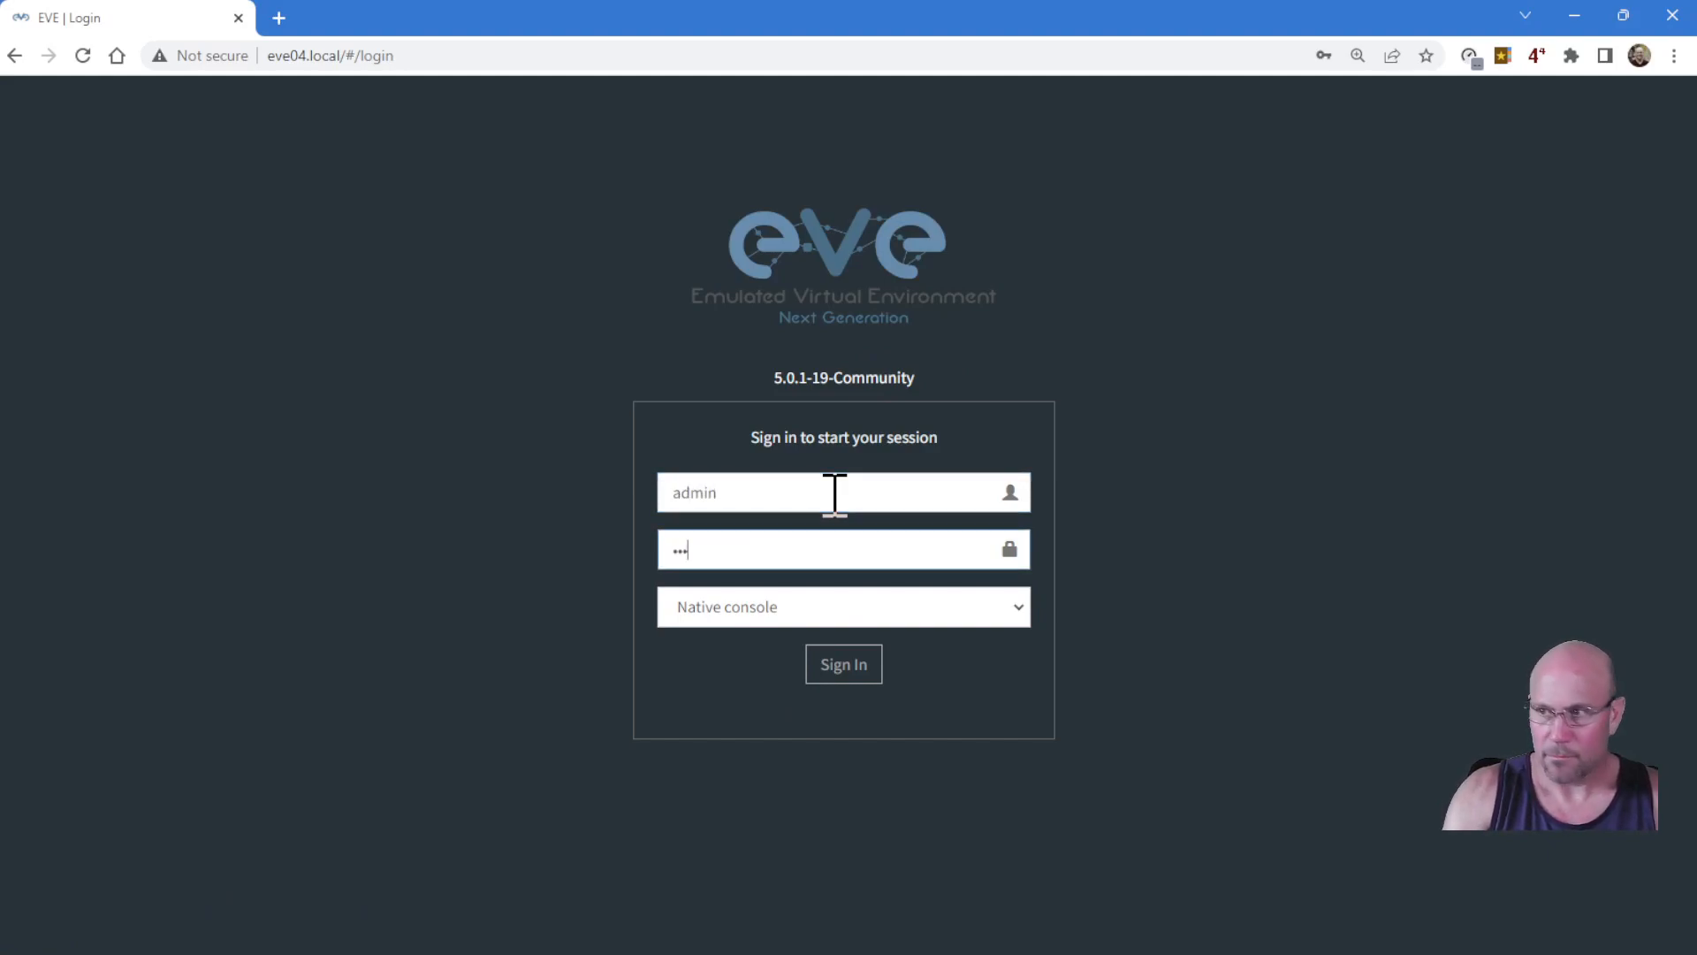
left_click(844, 664)
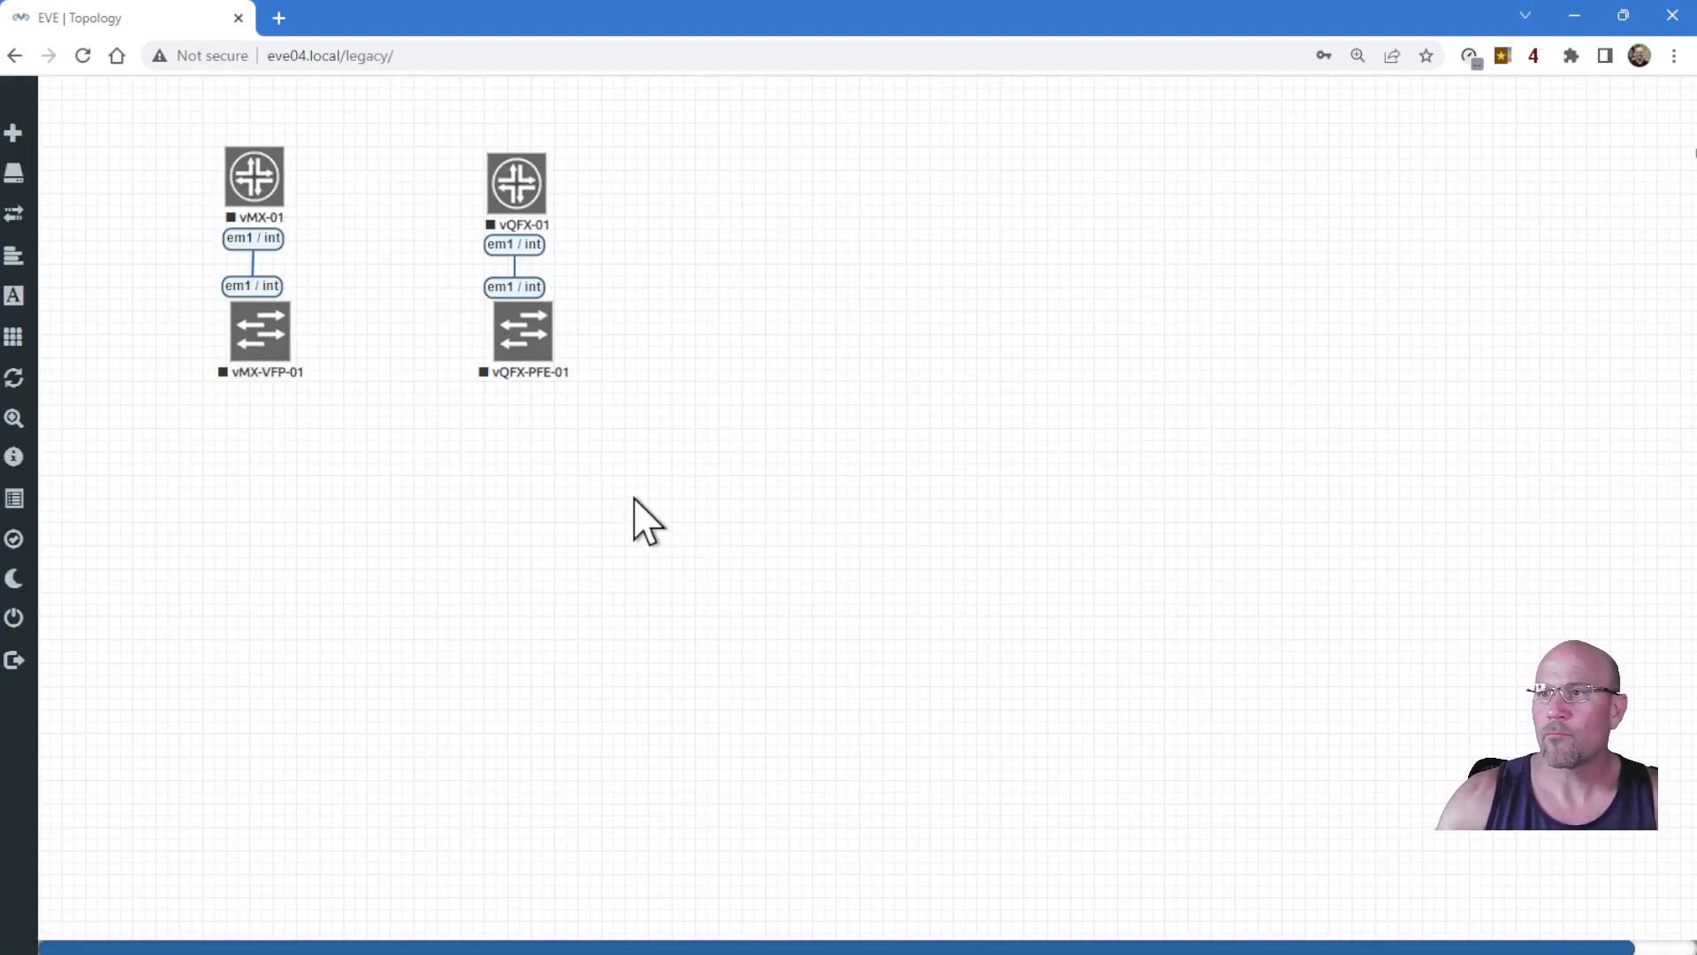
mouse_move(305, 318)
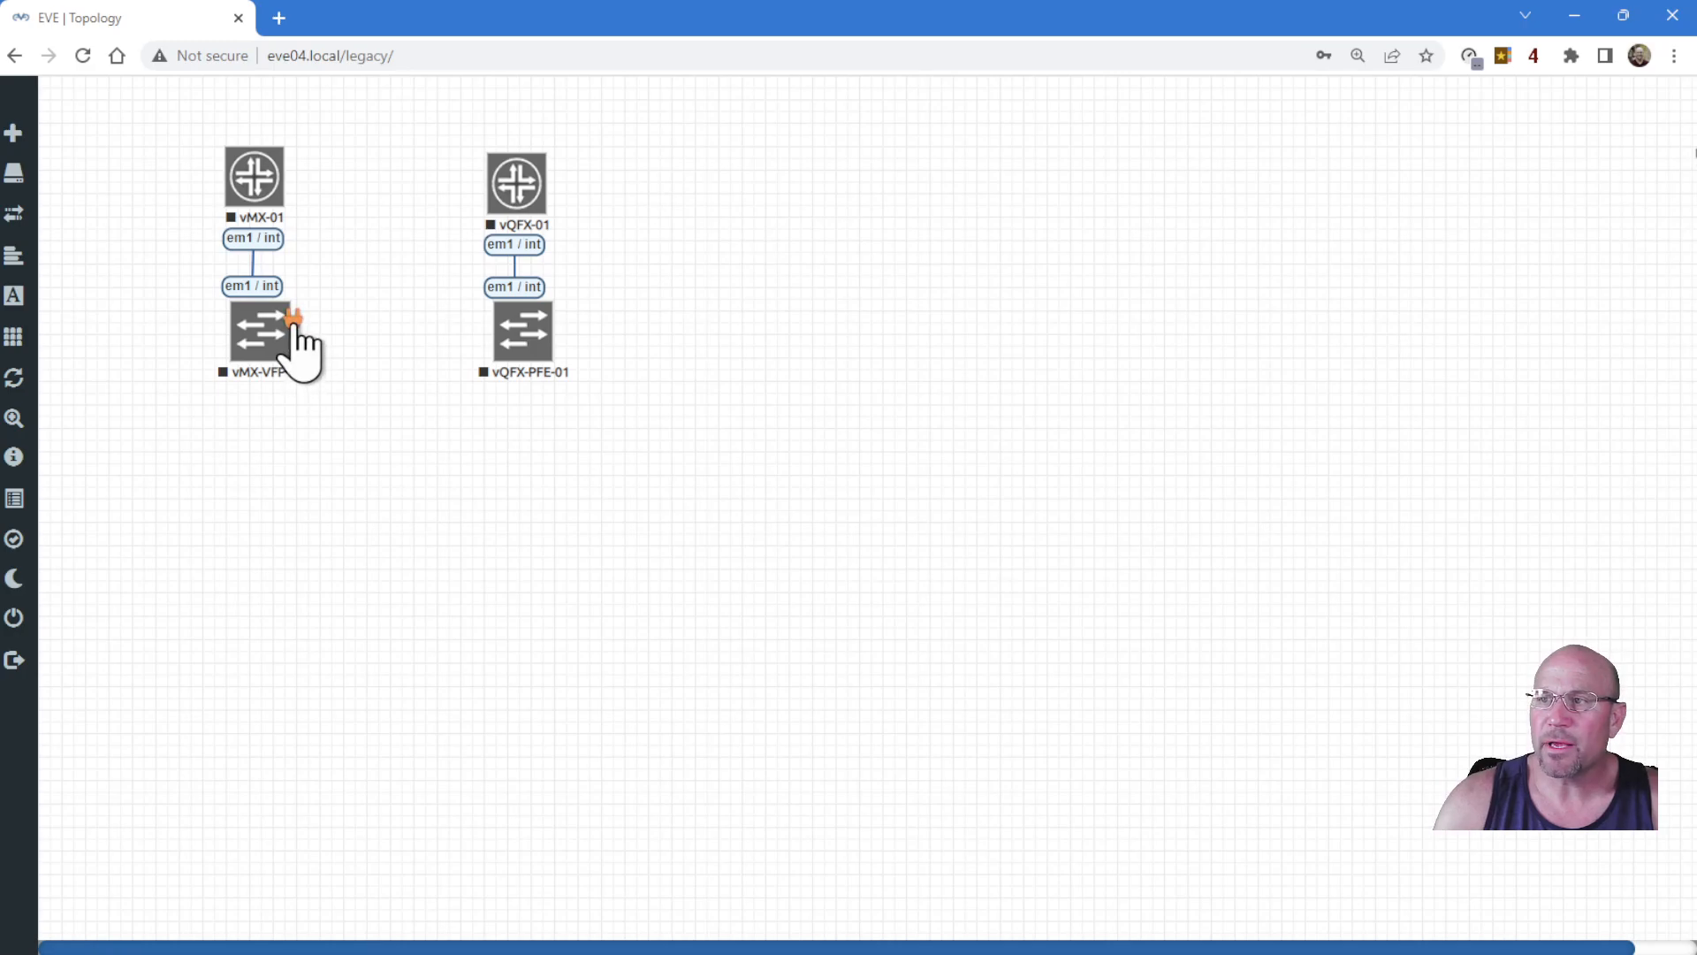
- Draw a link from vMX-VFP-01 ge-0/0/0 to vQFX-01 xe-0/0/0 and save it
left_click_drag(293, 319, 460, 211)
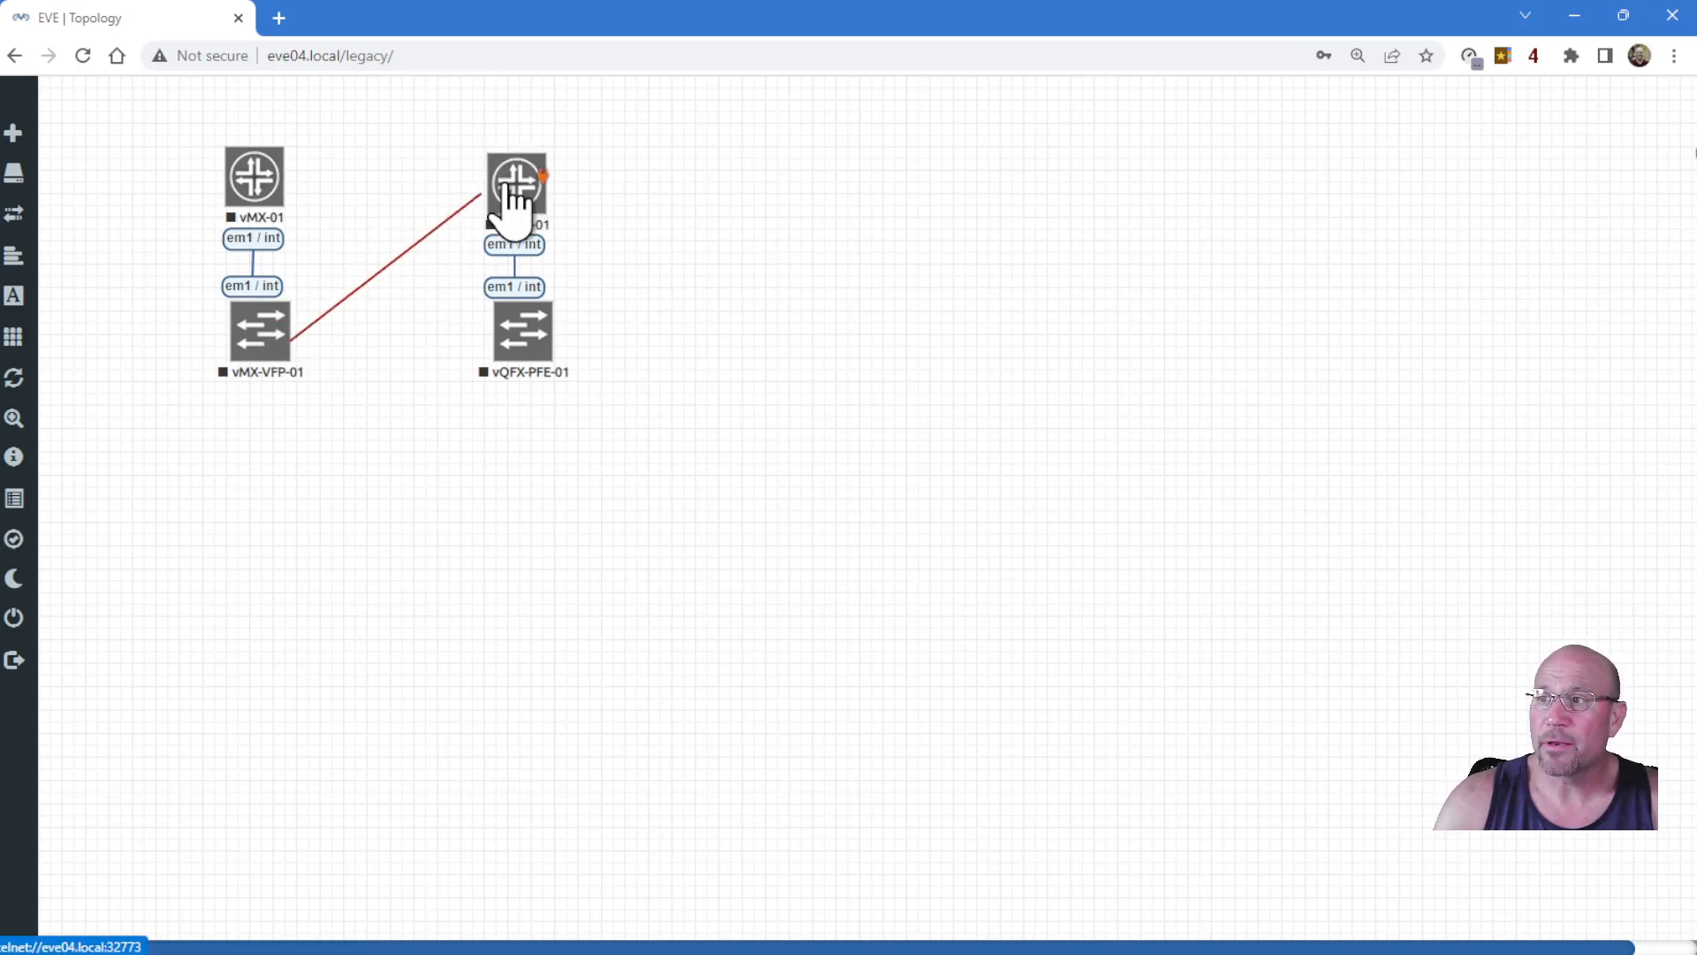
left_click(517, 190)
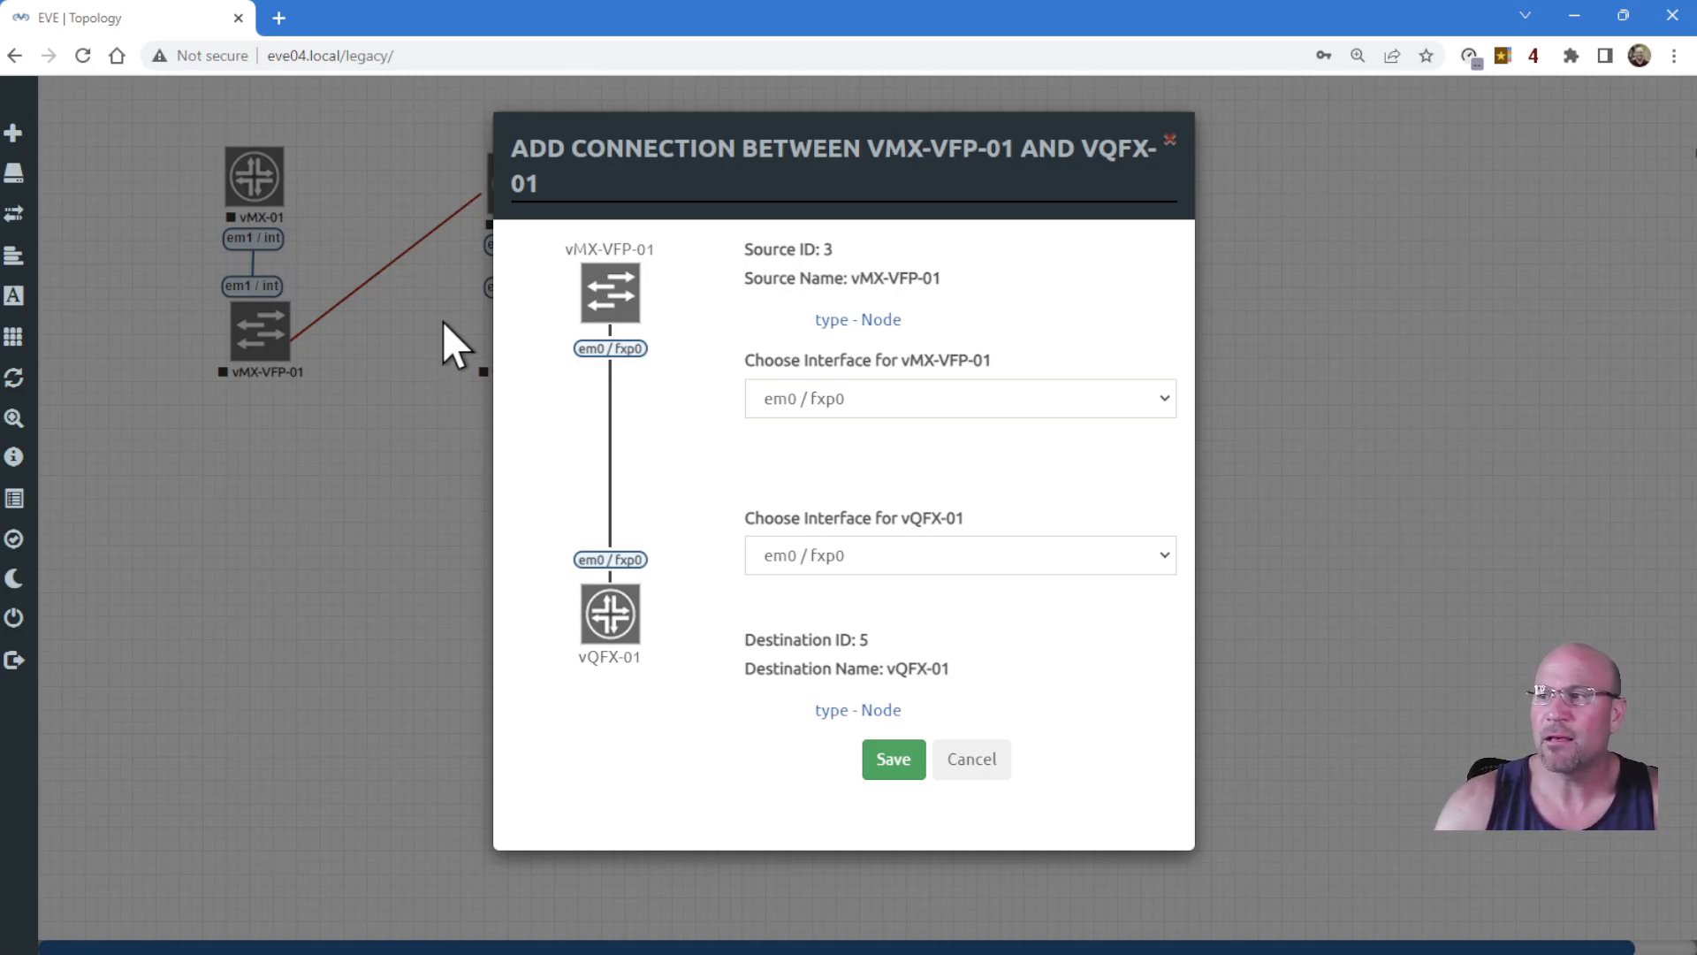
mouse_move(900, 426)
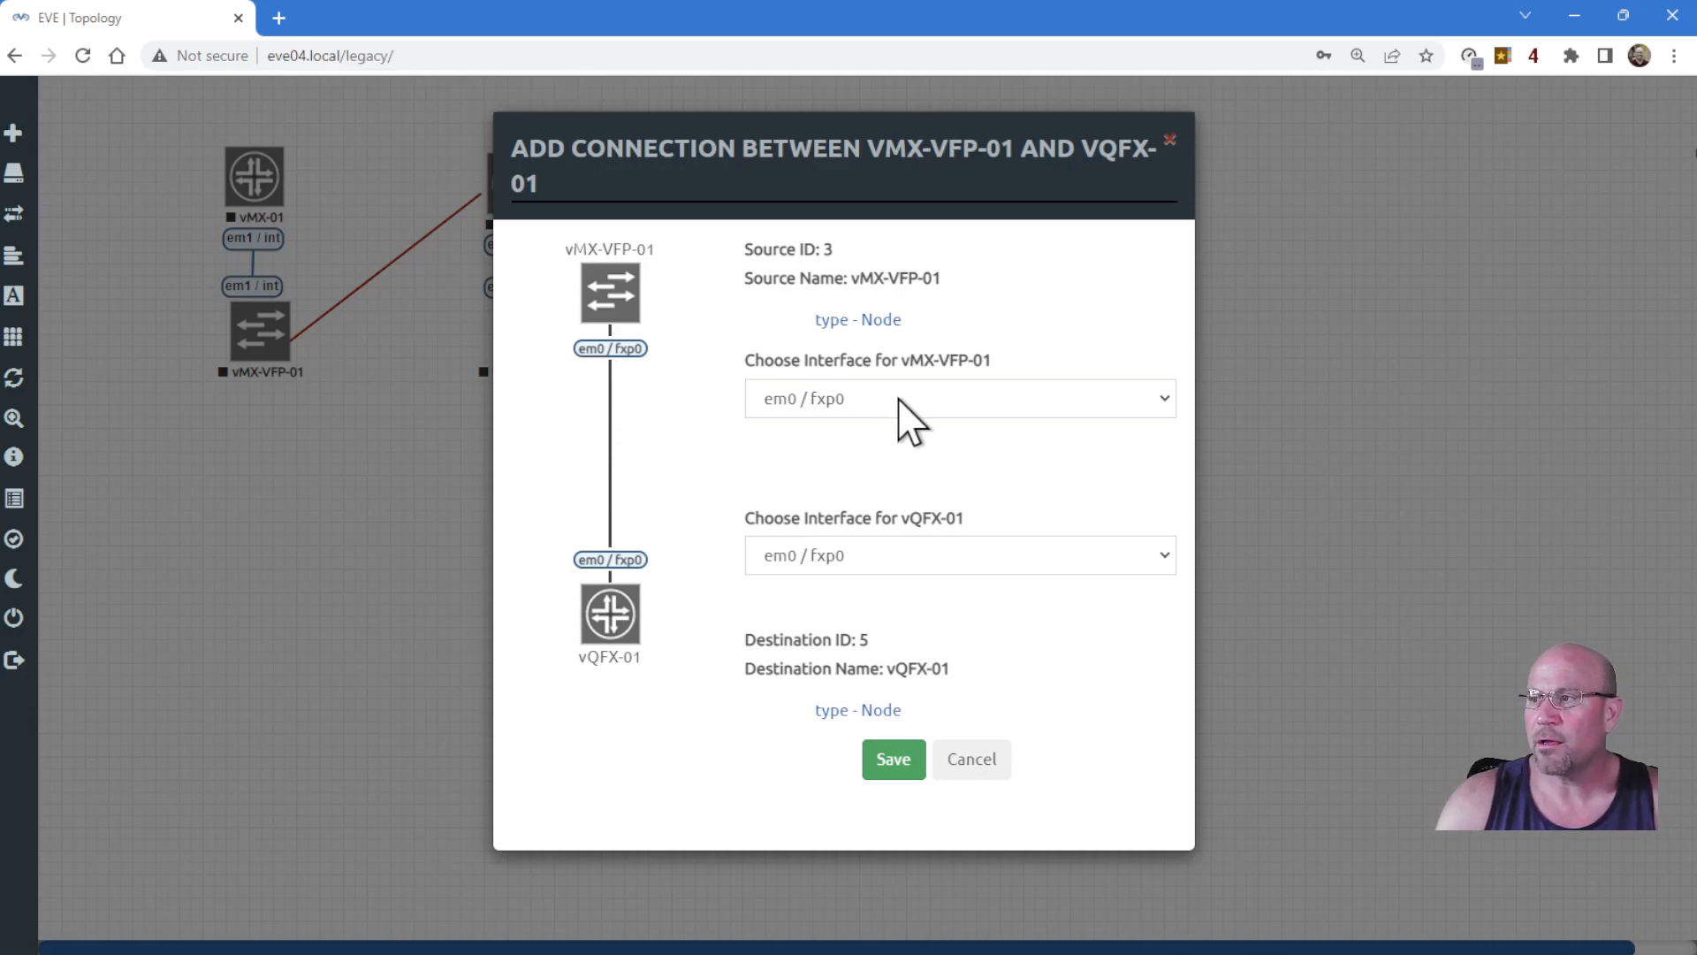
left_click(960, 398)
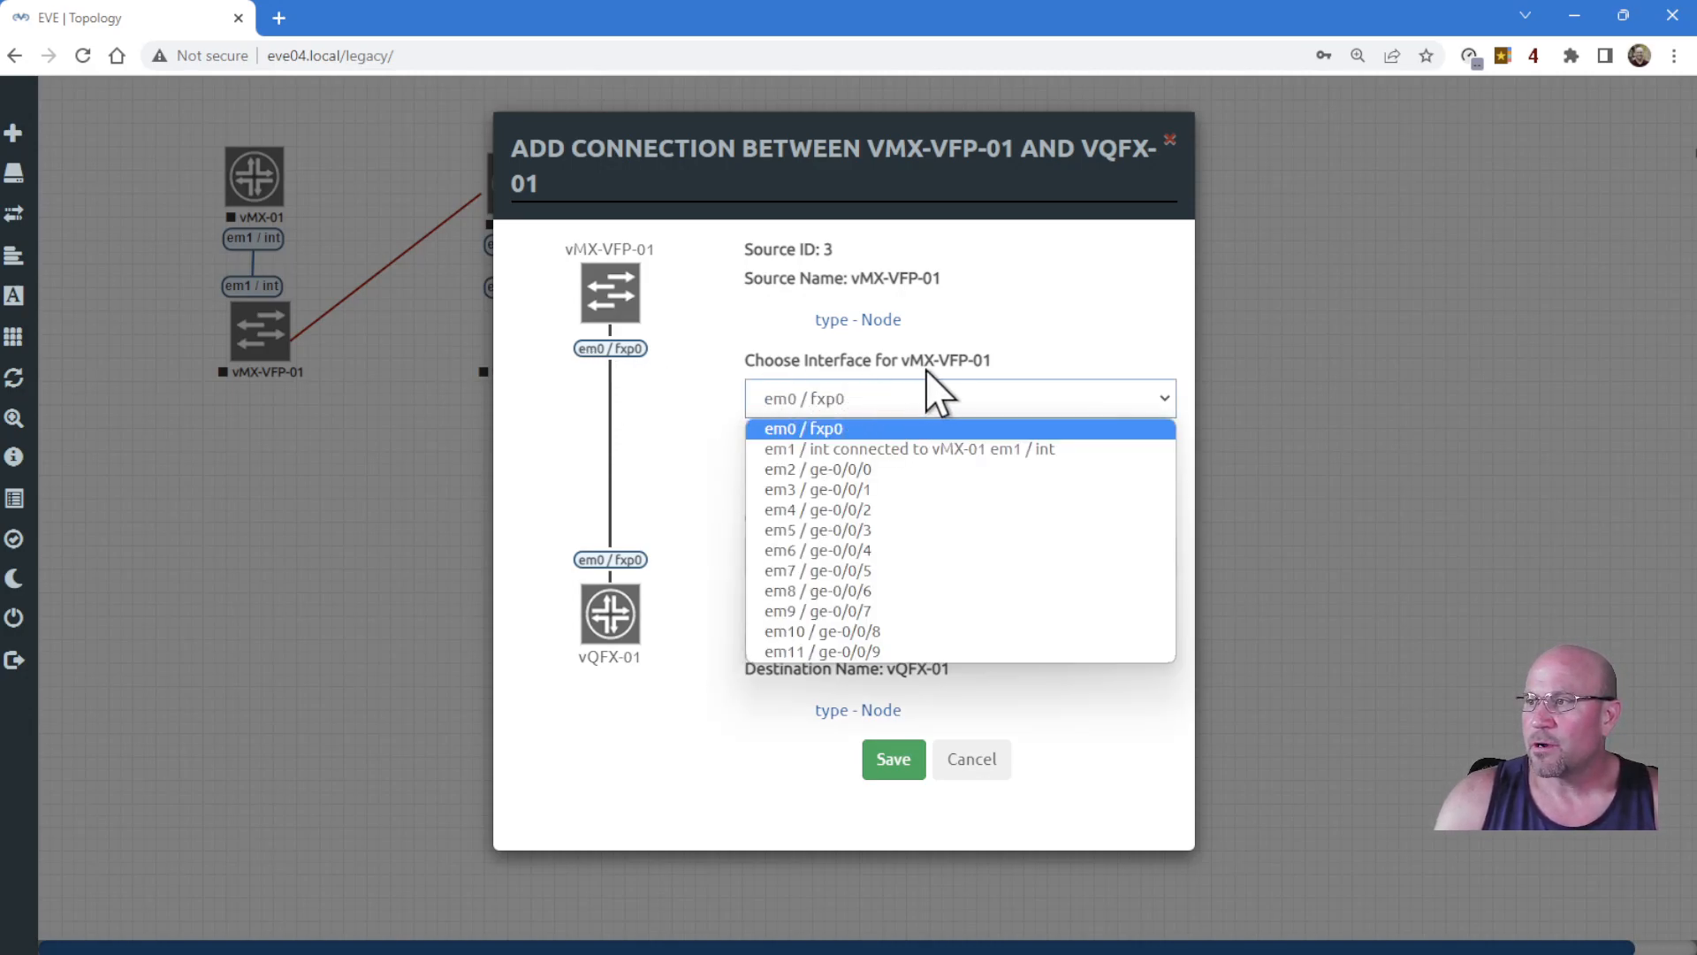
mouse_move(864, 486)
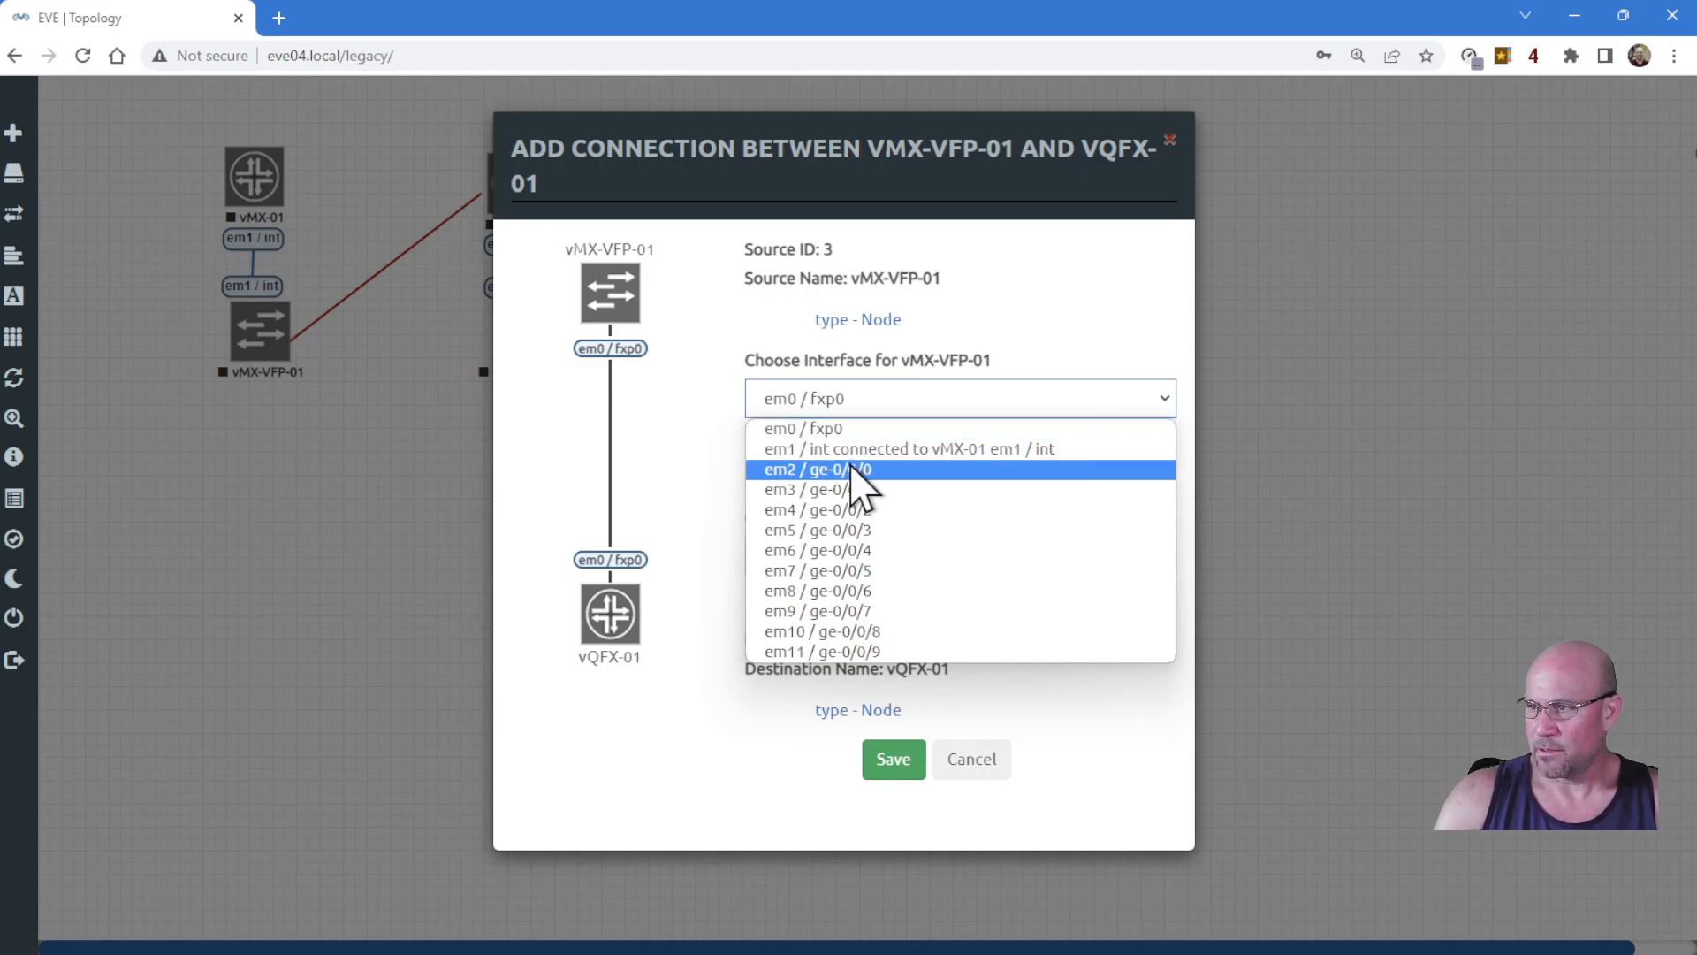
mouse_move(900, 597)
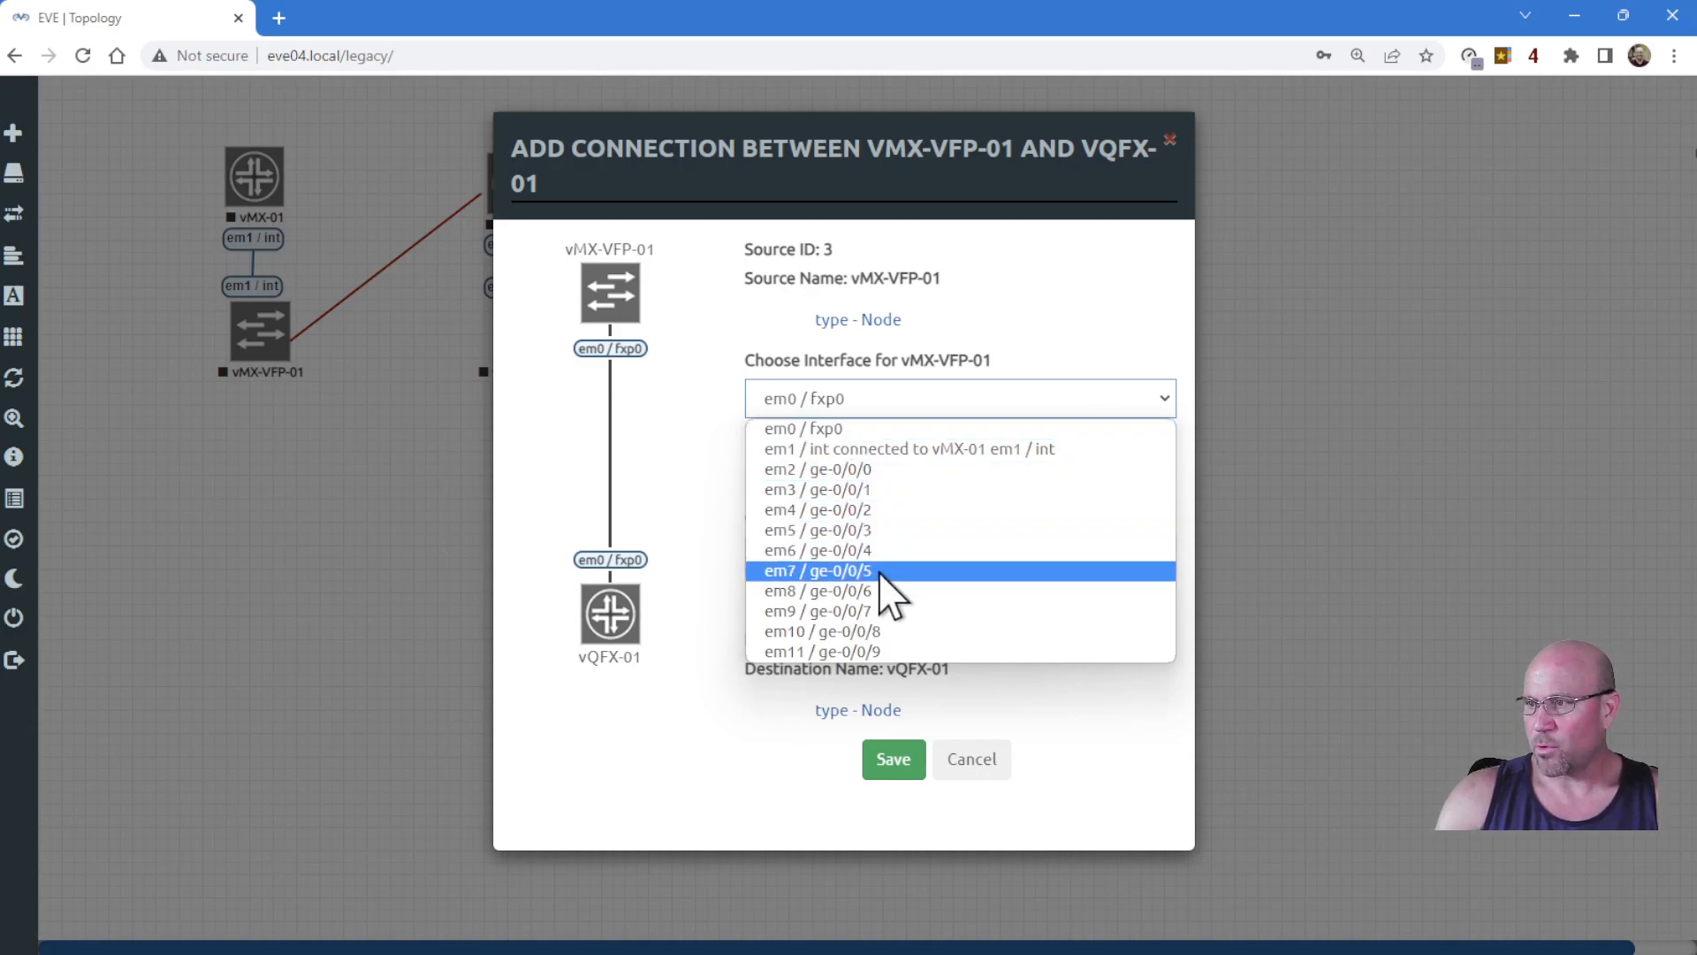
mouse_move(801, 557)
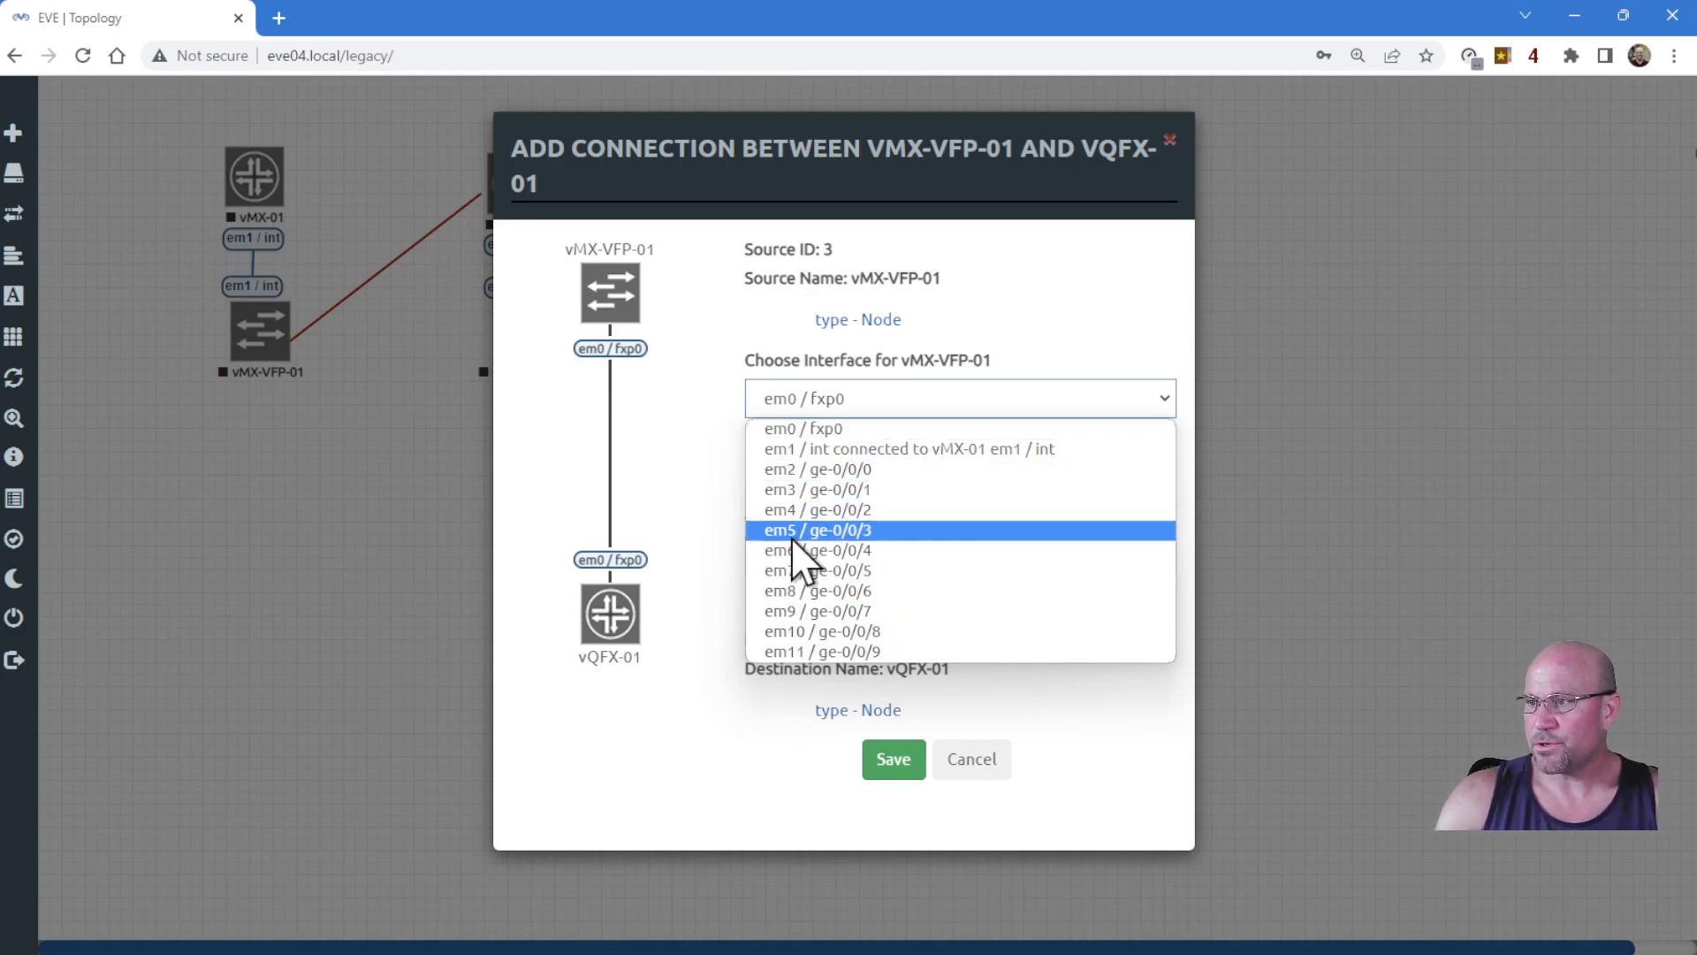
mouse_move(865, 479)
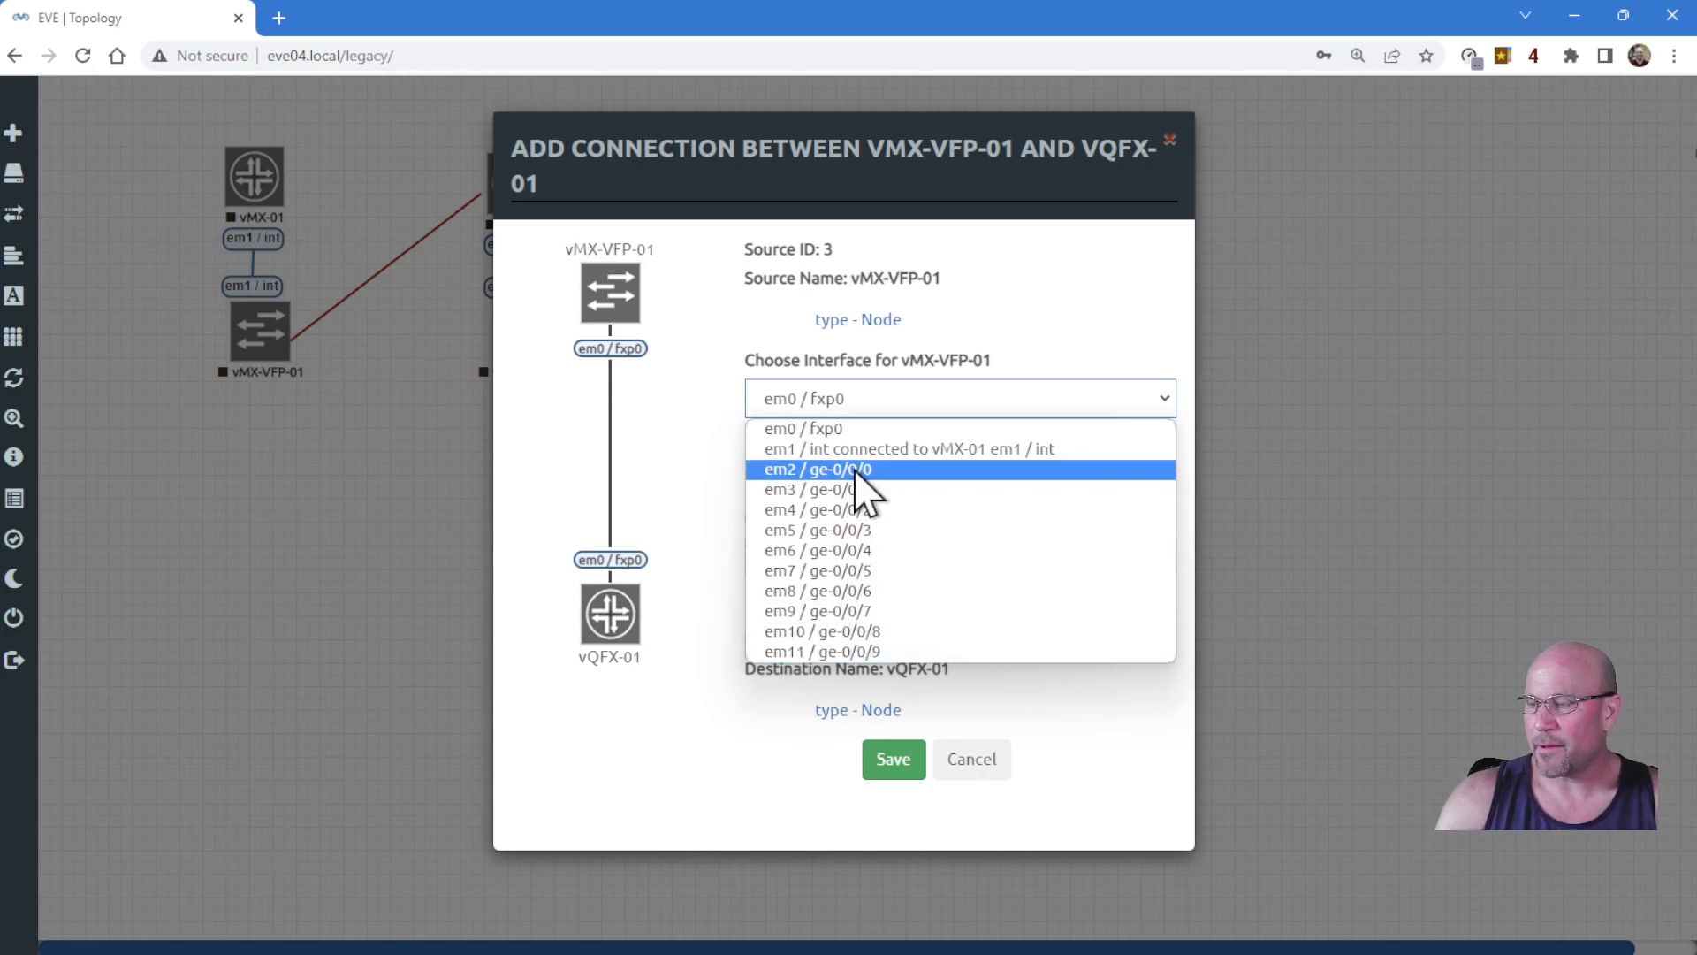
mouse_move(853, 511)
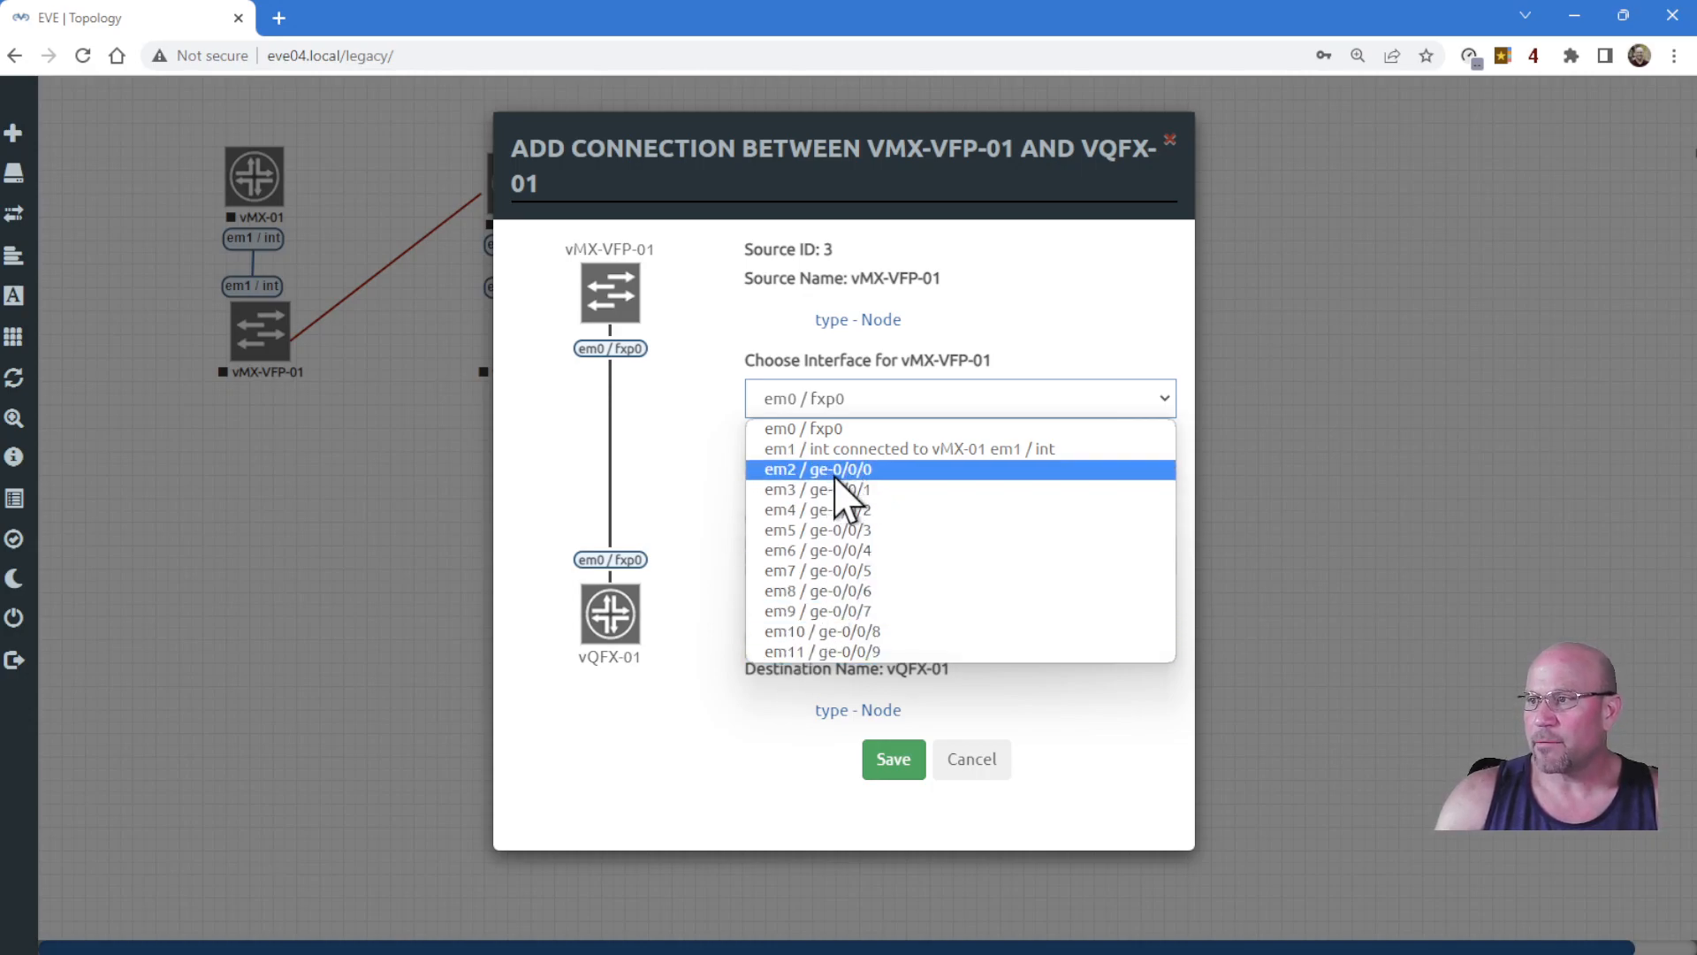
mouse_move(877, 490)
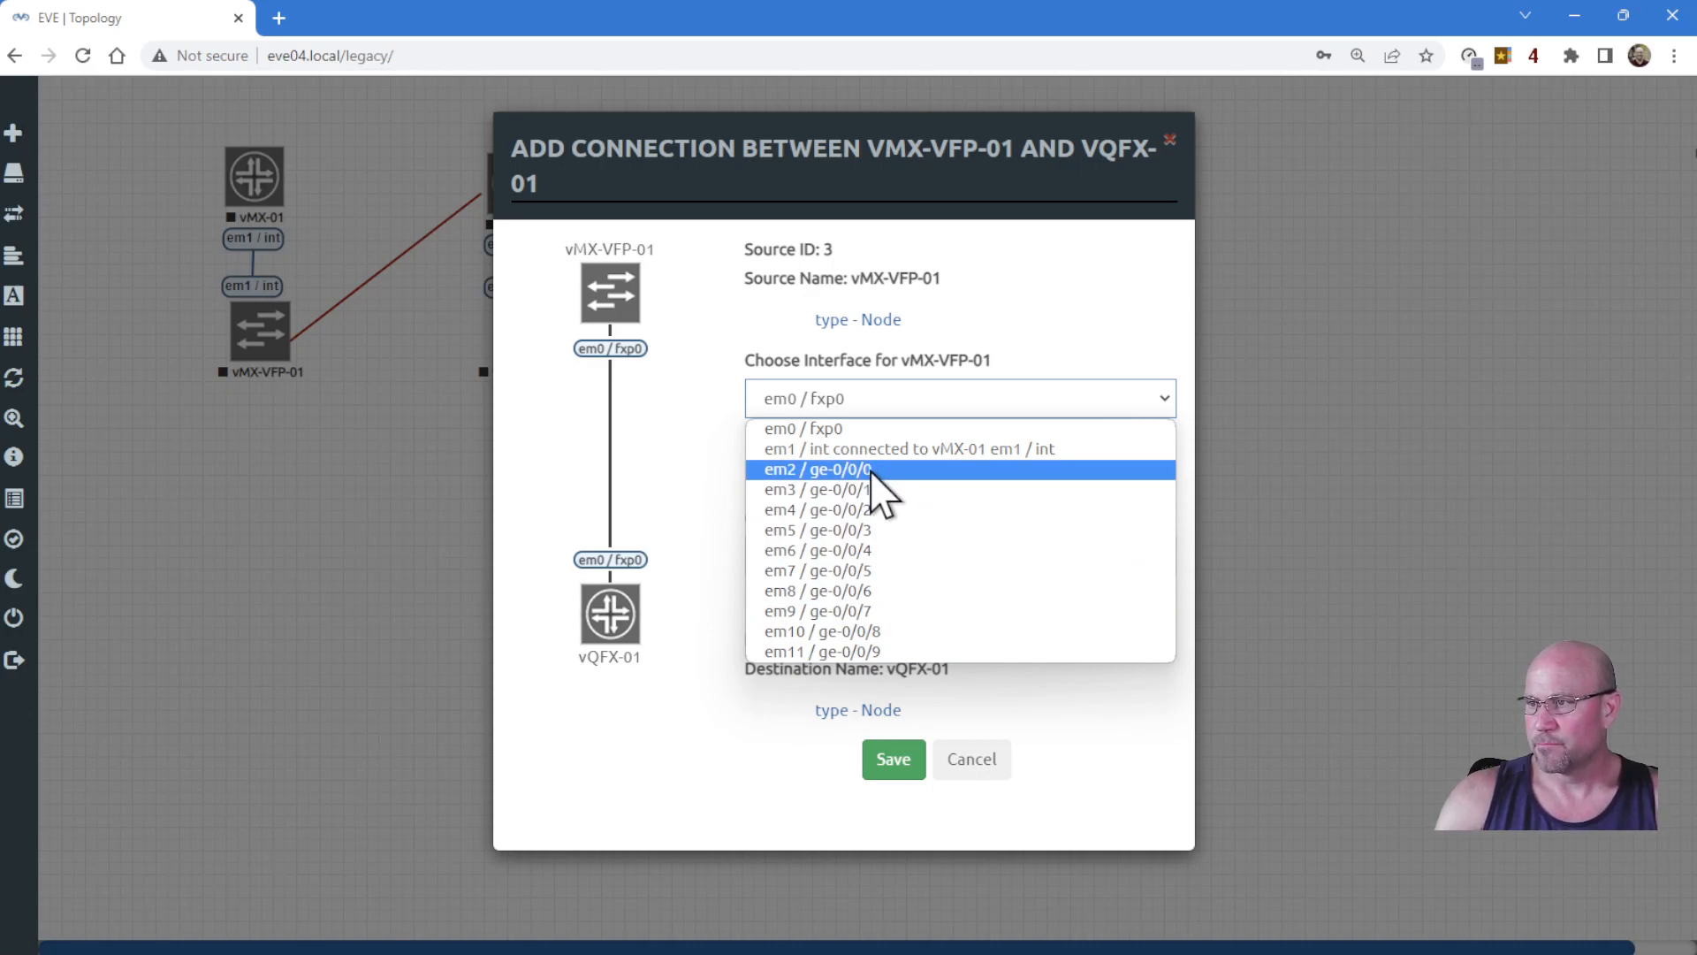
left_click(830, 468)
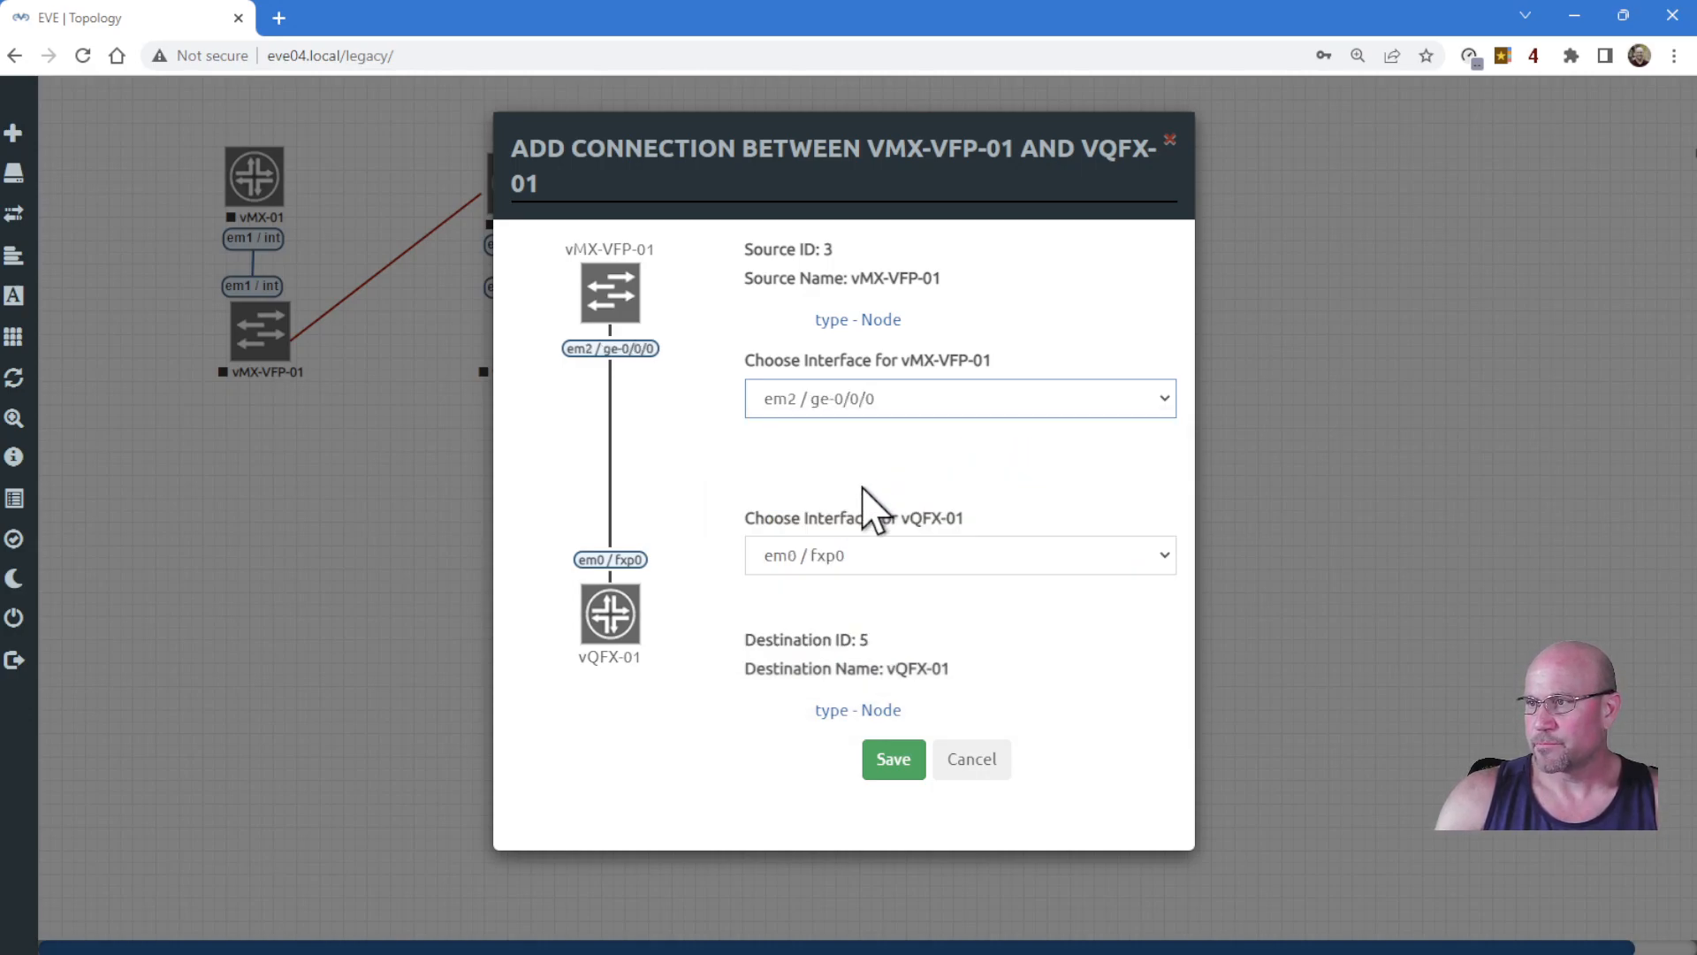
left_click(960, 556)
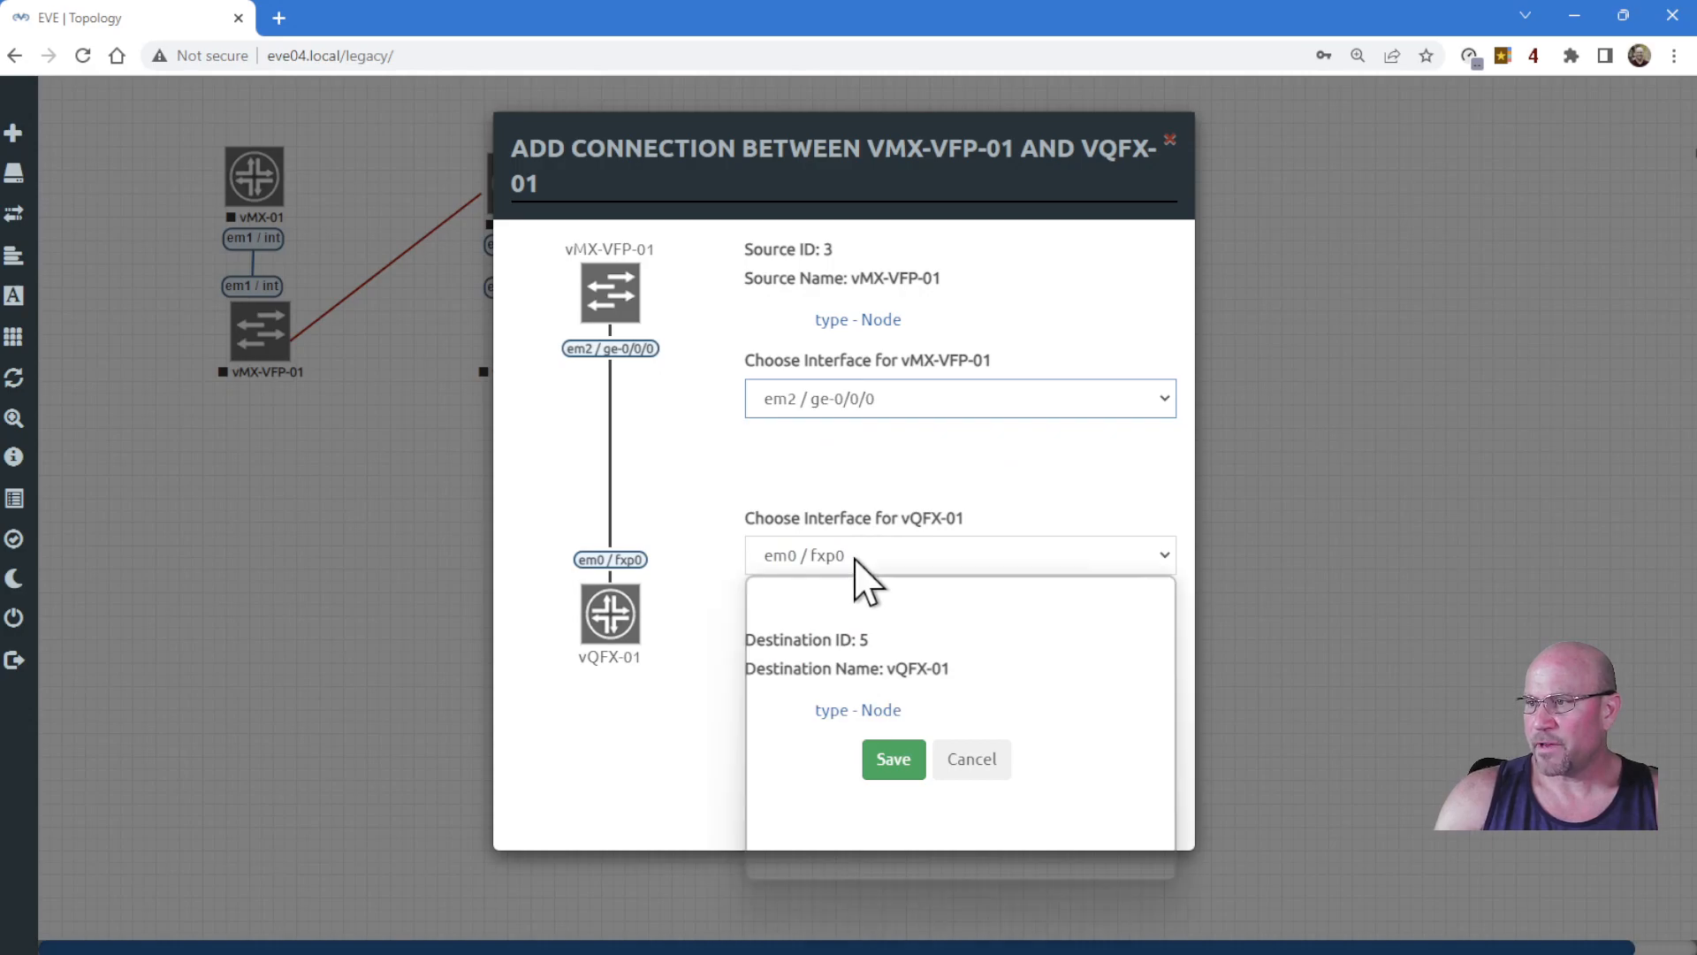
left_click(960, 555)
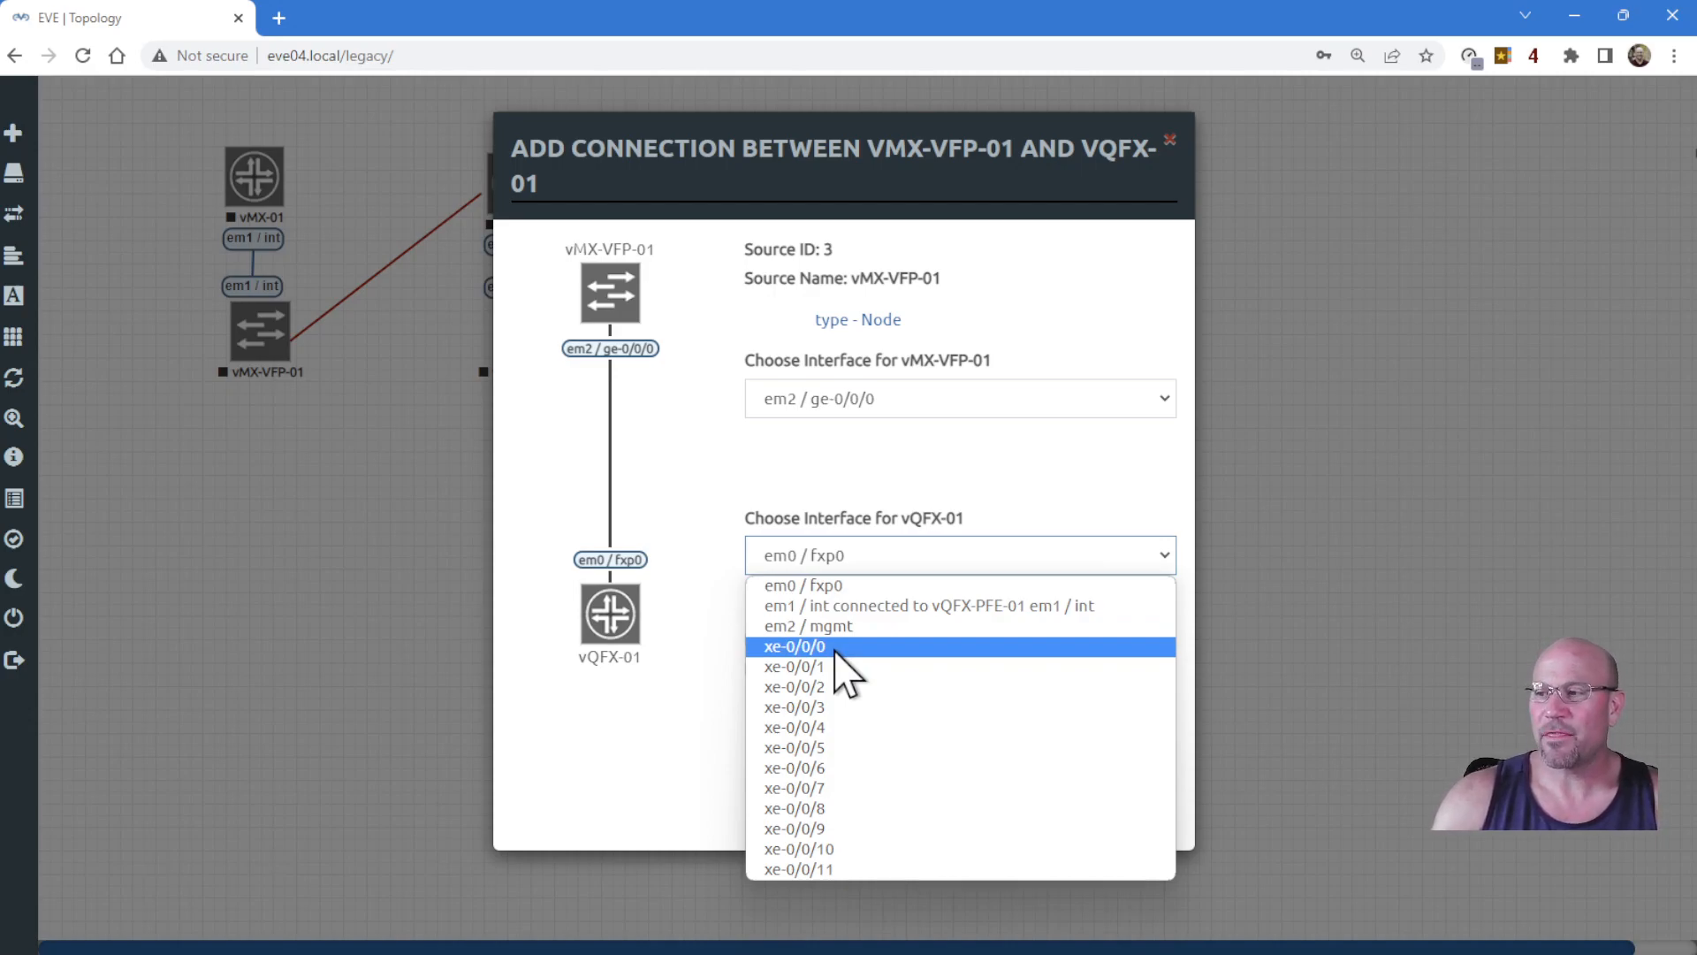
left_click(794, 645)
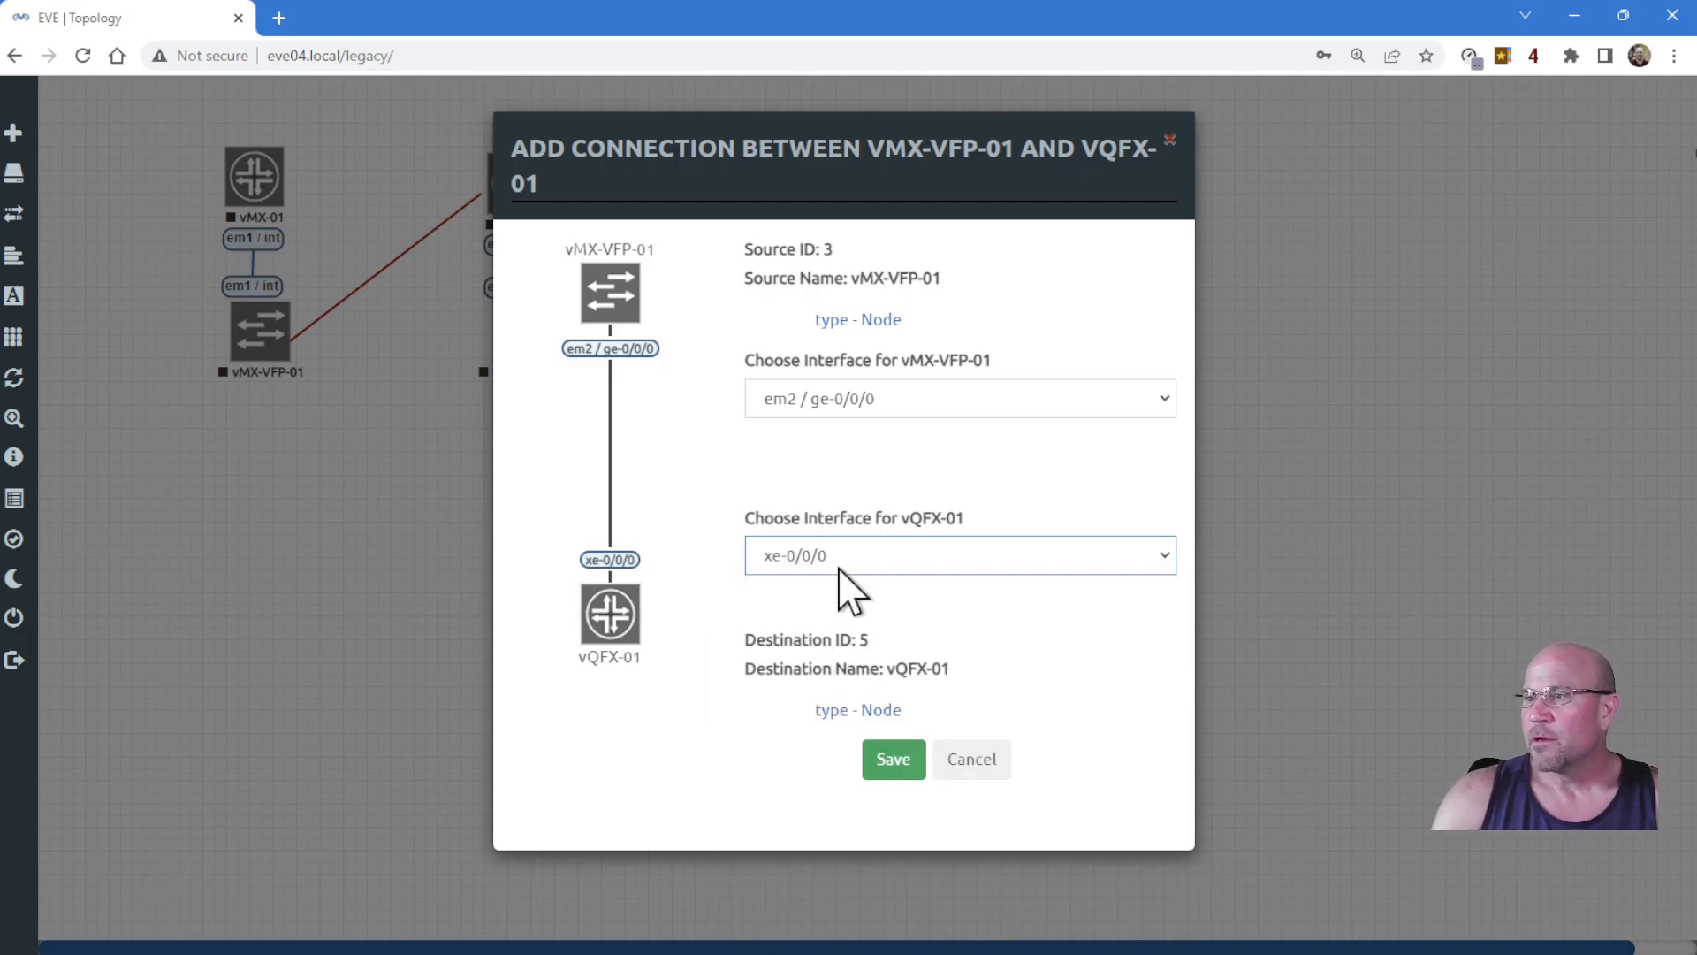
left_click(893, 759)
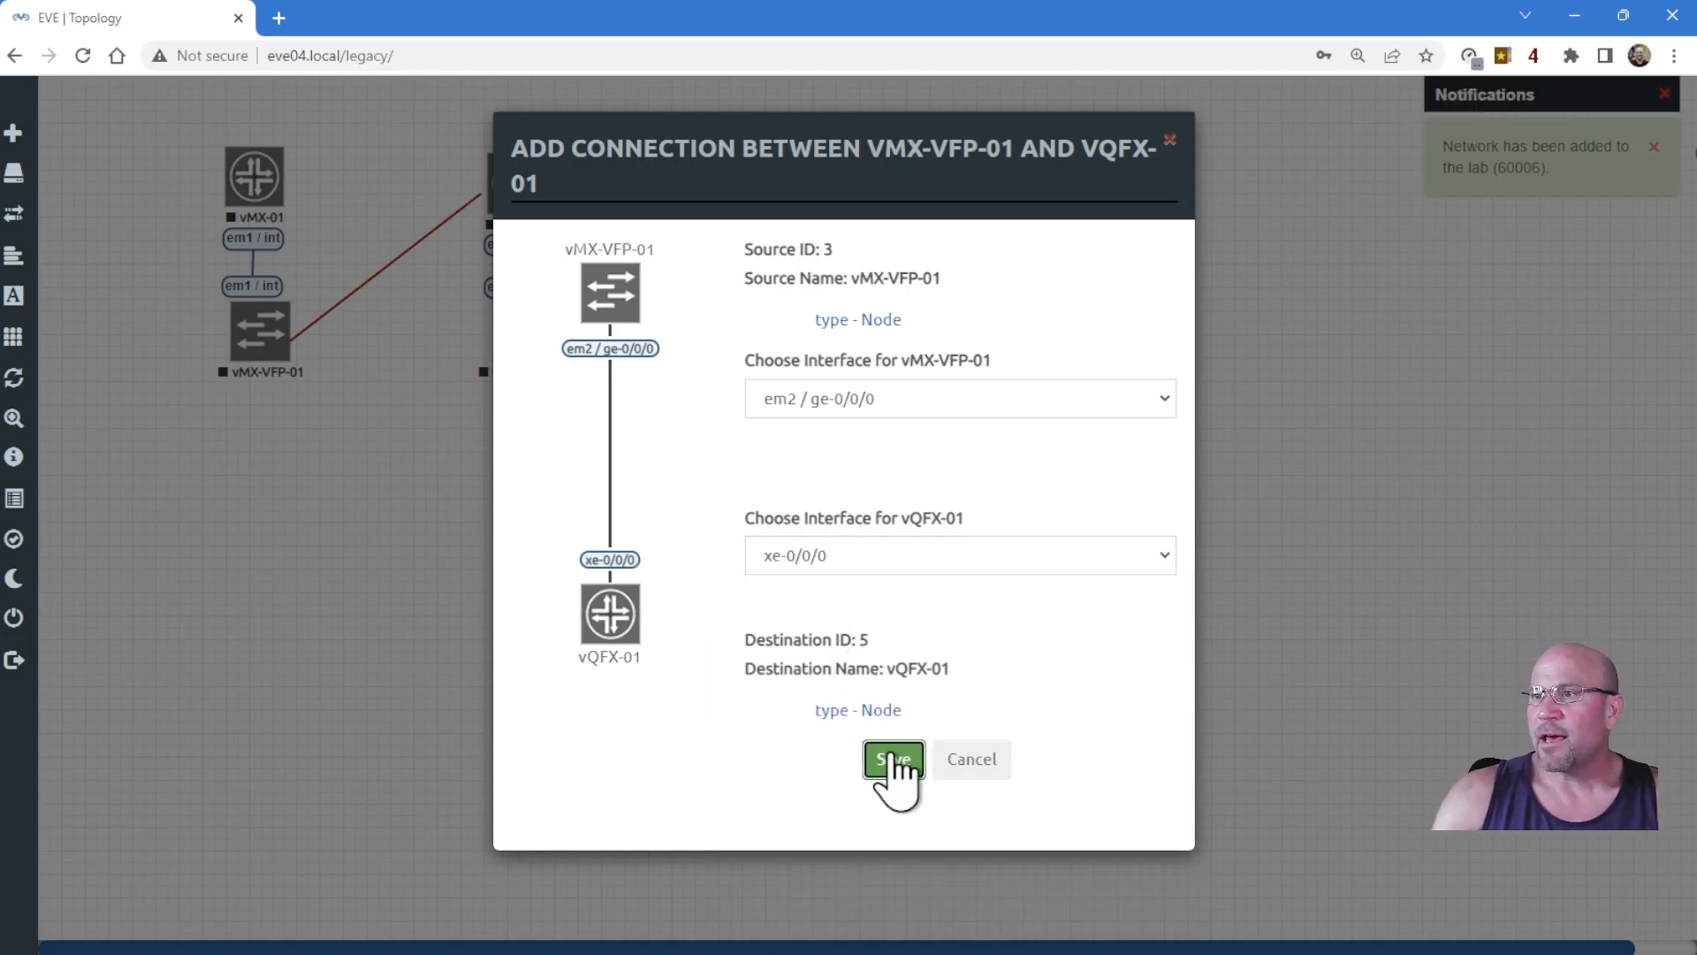
left_click(893, 760)
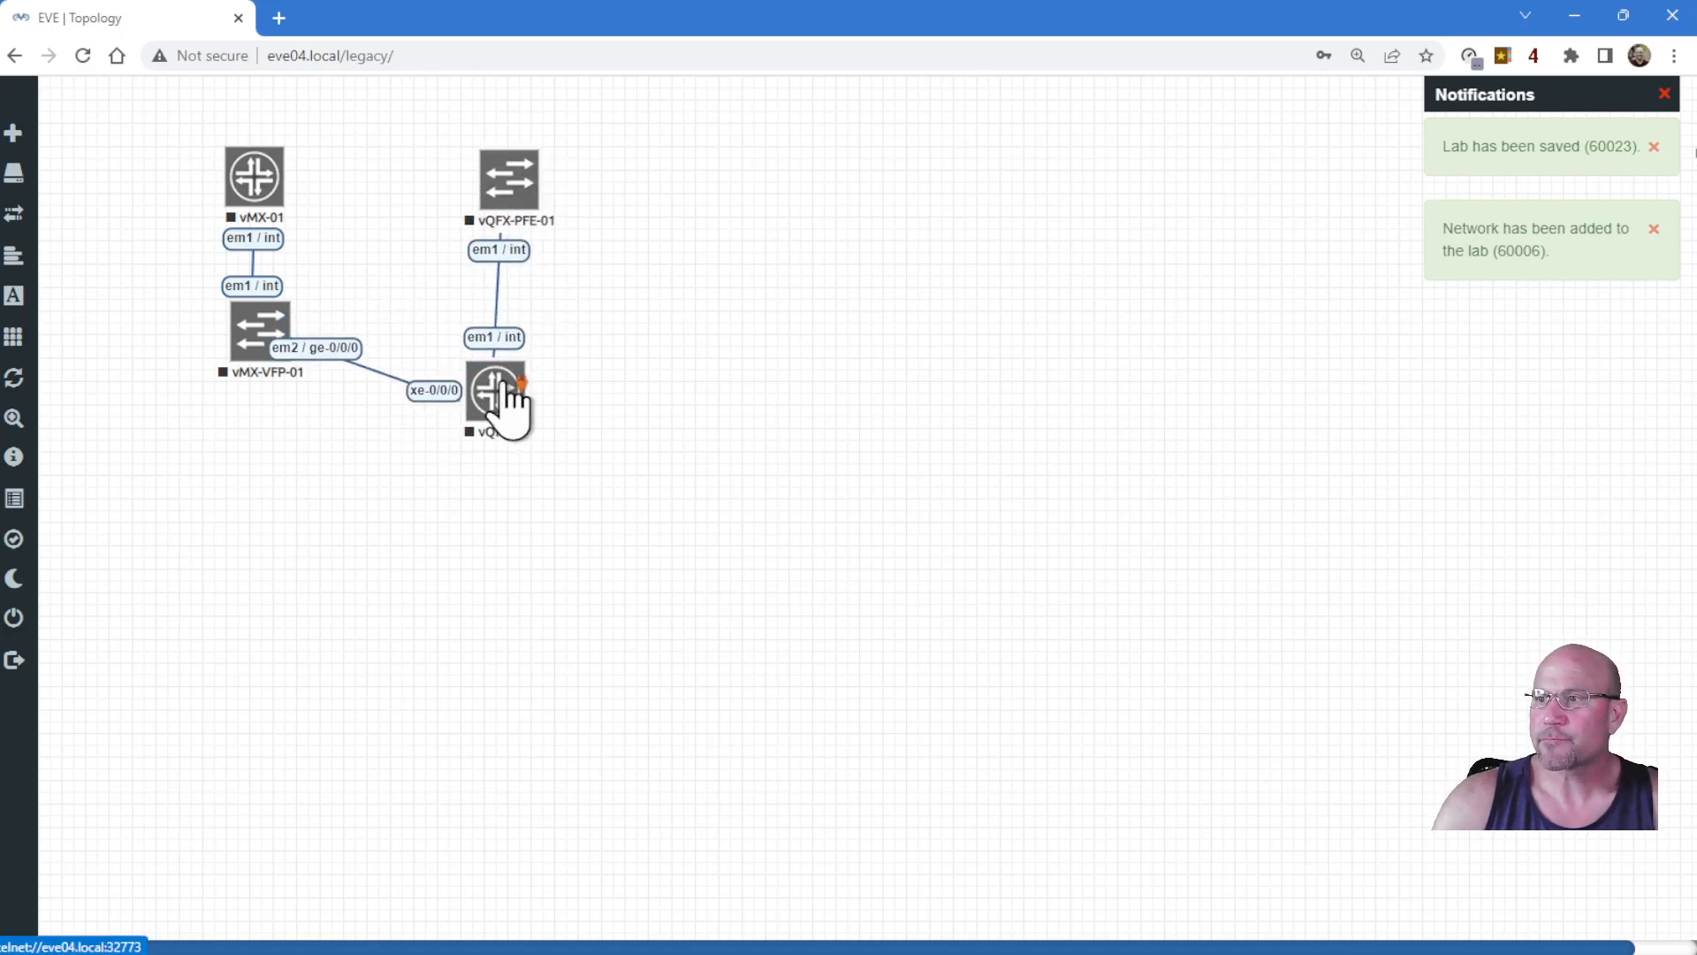
- Move vQFX-01 level with vMX-VFP-01 and start a second link from ge-0/0/1
left_click_drag(496, 390, 507, 329)
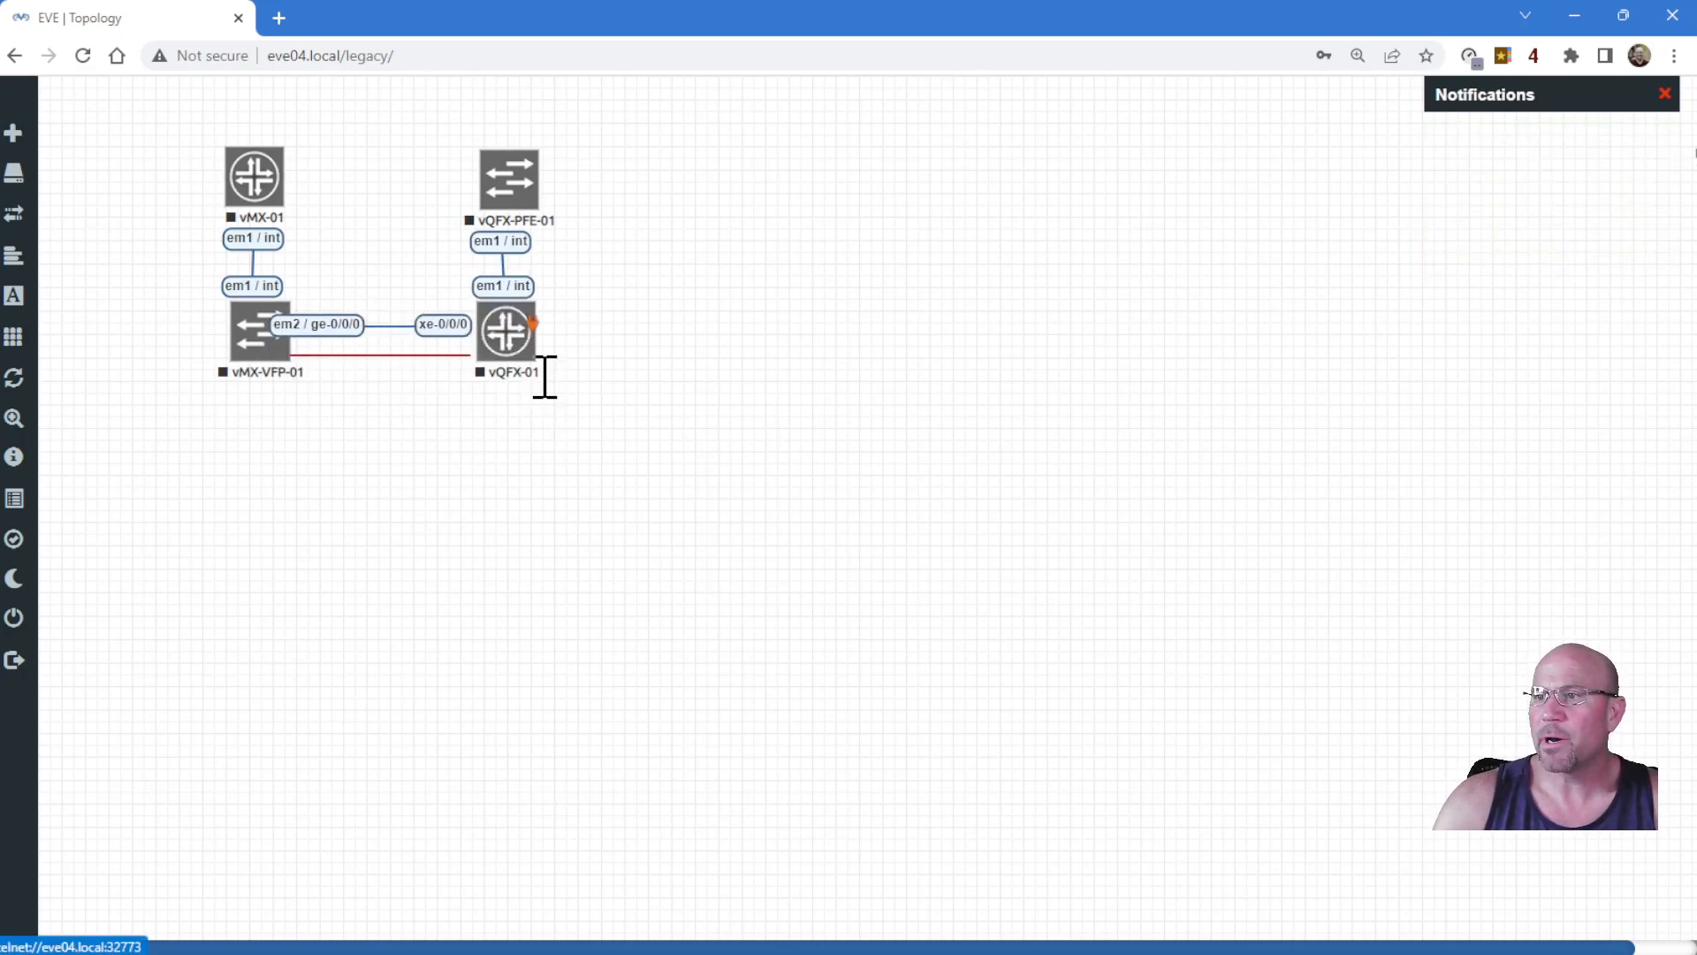
left_click(959, 397)
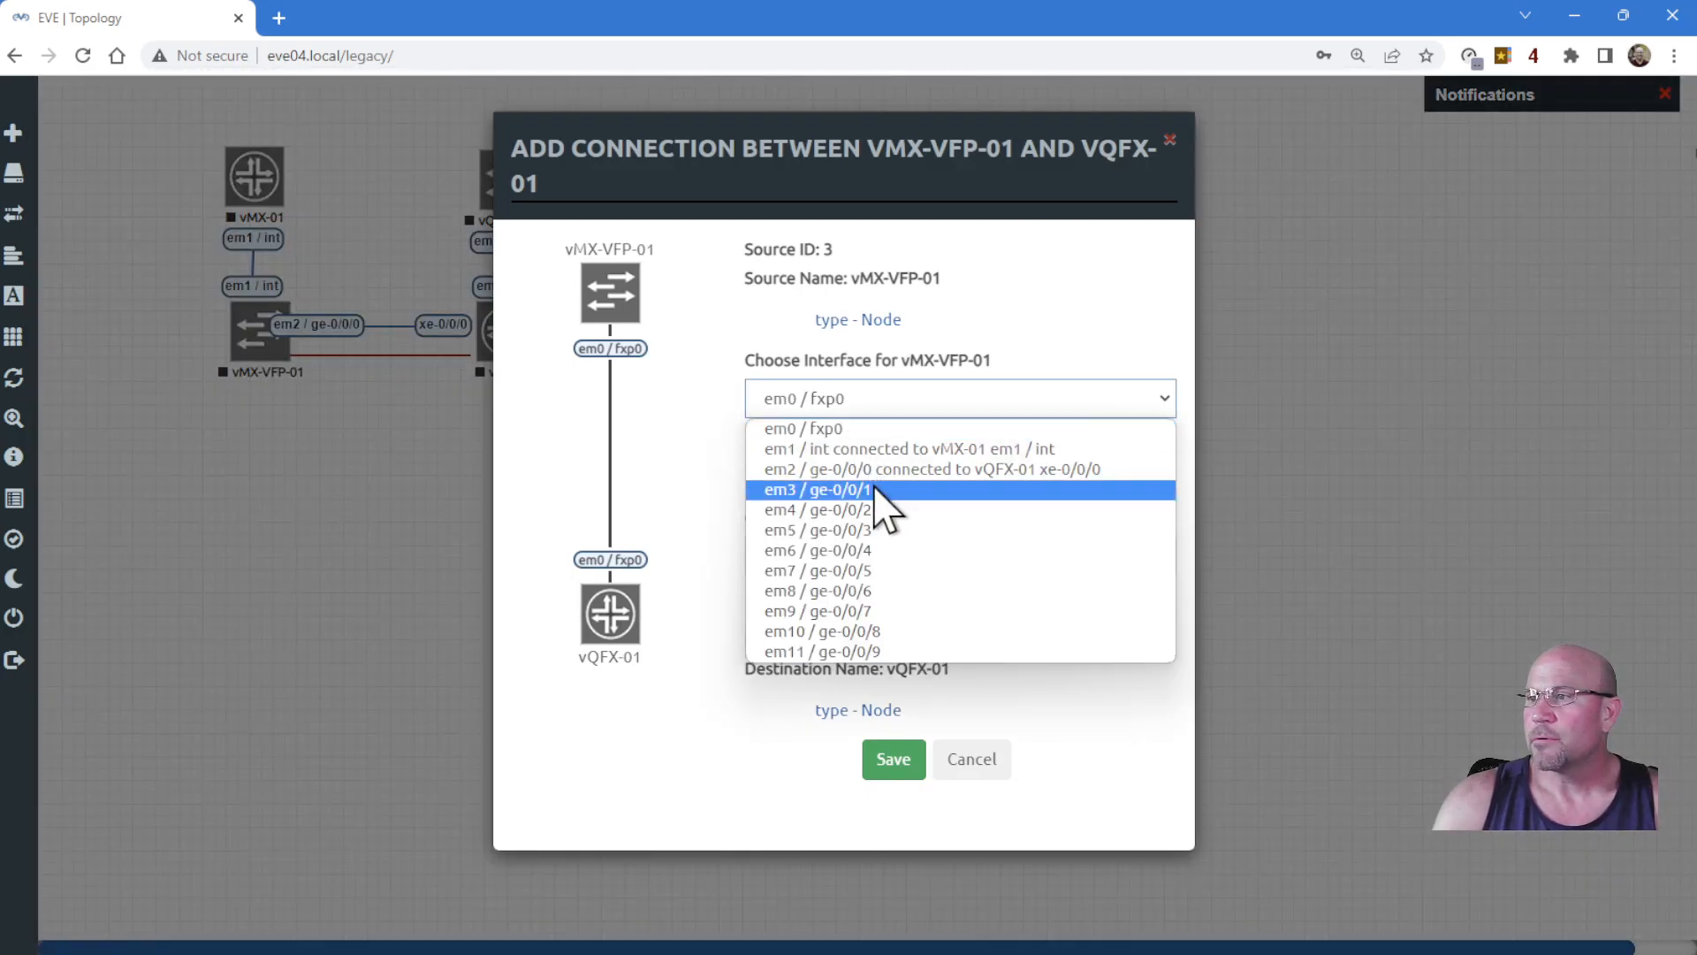
left_click(822, 489)
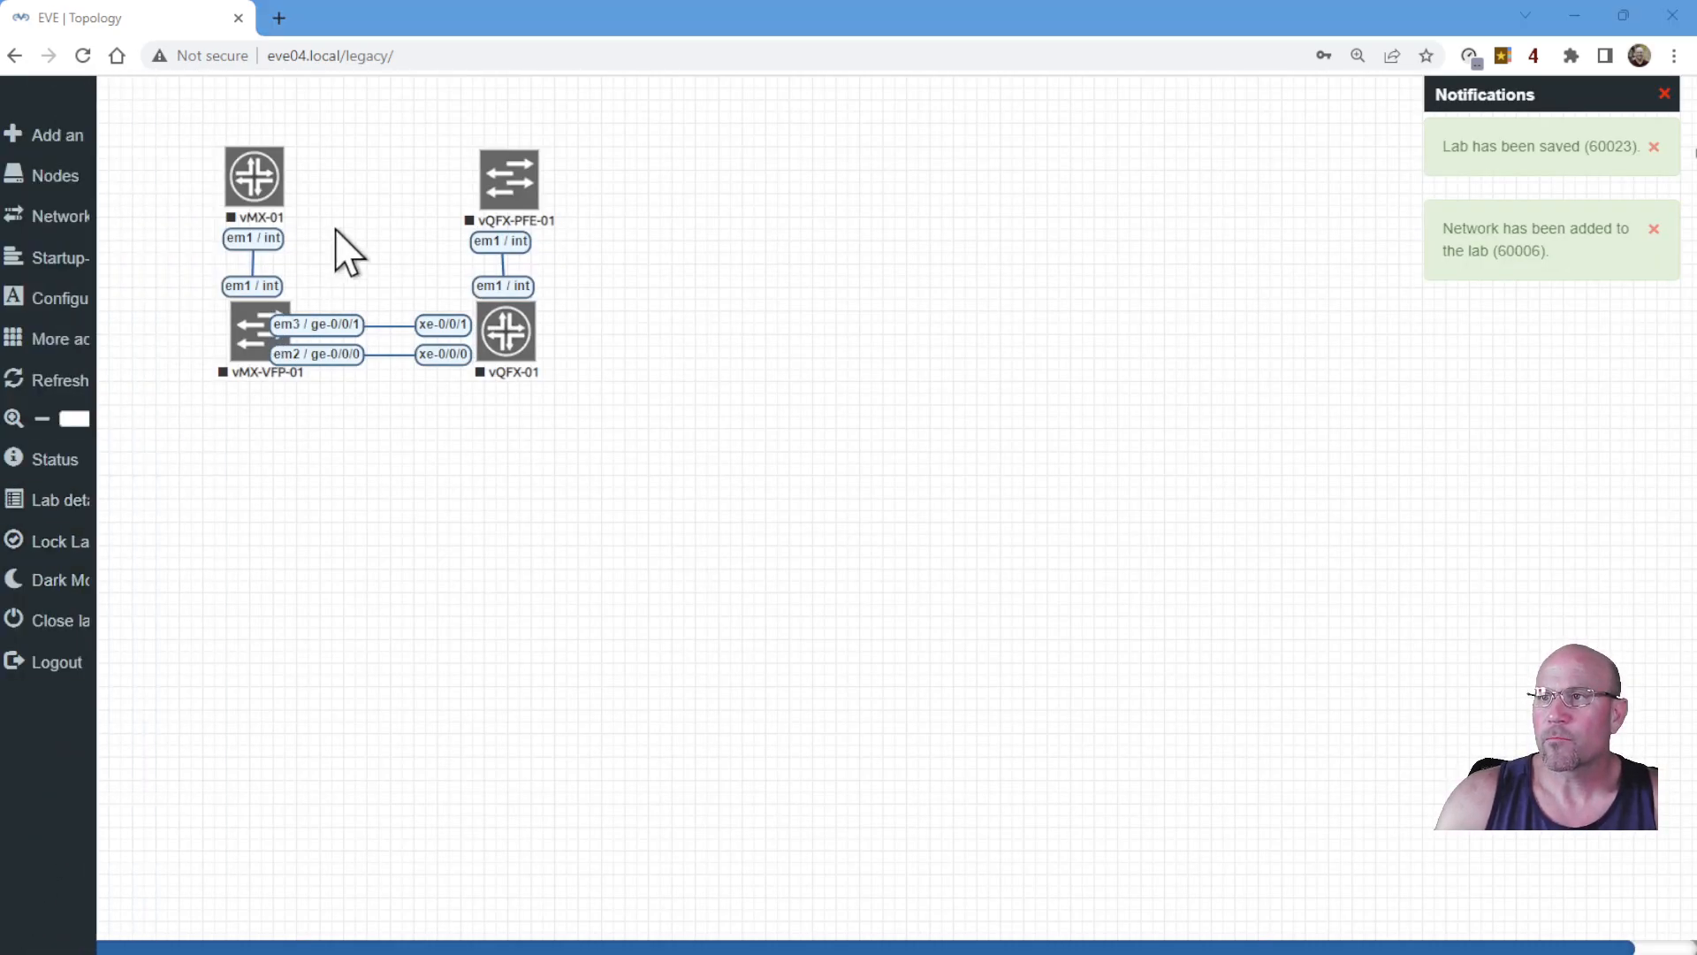
- Start all selected nodes and allow console launching for vQFX-PFE-01
right_click(506, 331)
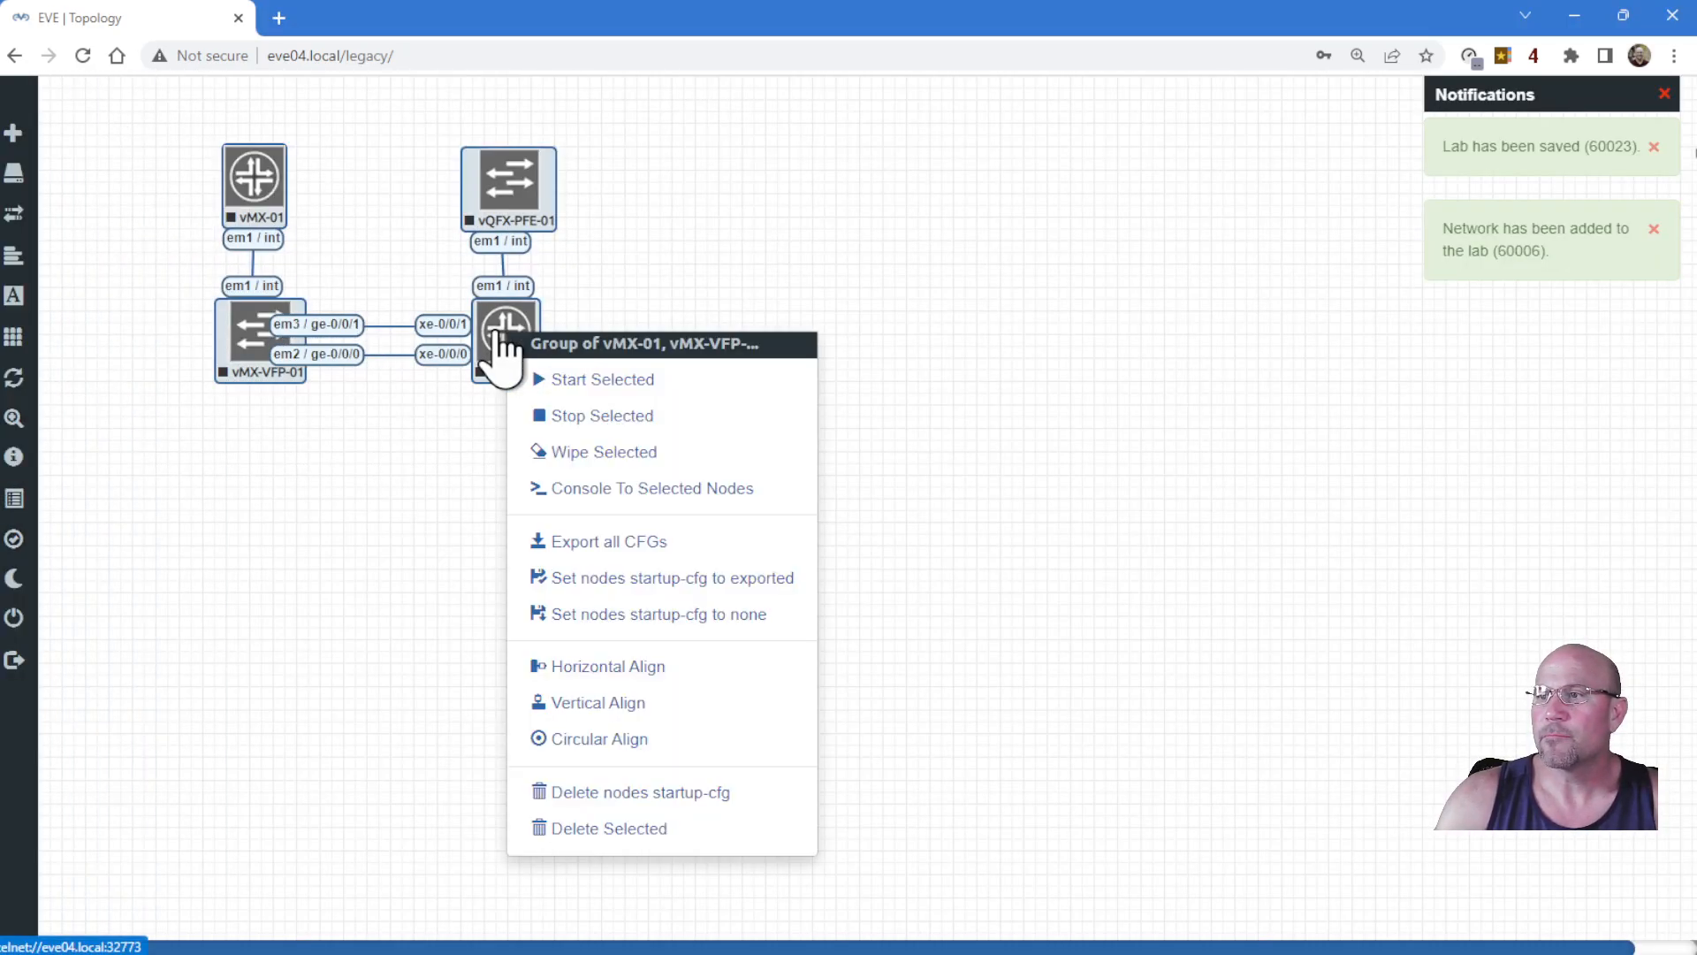
left_click(605, 379)
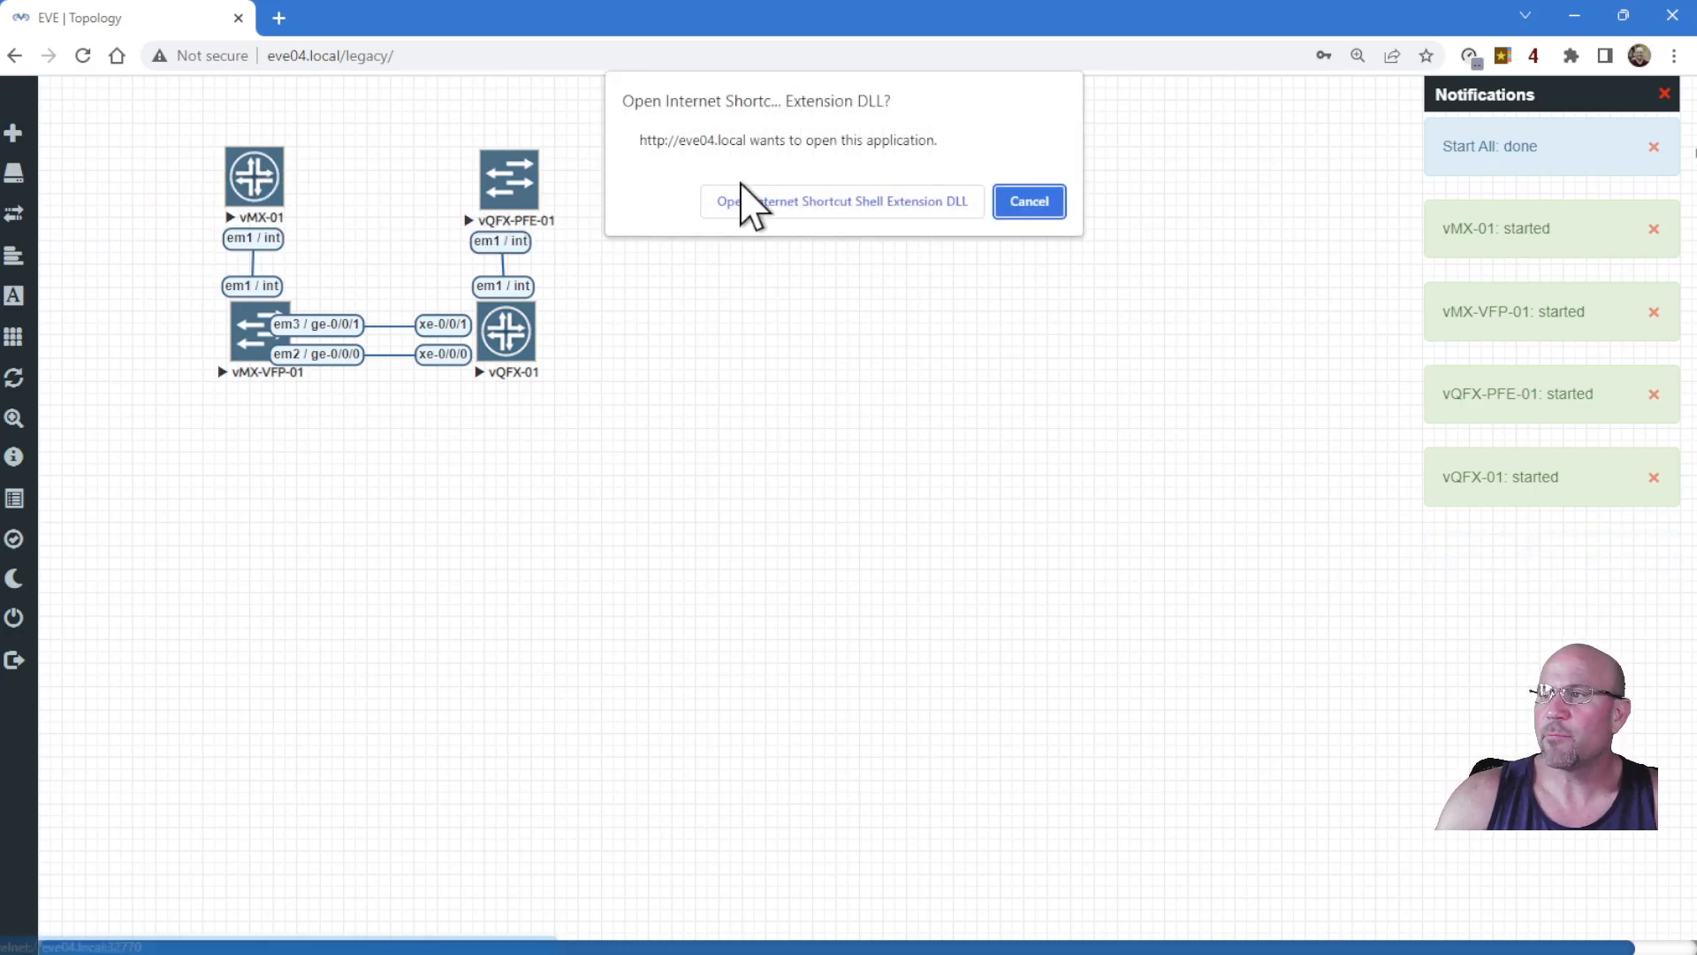
left_click(840, 202)
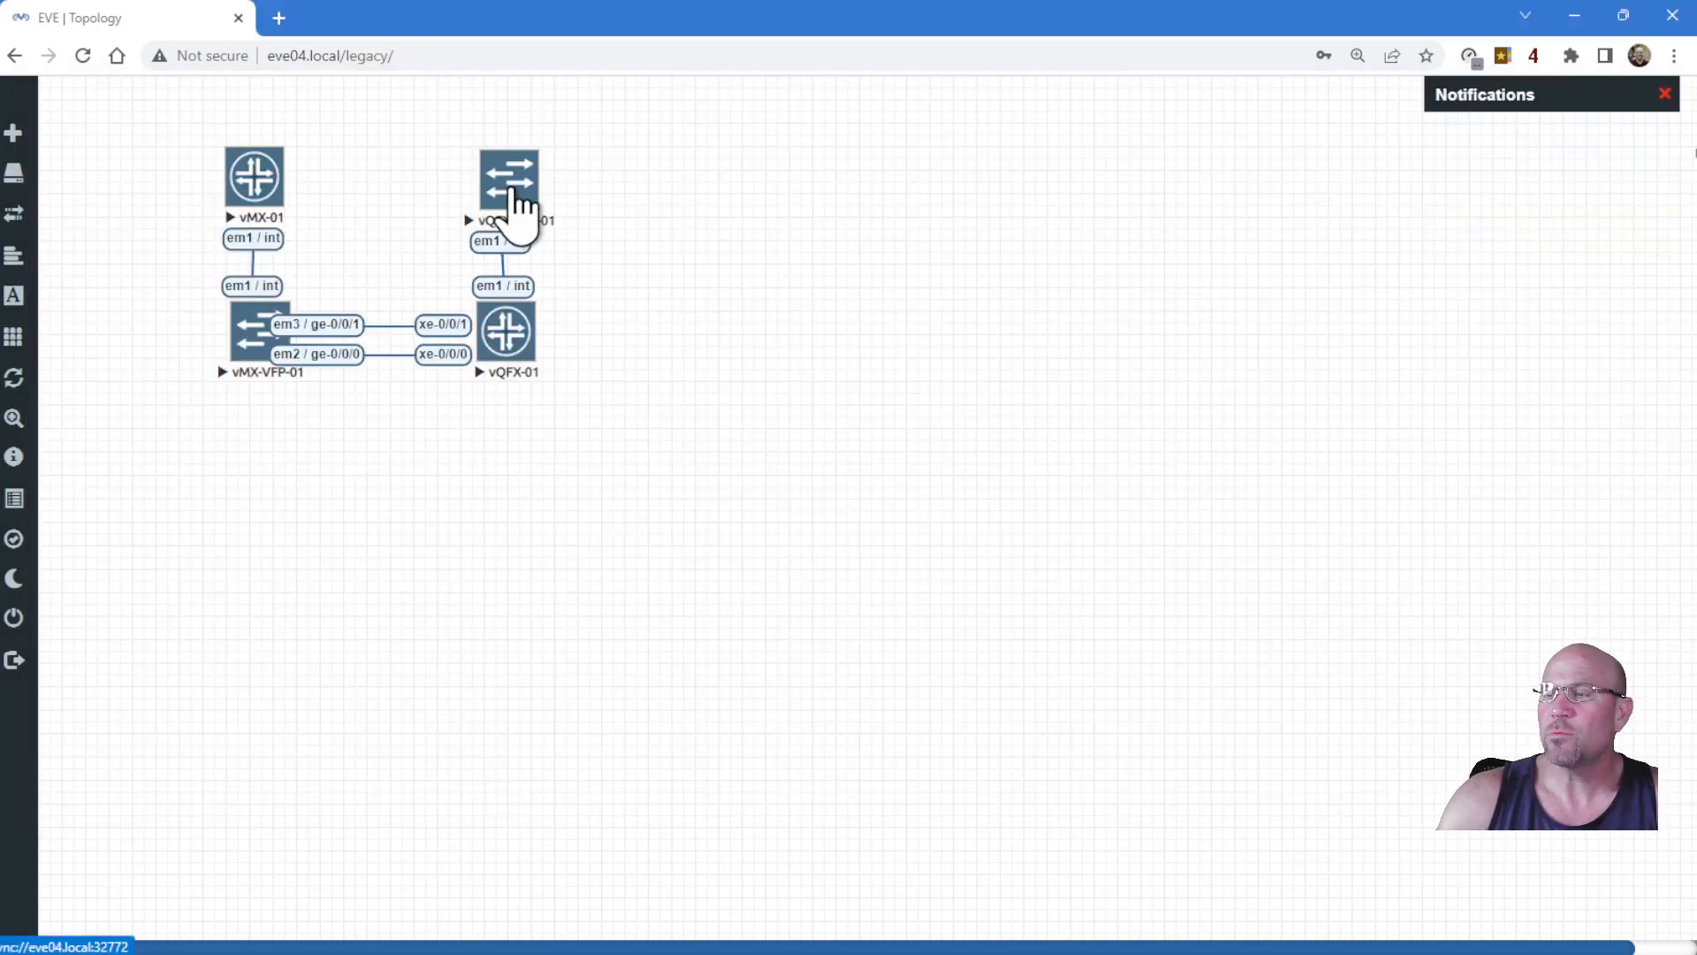
left_click(508, 181)
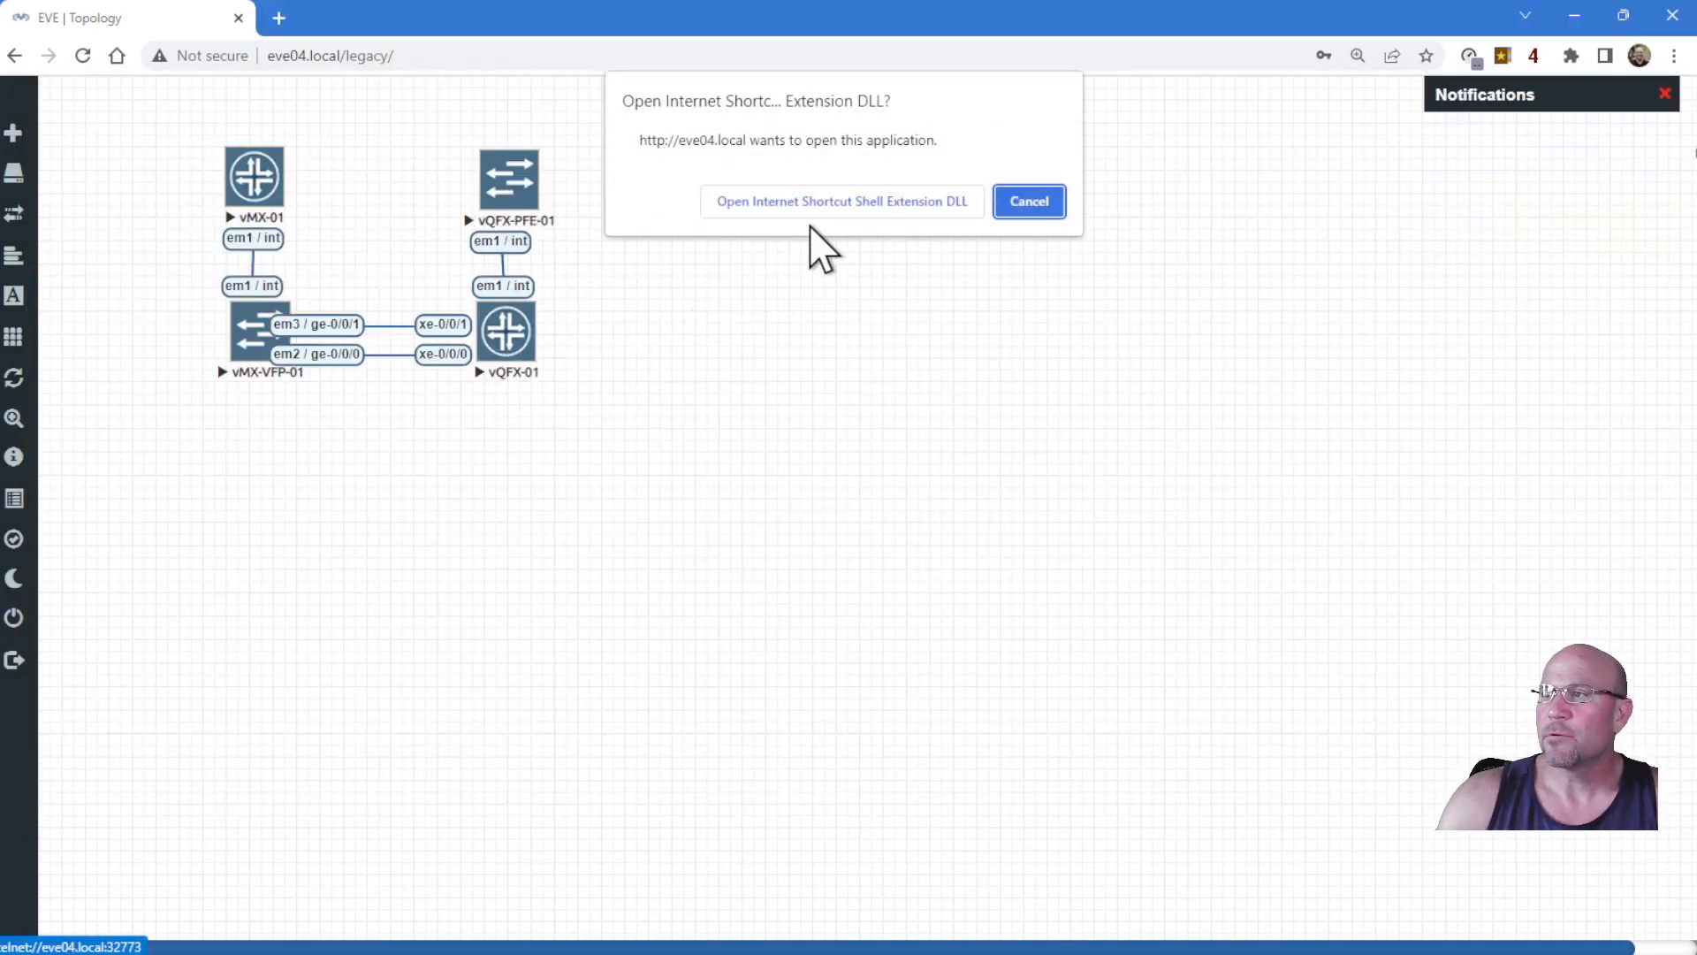
left_click(840, 201)
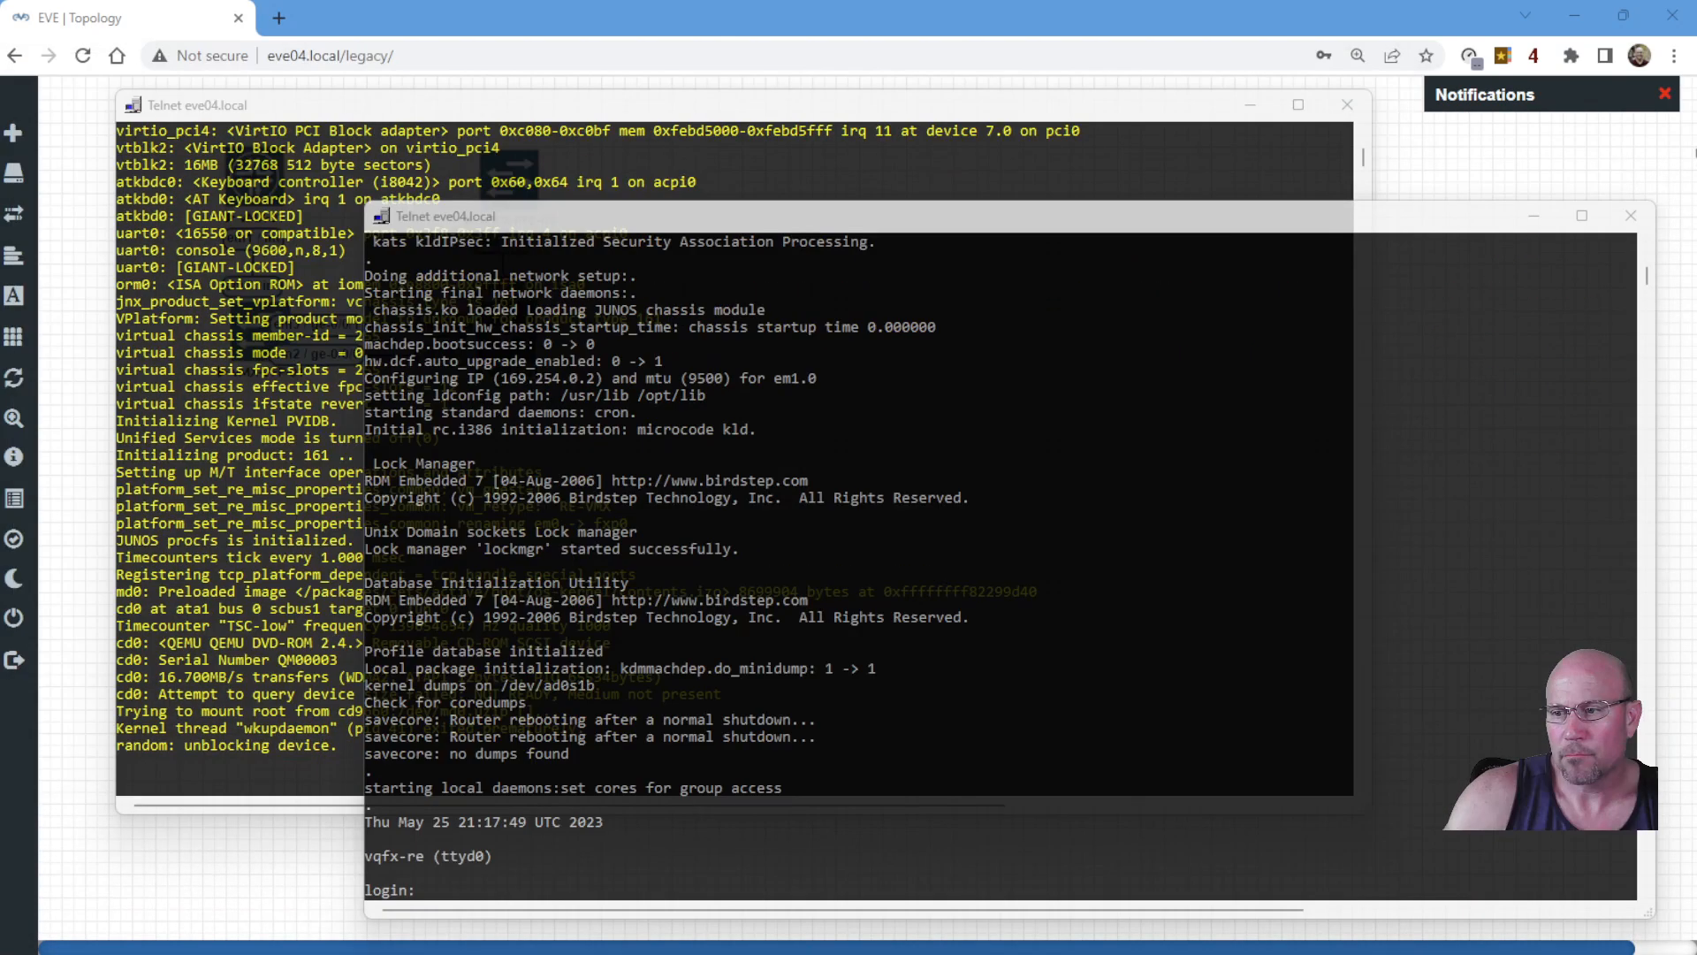
- Log in as root, enter the CLI, and run show chassis fpc and show interfaces terse media
type("root")
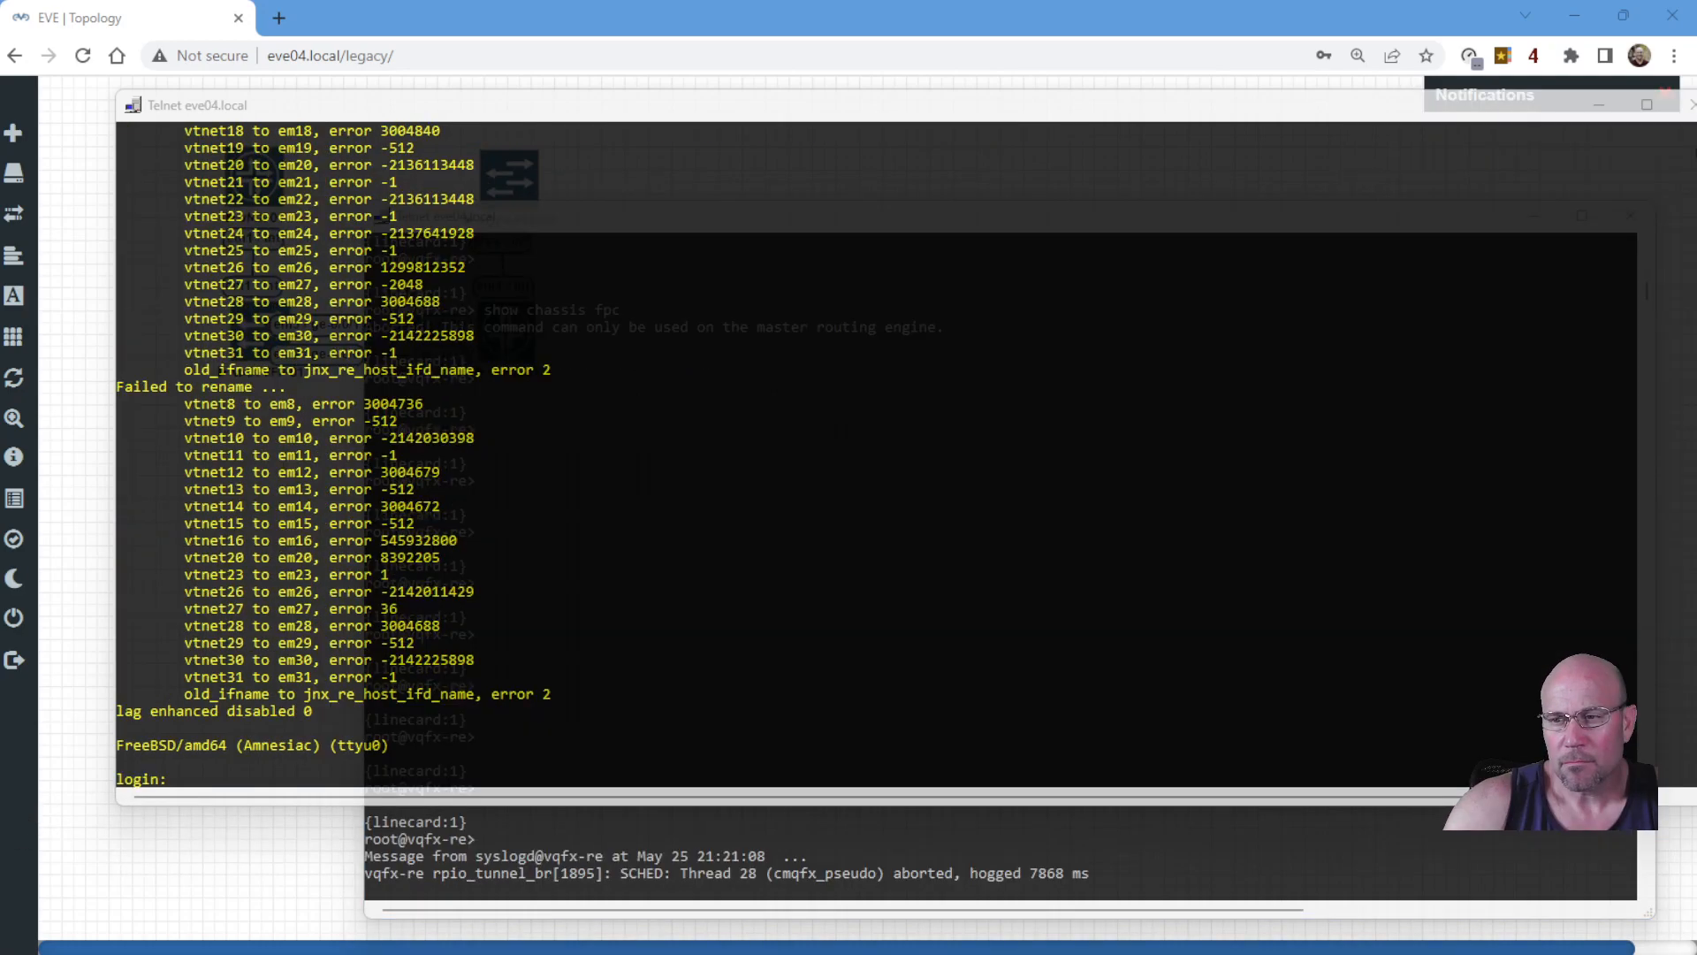
type("root")
type("cli")
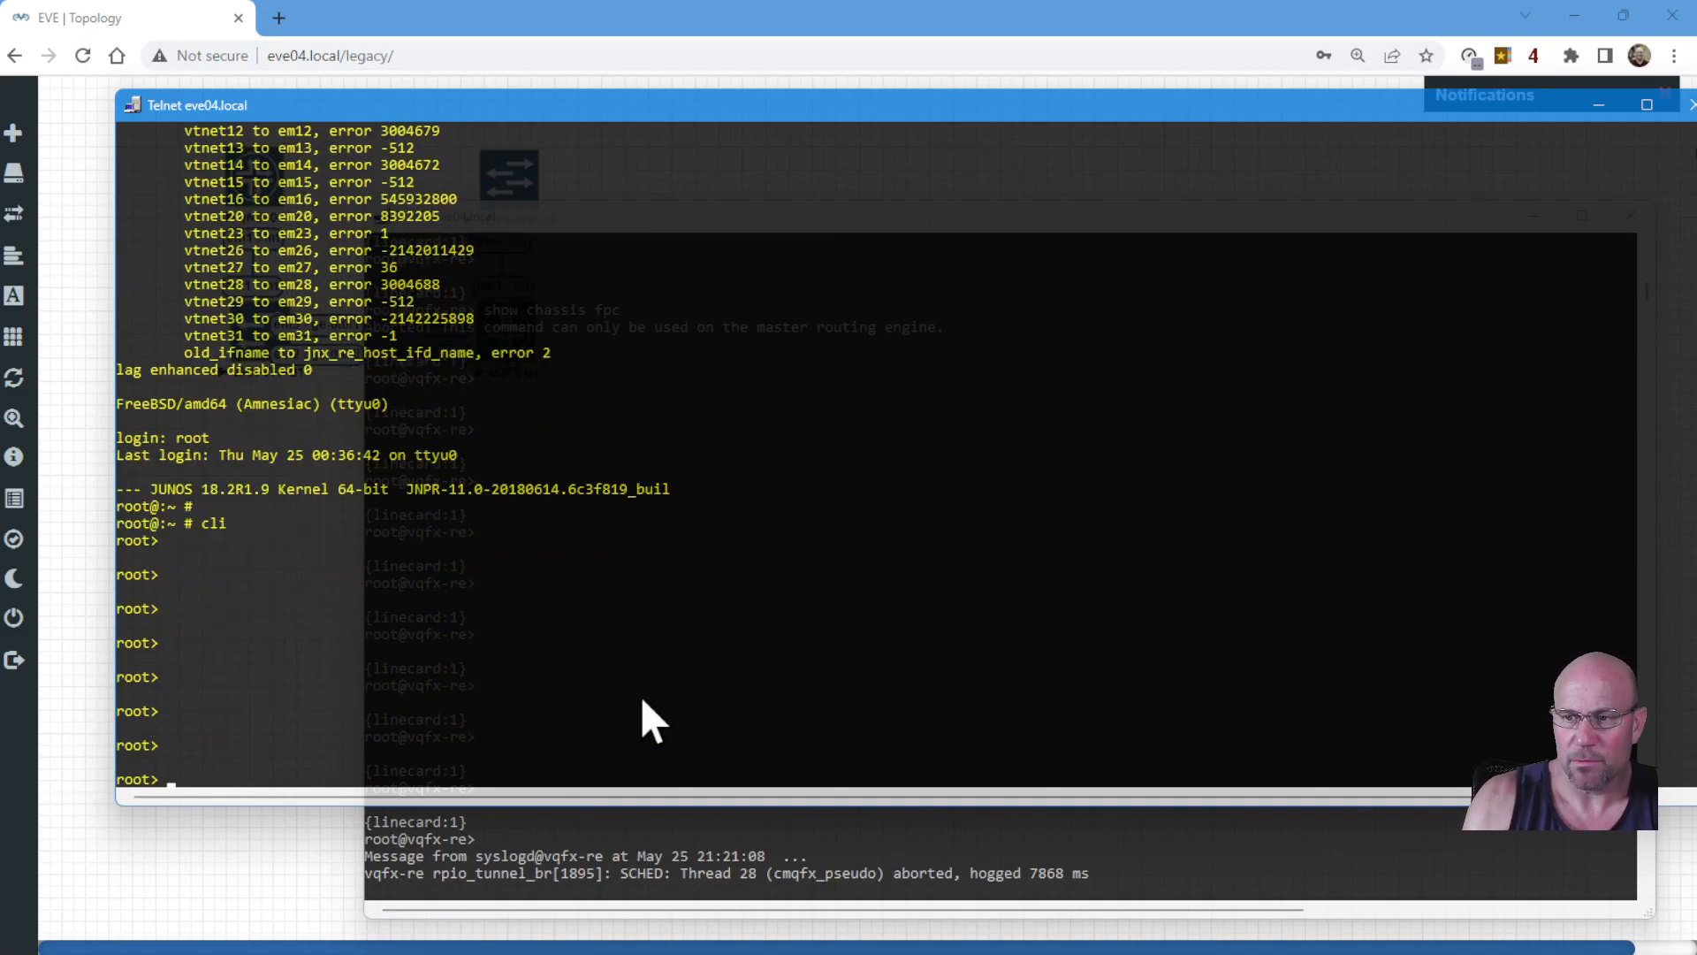
type("show chassis fpc 0")
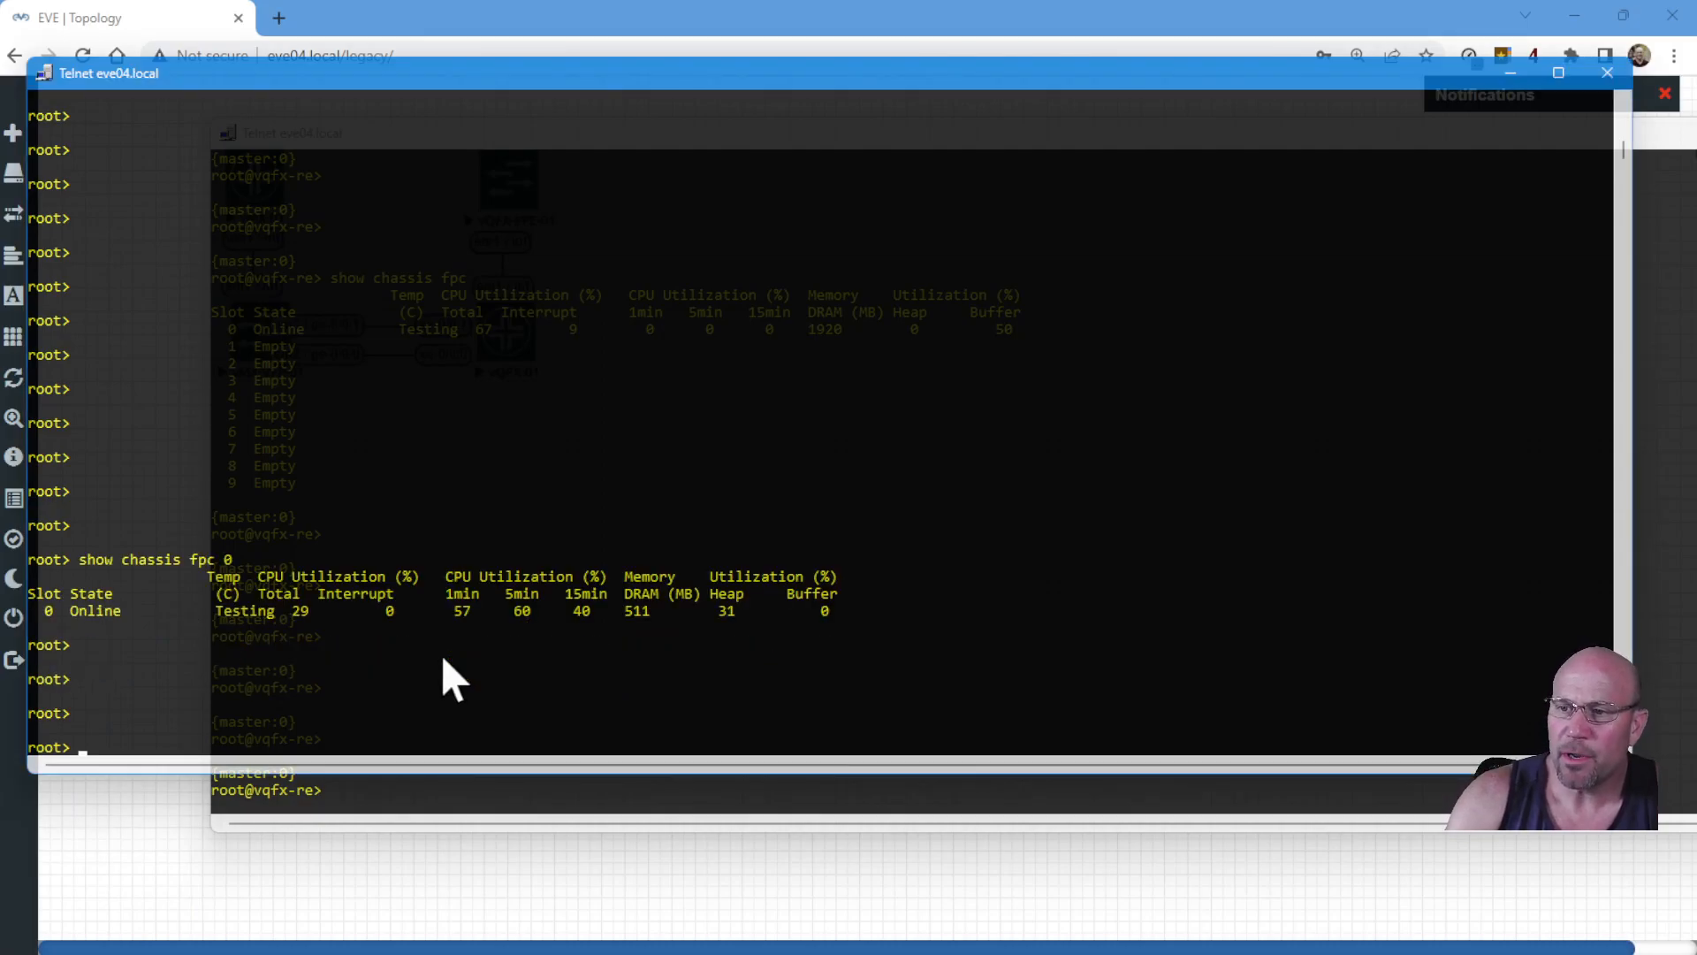
type("show interfaces terse media")
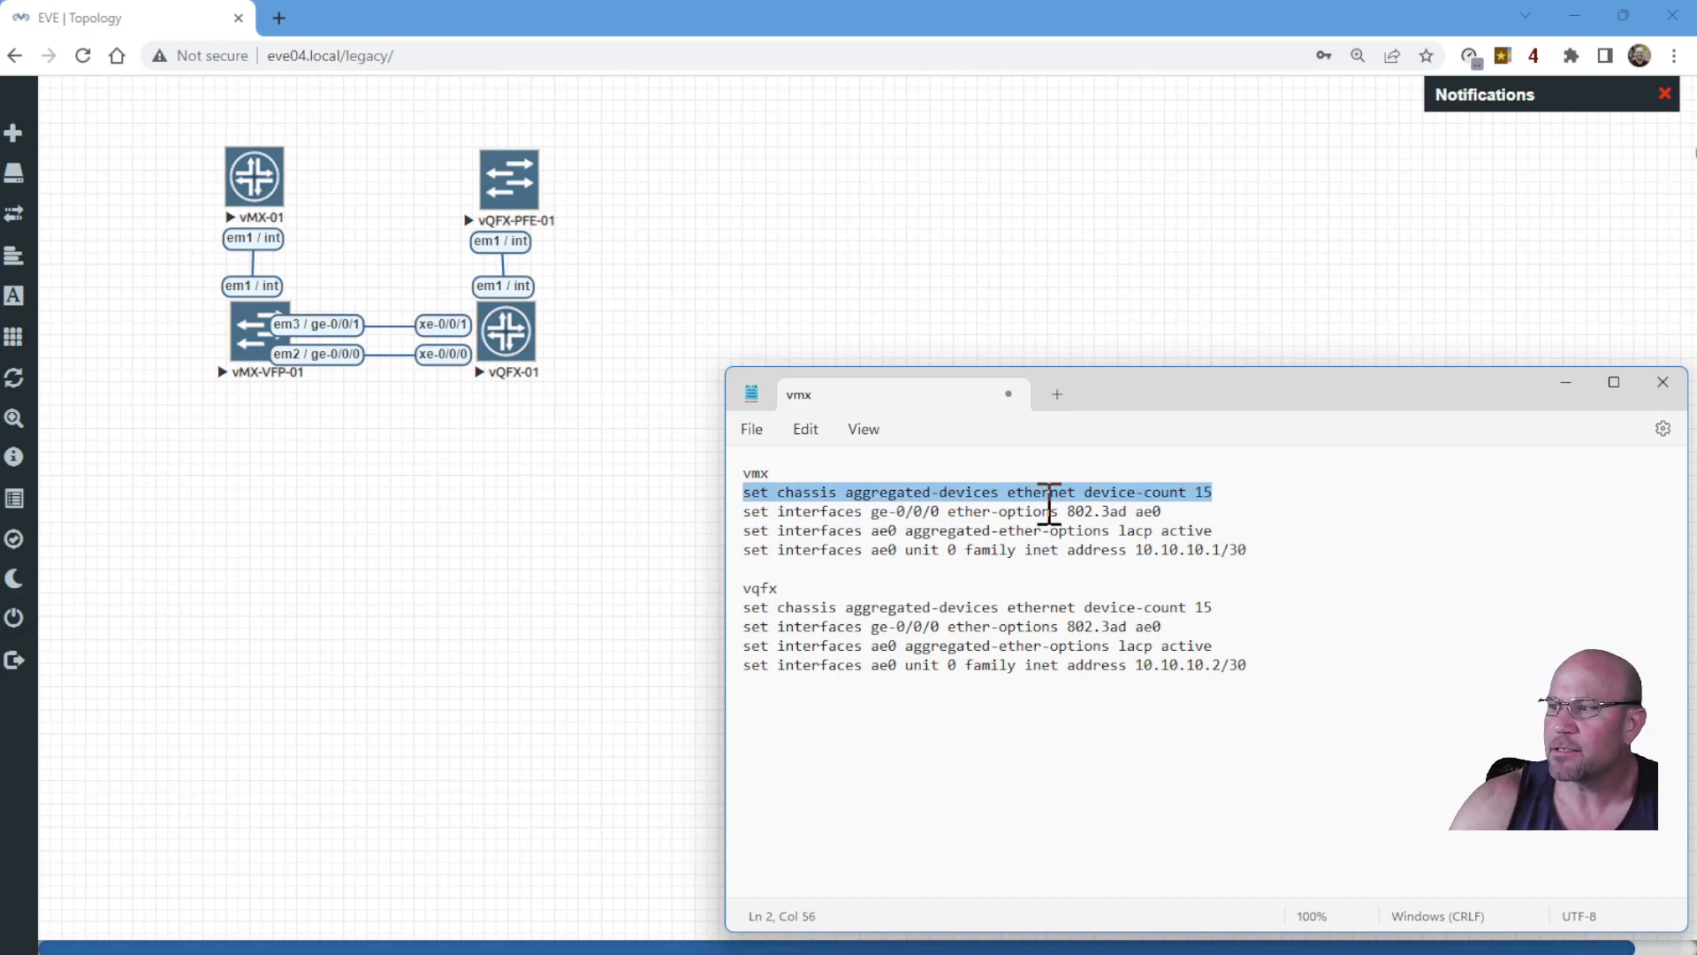
left_click(1214, 492)
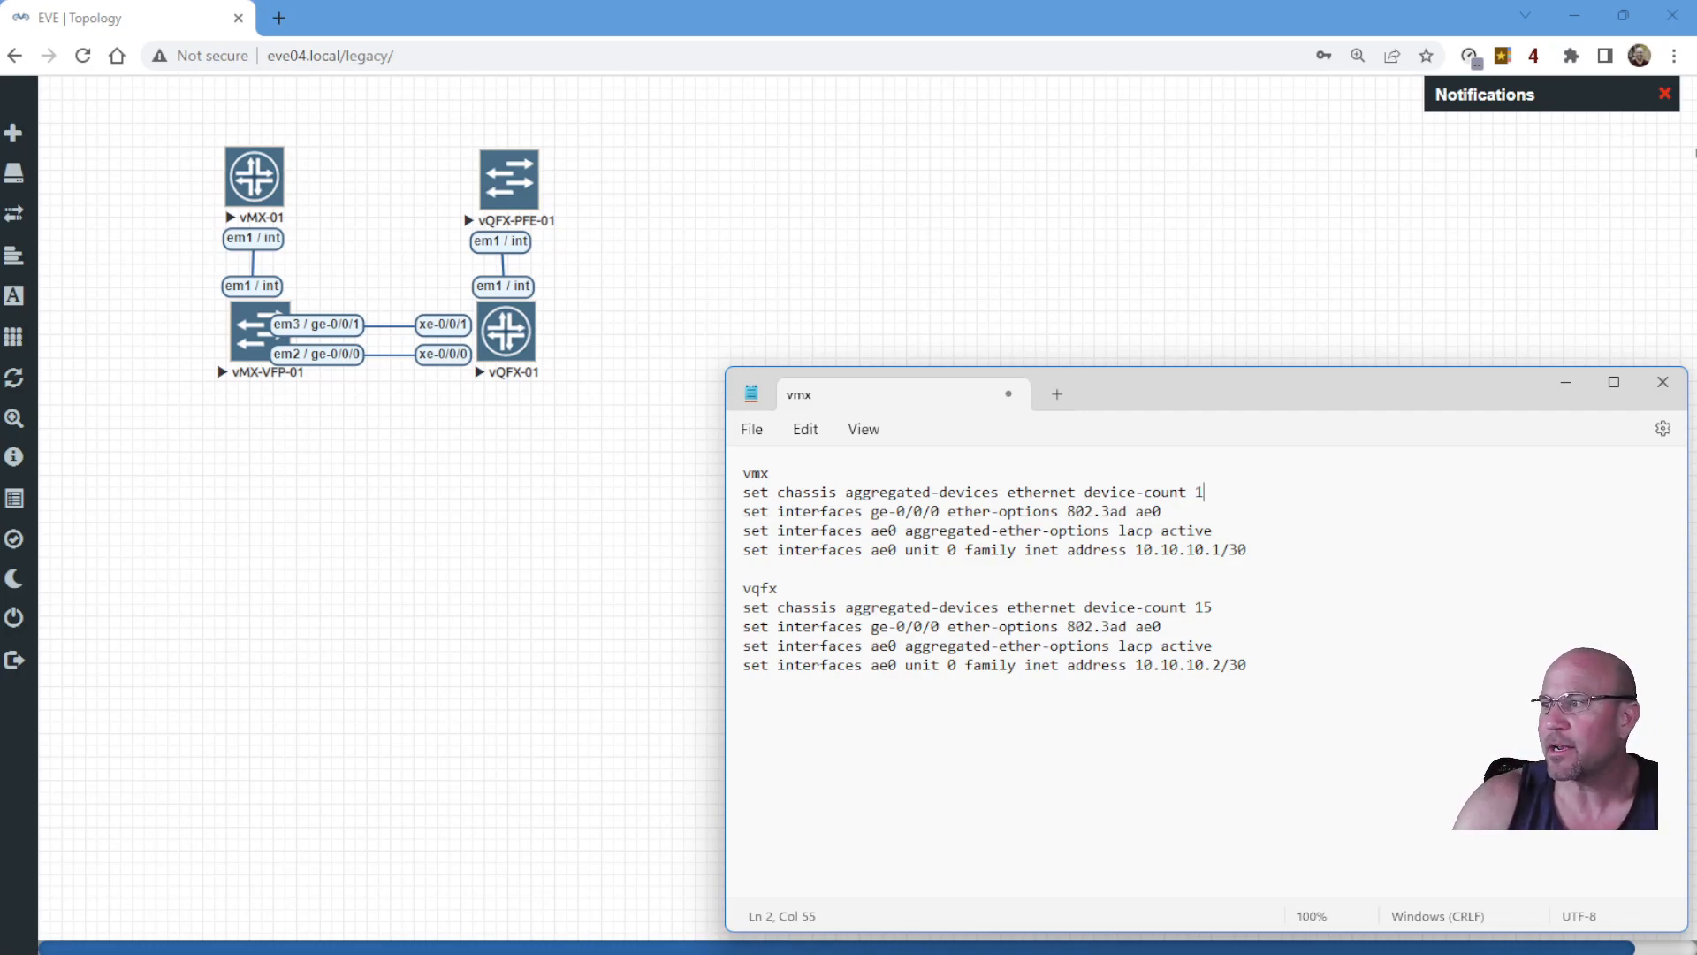
type("5")
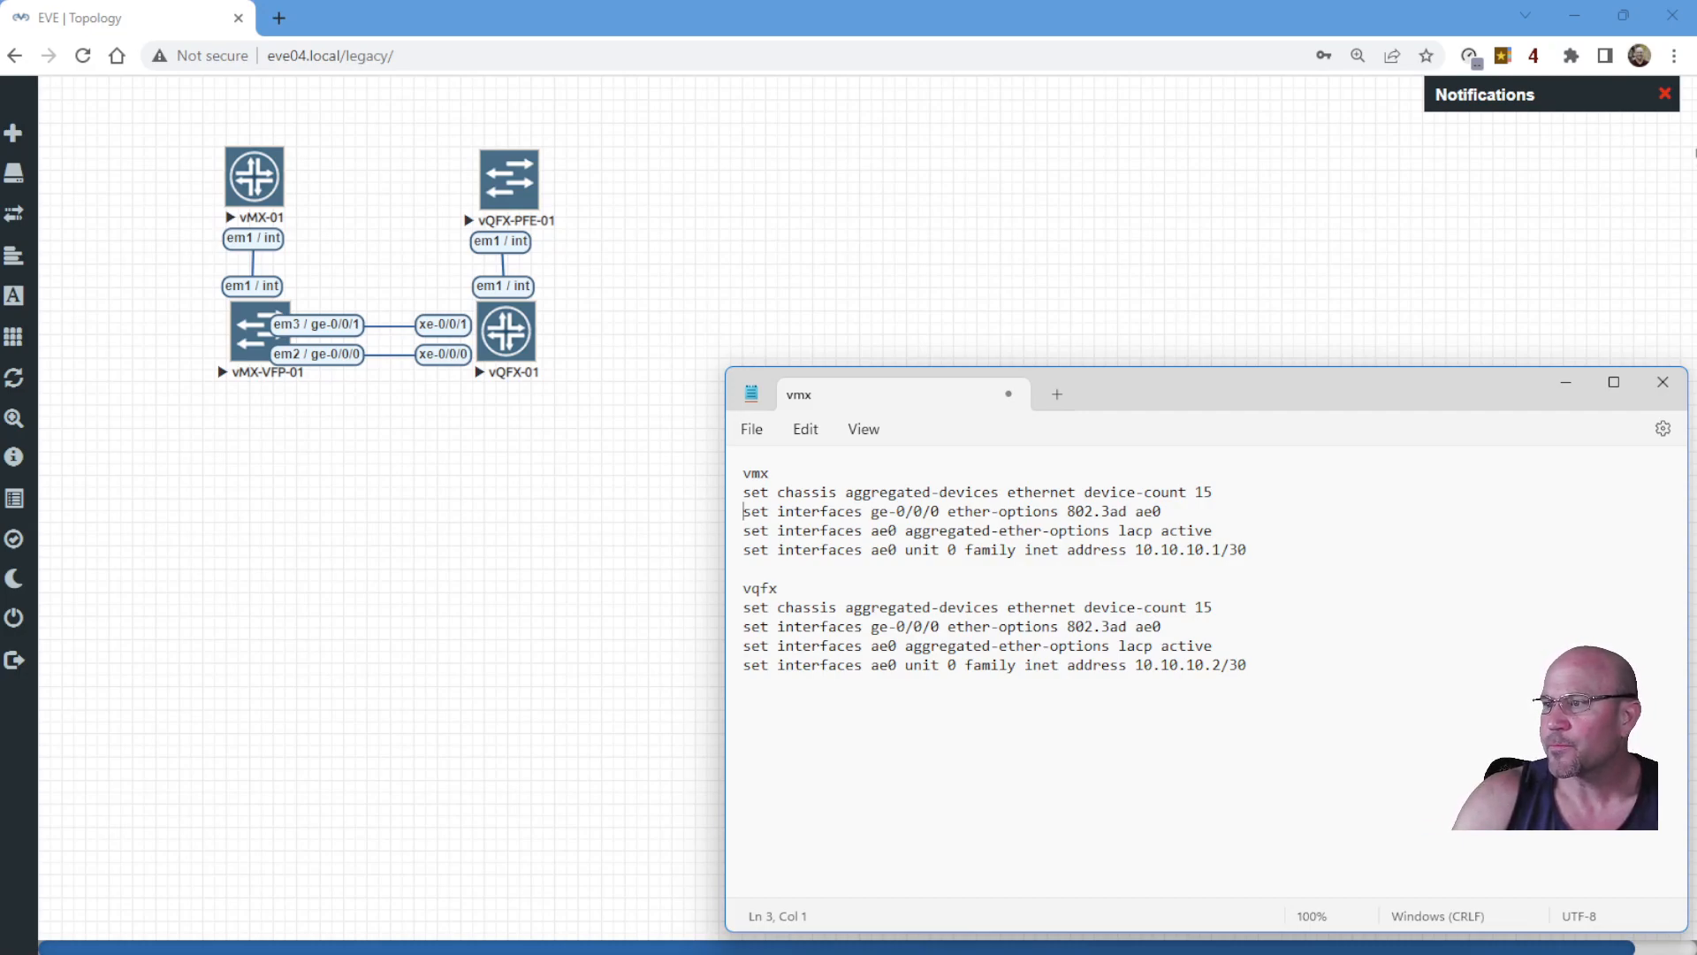
left_click(870, 511)
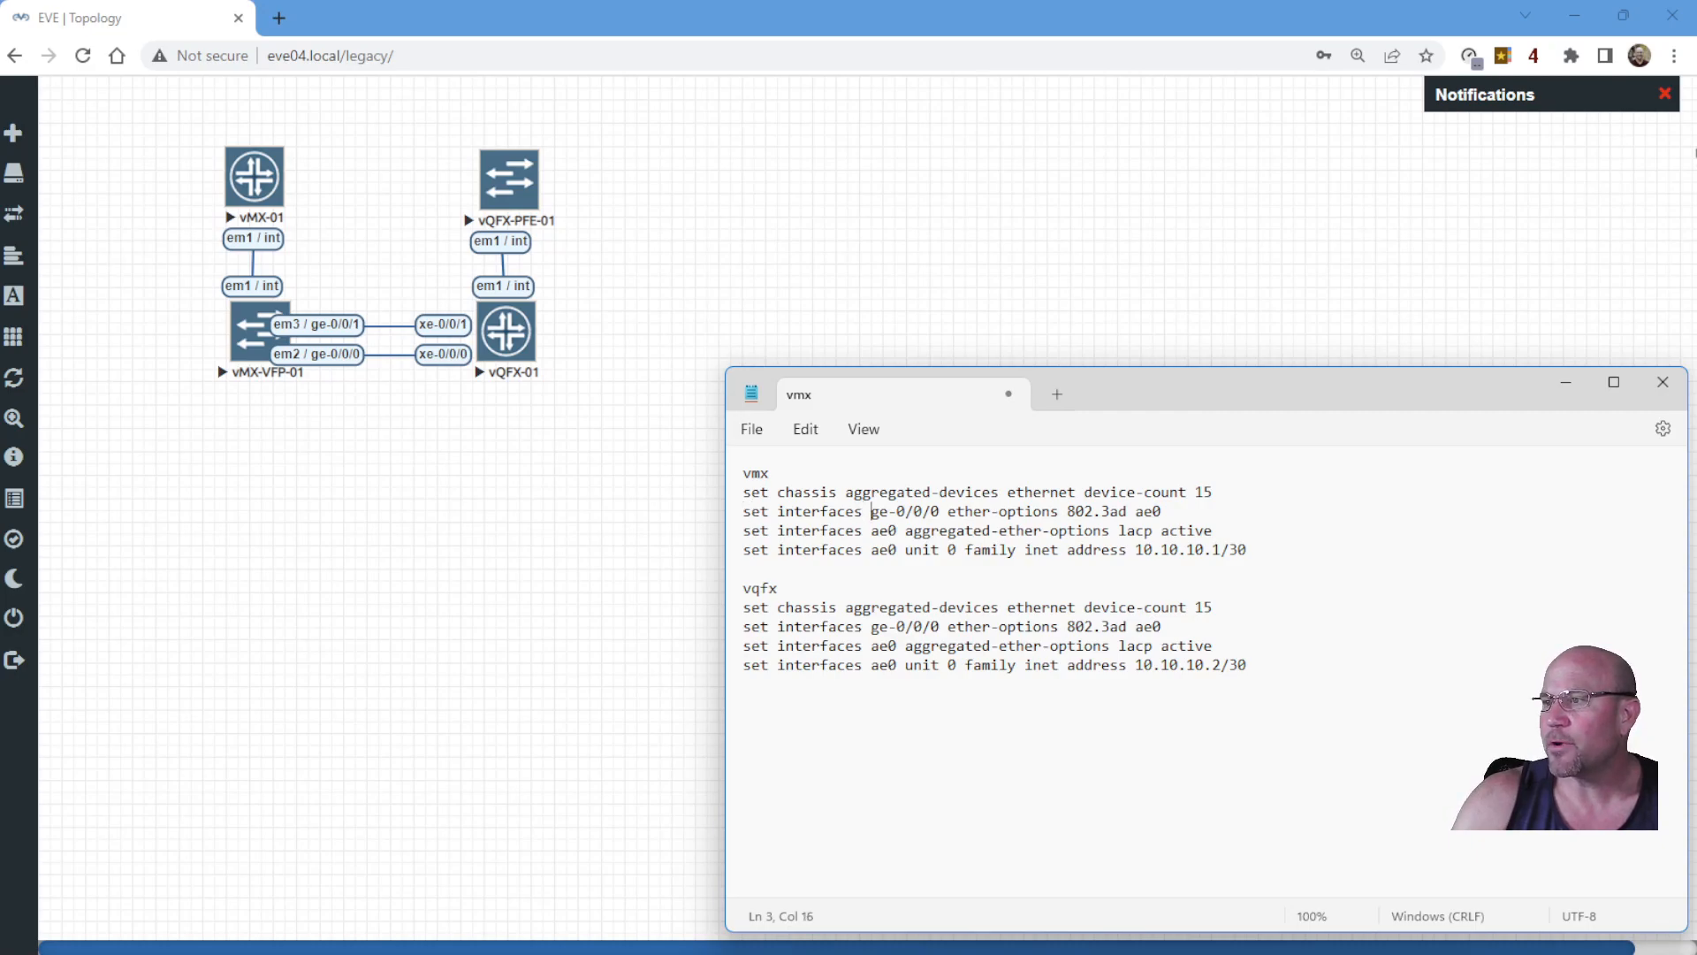
double_click(907, 511)
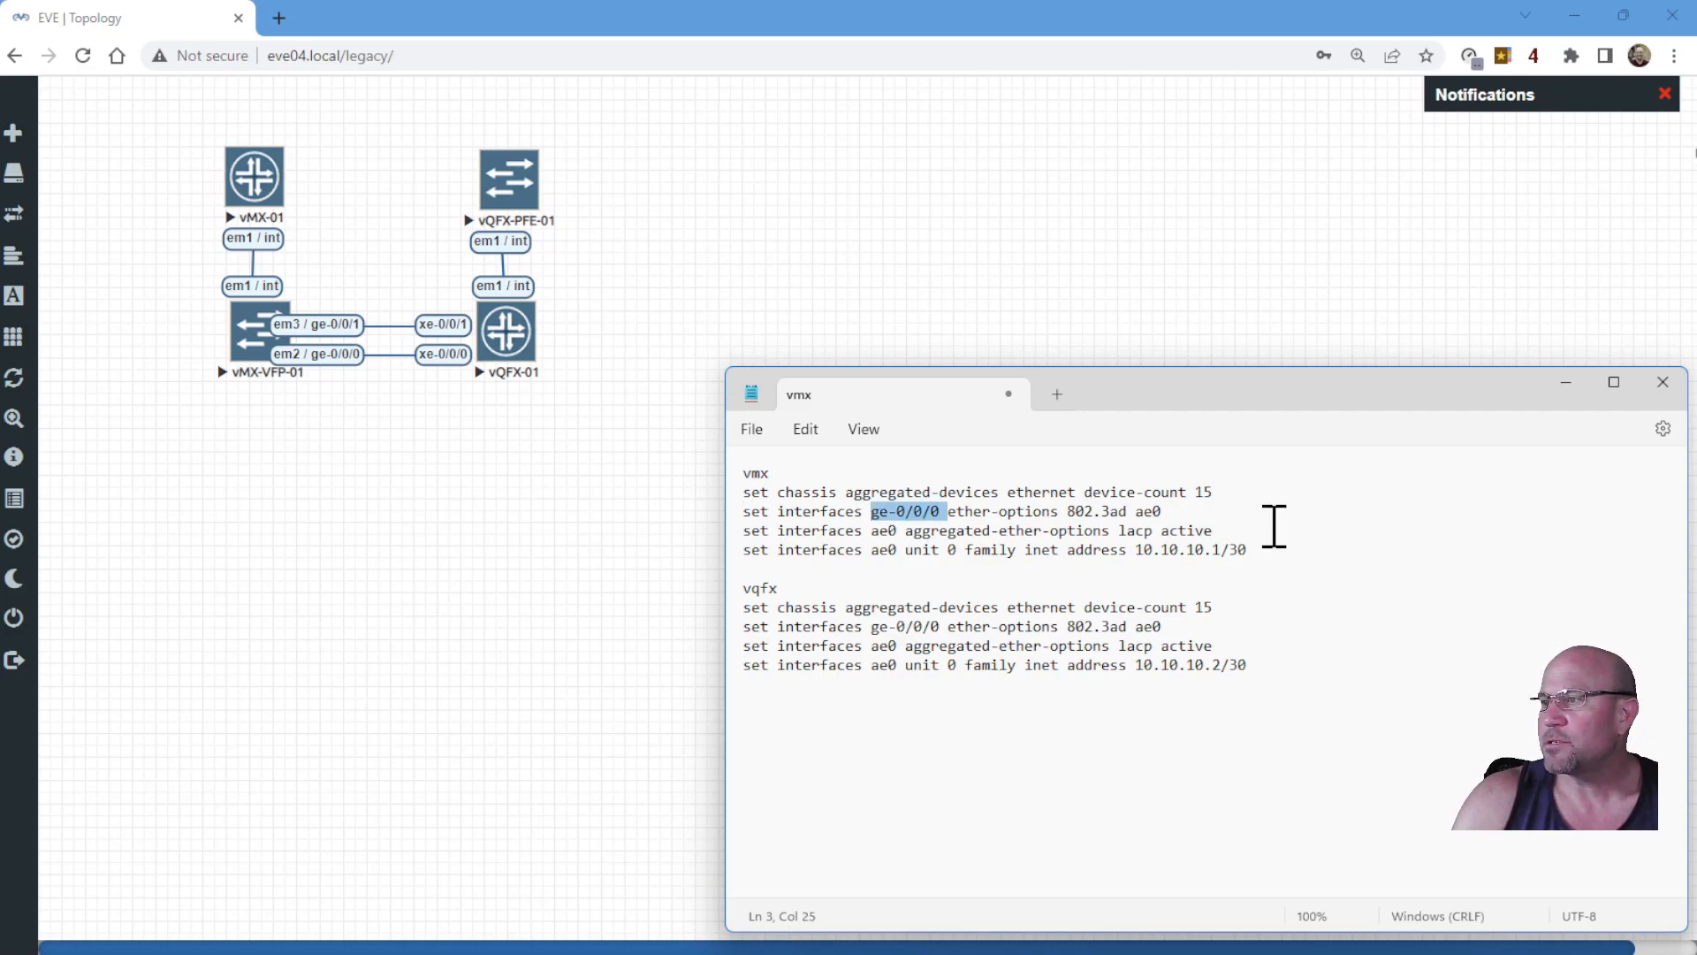
left_click_drag(947, 511, 1161, 511)
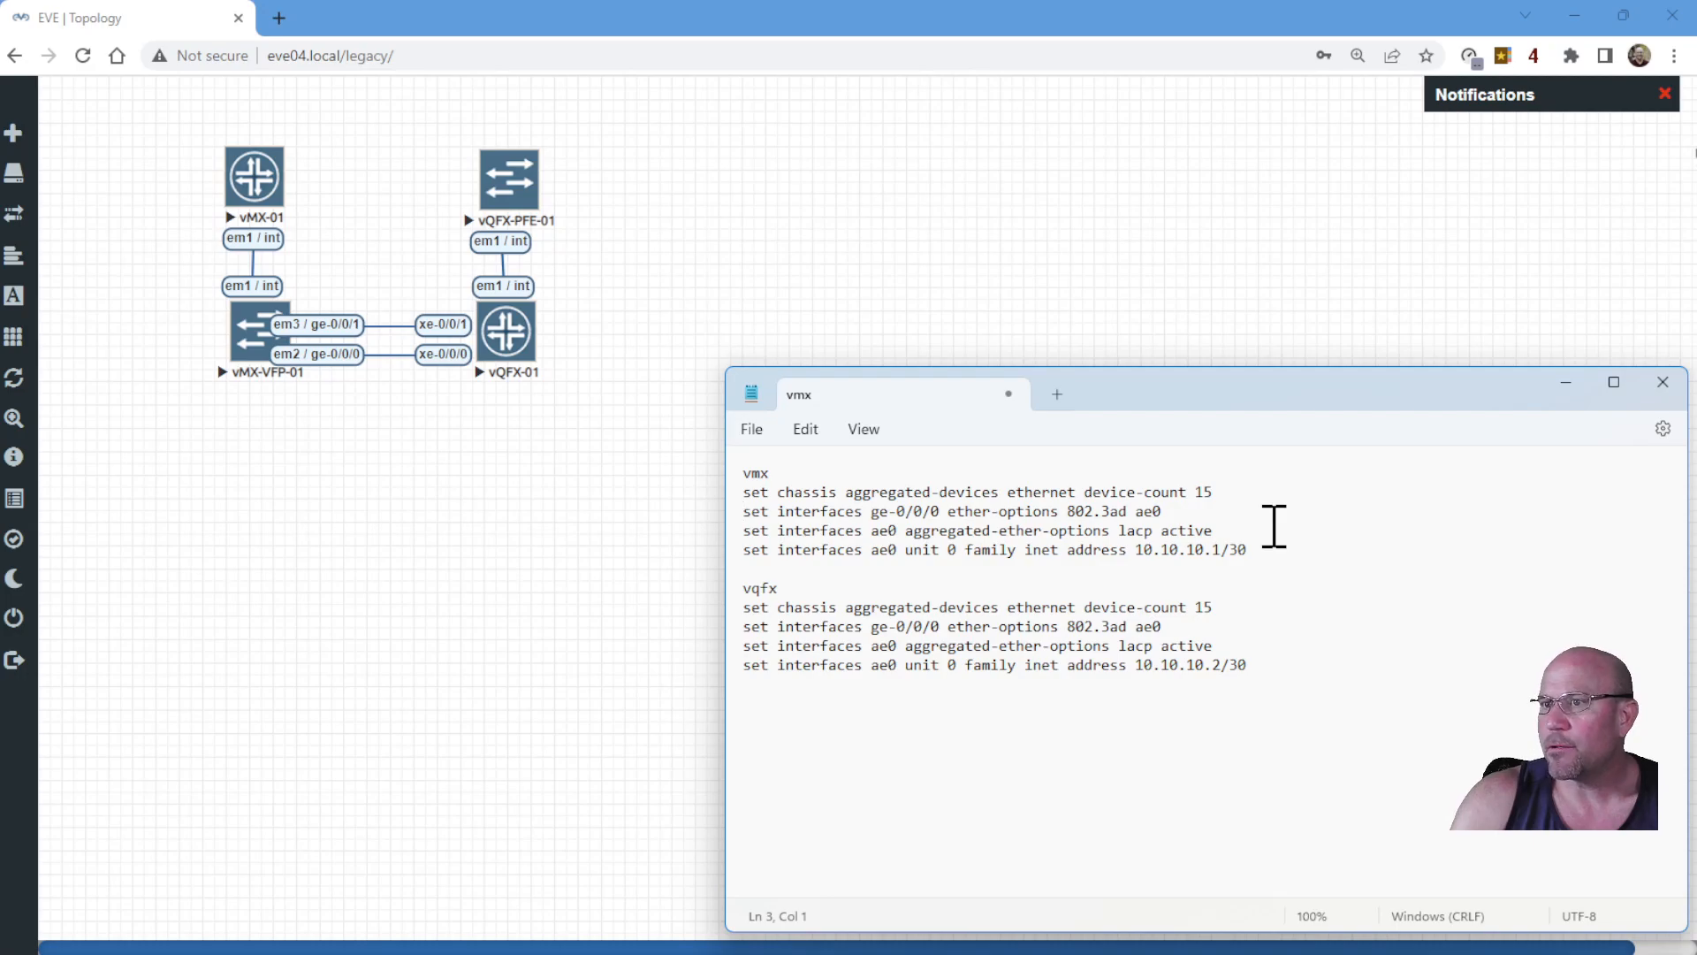
- Edit the notes so vmx ae0 adds ge-0/0/1 and vqfx ae0 uses xe-0/0/0 and xe-0/0/1
triple_click(942, 511)
type("x")
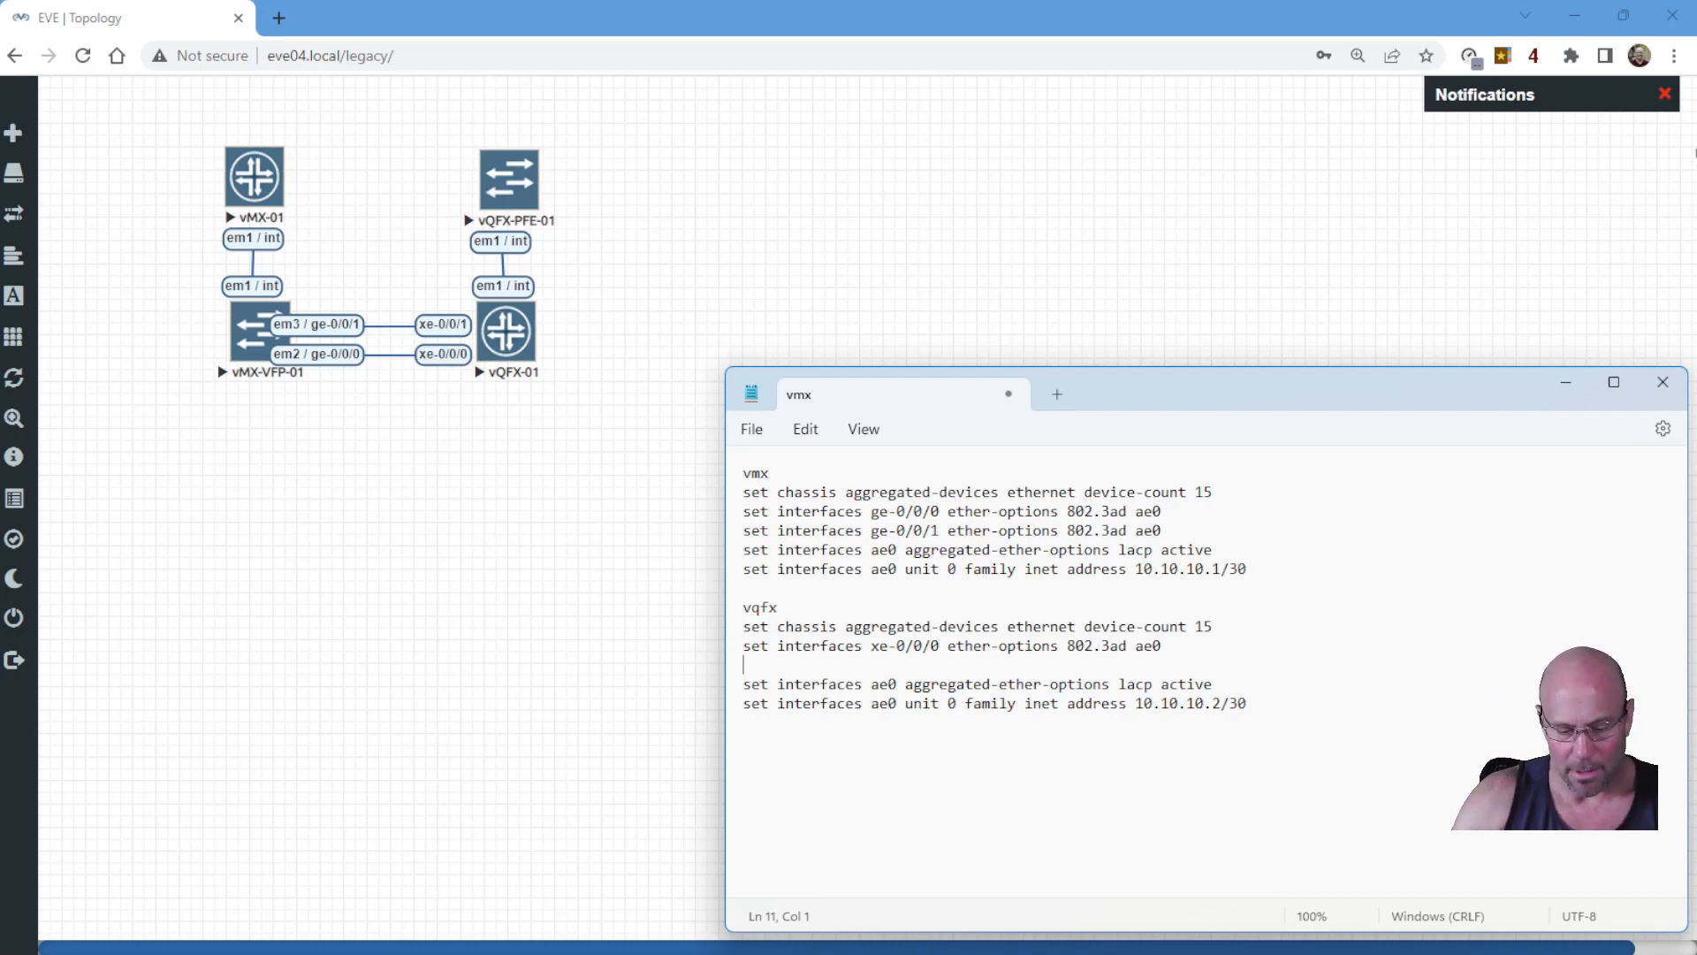
type("set interfaces xe-0/0/0 ether-options 802.3ad ae0")
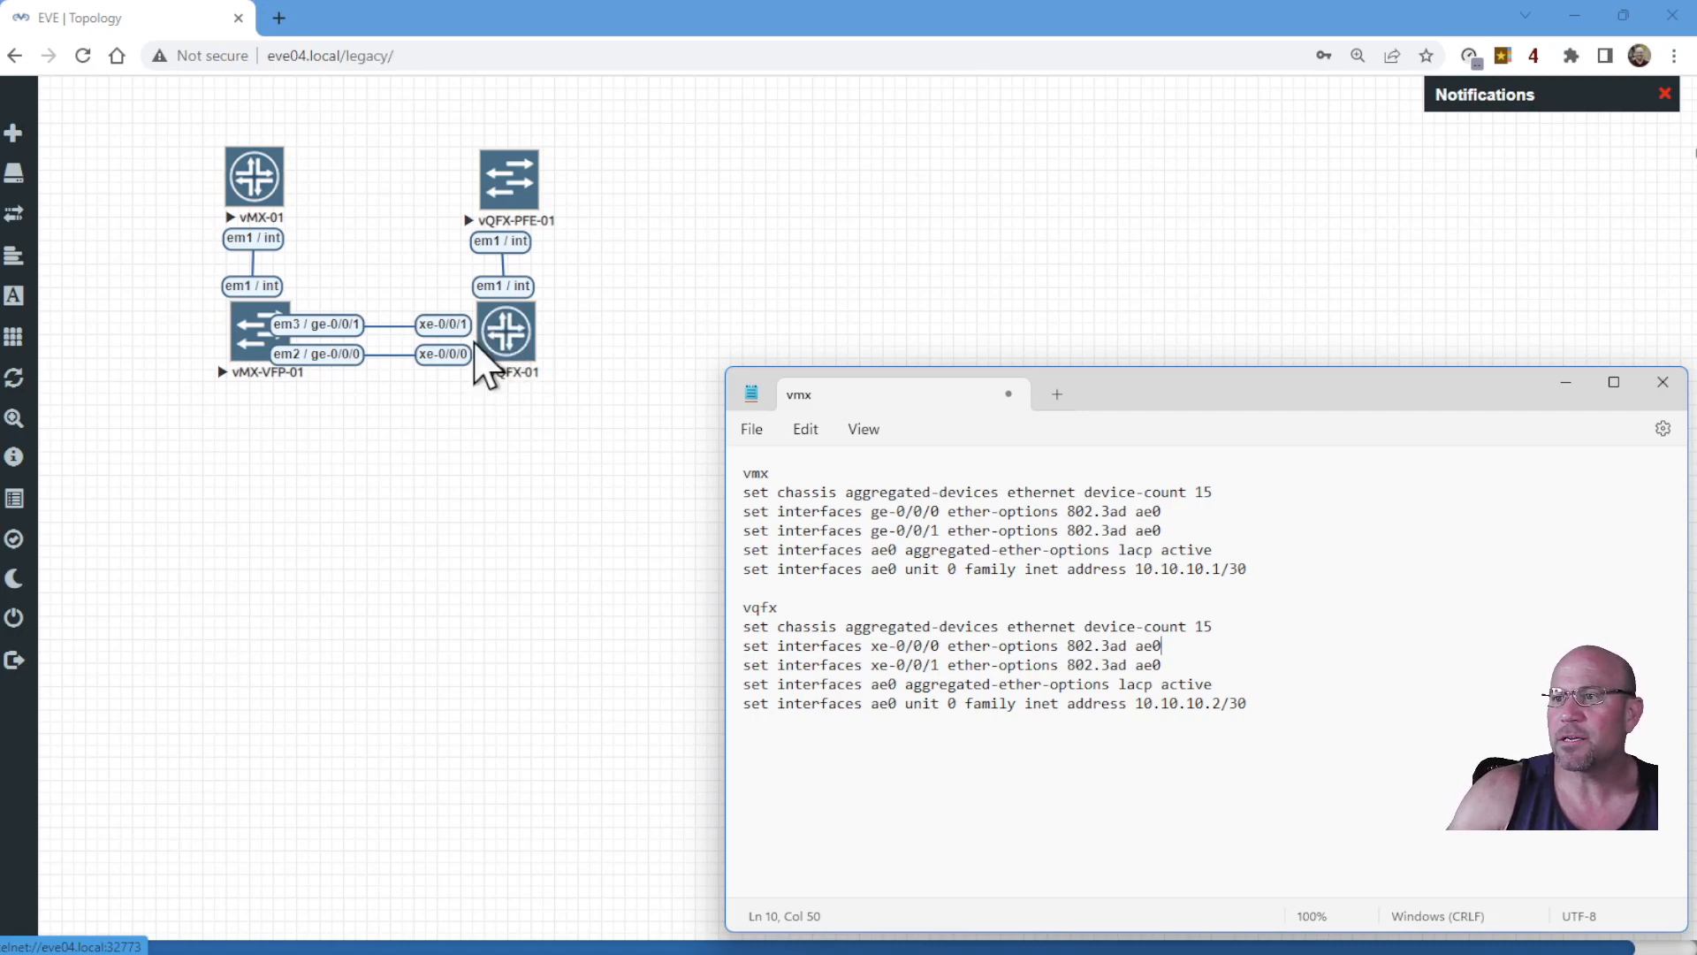
mouse_move(482, 377)
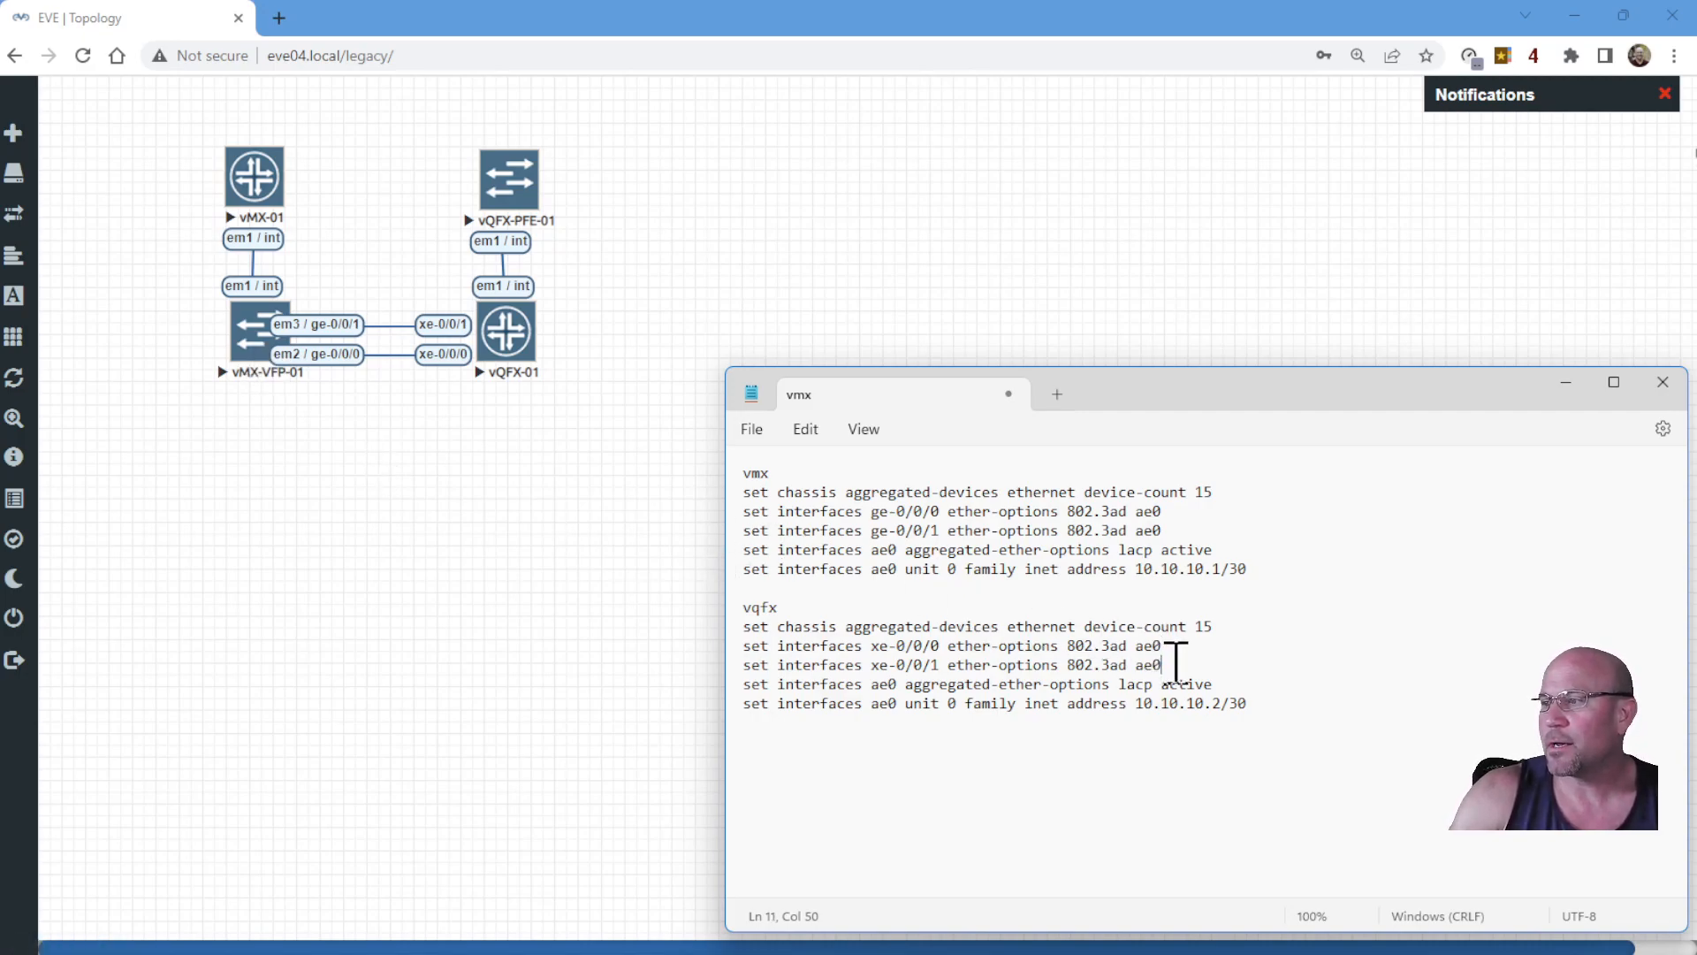
mouse_move(1201, 668)
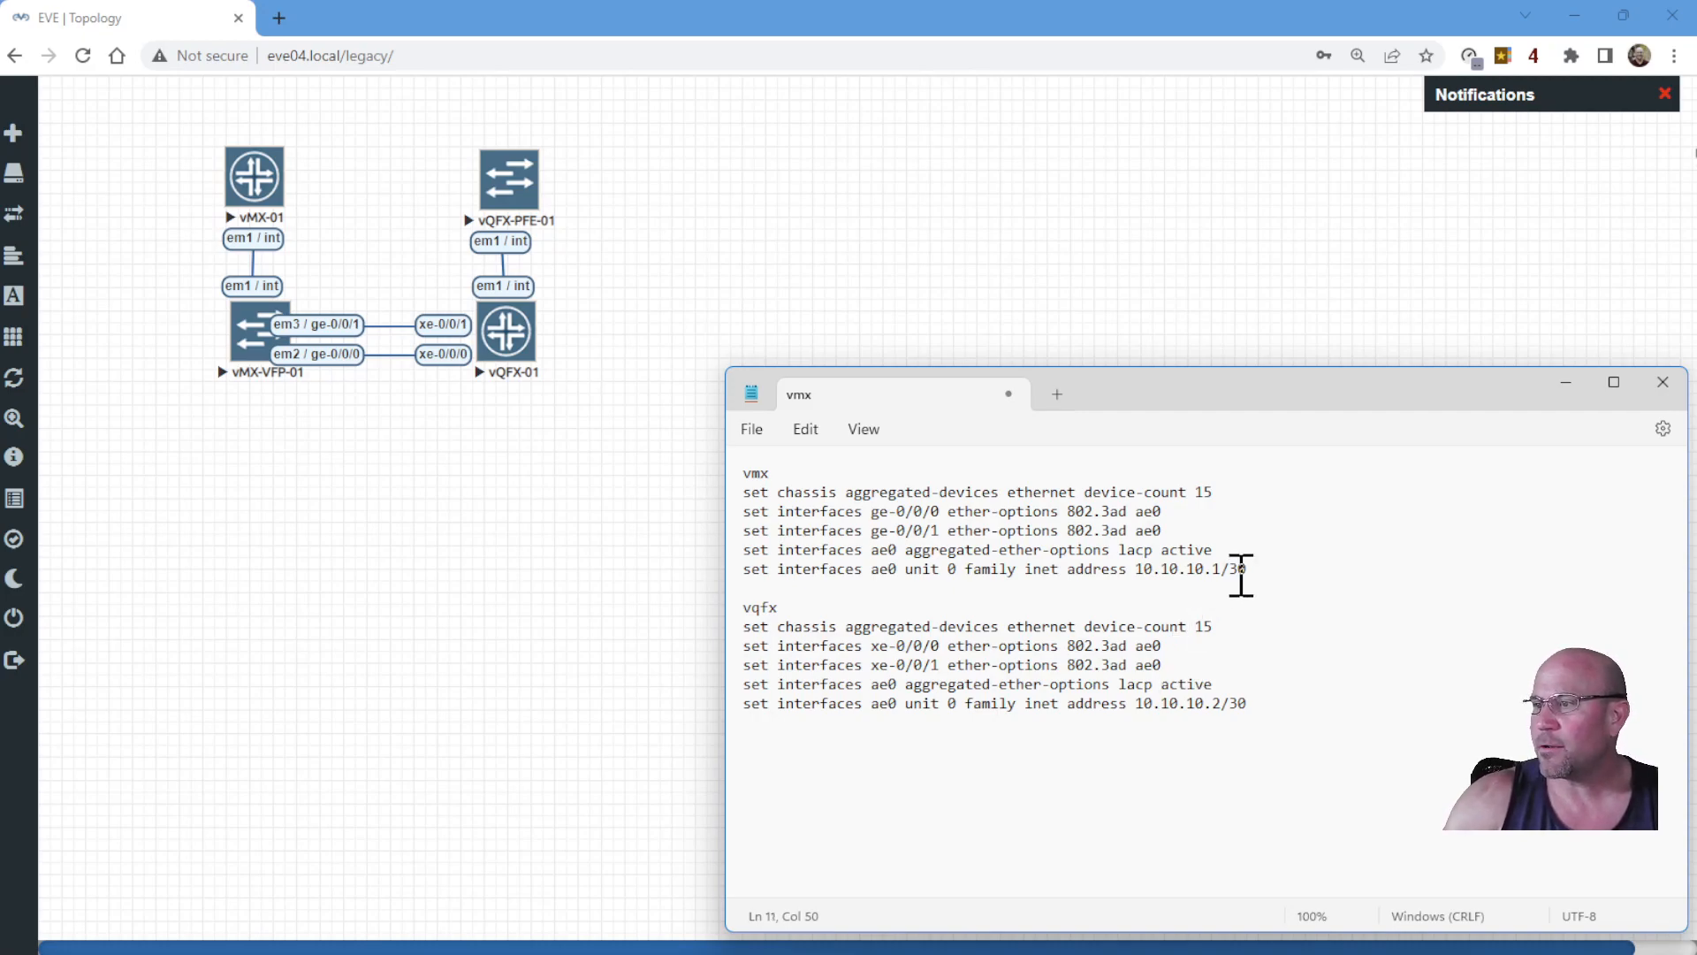
left_click_drag(1135, 568, 1248, 568)
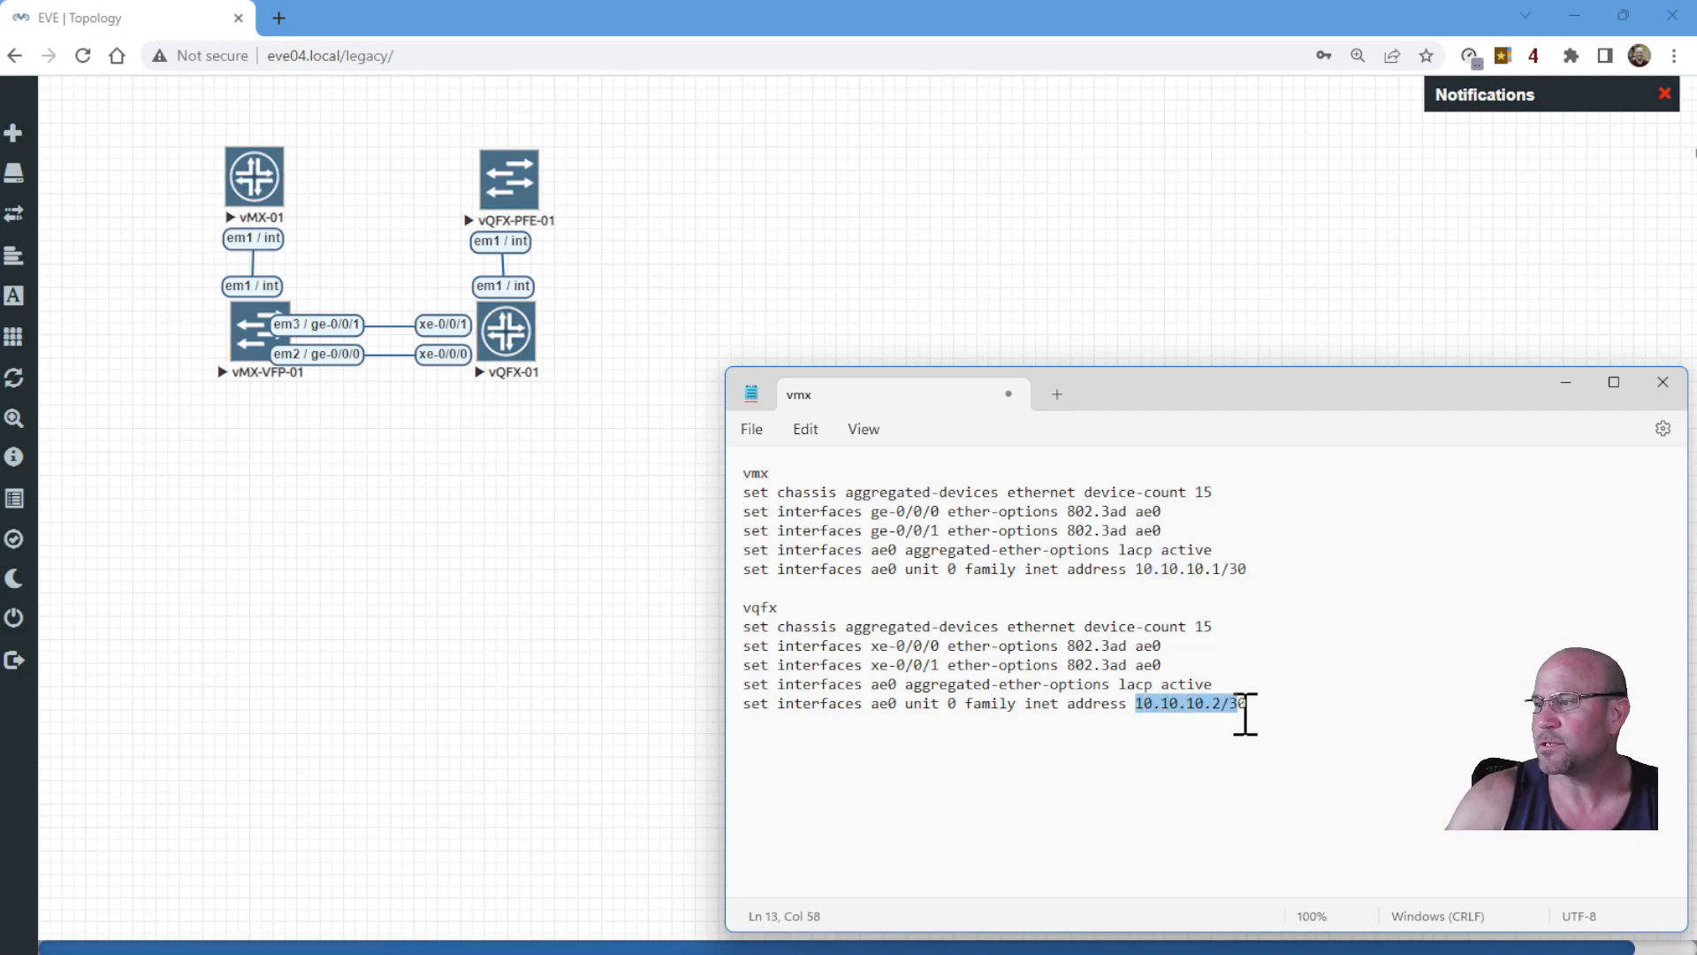
key("Enter")
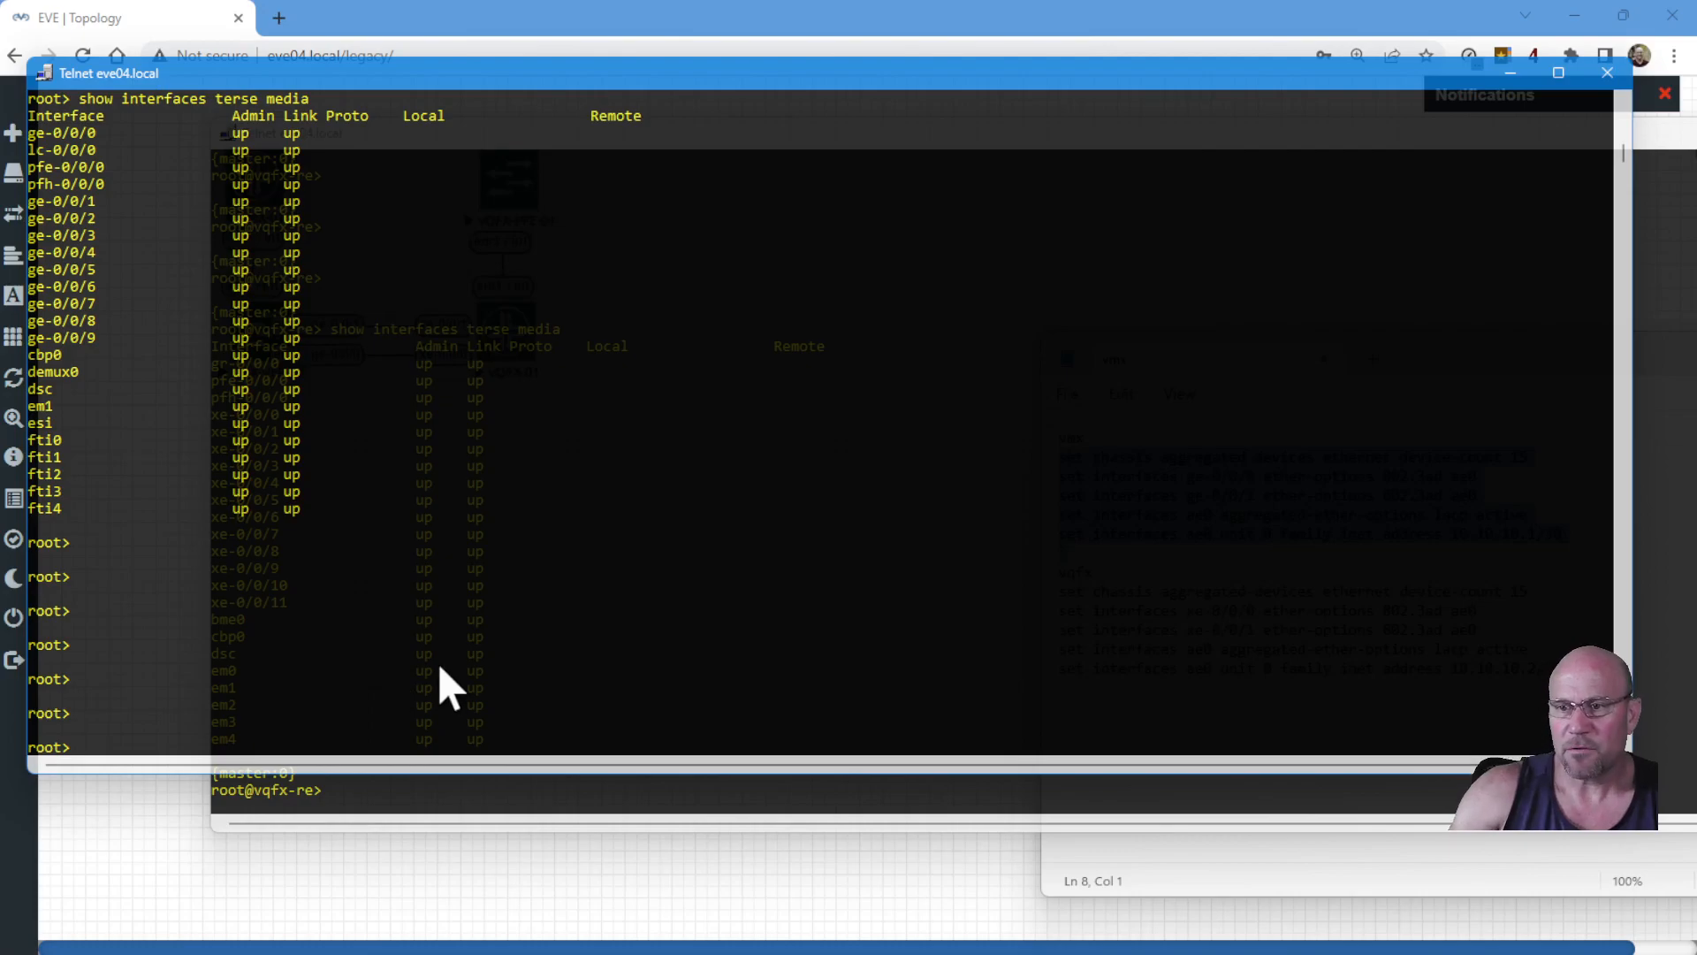
- Set the vMX host-name to vMX-01 and commit
type("configure")
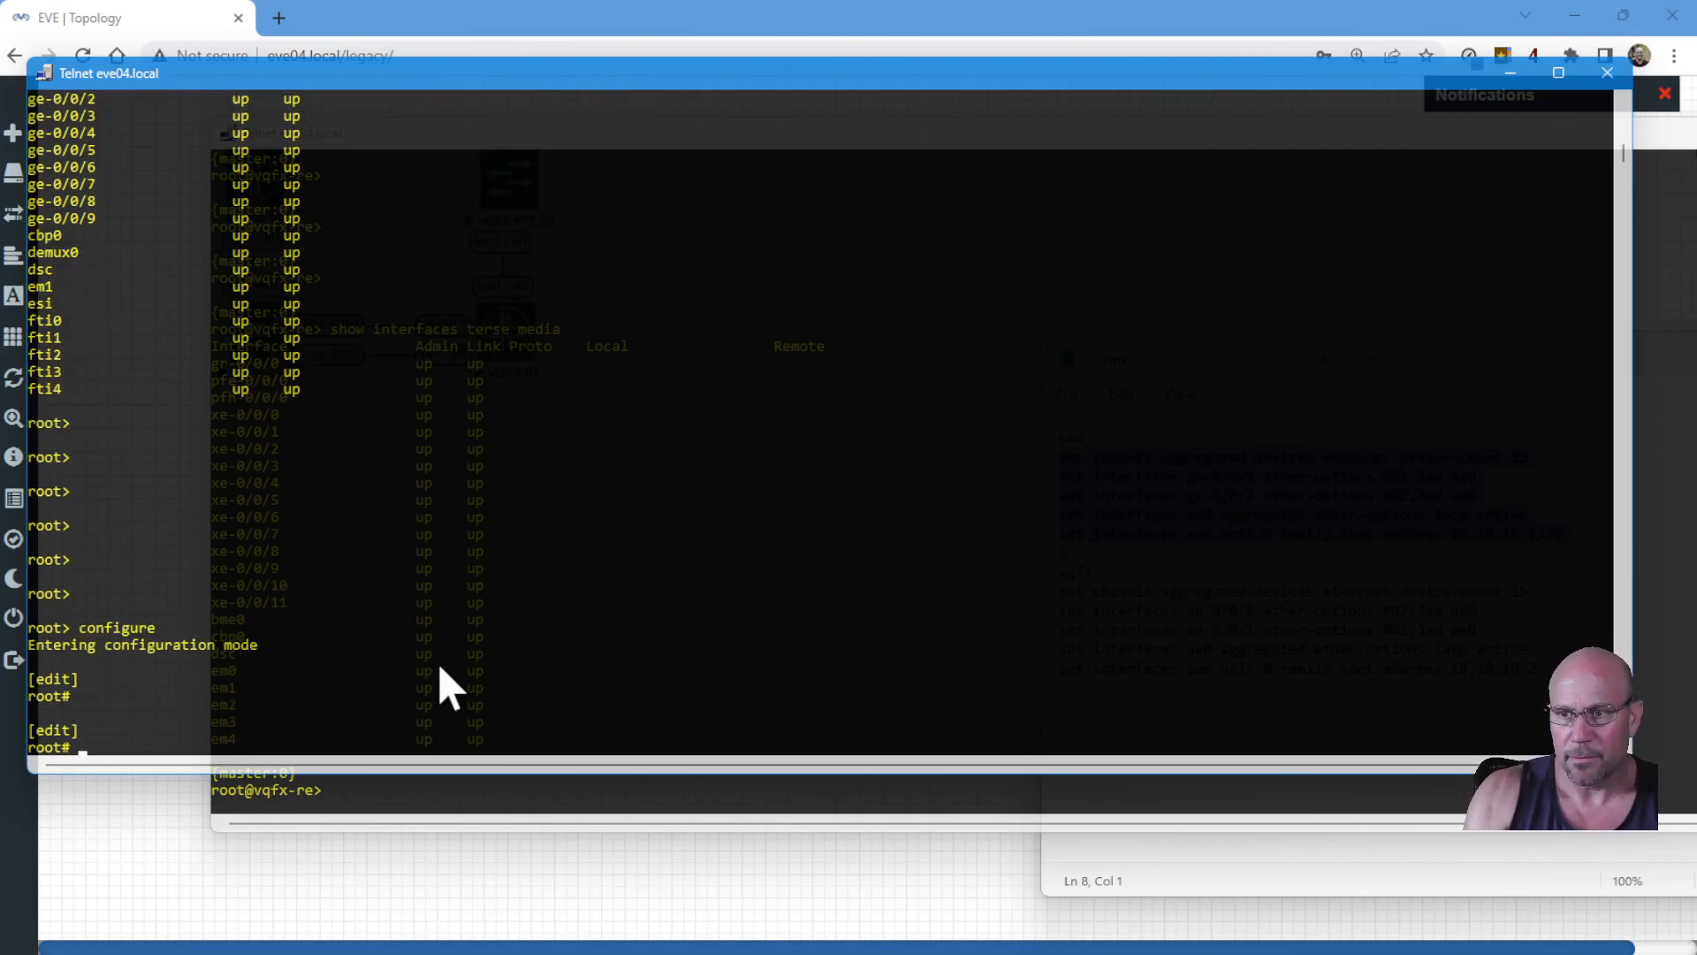
type("set system host-name")
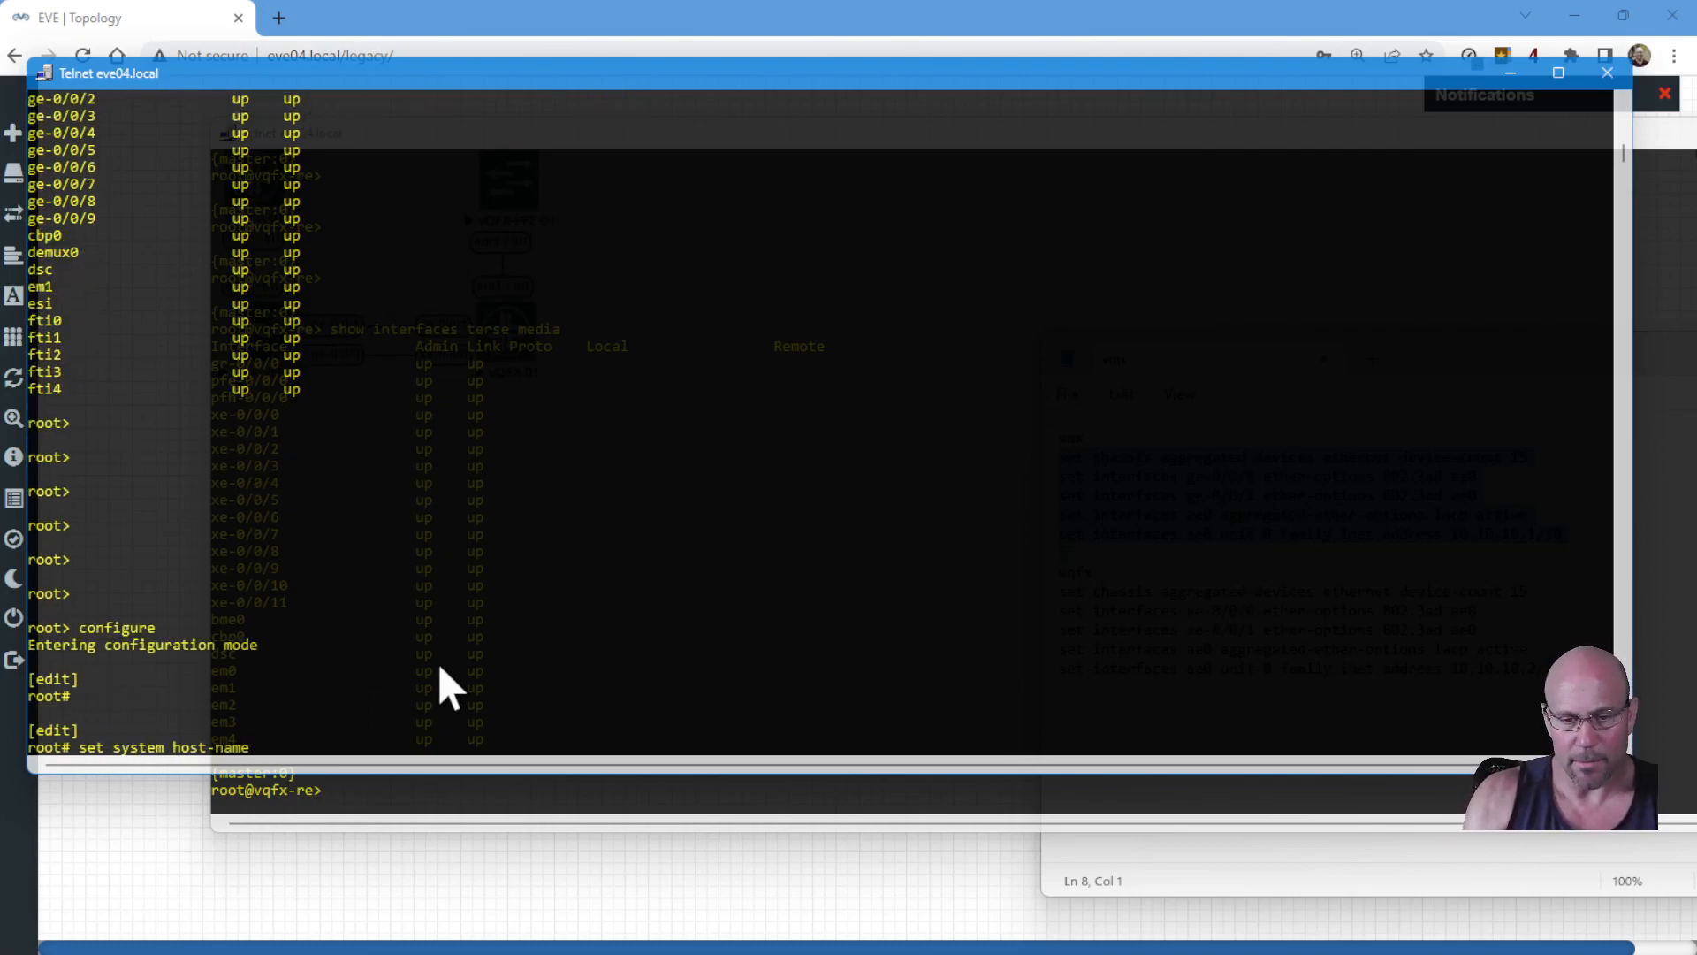
type("vMX-")
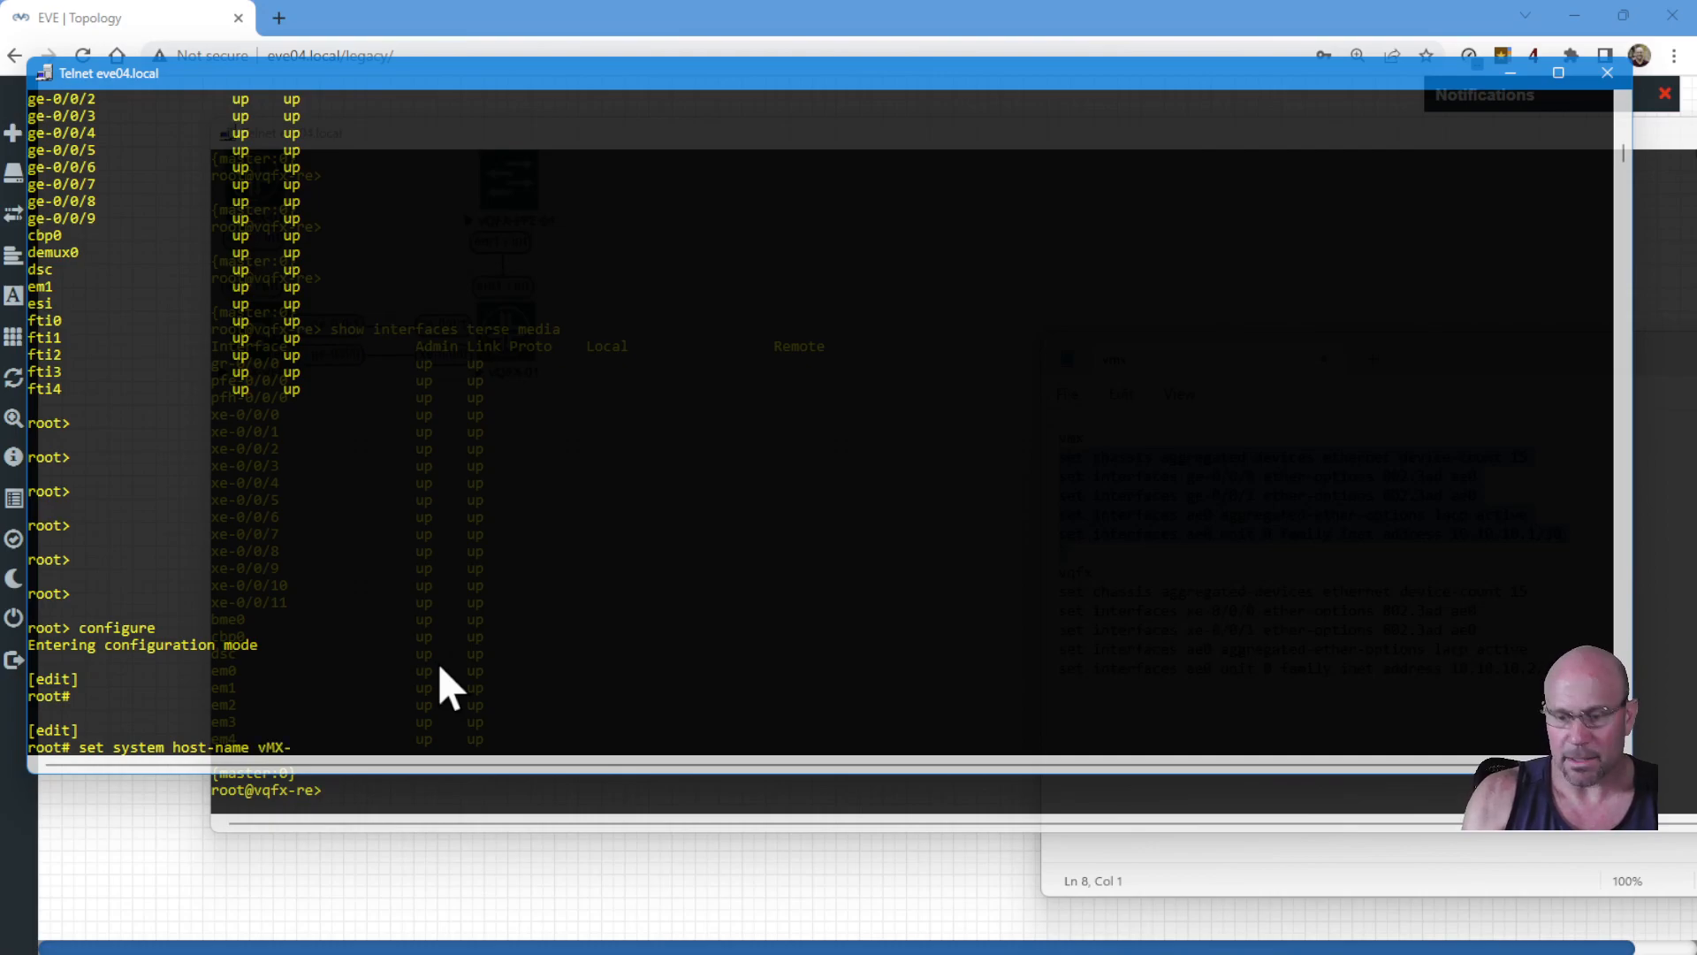
type("01")
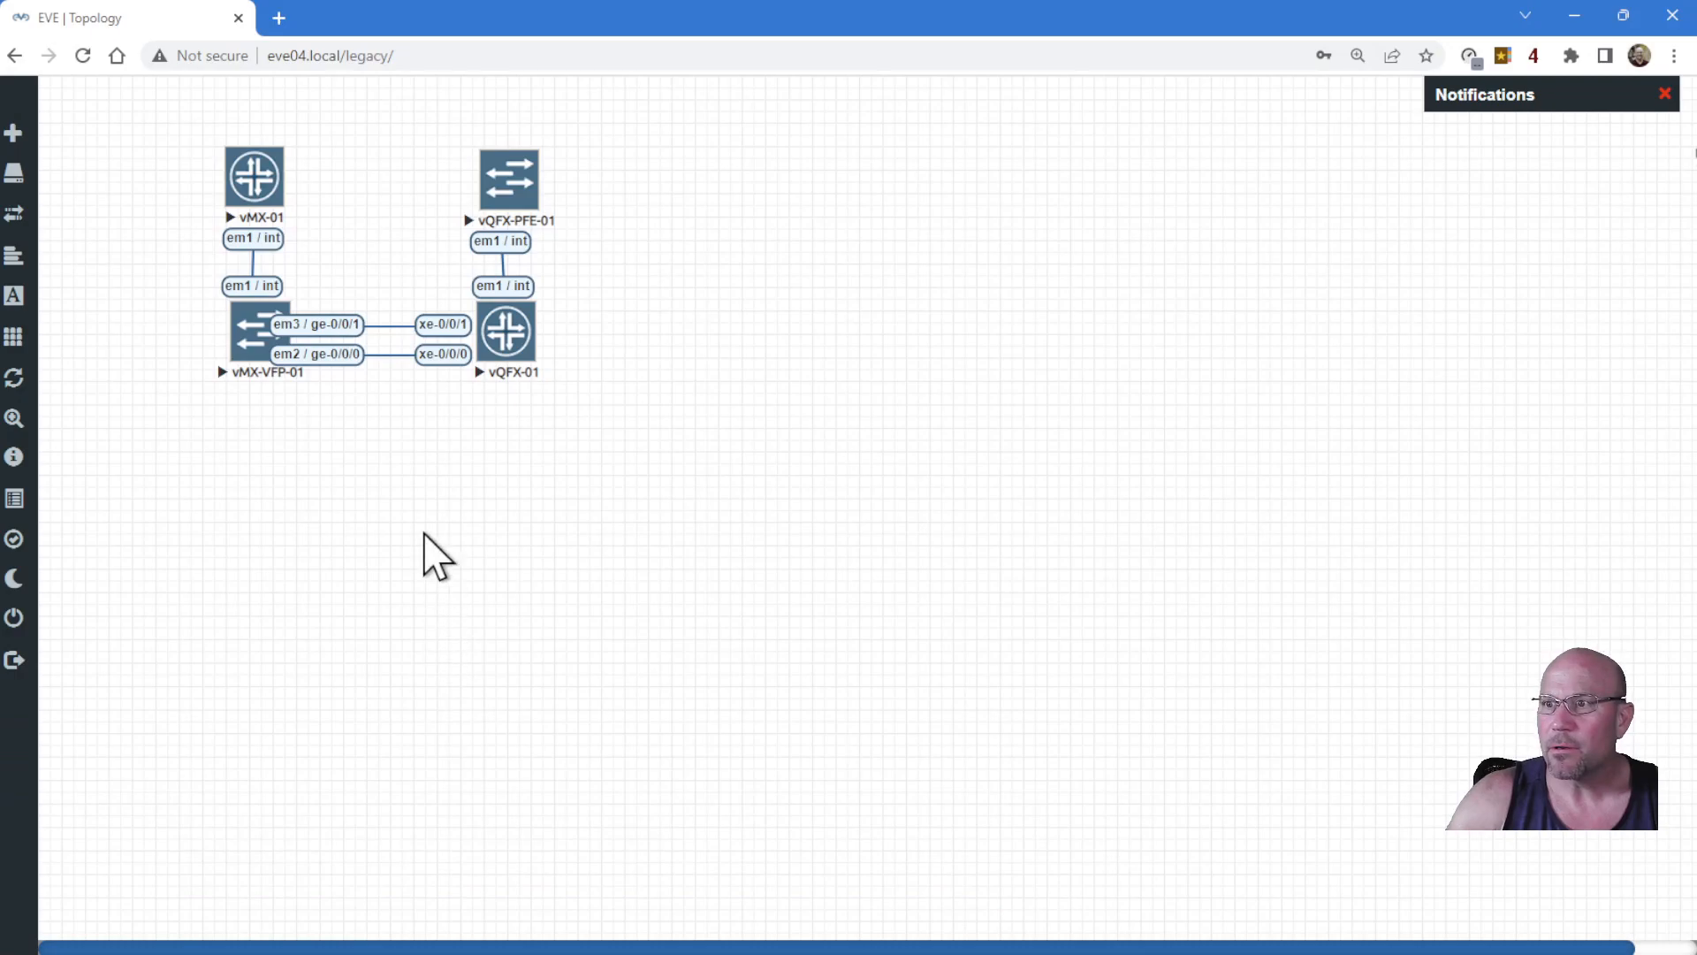
mouse_move(429, 423)
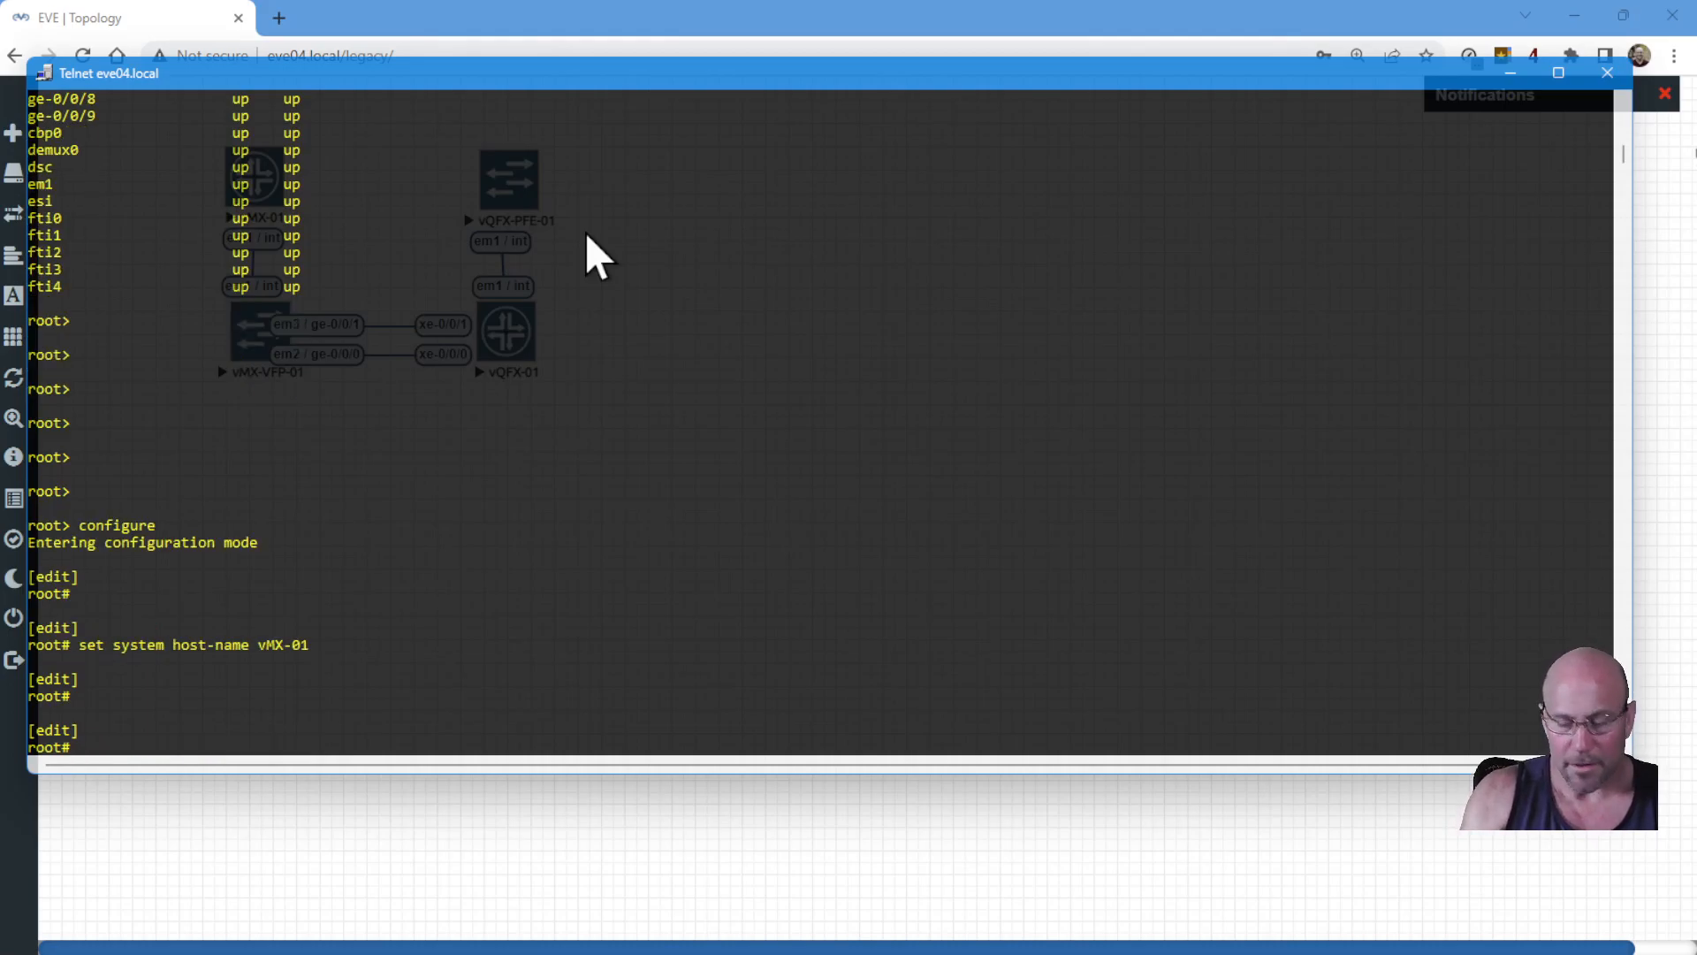
type("scom")
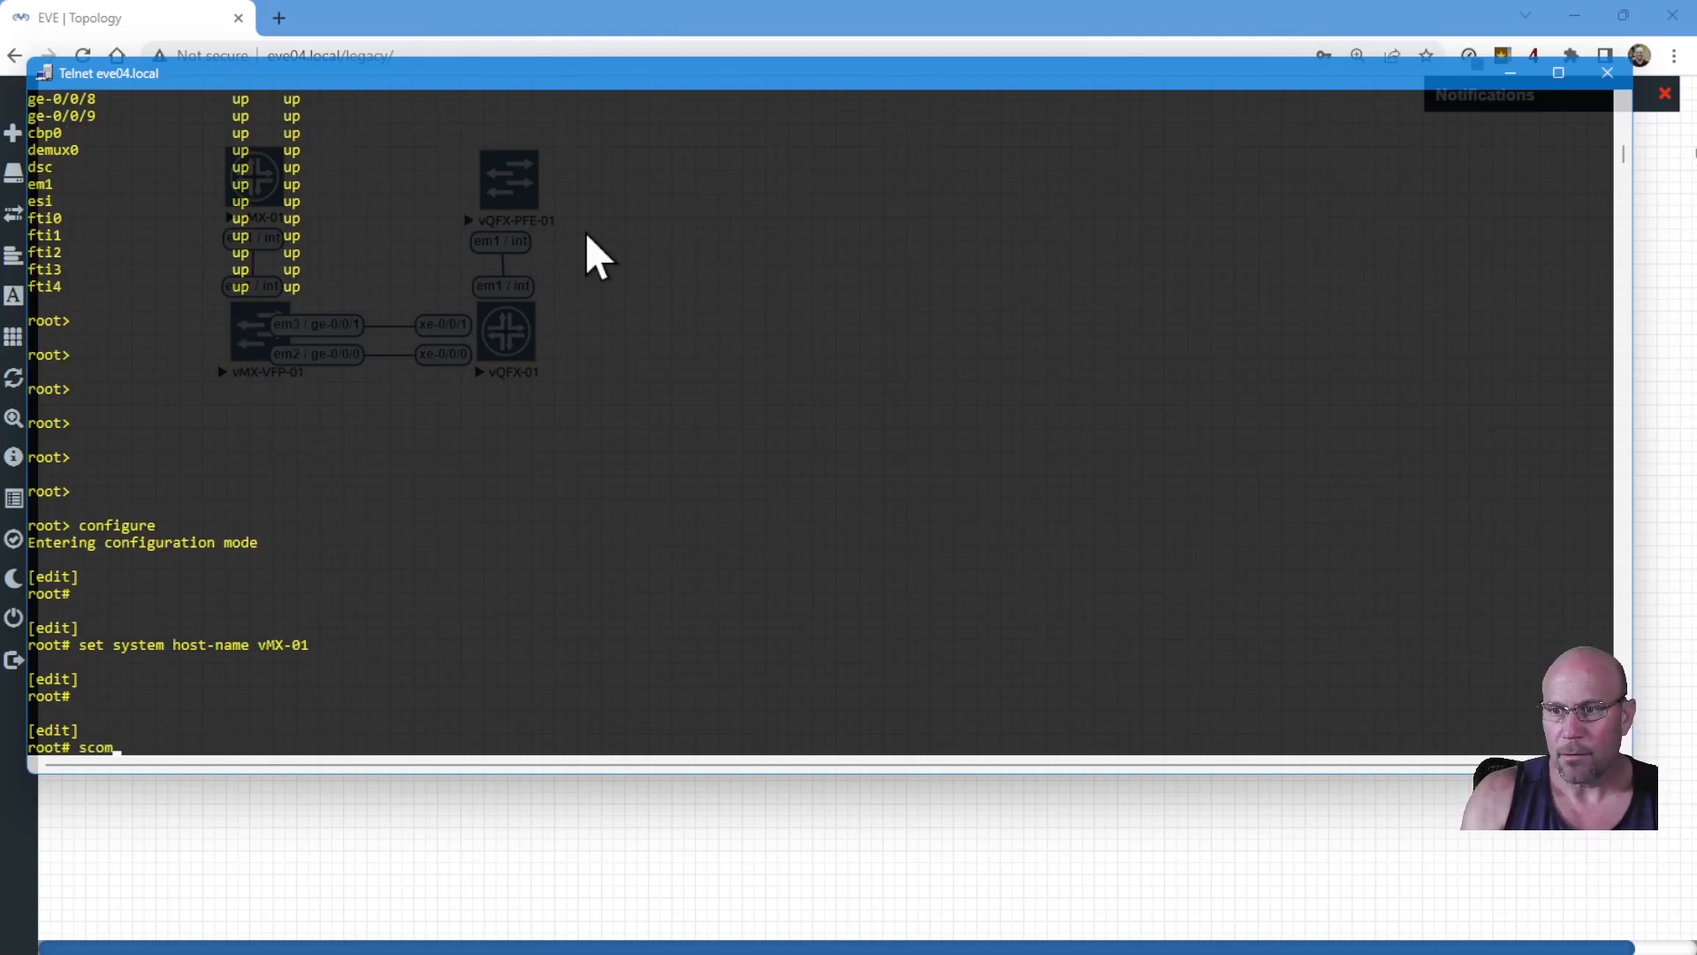
type("commit check")
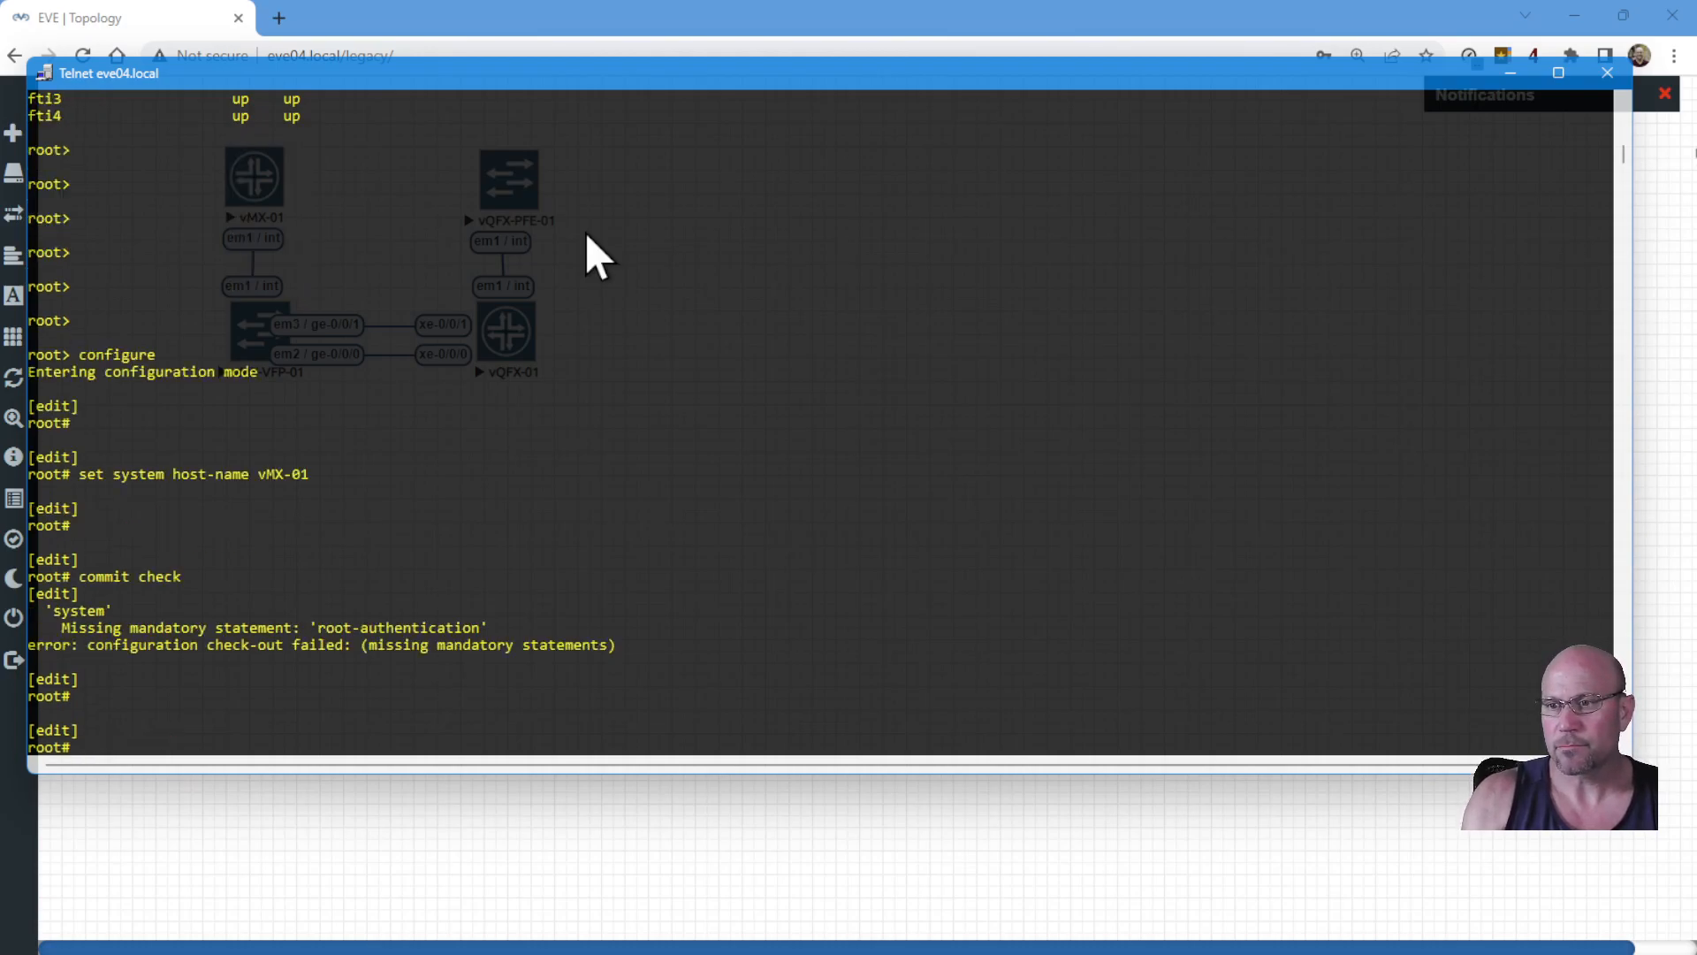
- Set a plain-text root-authentication password and commit and-quit
type("set system root-authentication")
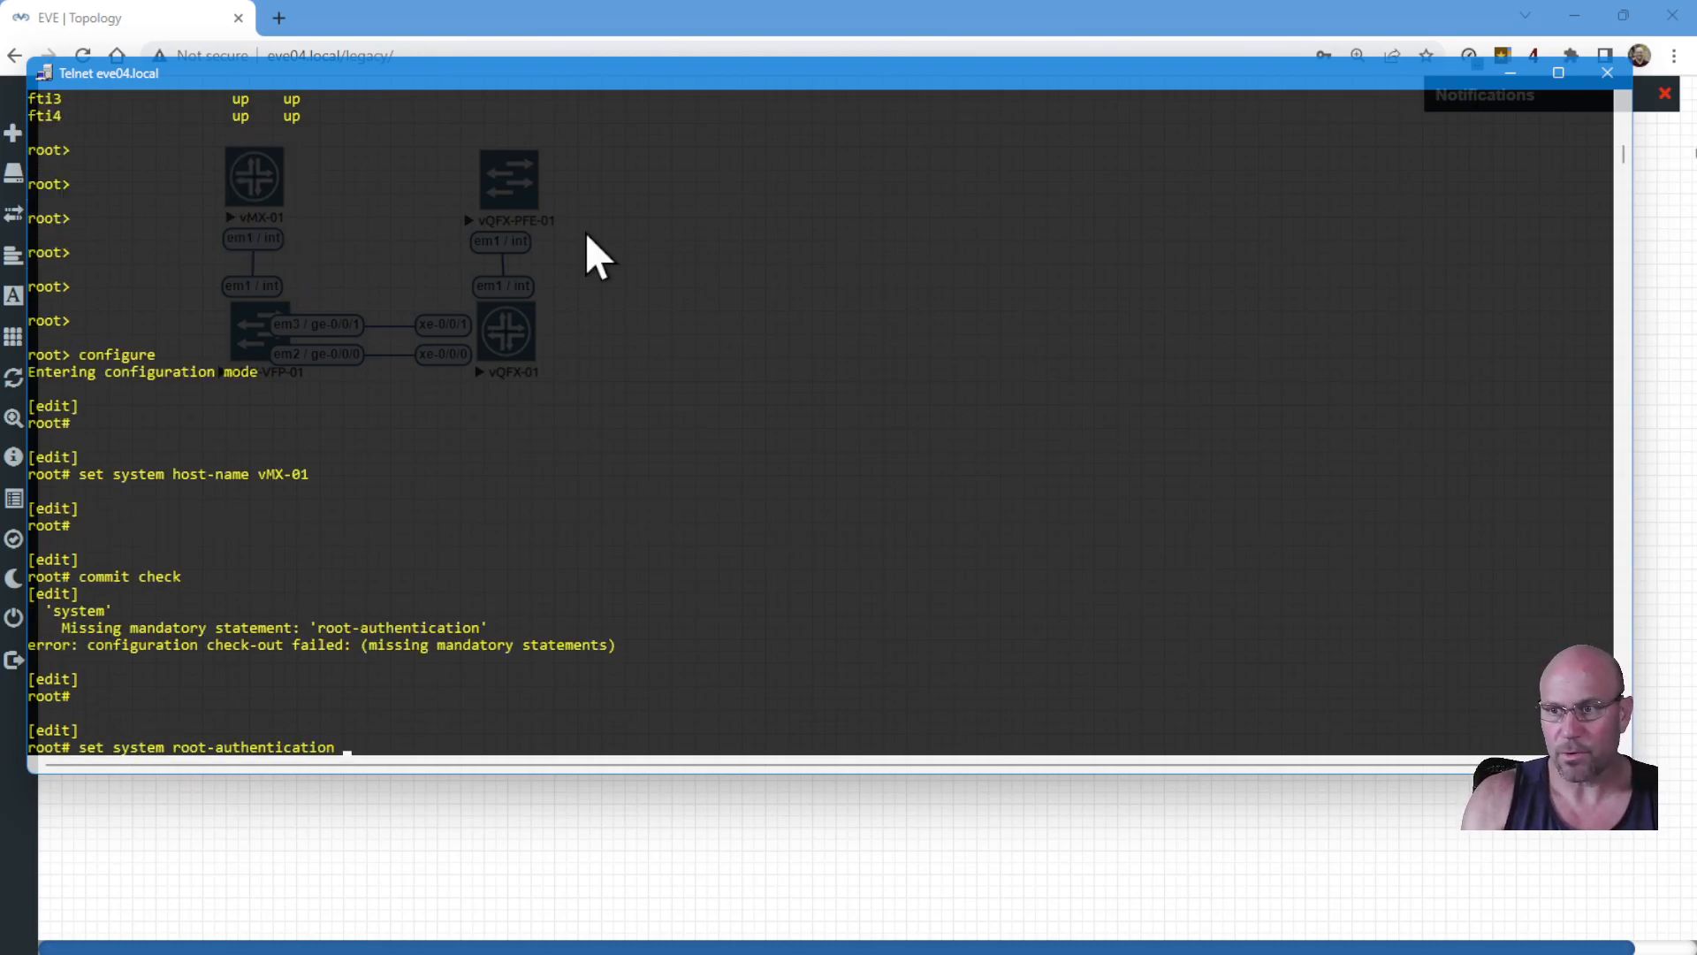
type("plain-text-password")
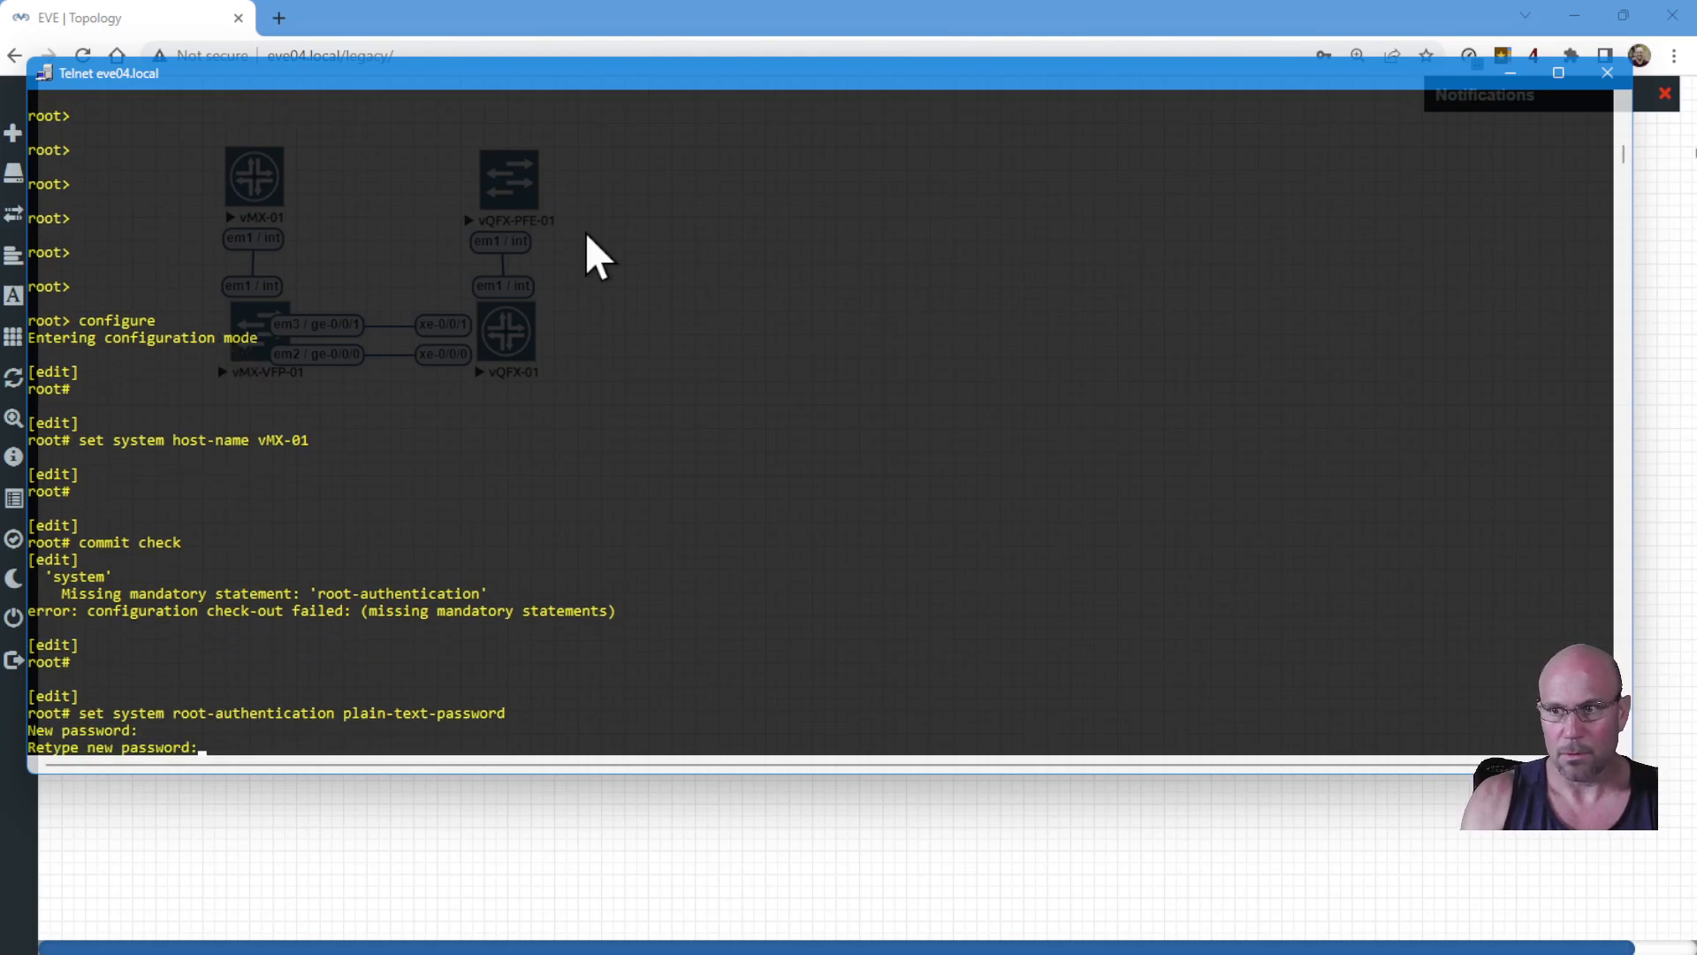
type("commit and-quit")
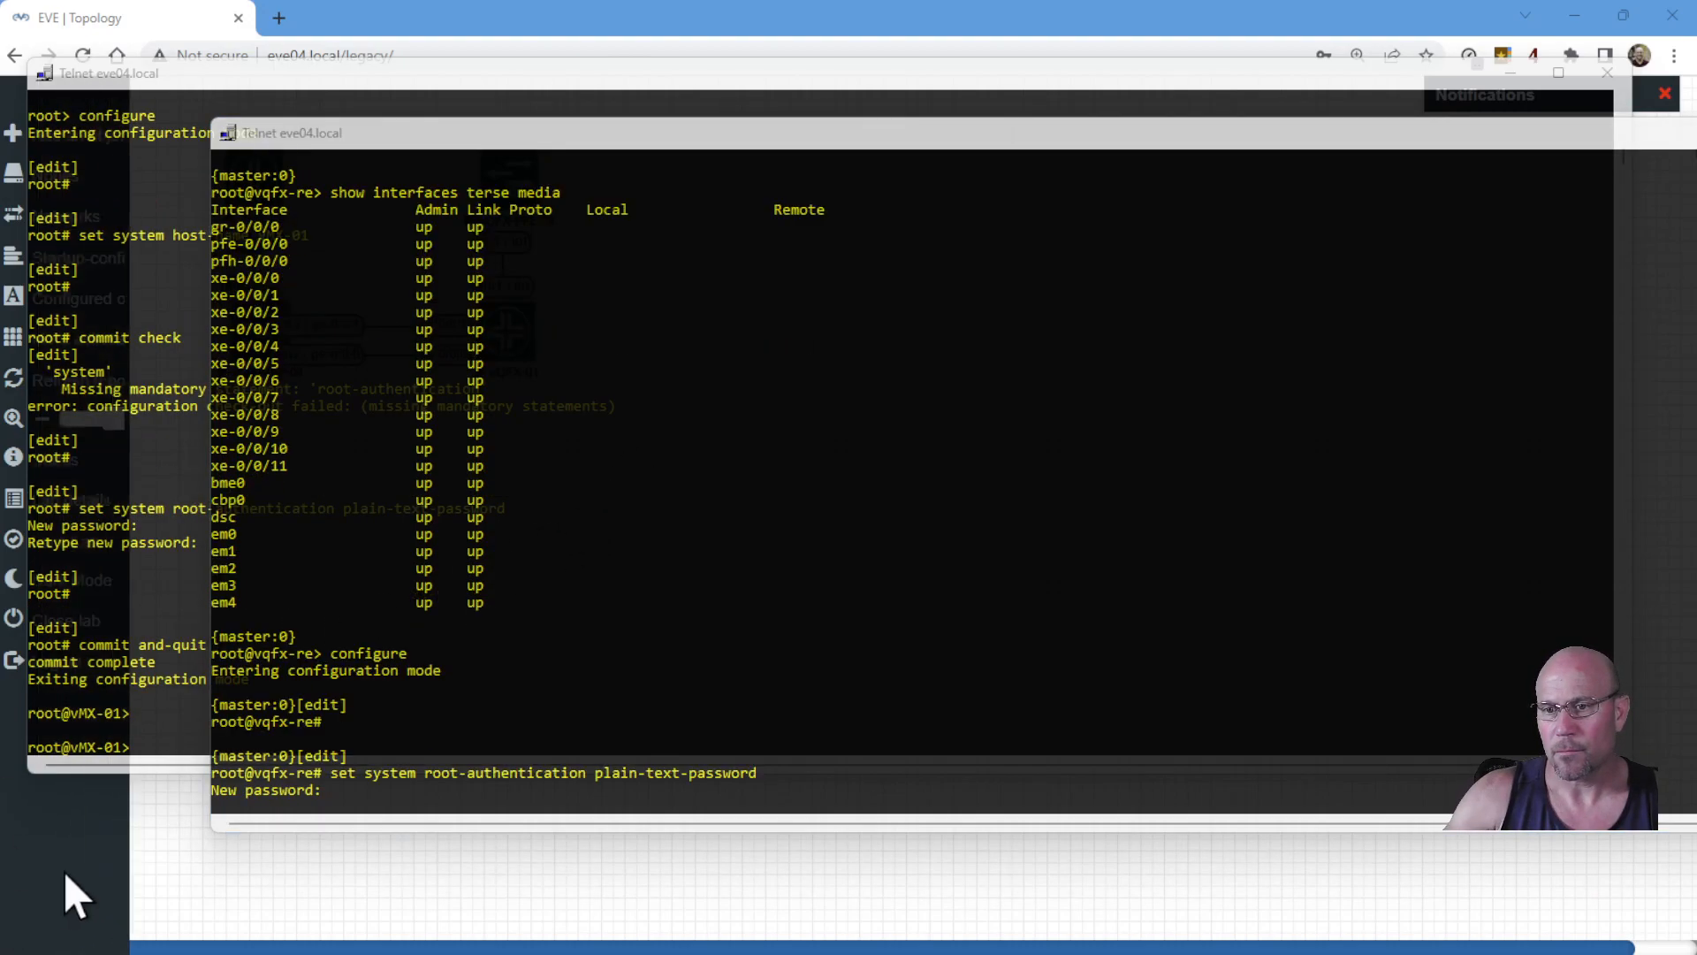
- Commit the vQFX root password and set system host-name vQFX-01
left_click(442, 767)
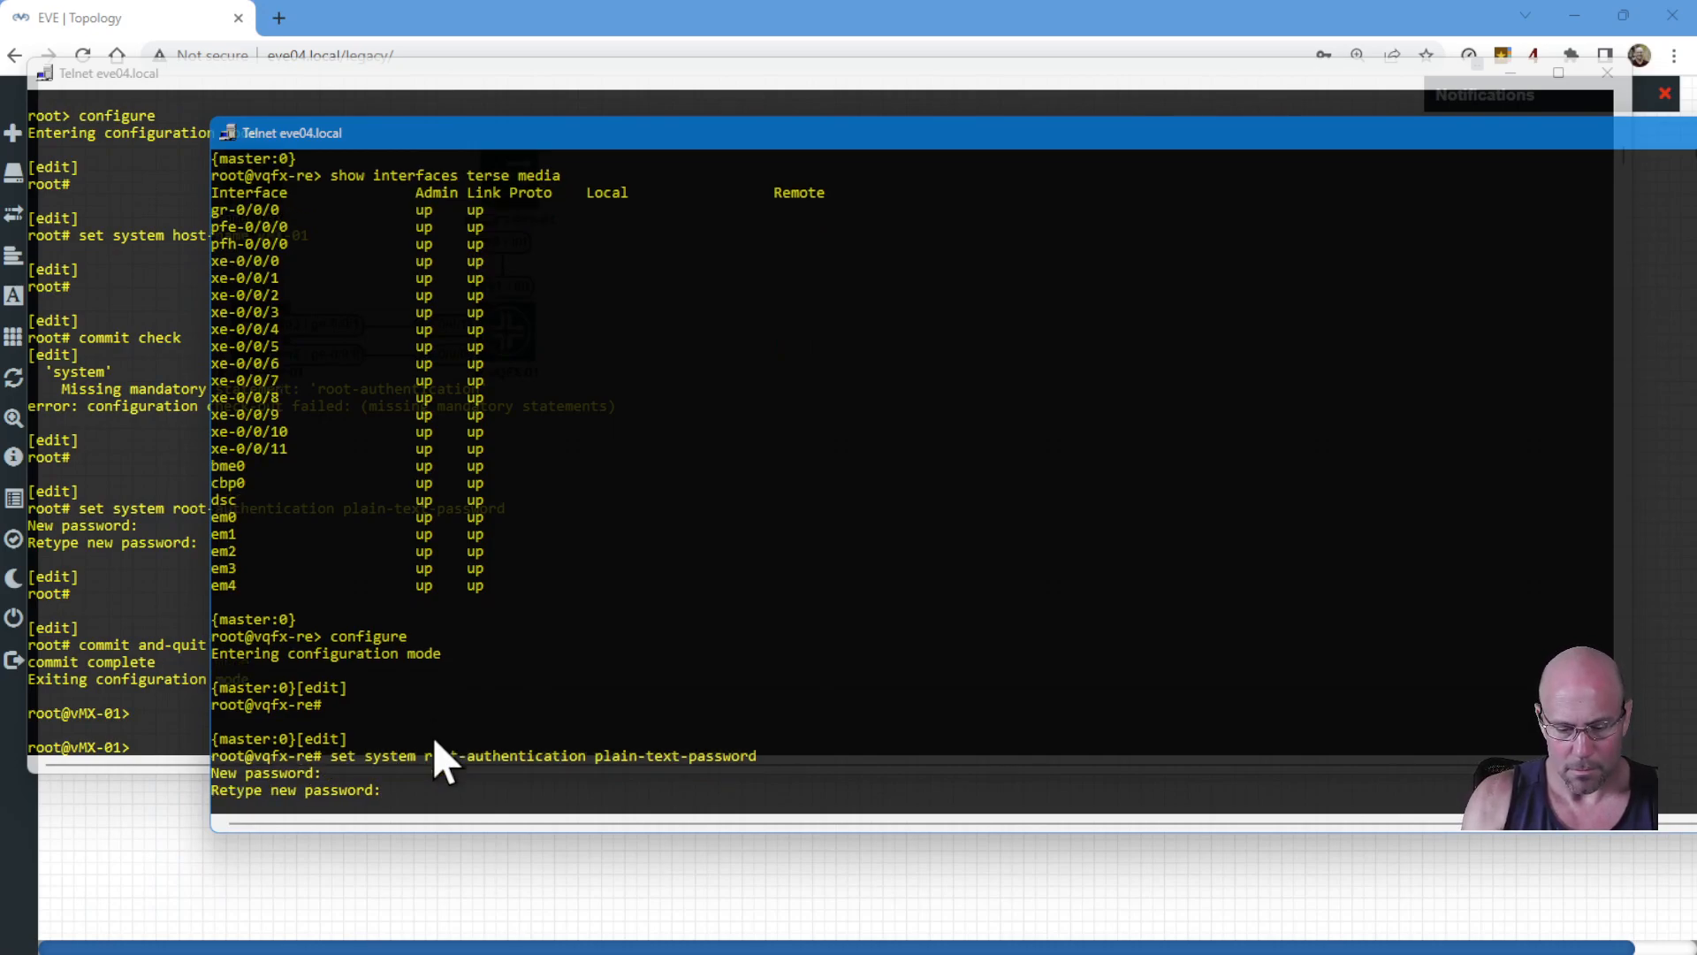
type("commit")
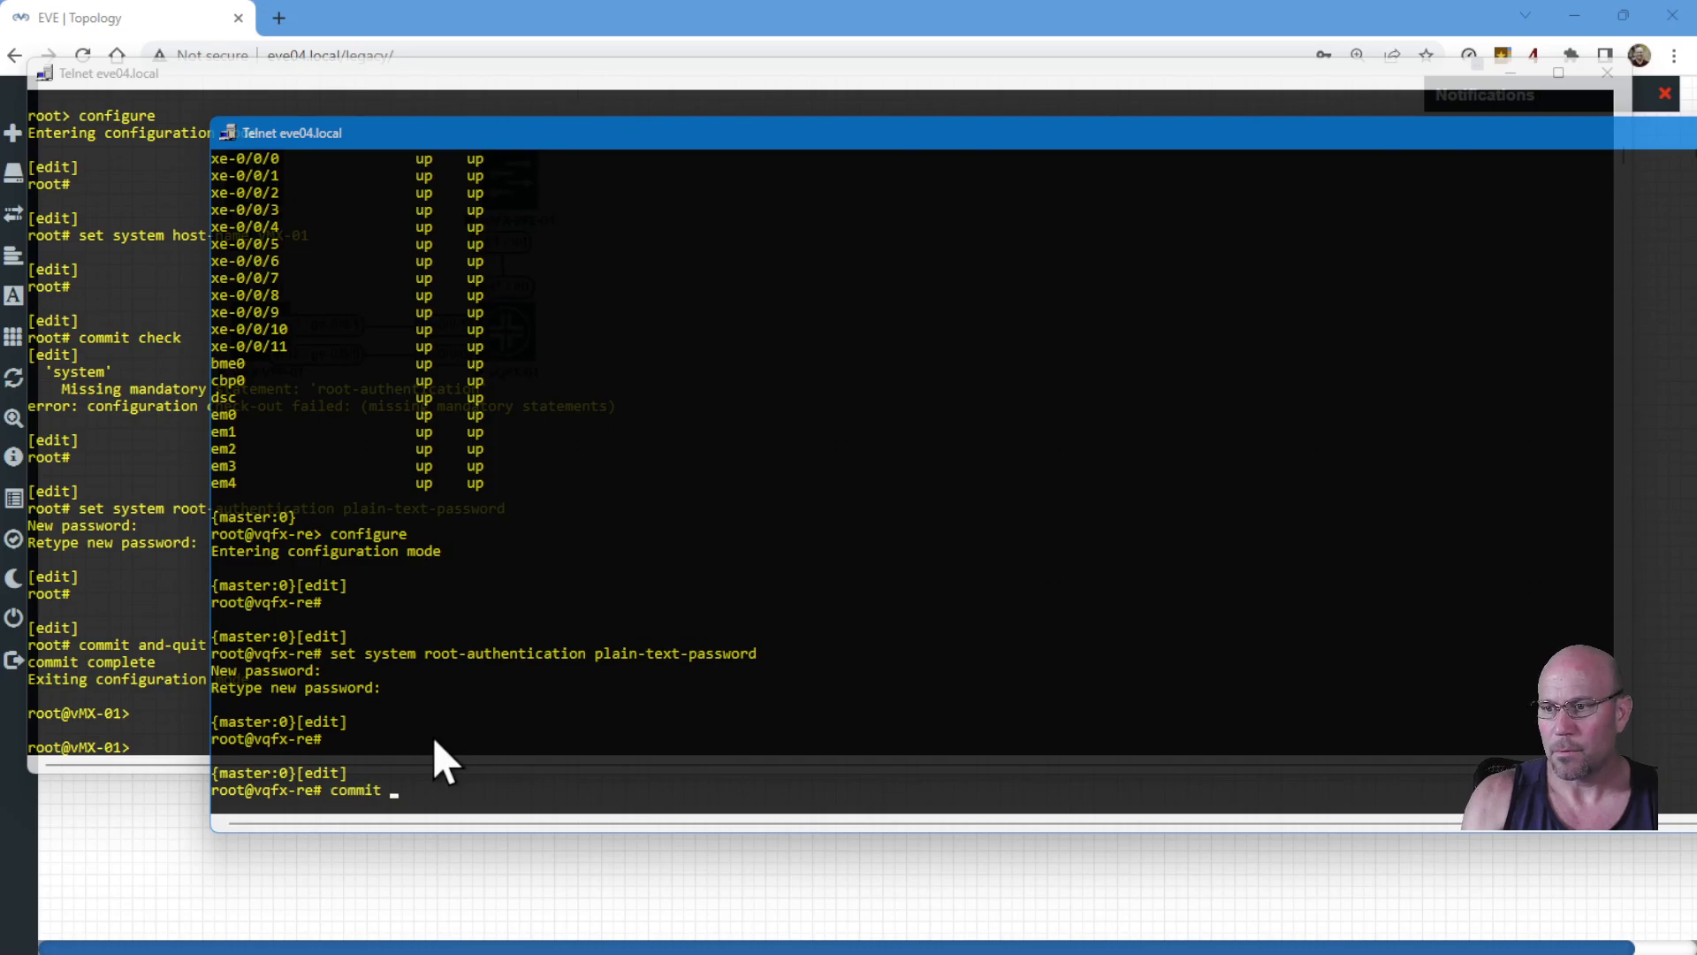
type("and-quit")
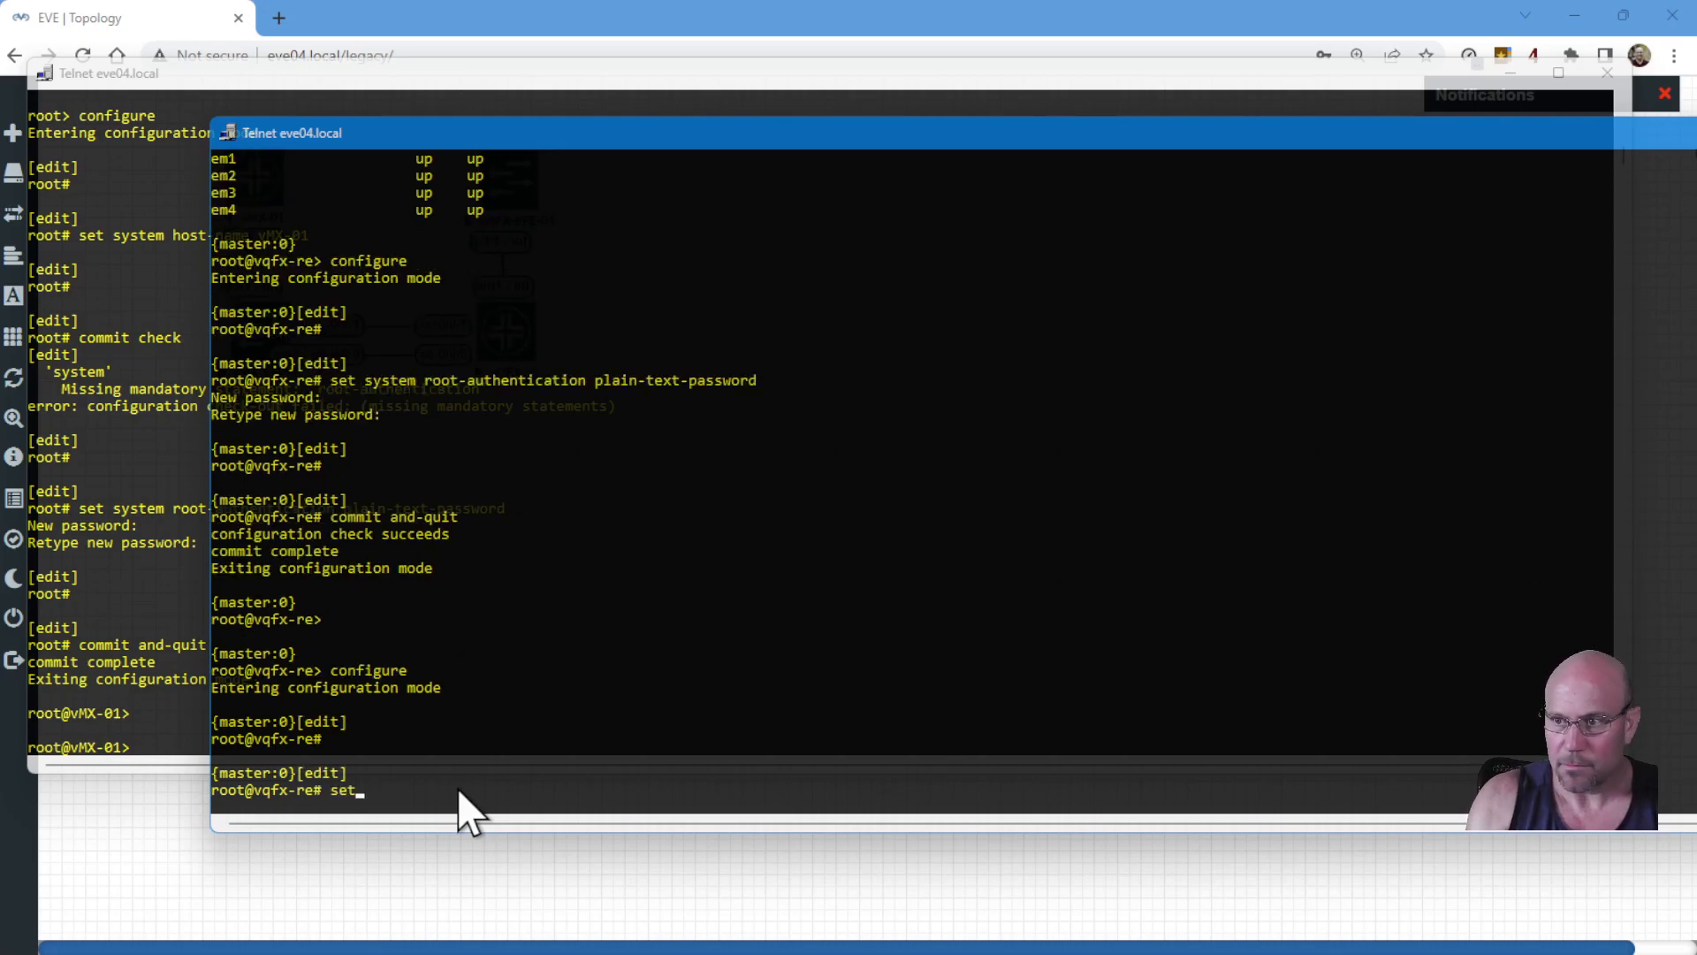
type("system v")
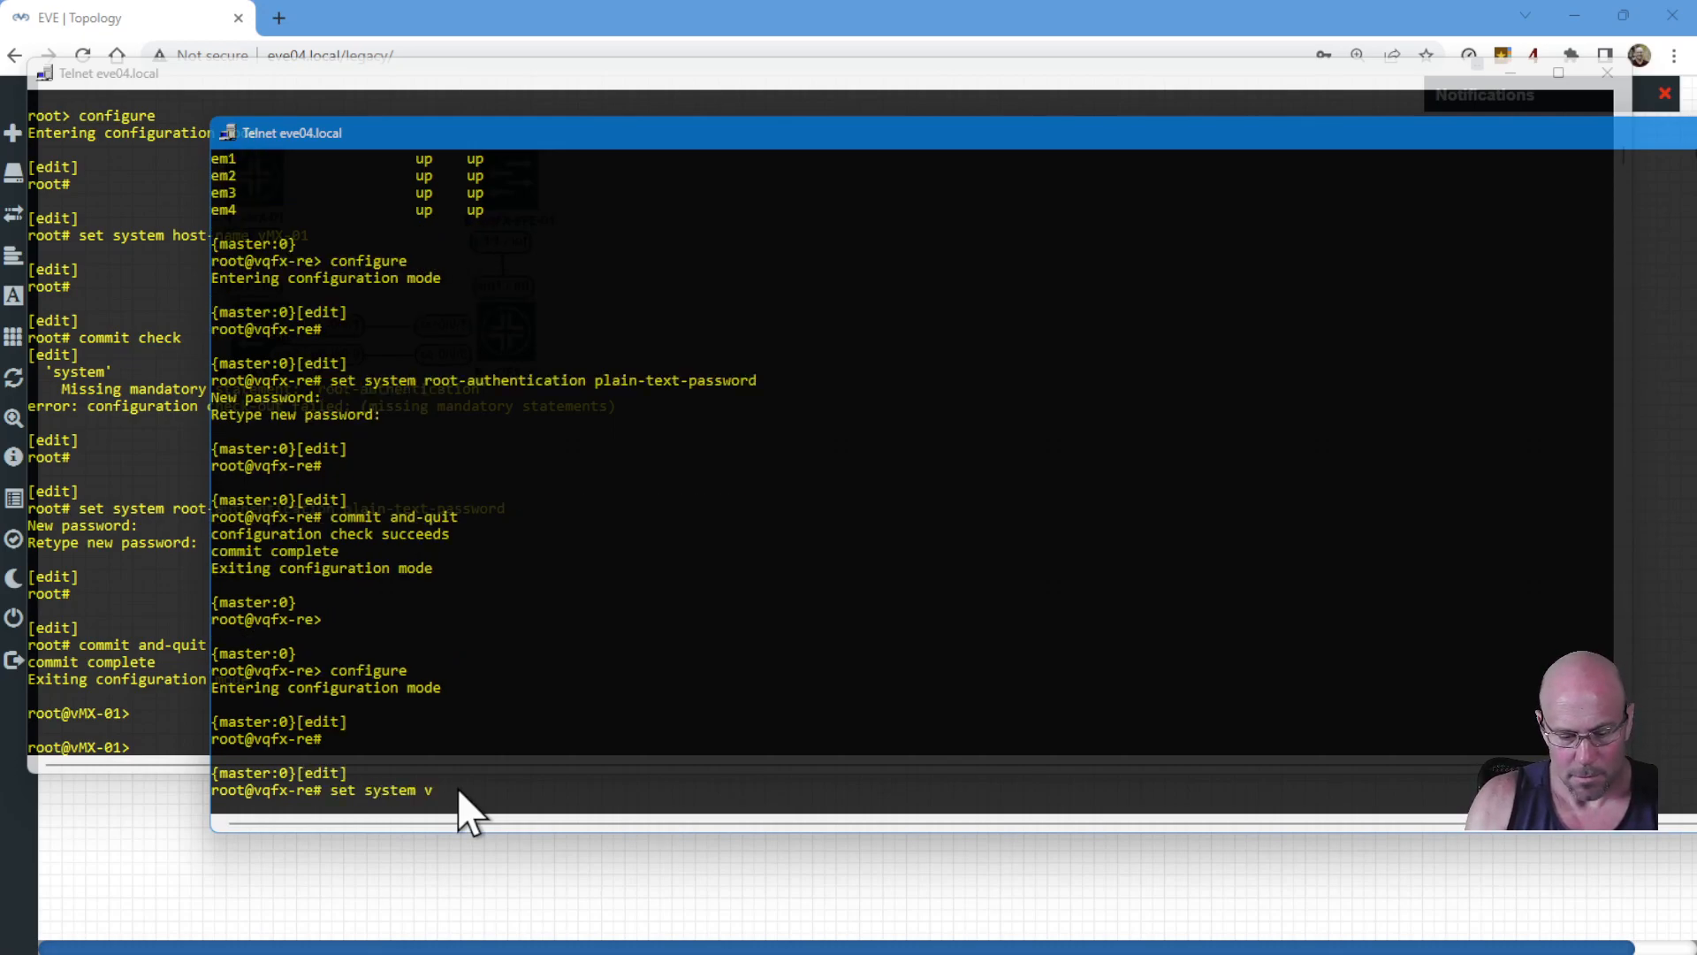
type("QFX")
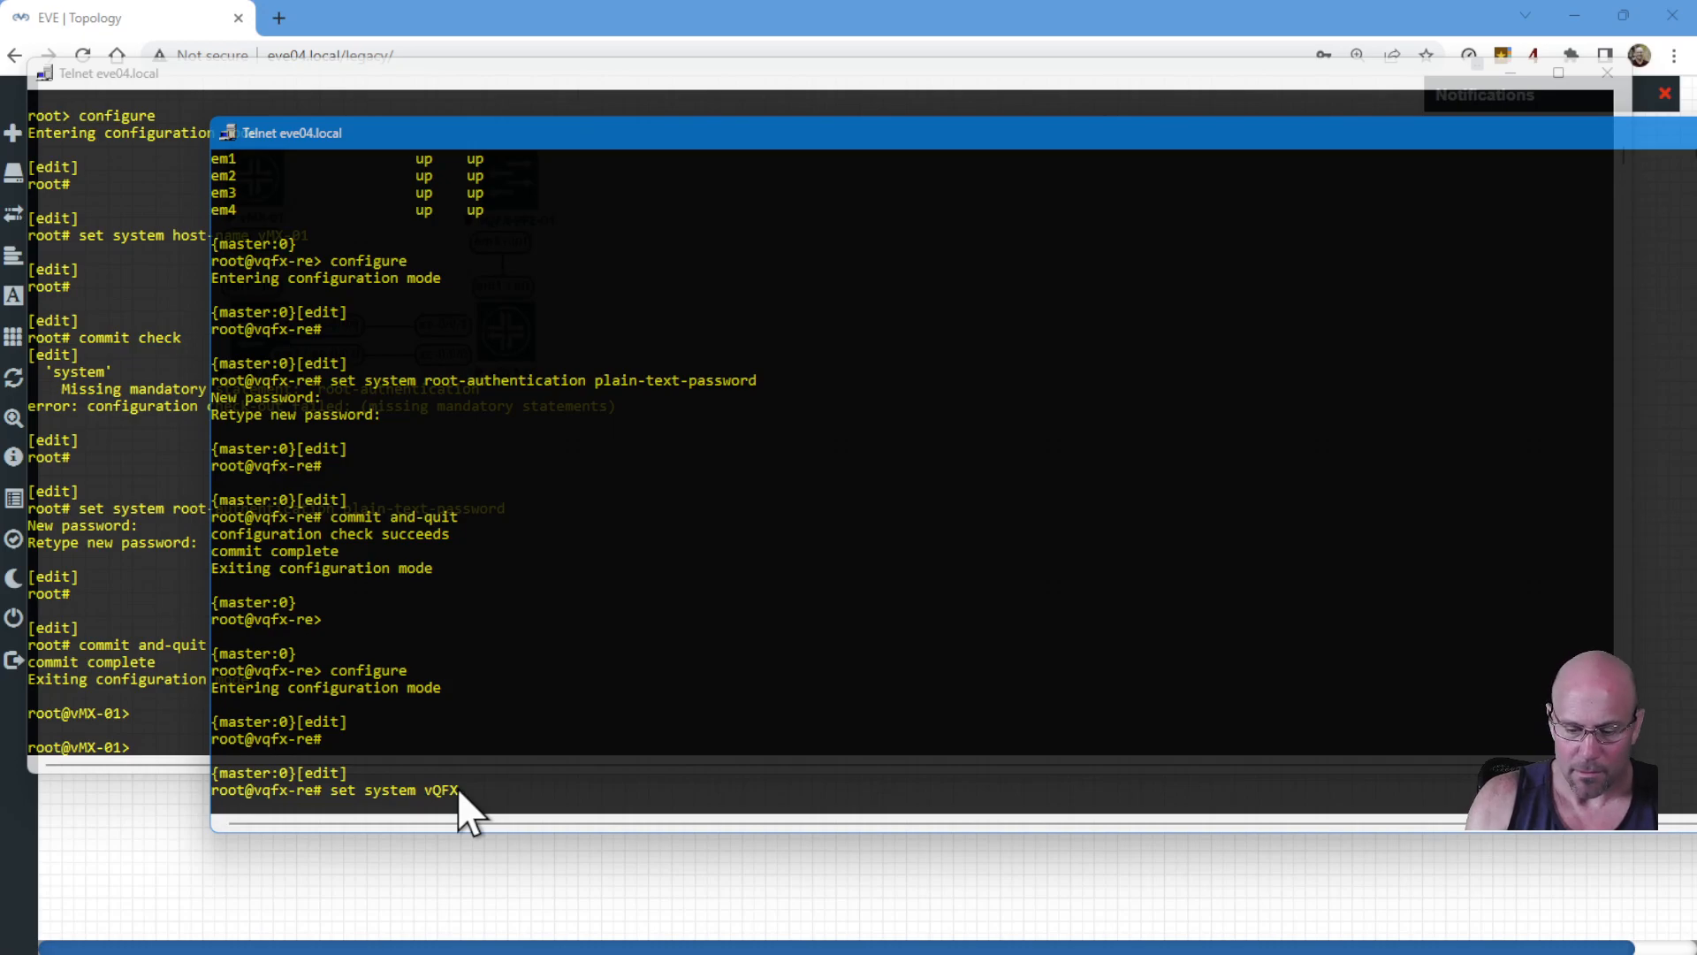
type("-01")
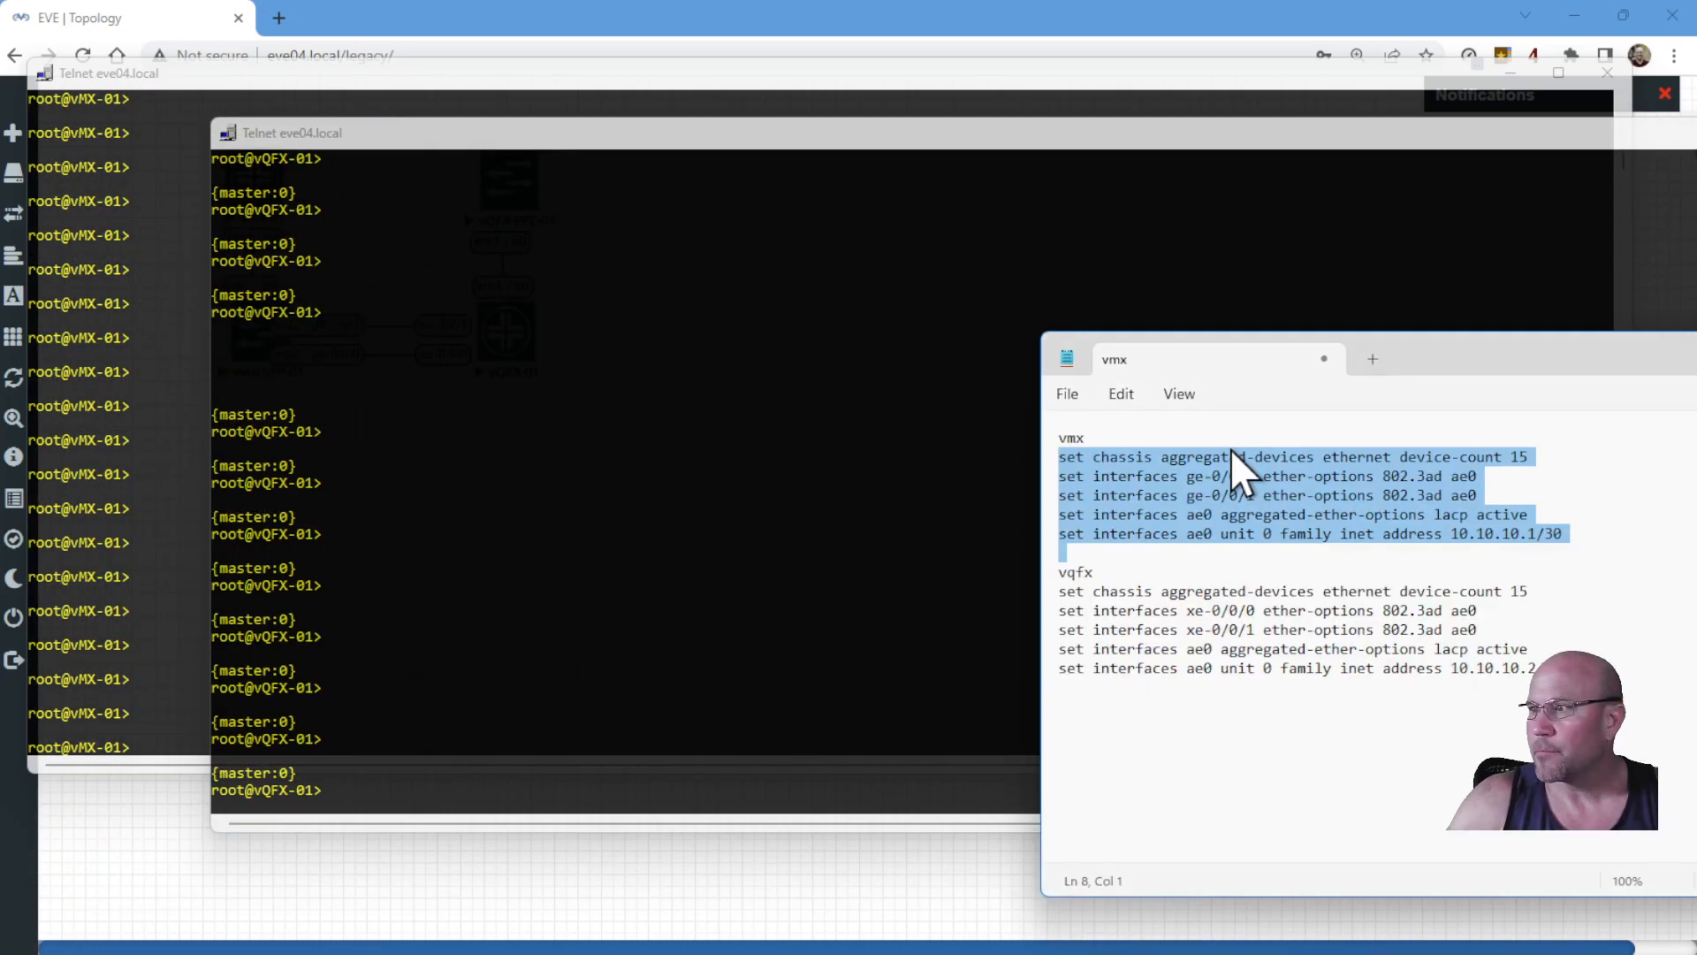
mouse_move(76, 576)
type("c")
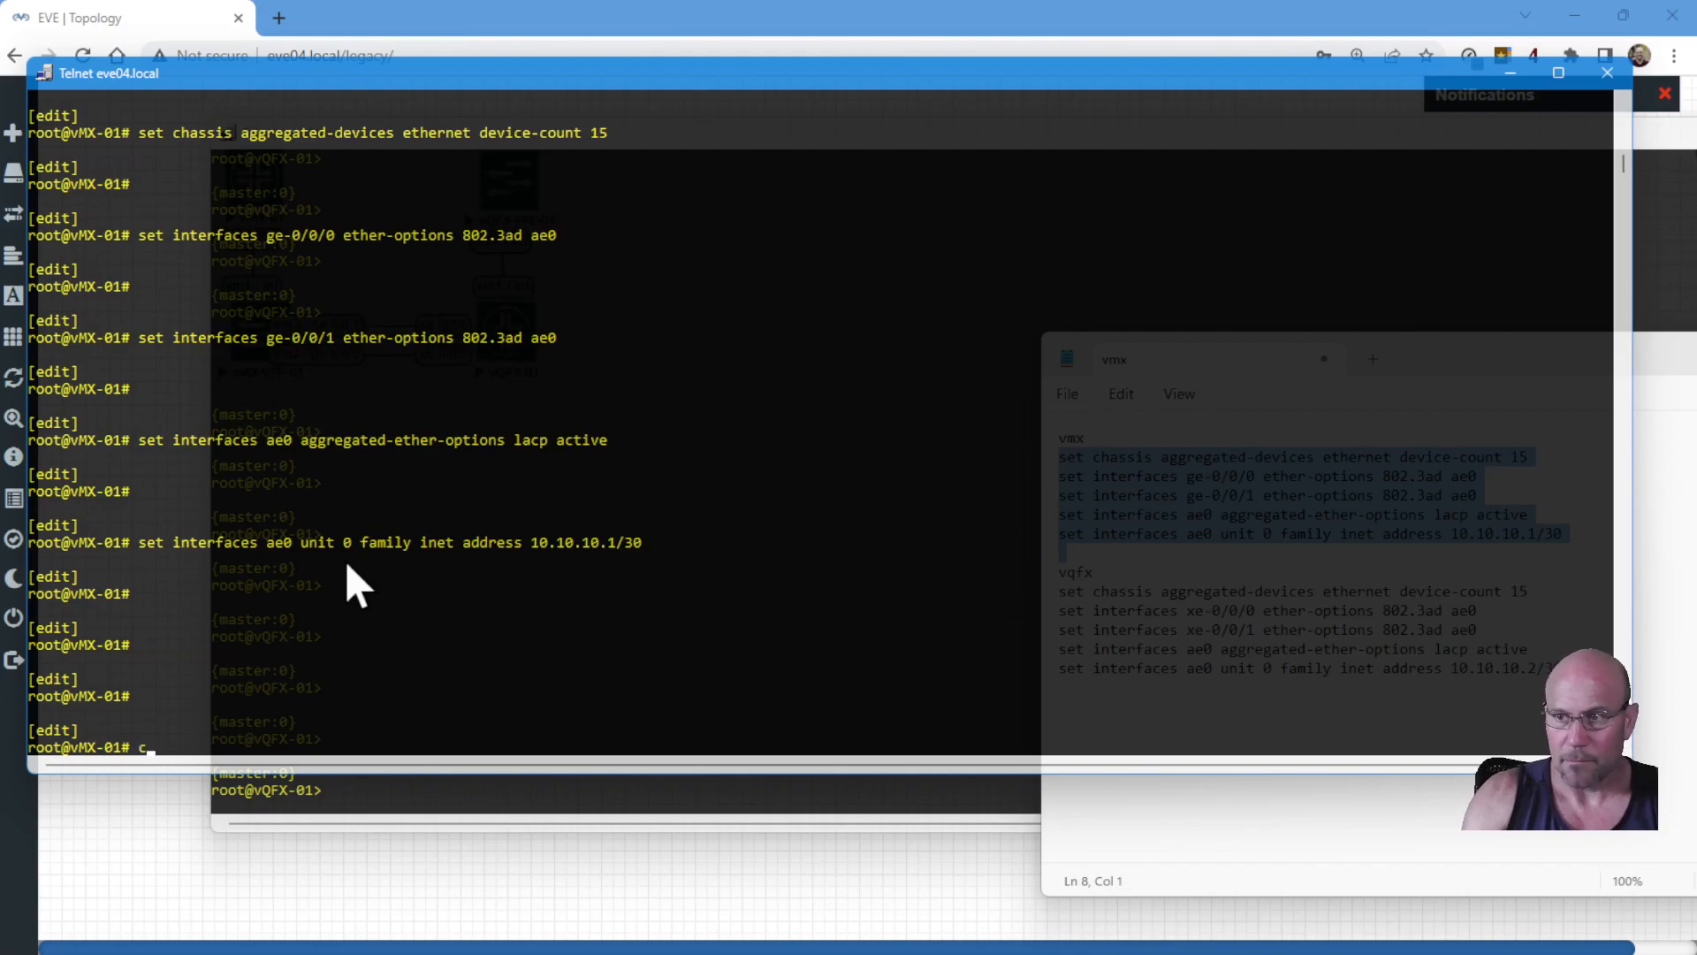
- Verify the pasted ae0 config with commit check and show | compare, then commit and-quit
type("ommit check")
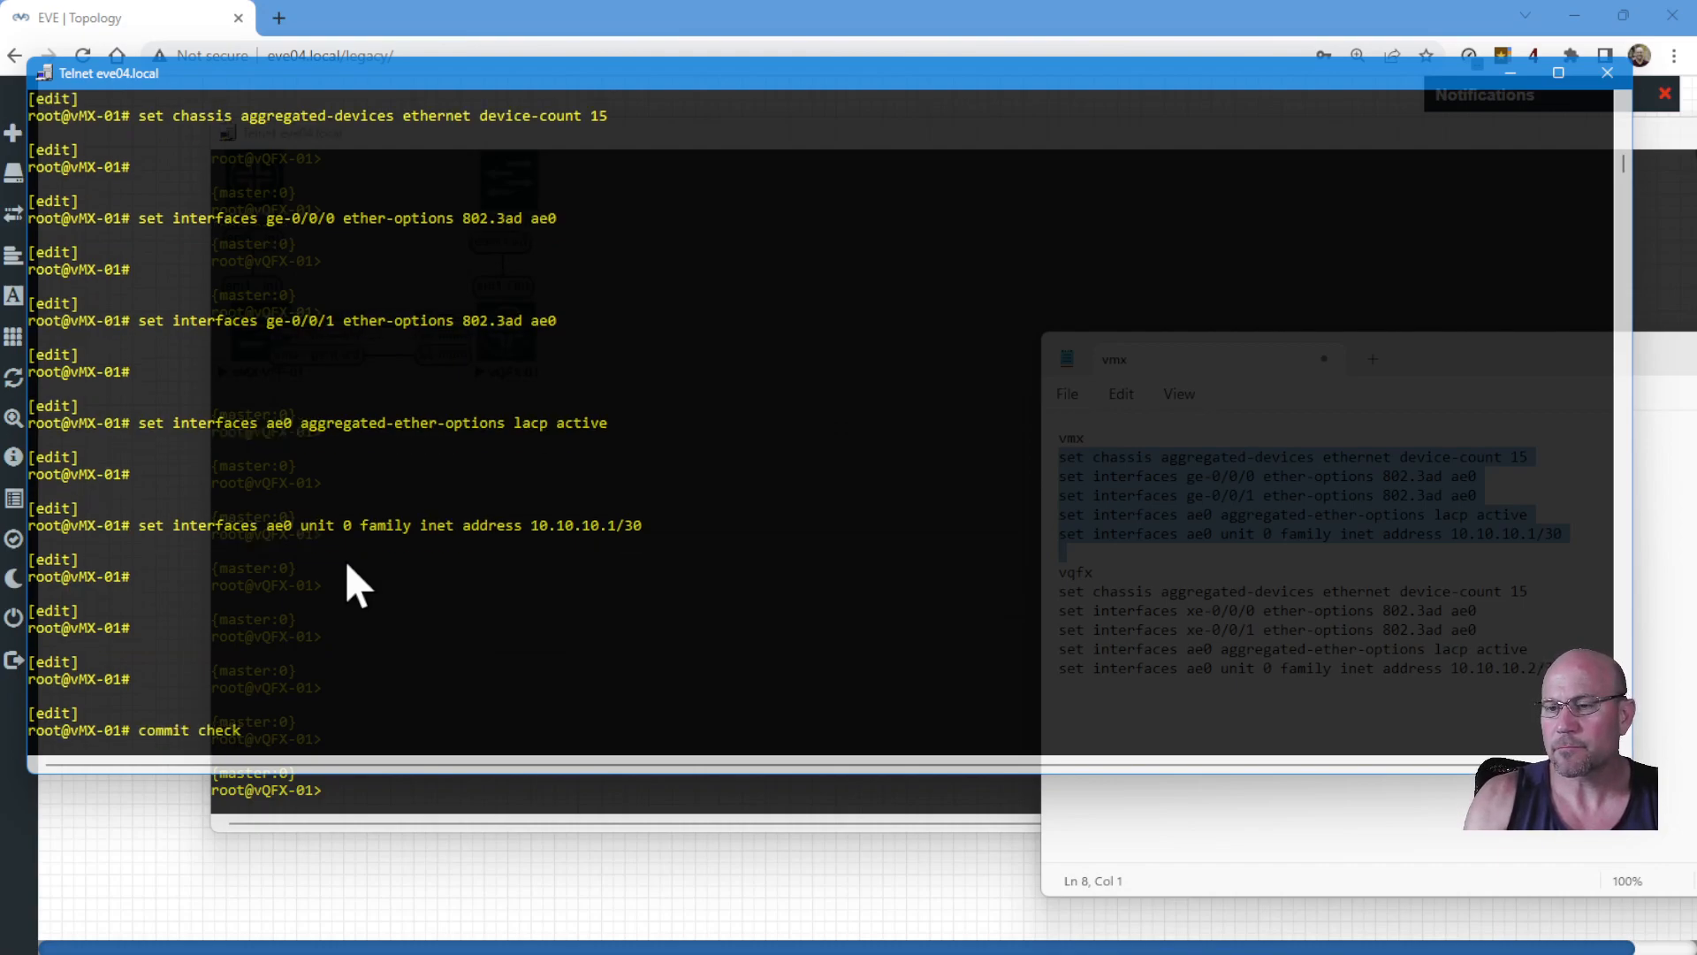
type("show |")
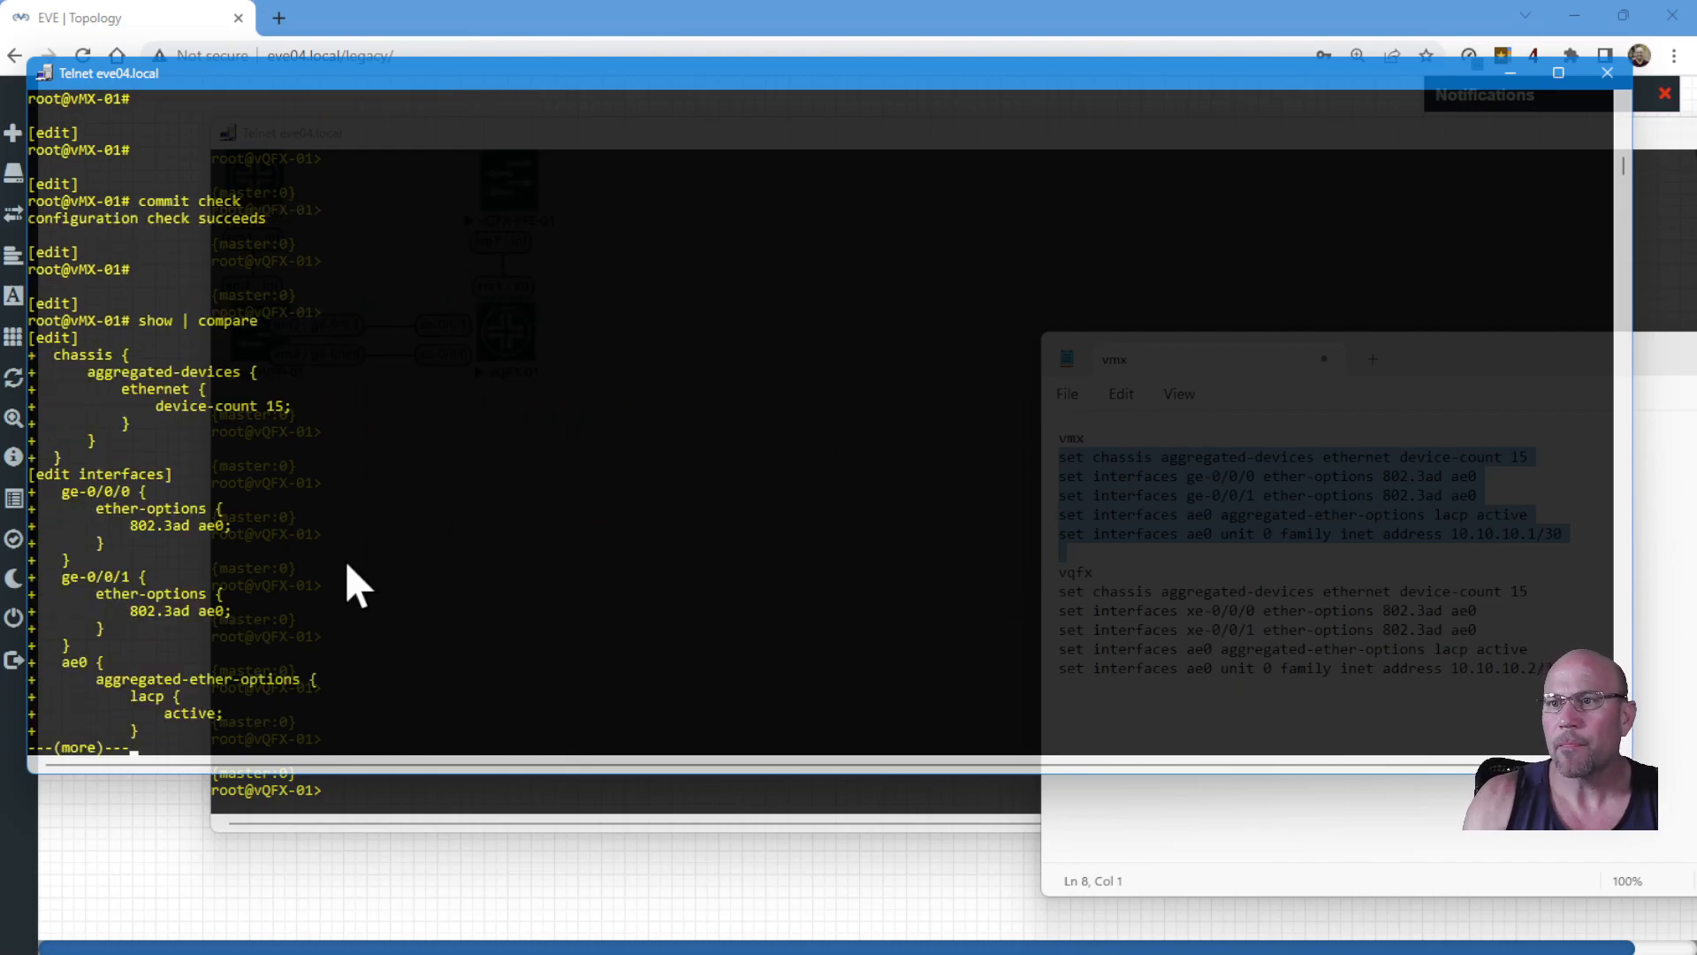
mouse_move(186, 410)
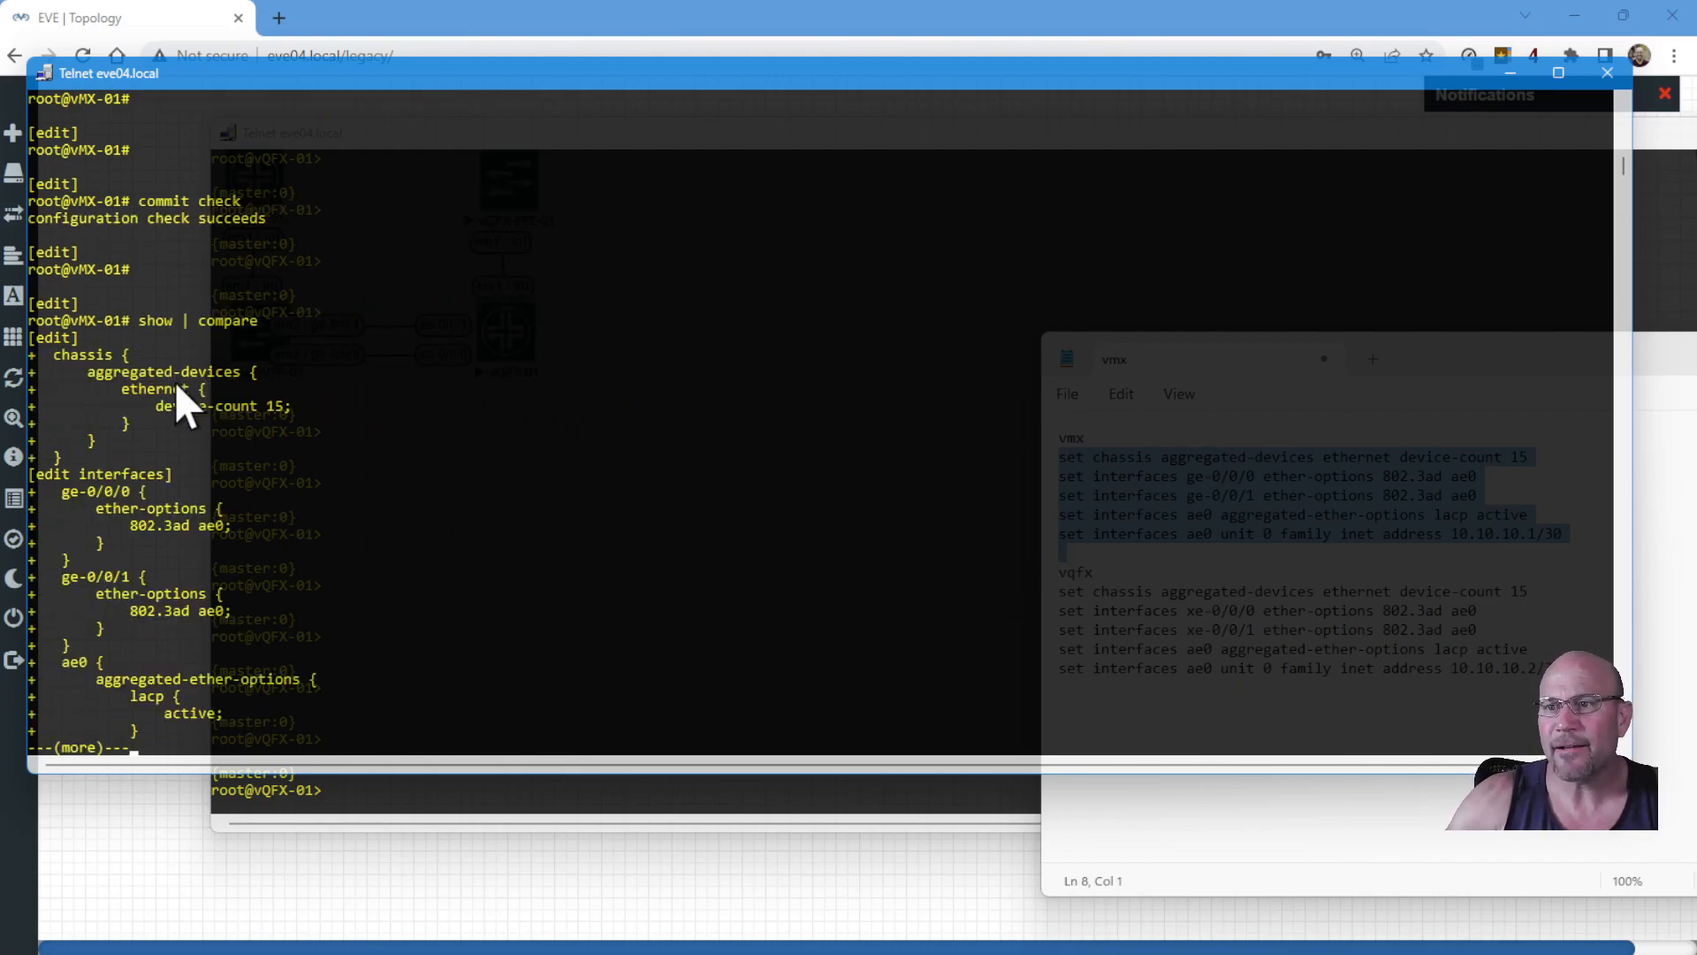
mouse_move(151, 626)
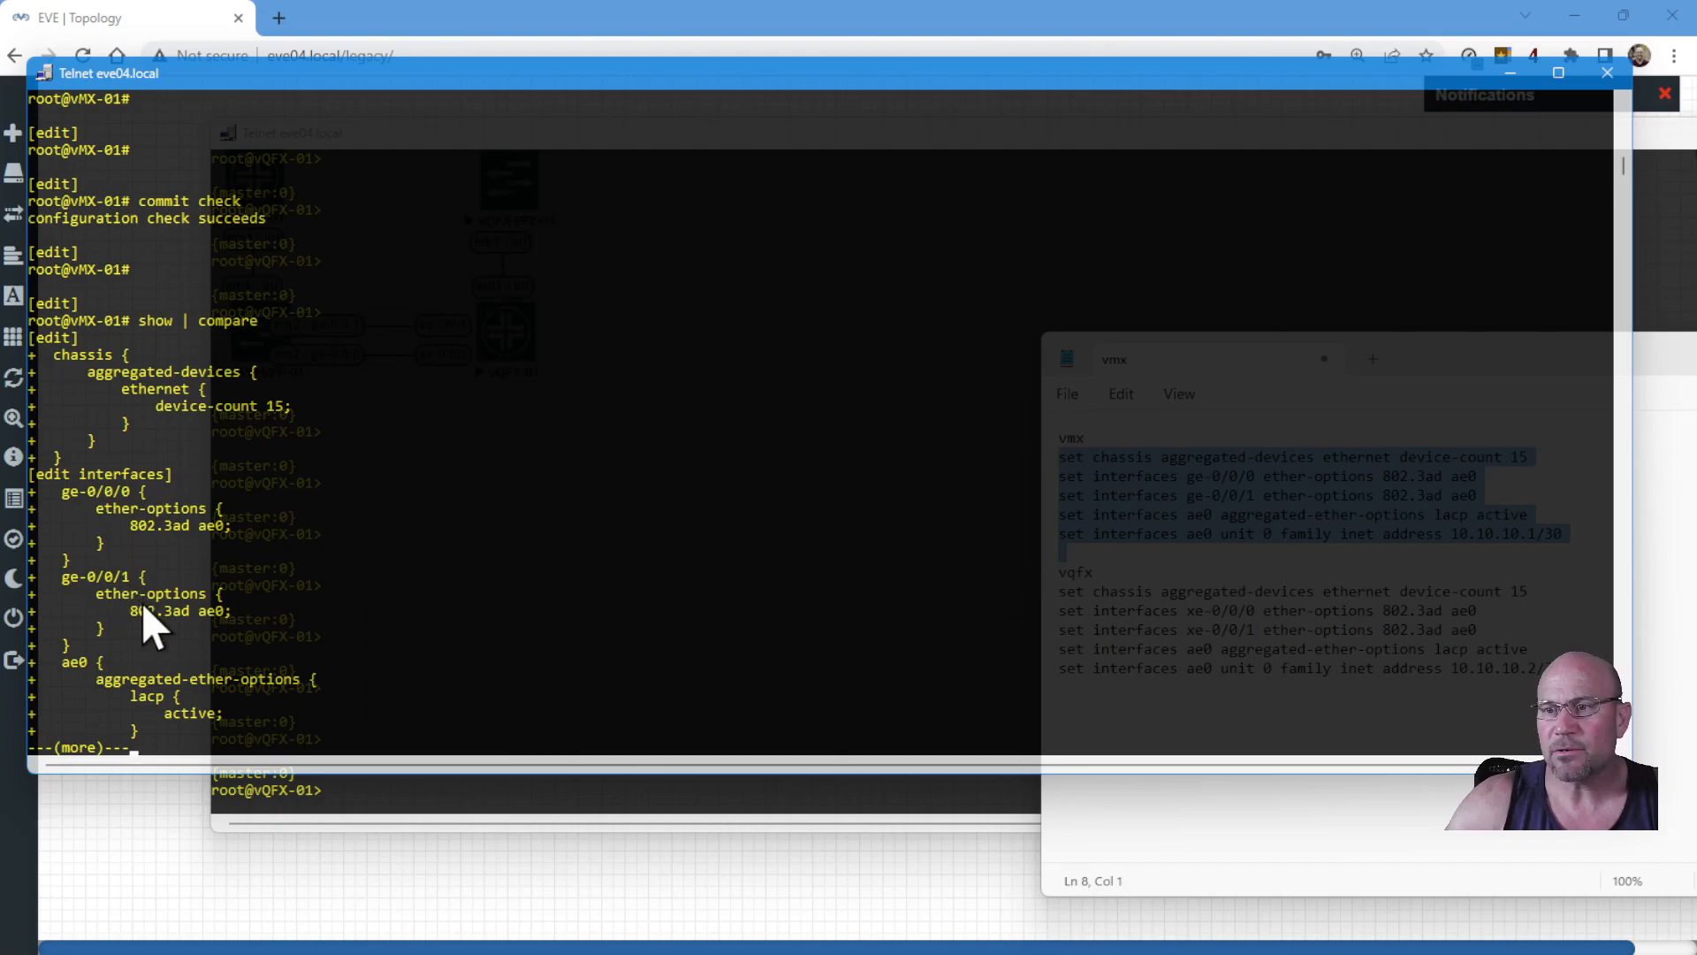
mouse_move(291, 680)
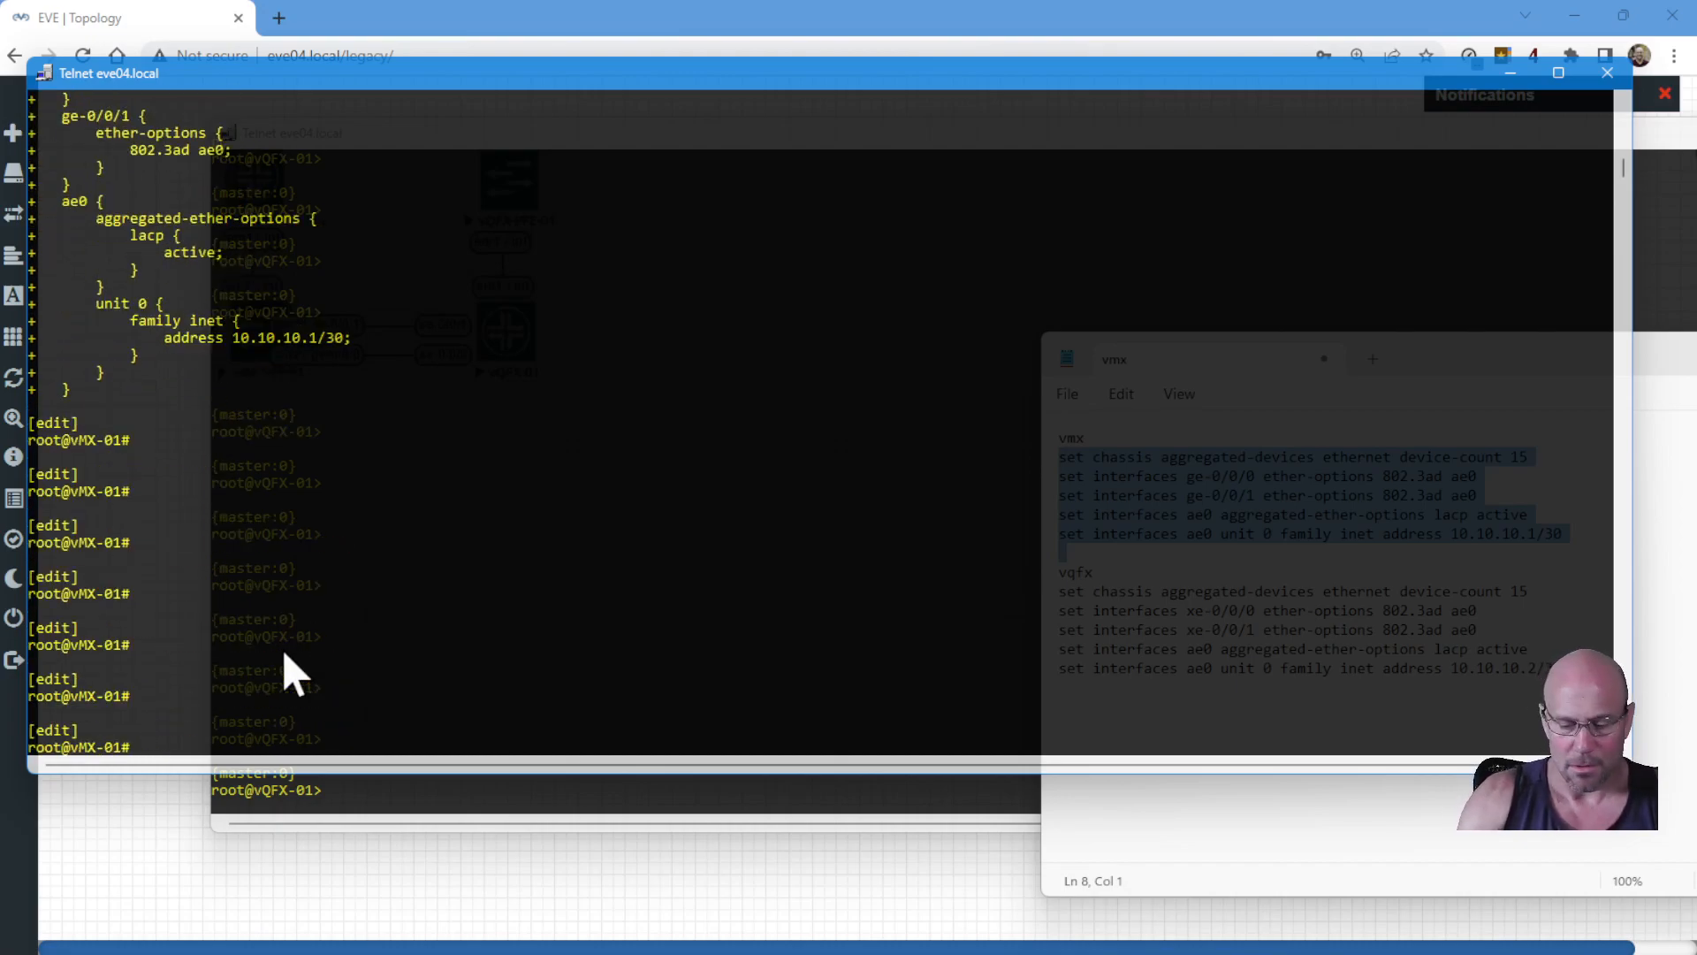
type("commit and-quit")
type("ping 10")
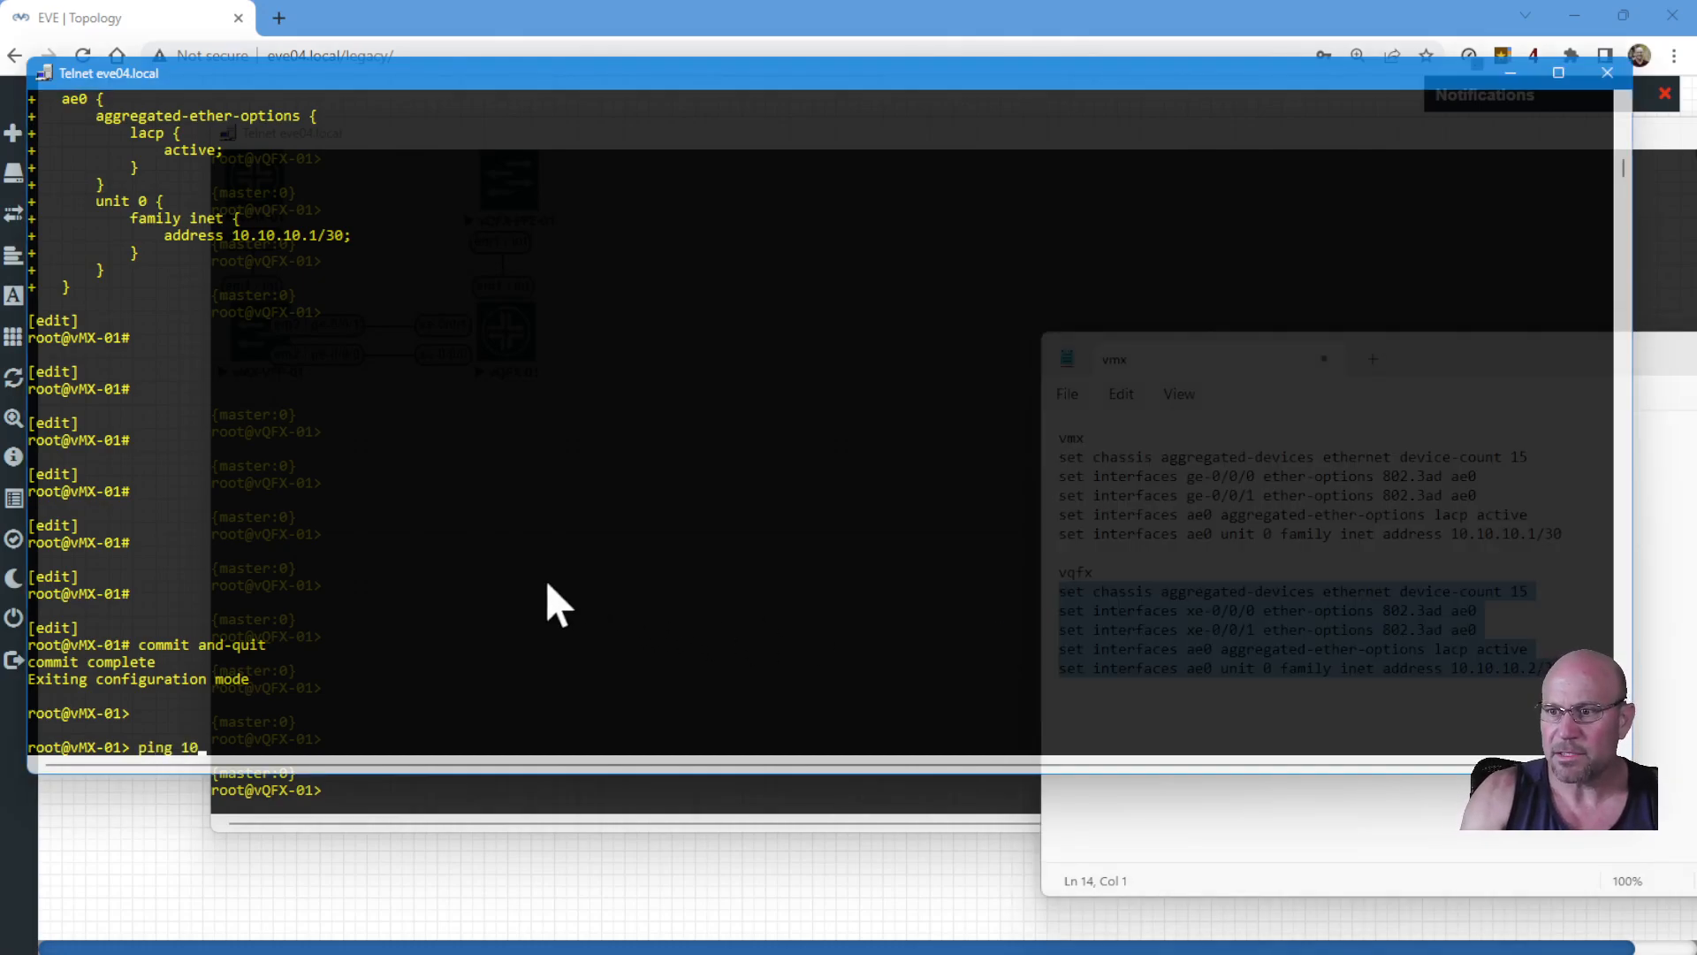
- Ping 10.10.10.2 from vMX-01 and select the vQFX bundle commands in the notes
type(".10.10.2")
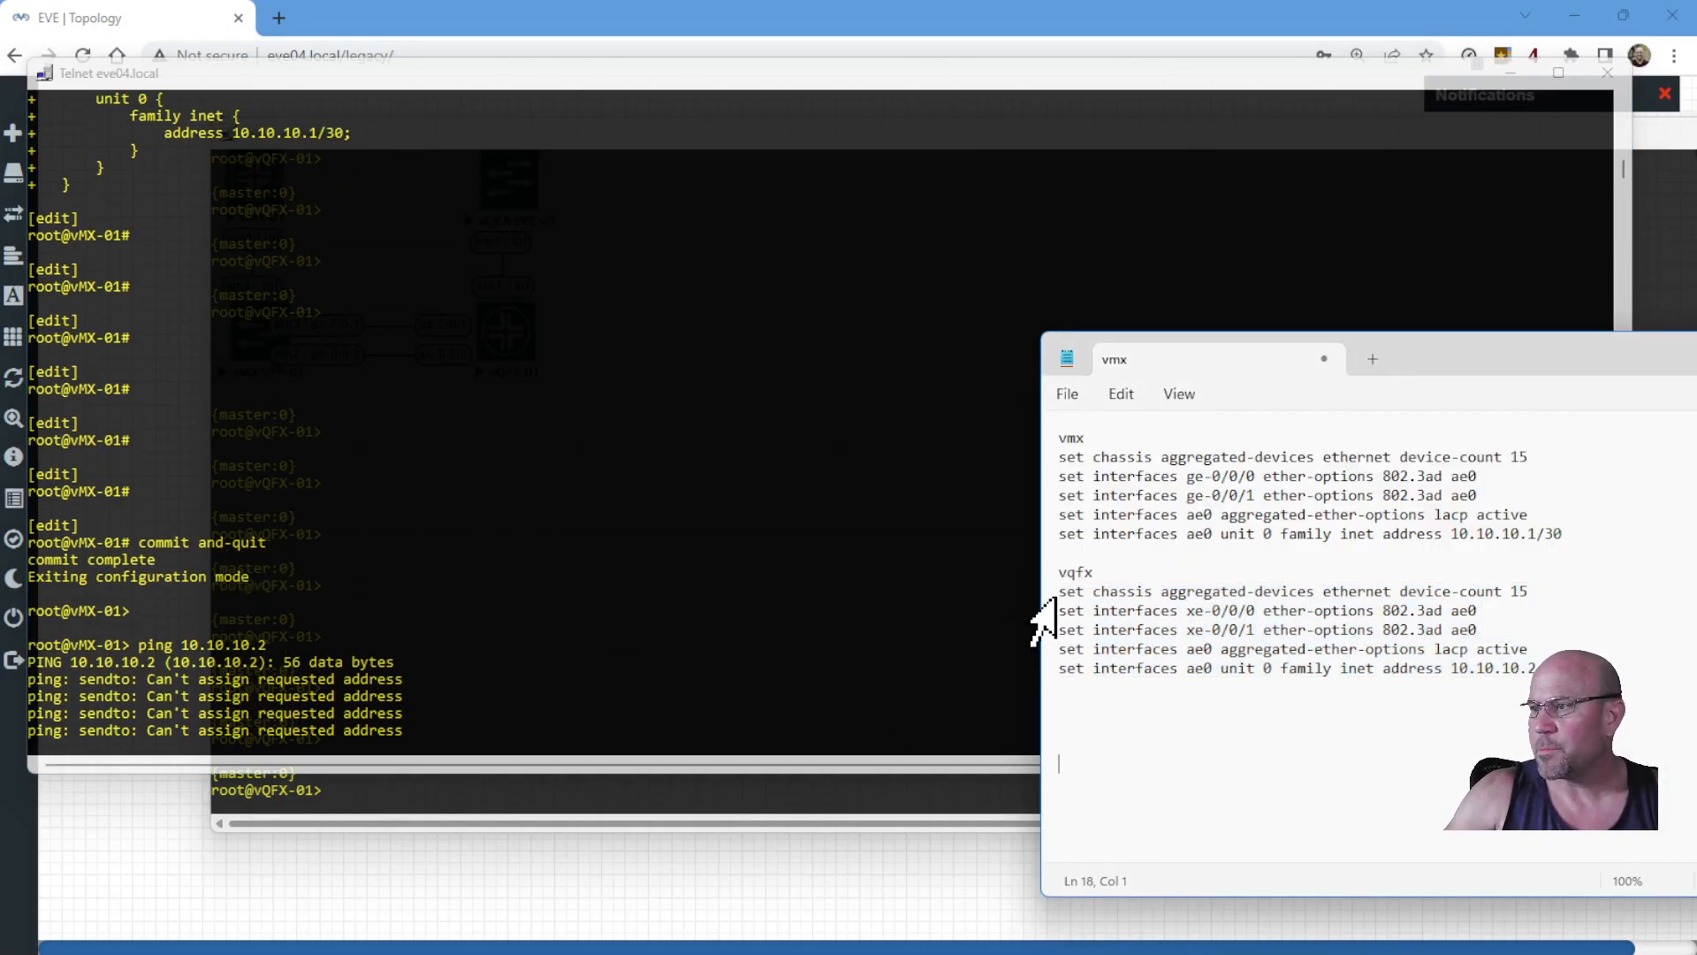
left_click_drag(1059, 591, 1527, 668)
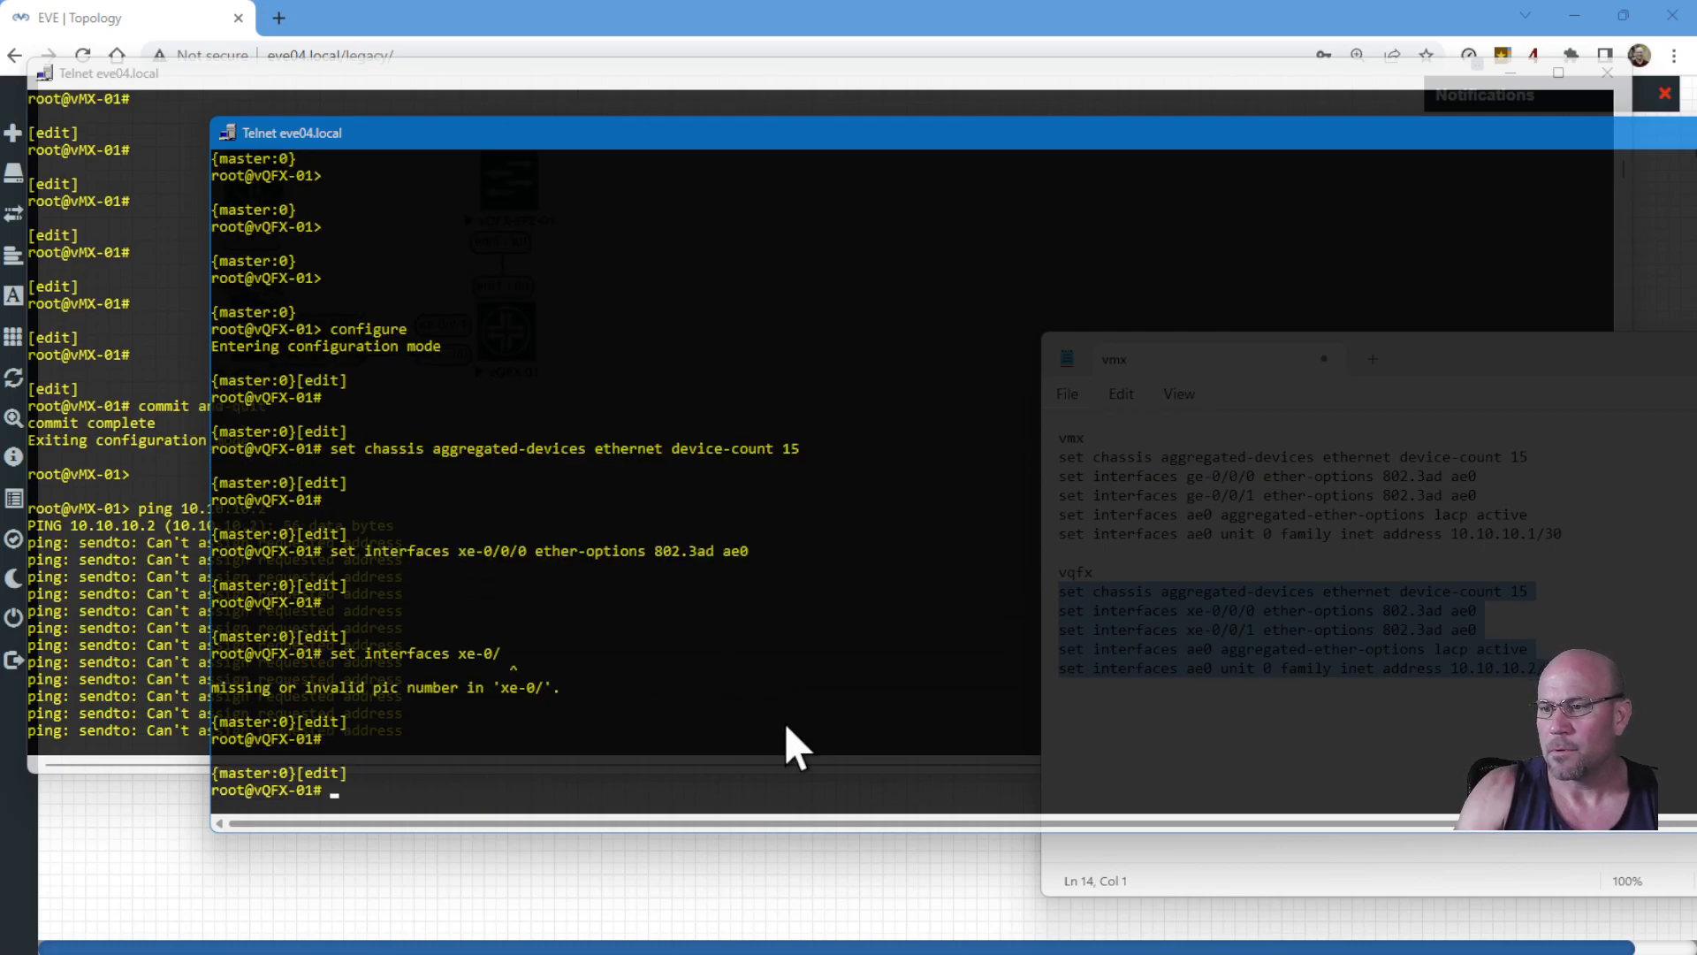
- Enter the chassis aggregated-devices and ae0 unit settings on vQFX-01, then run commit check
type("set chassis aggregated-devices ethernet")
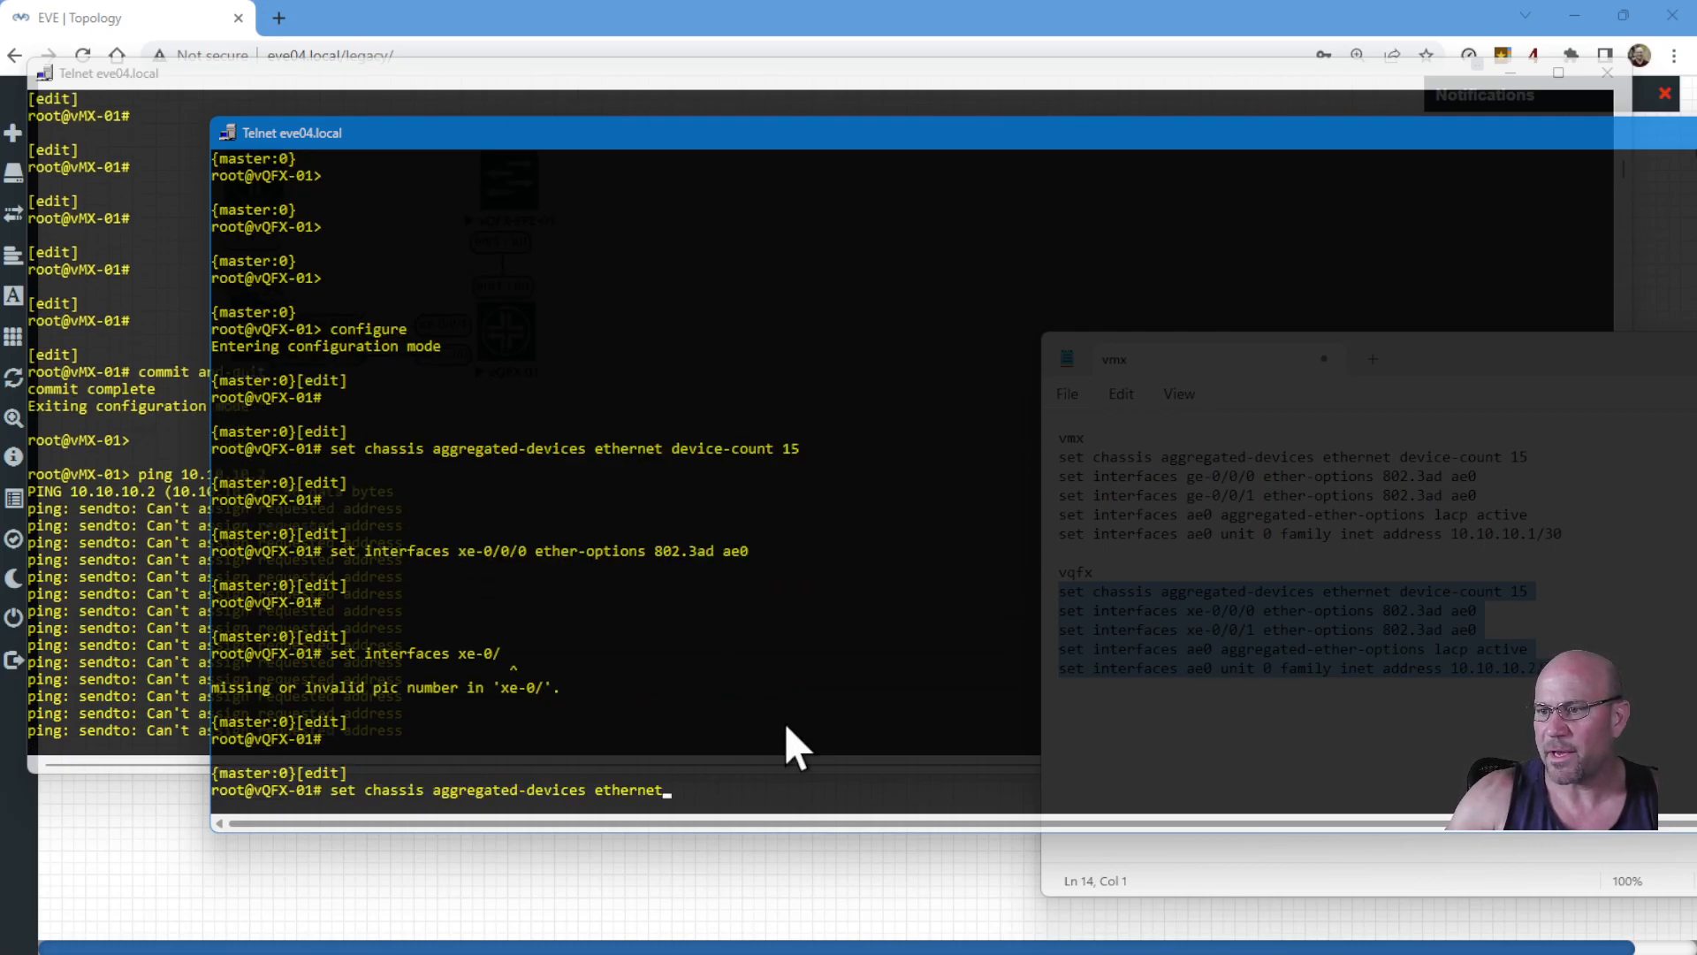
type("set interfaces ae0 unit 0 family i")
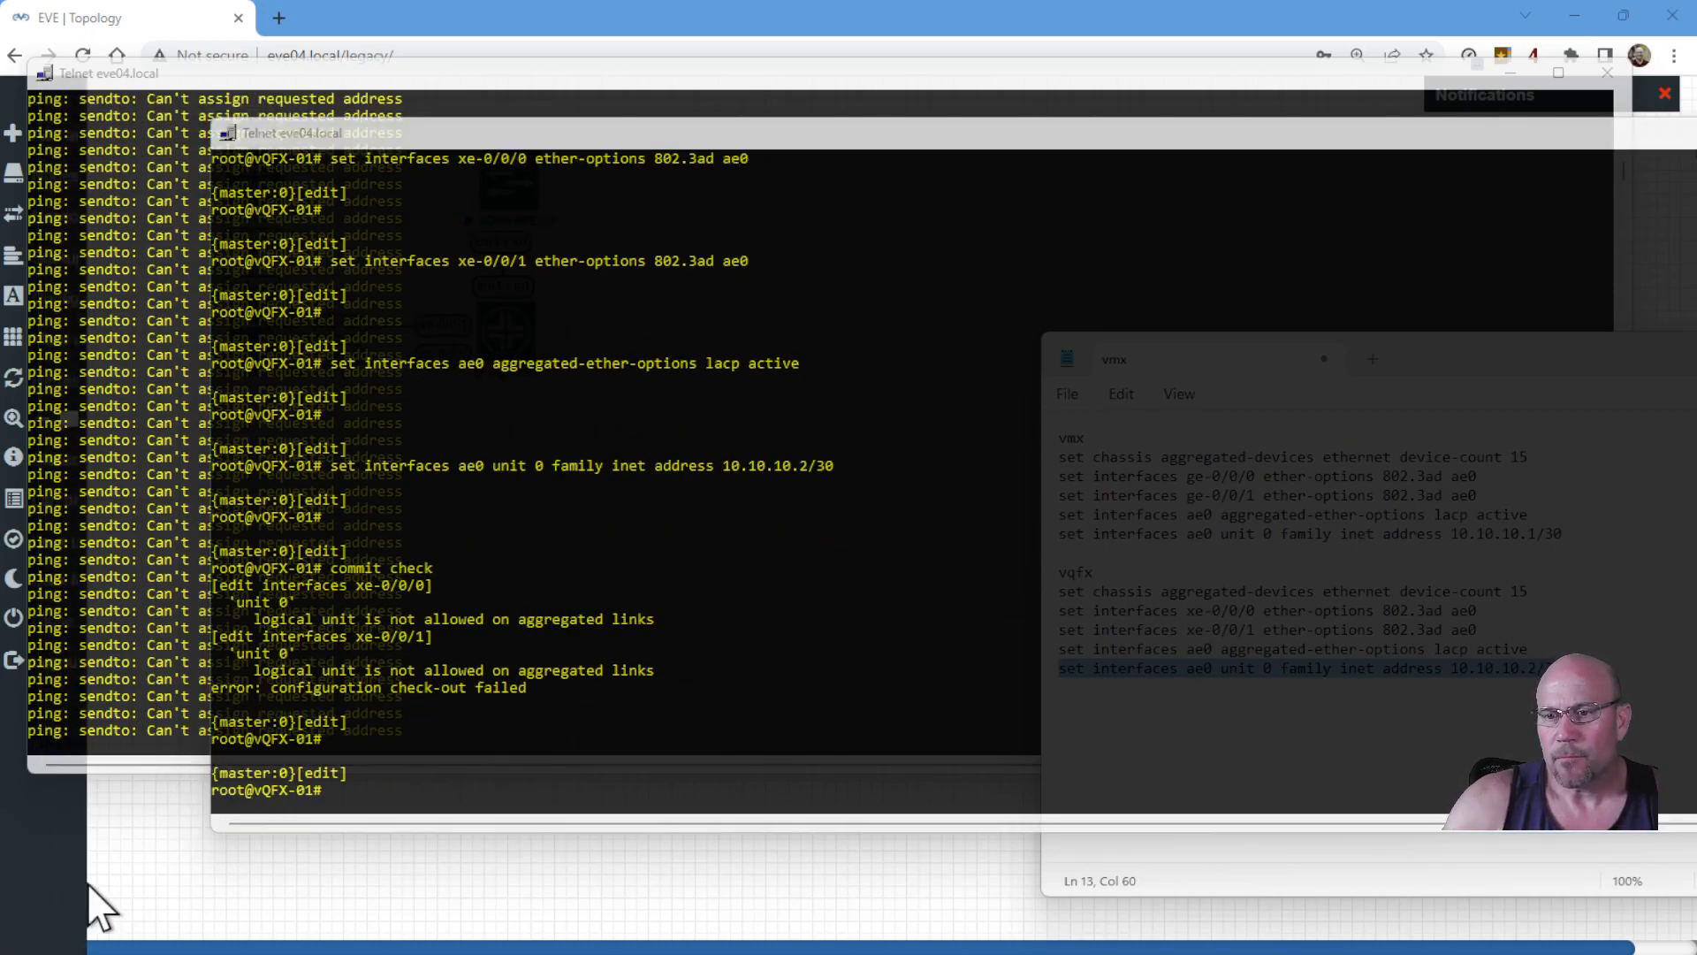
- Inspect the xe-0/0/x configuration and delete unit 0 from xe-0/0/0 and xe-0/0/1
type("show")
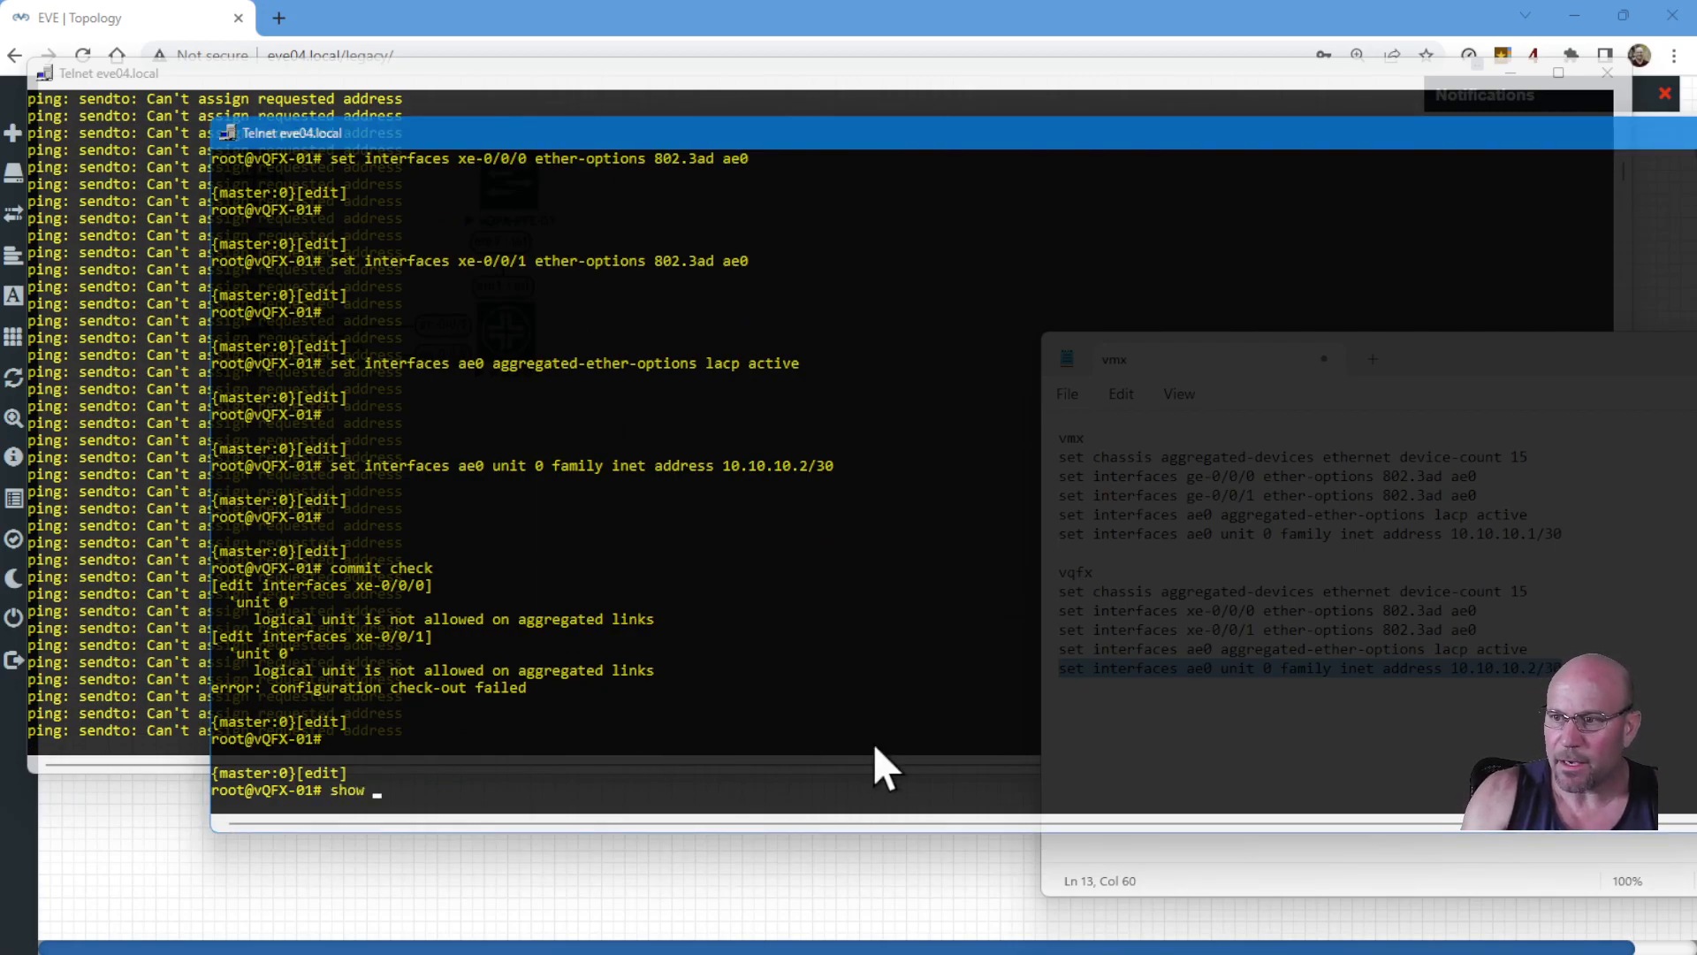
type("interfaces xe-0/0/0 | display set")
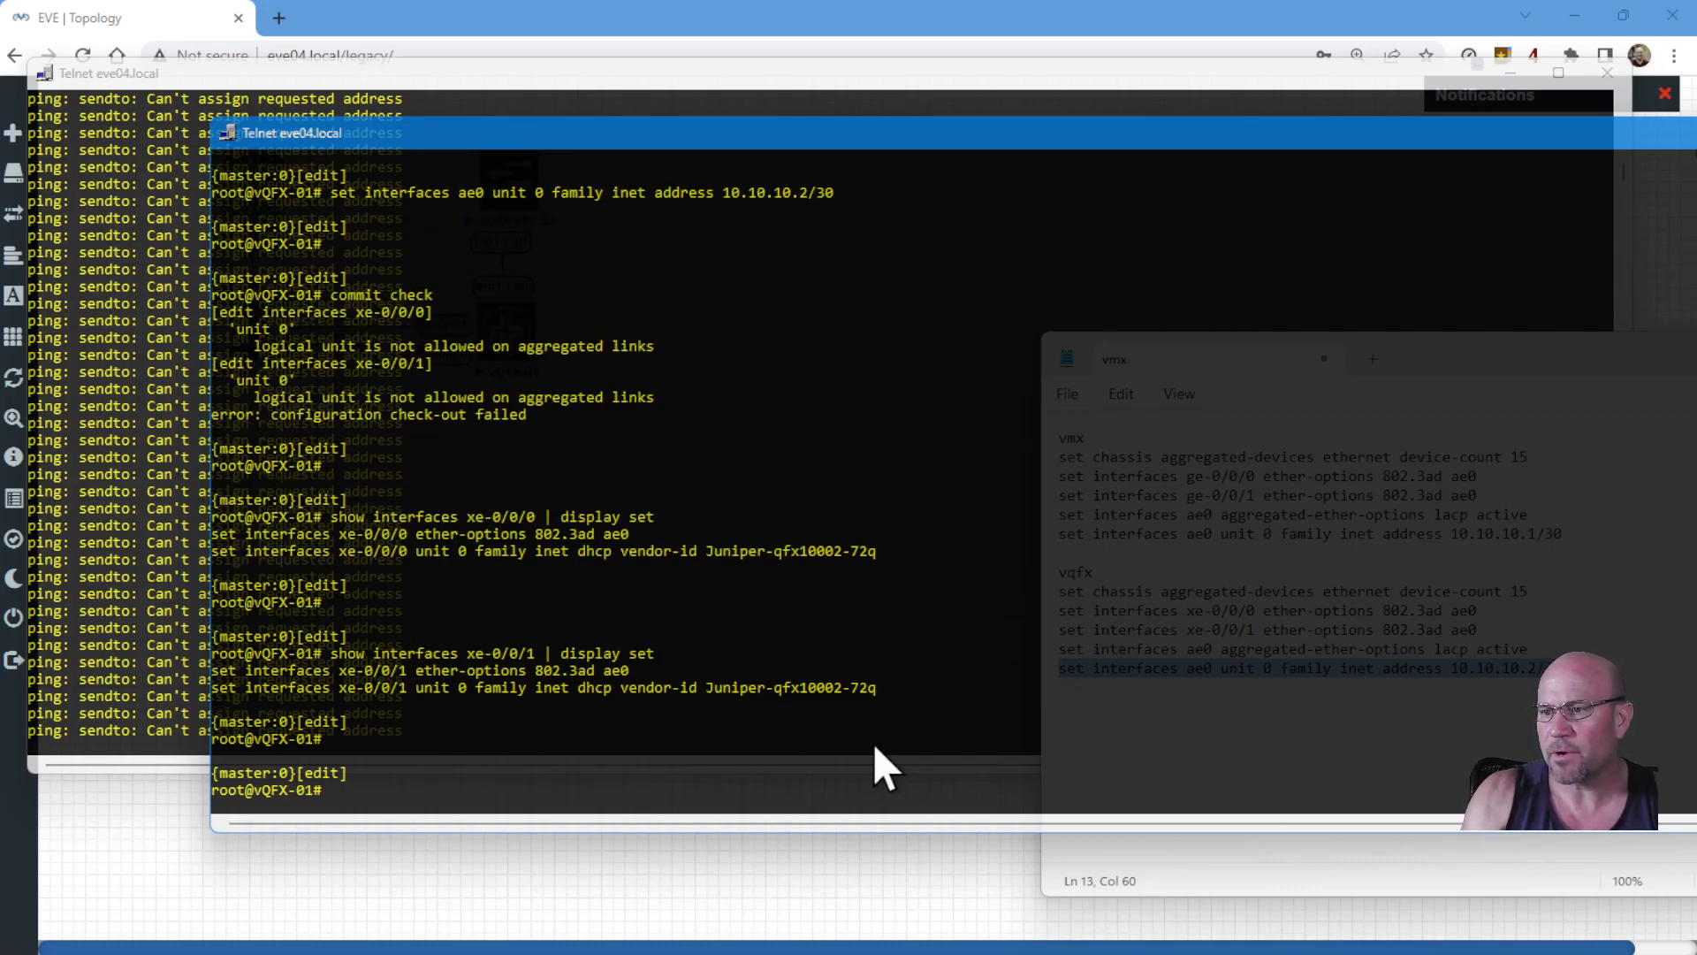
type("delete")
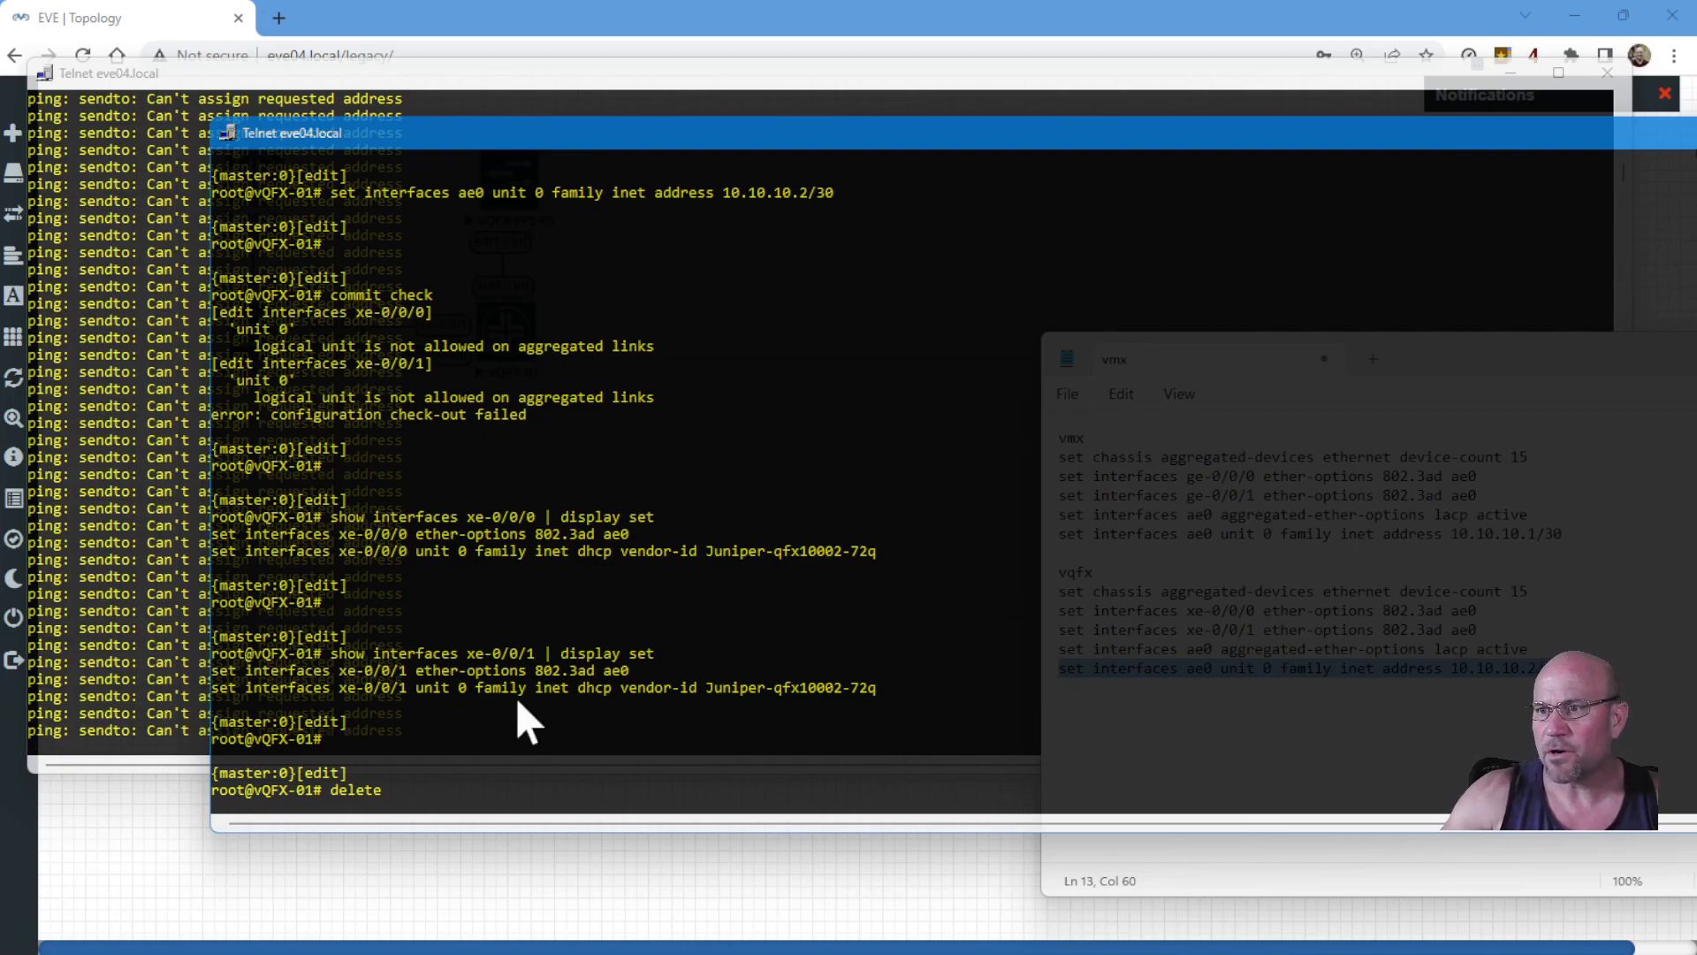
left_click_drag(246, 551, 468, 551)
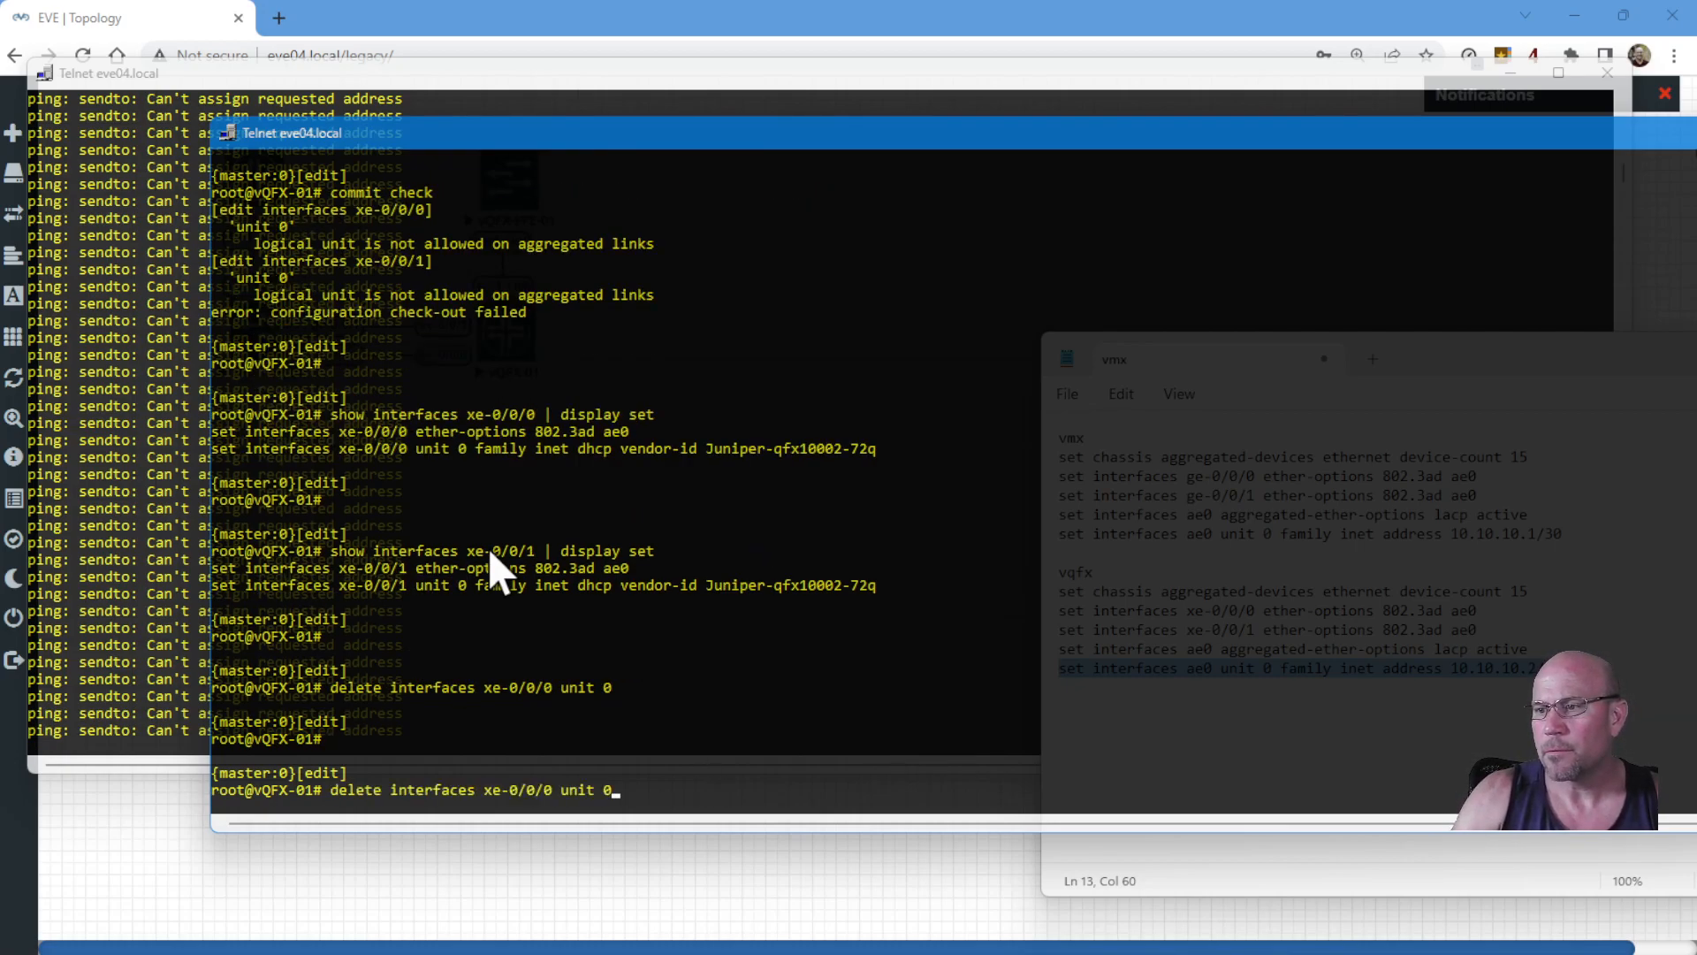
key("Enter")
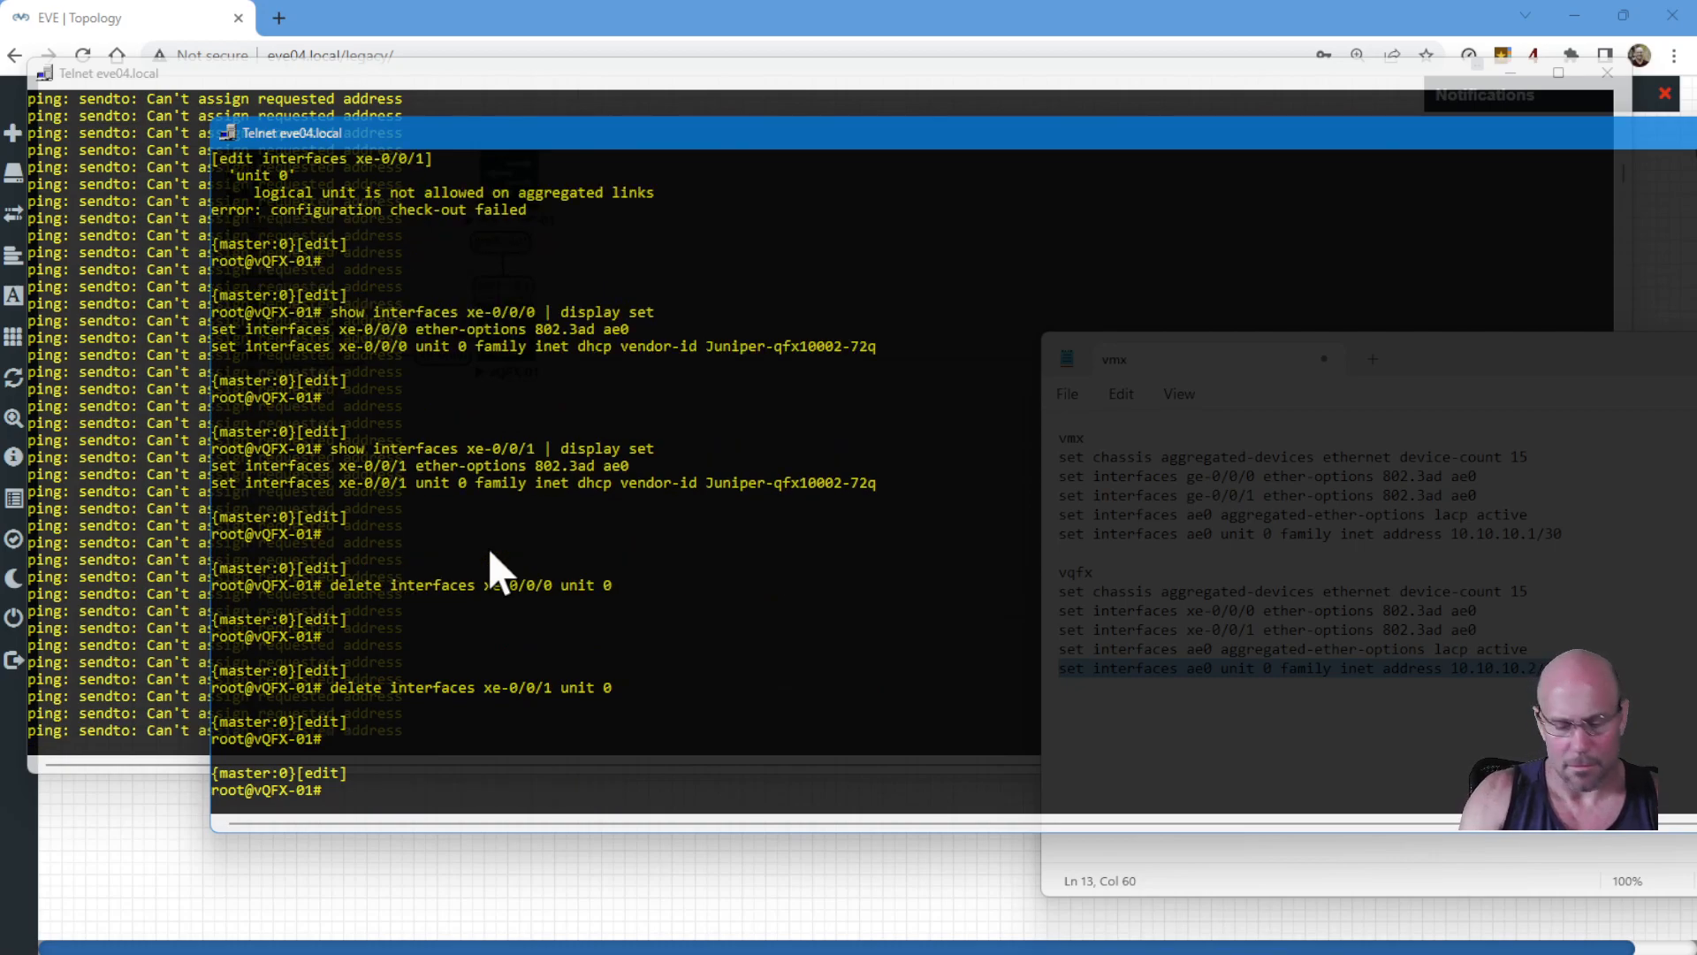
- Review the changes with show | compare, pass commit check, and commit and-quit
type("show | compare")
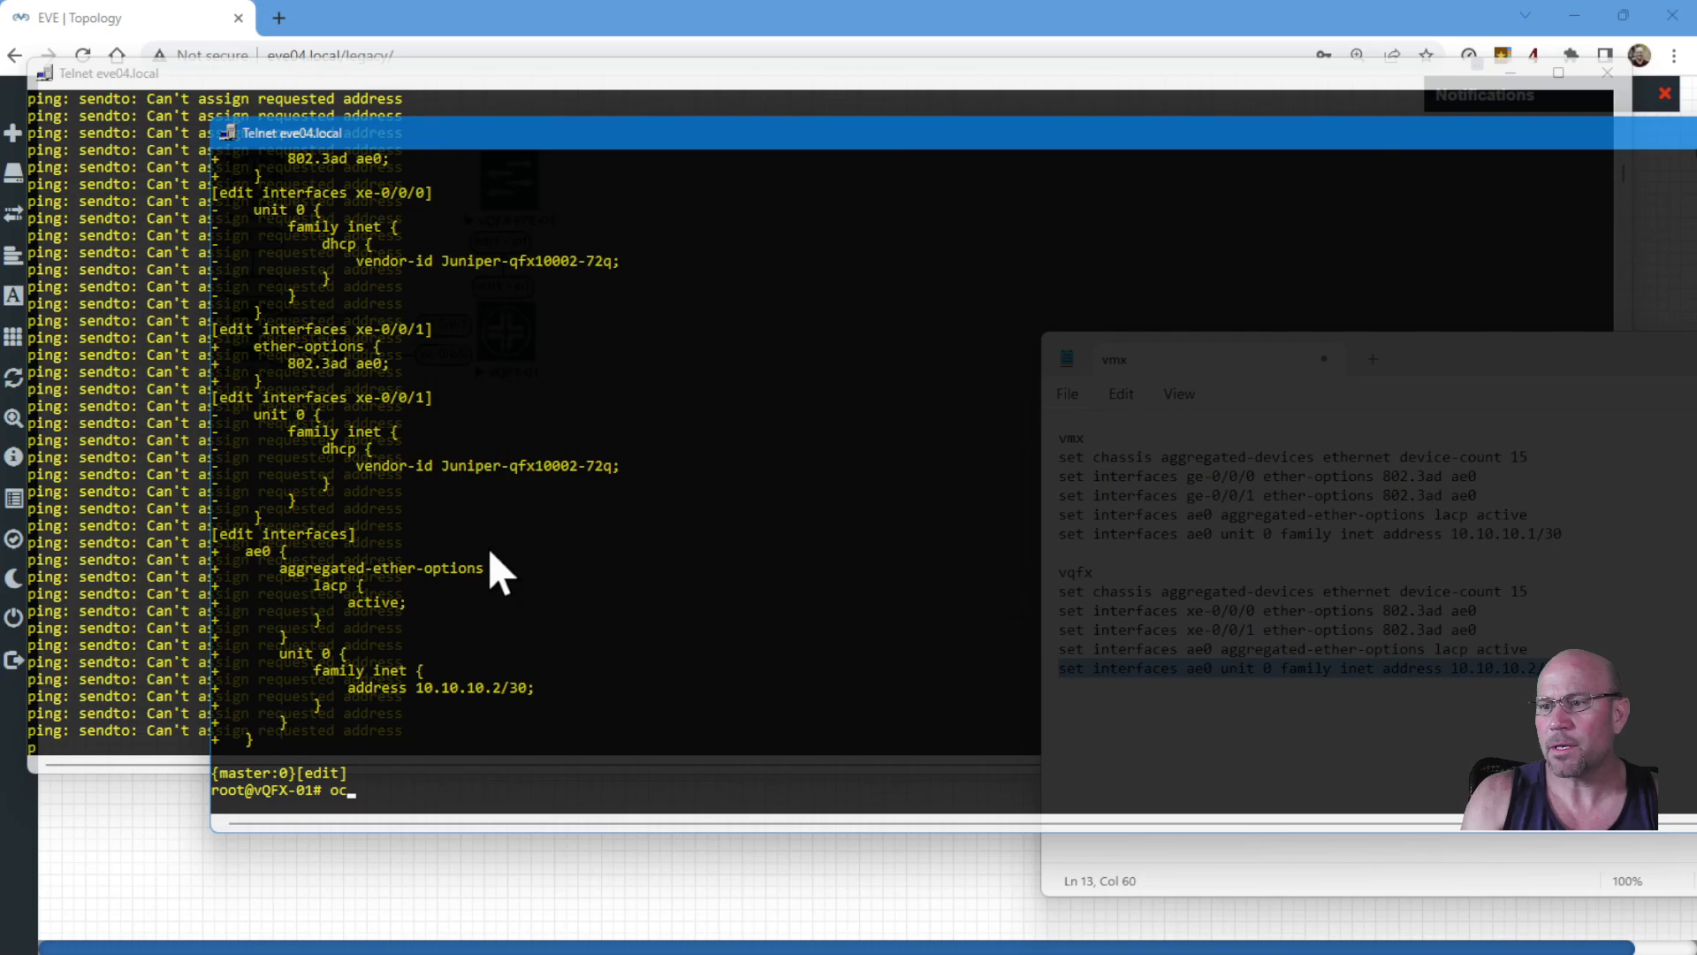
type("commit check")
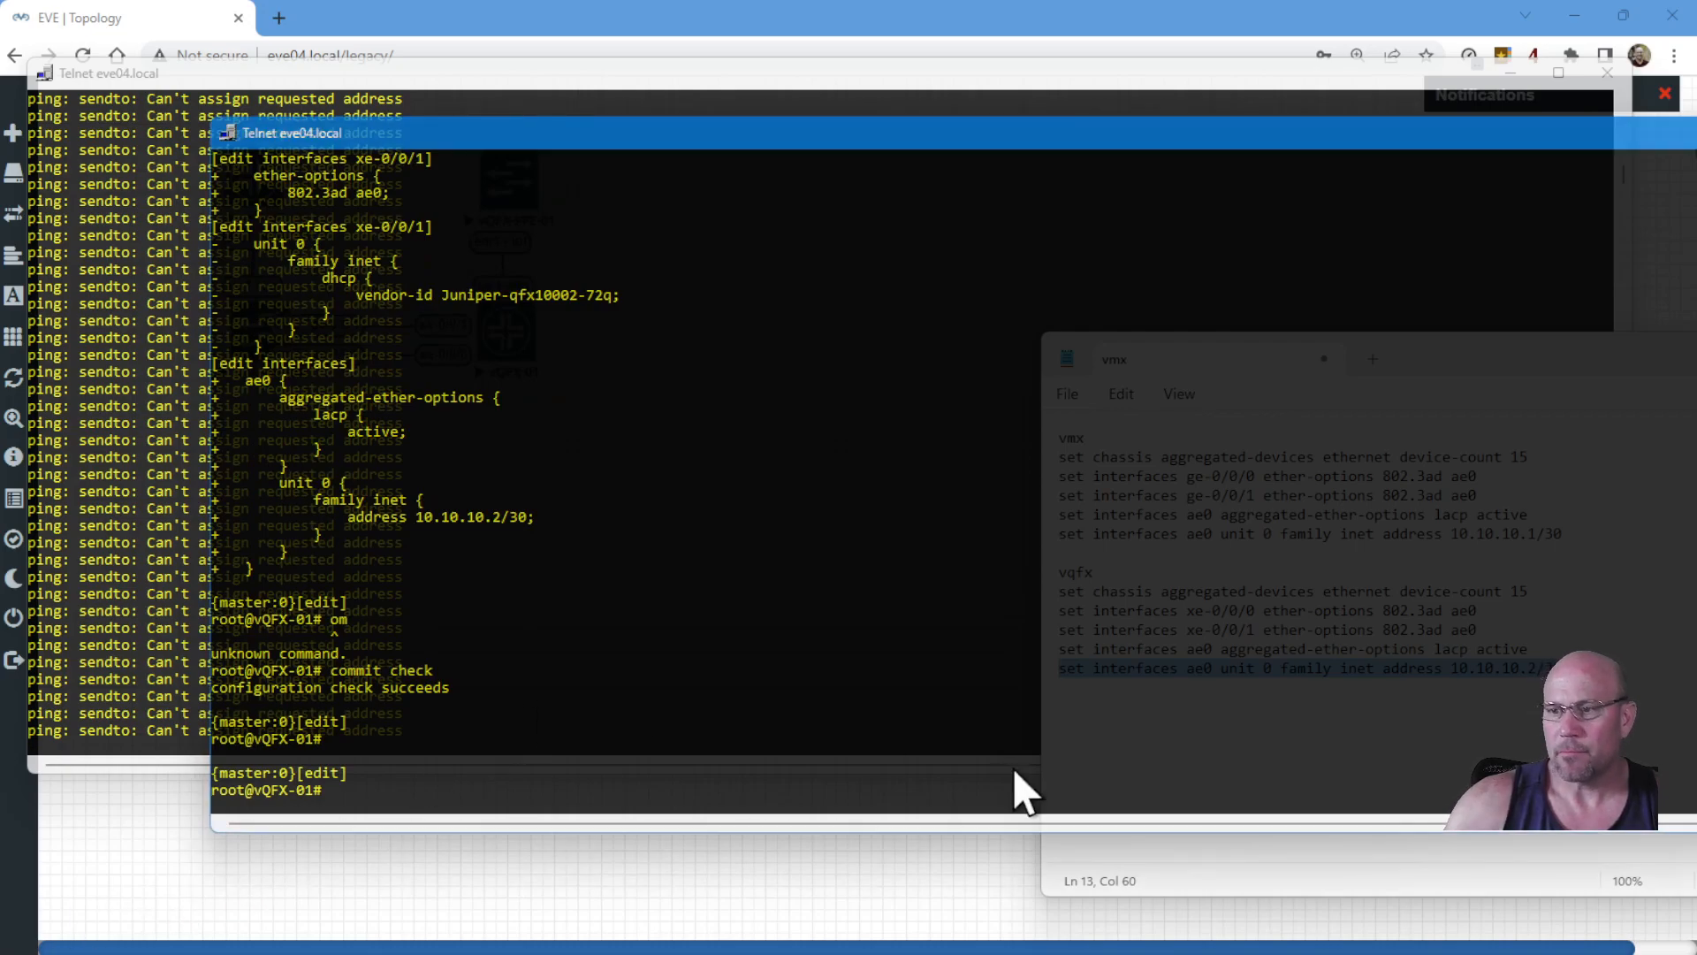
type("commit and-quit")
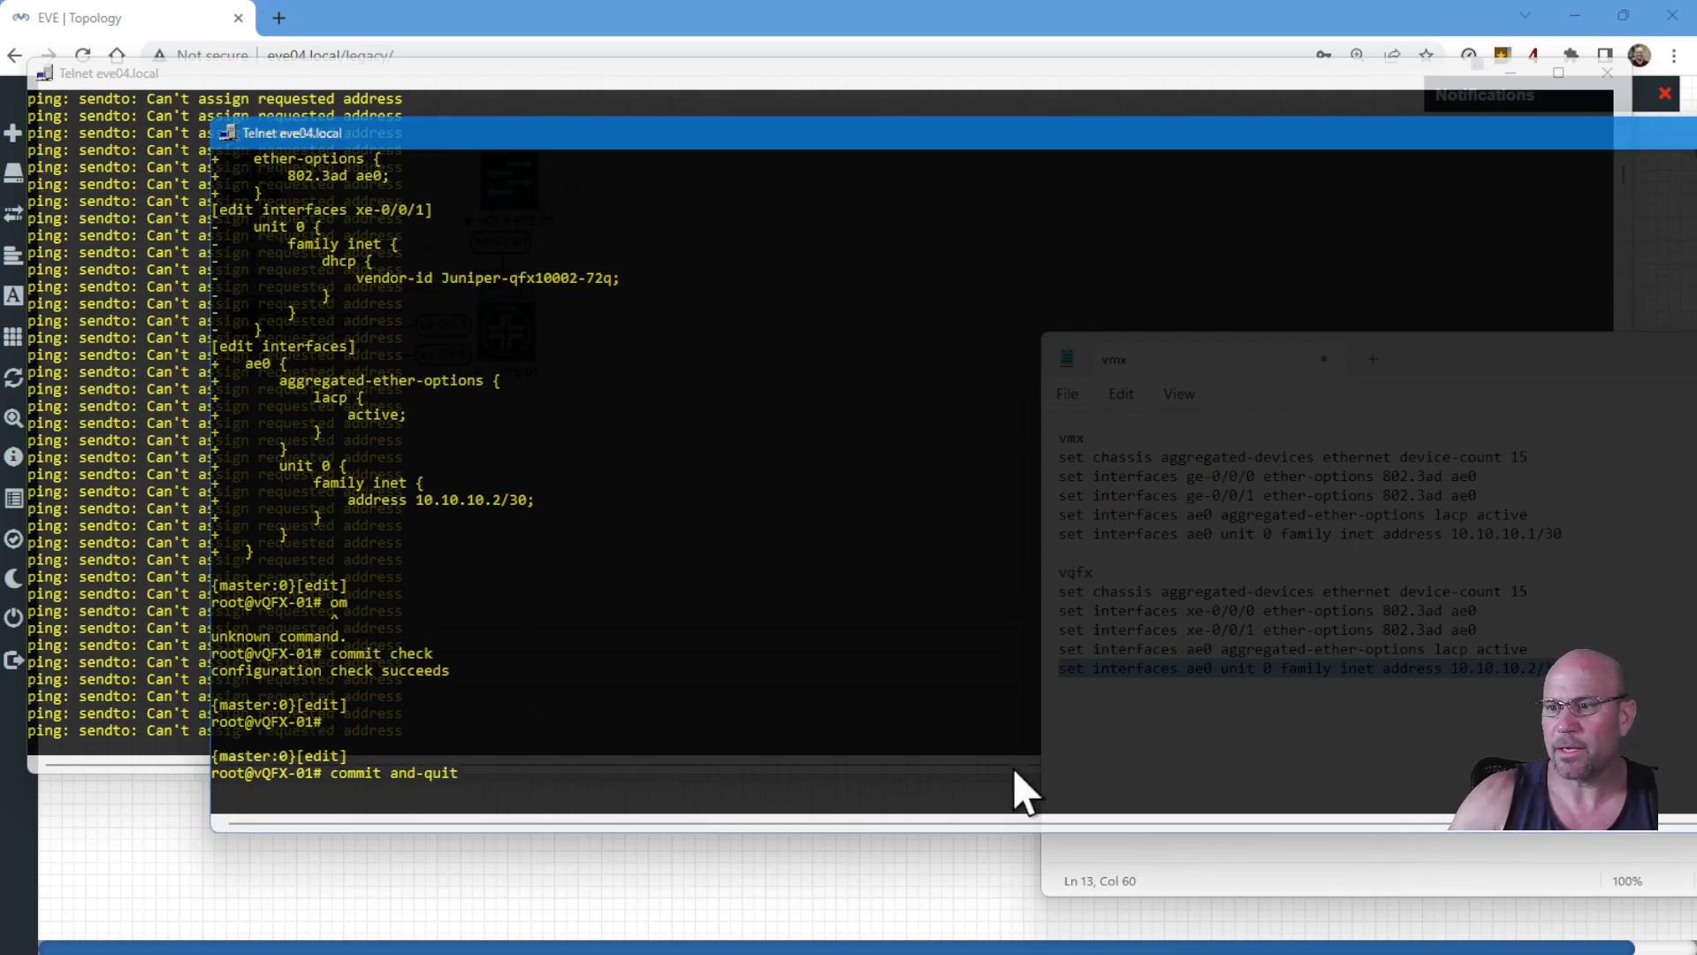
mouse_move(465, 684)
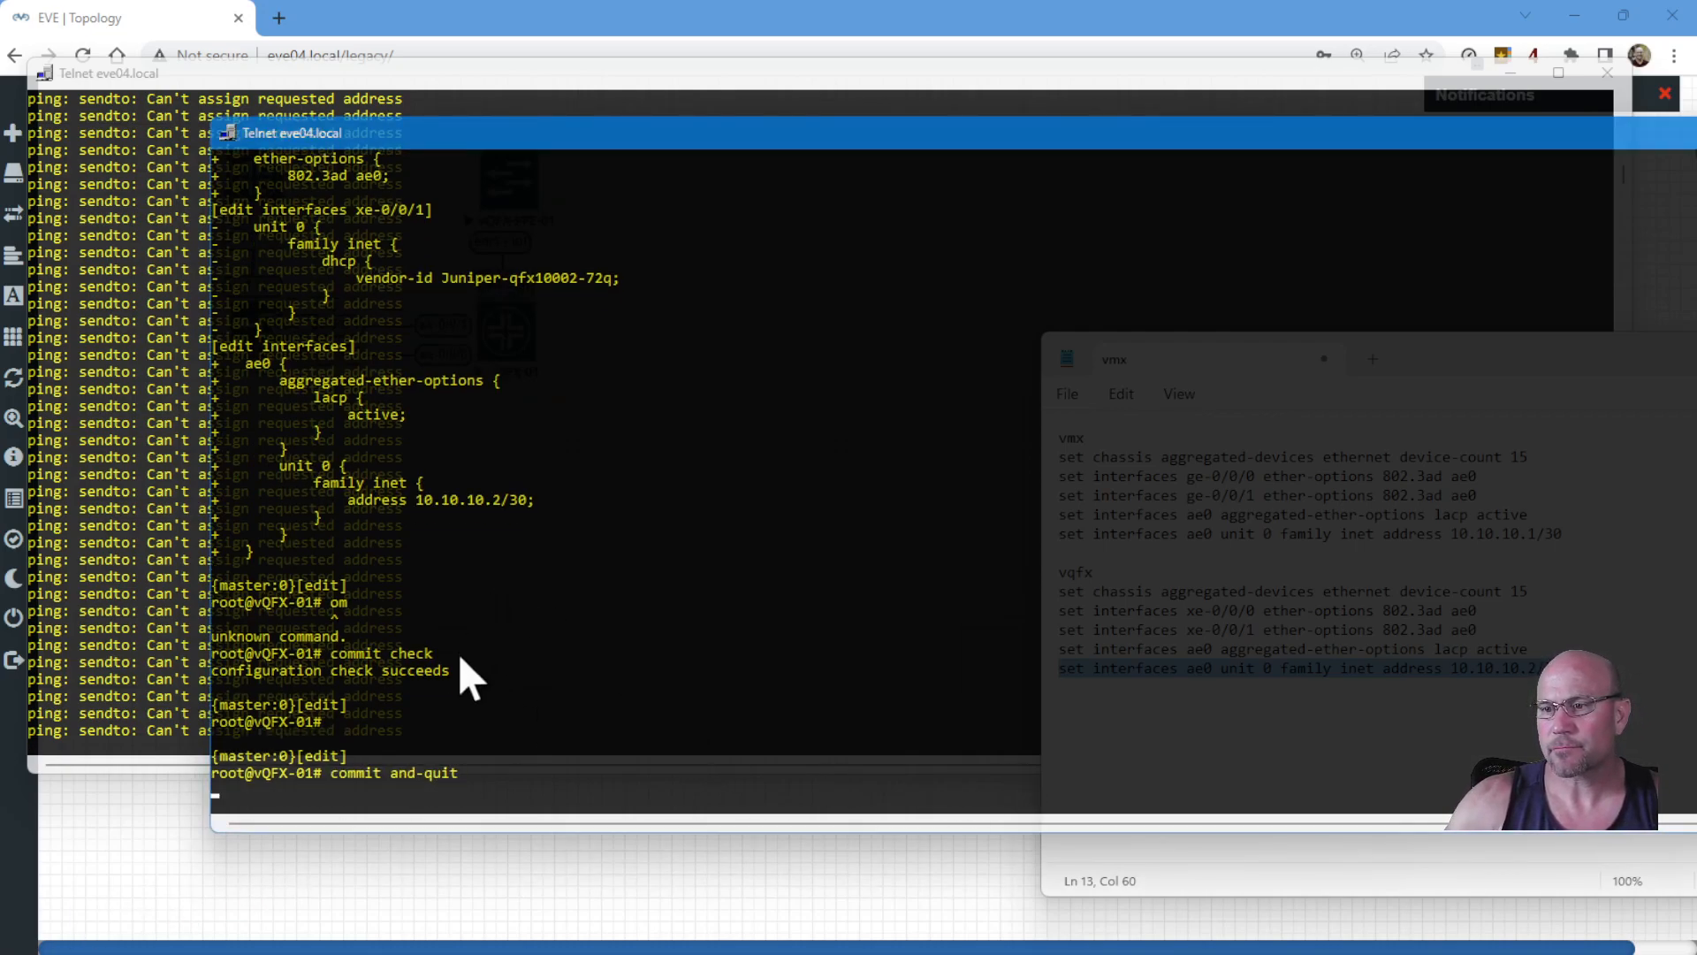
mouse_move(505, 159)
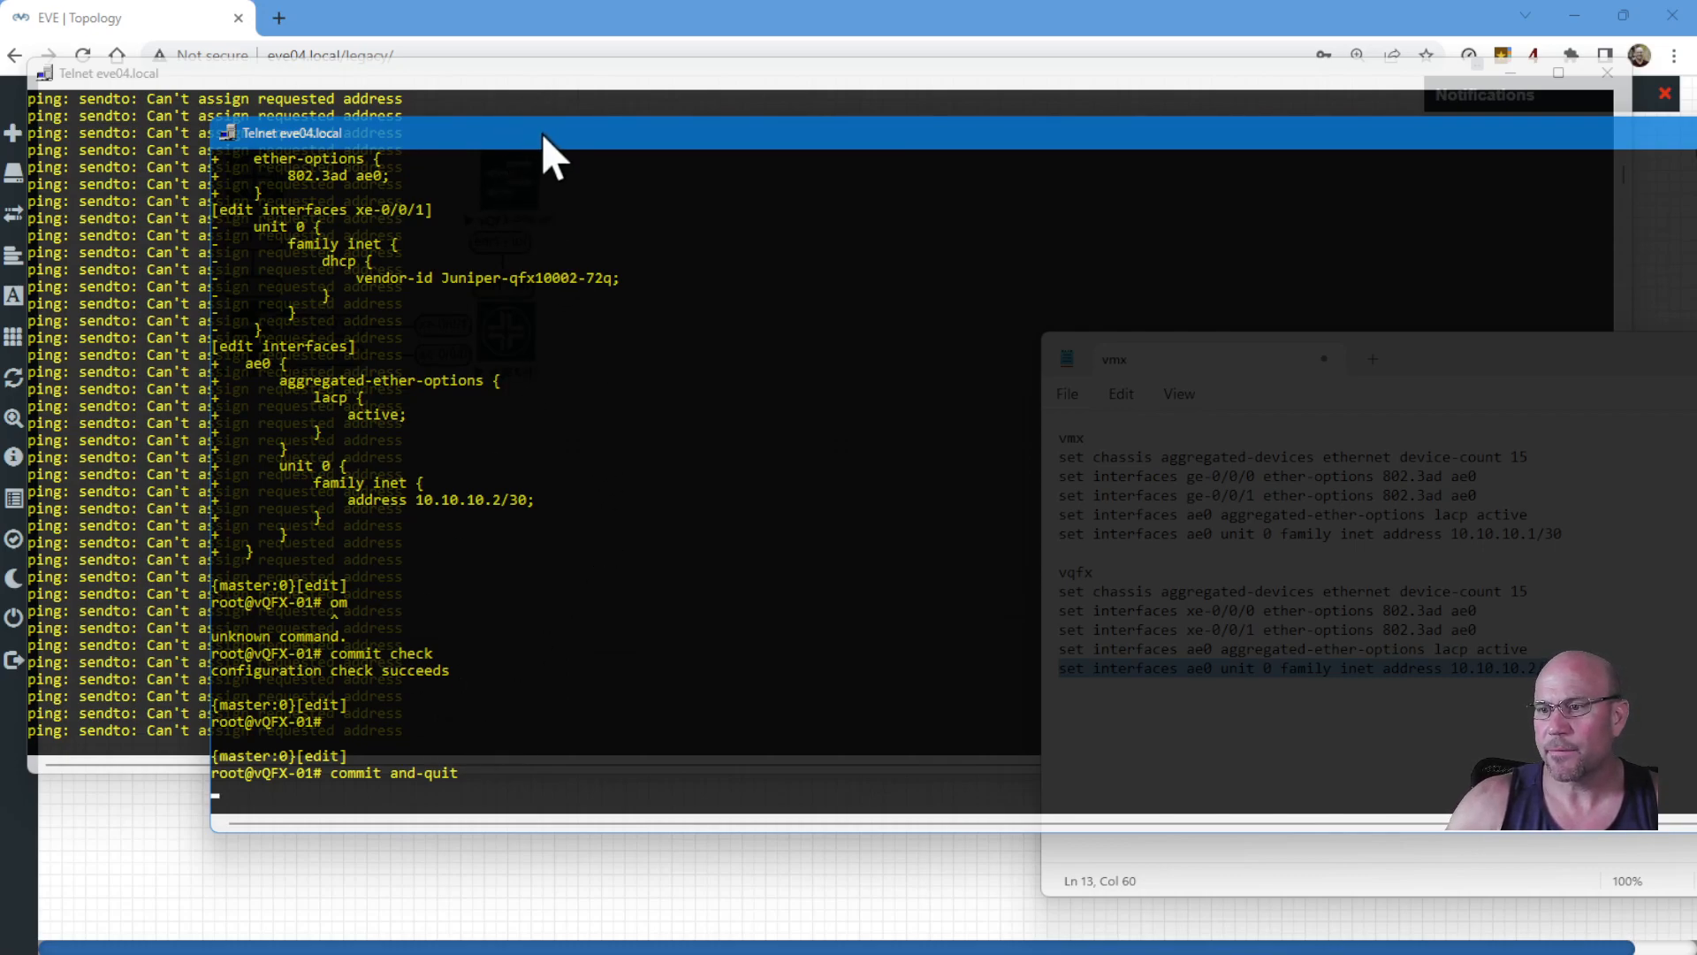
mouse_move(635, 521)
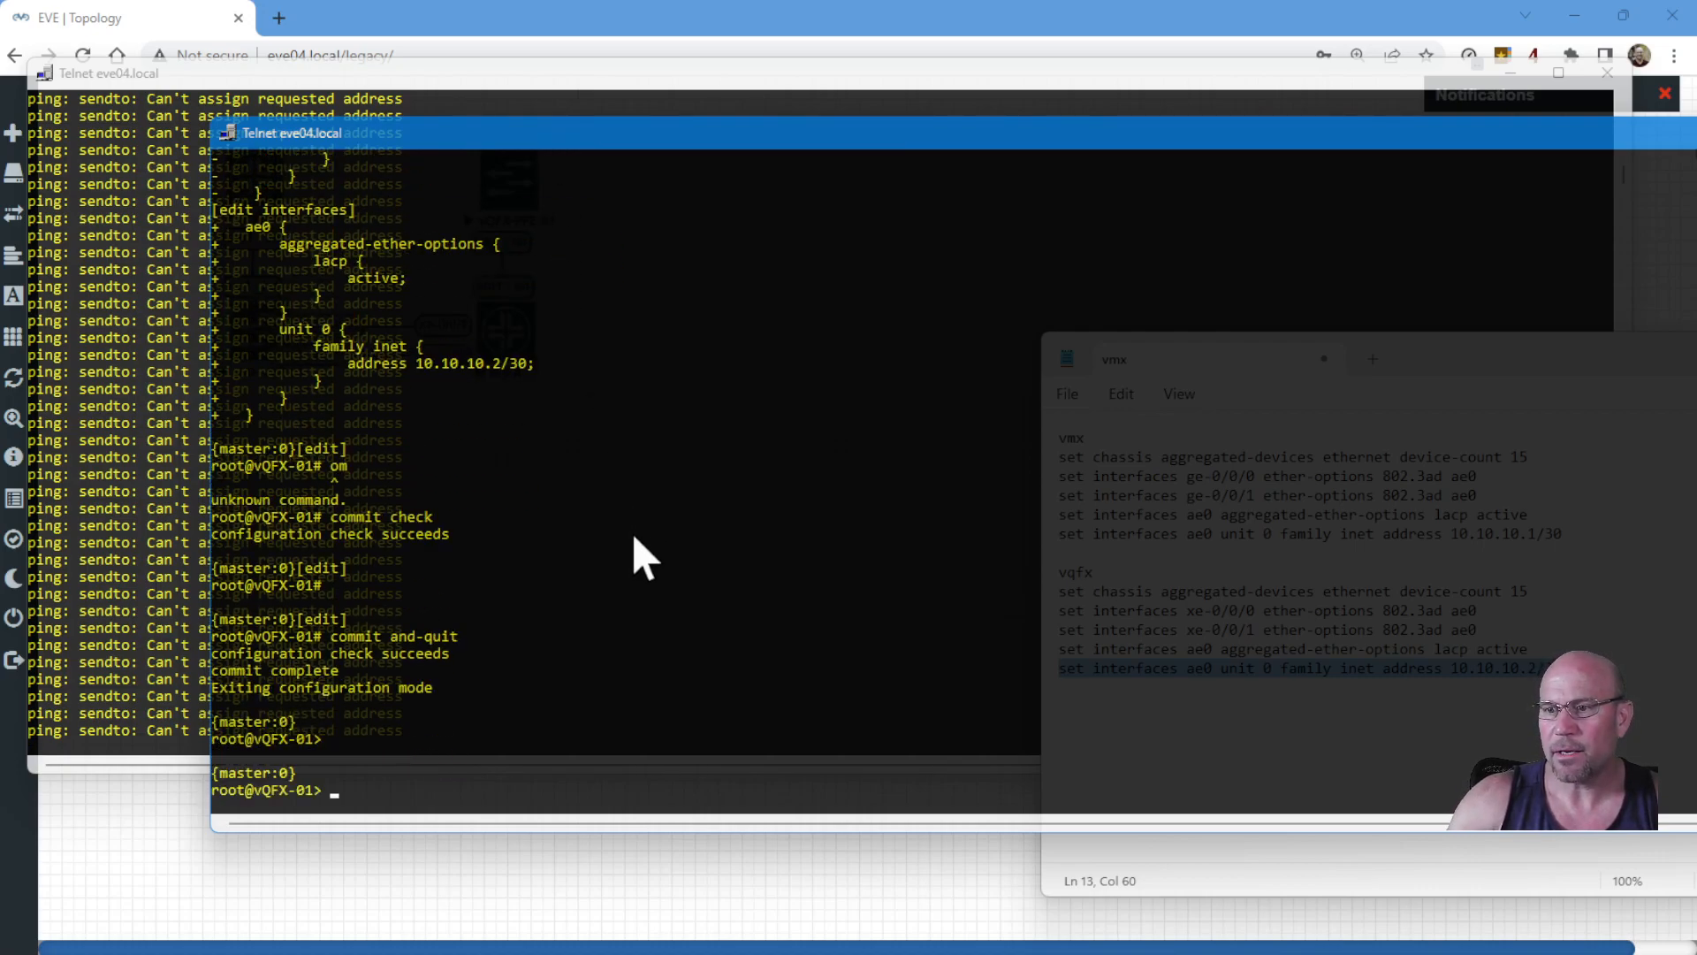
- Confirm ae0 members are collecting distributing and ARP on ae0.0 shows 10.10.10.2
type("show lacp interfaces")
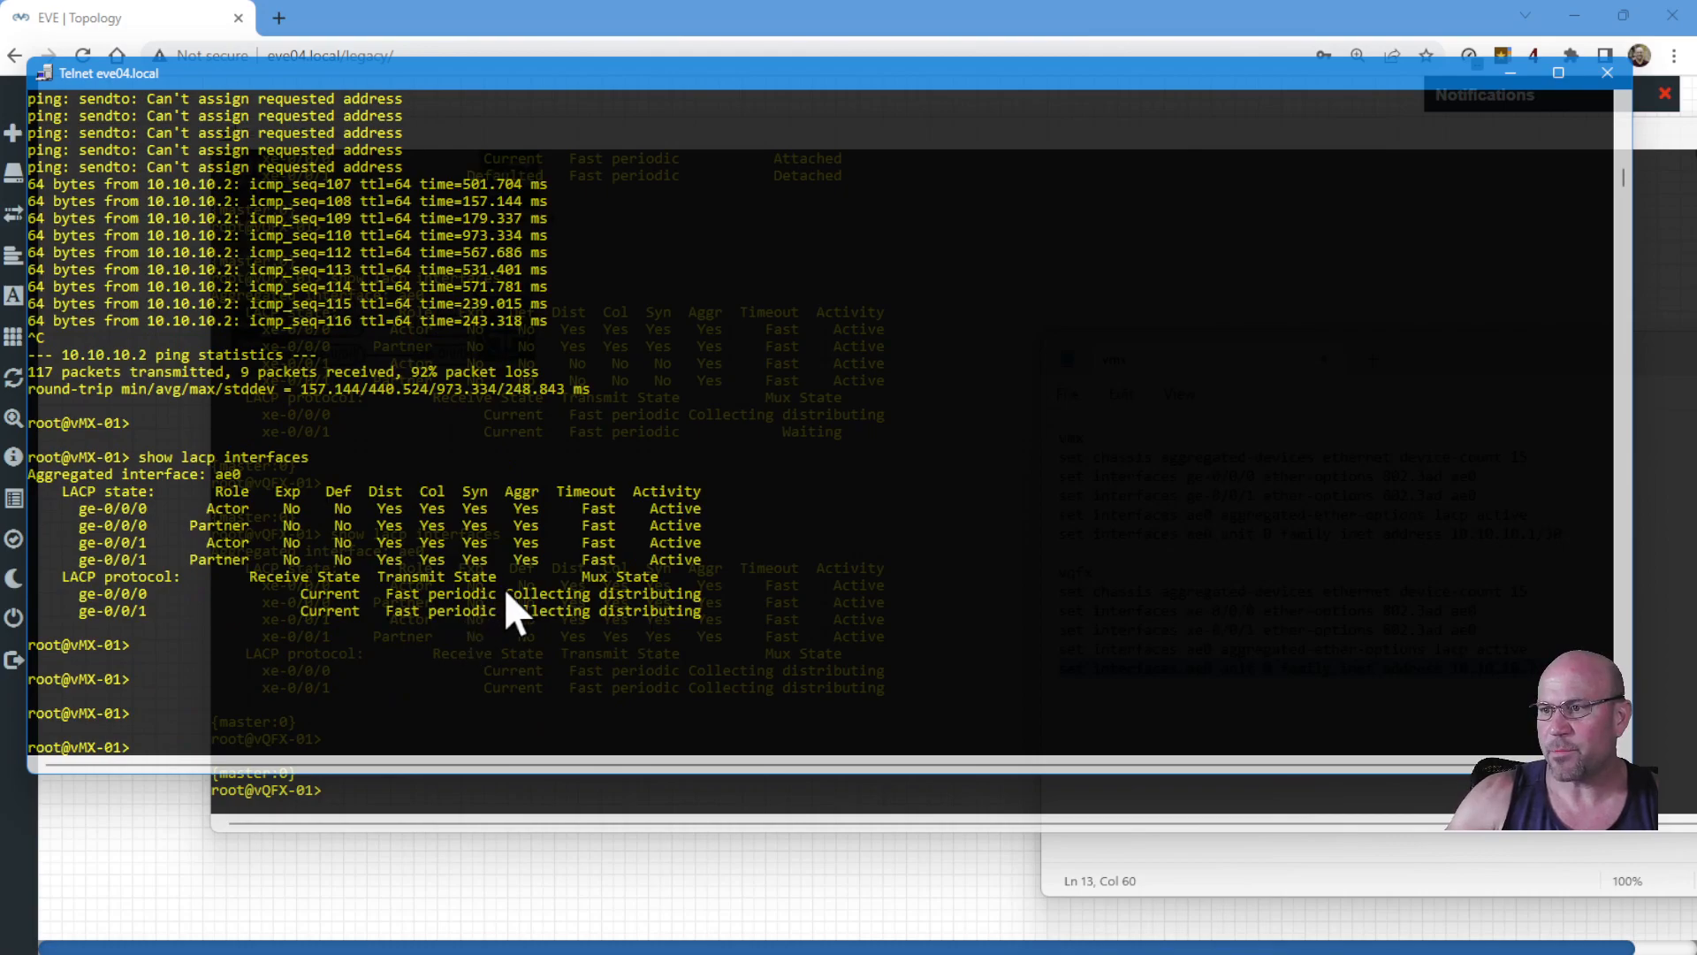
double_click(522, 611)
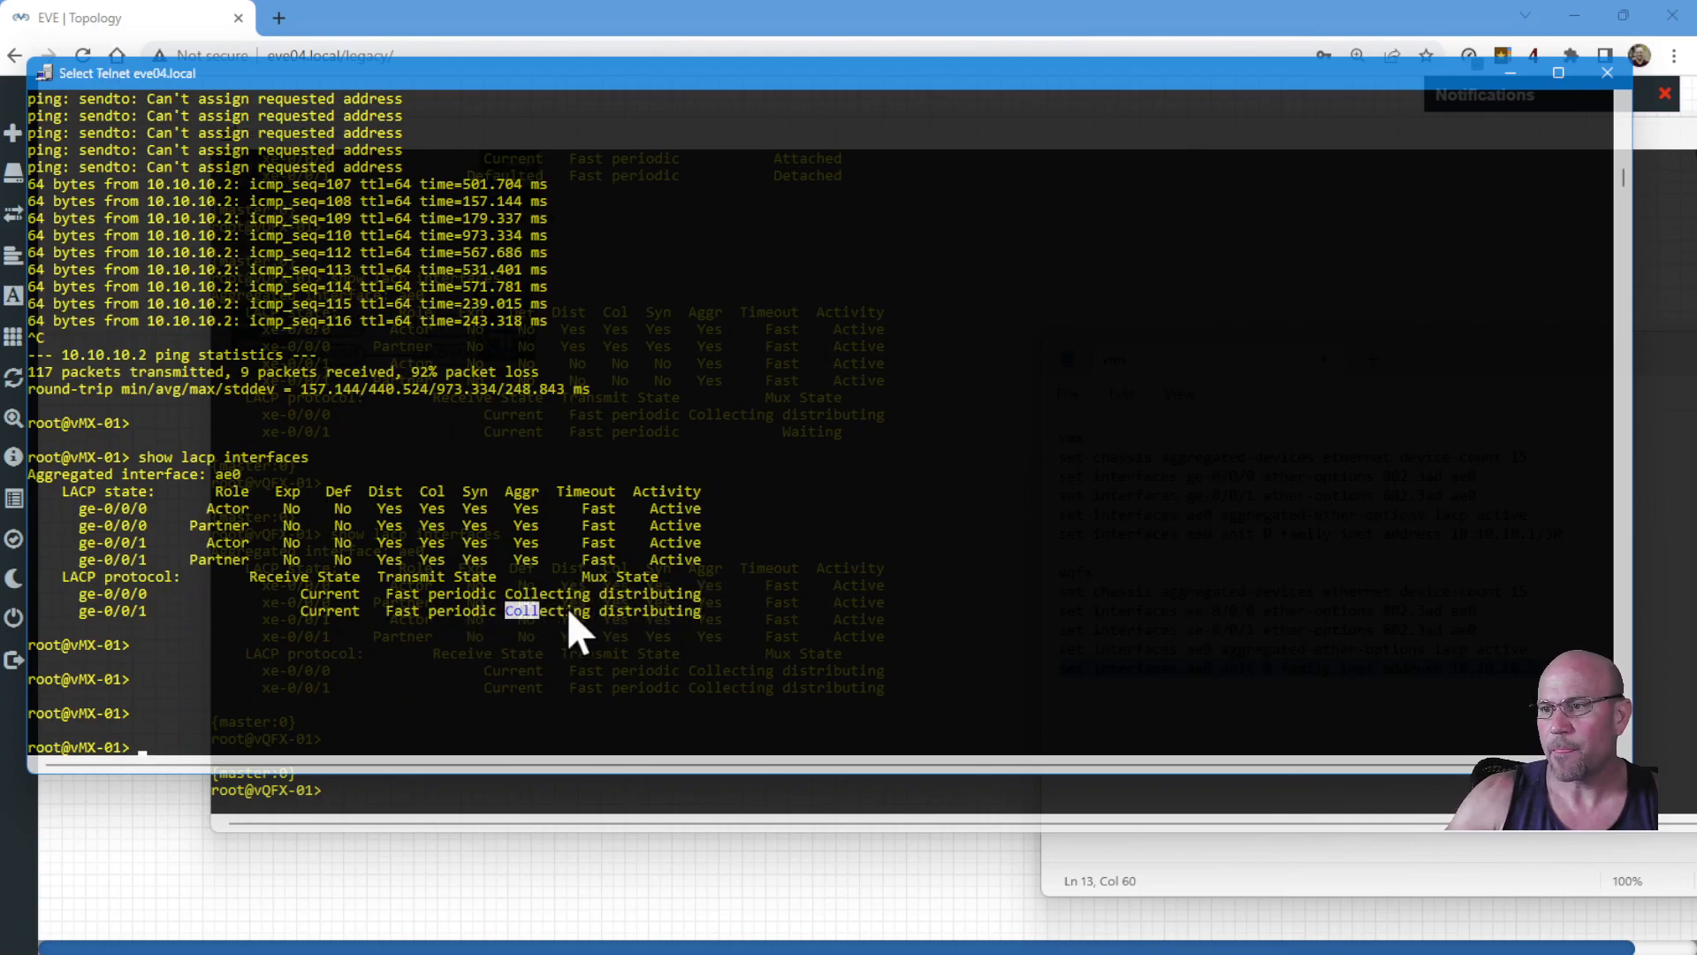
type("show arp")
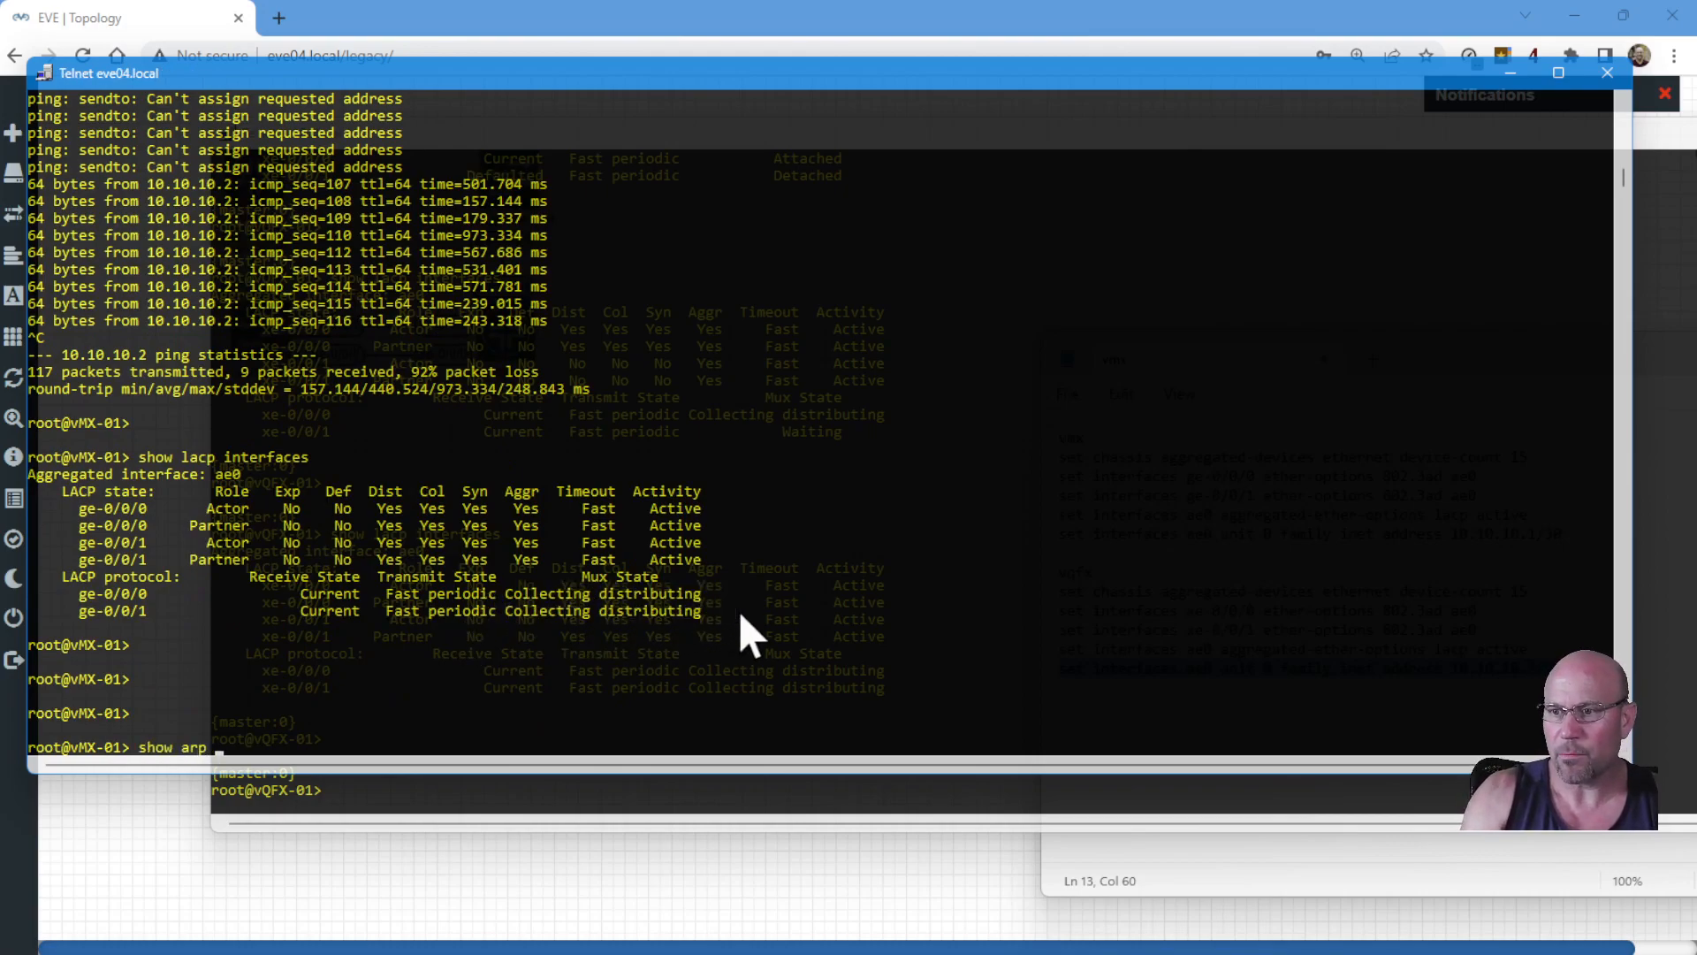
type("no-resolve interface ae0.0")
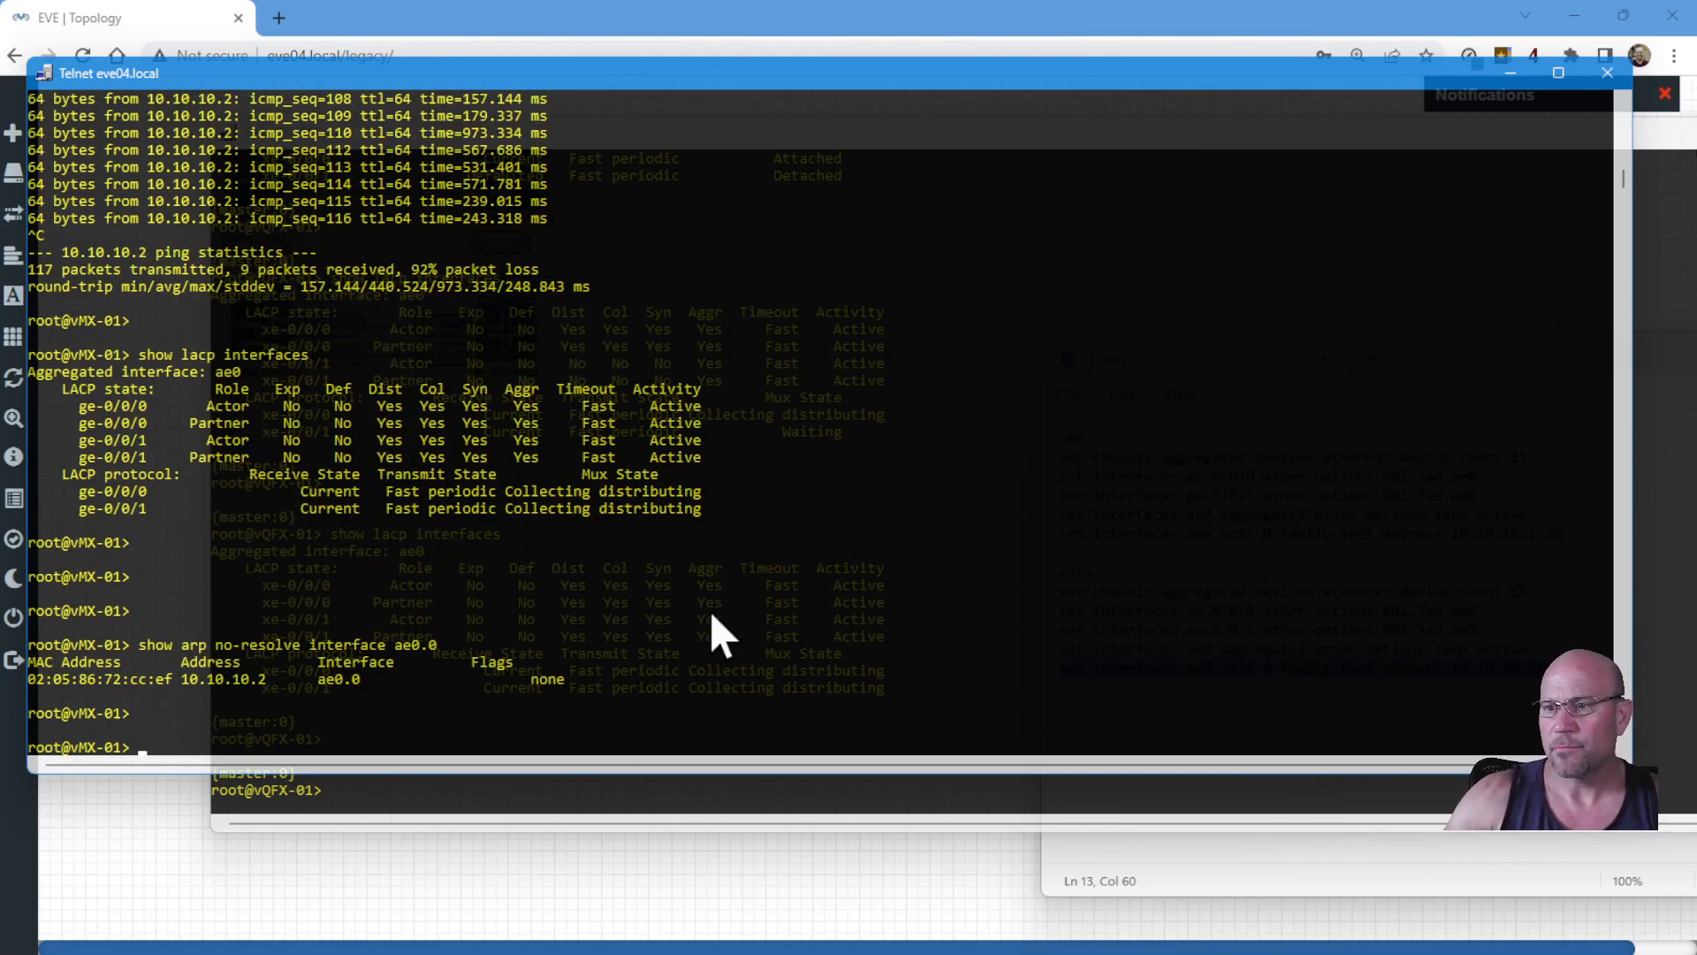
double_click(227, 679)
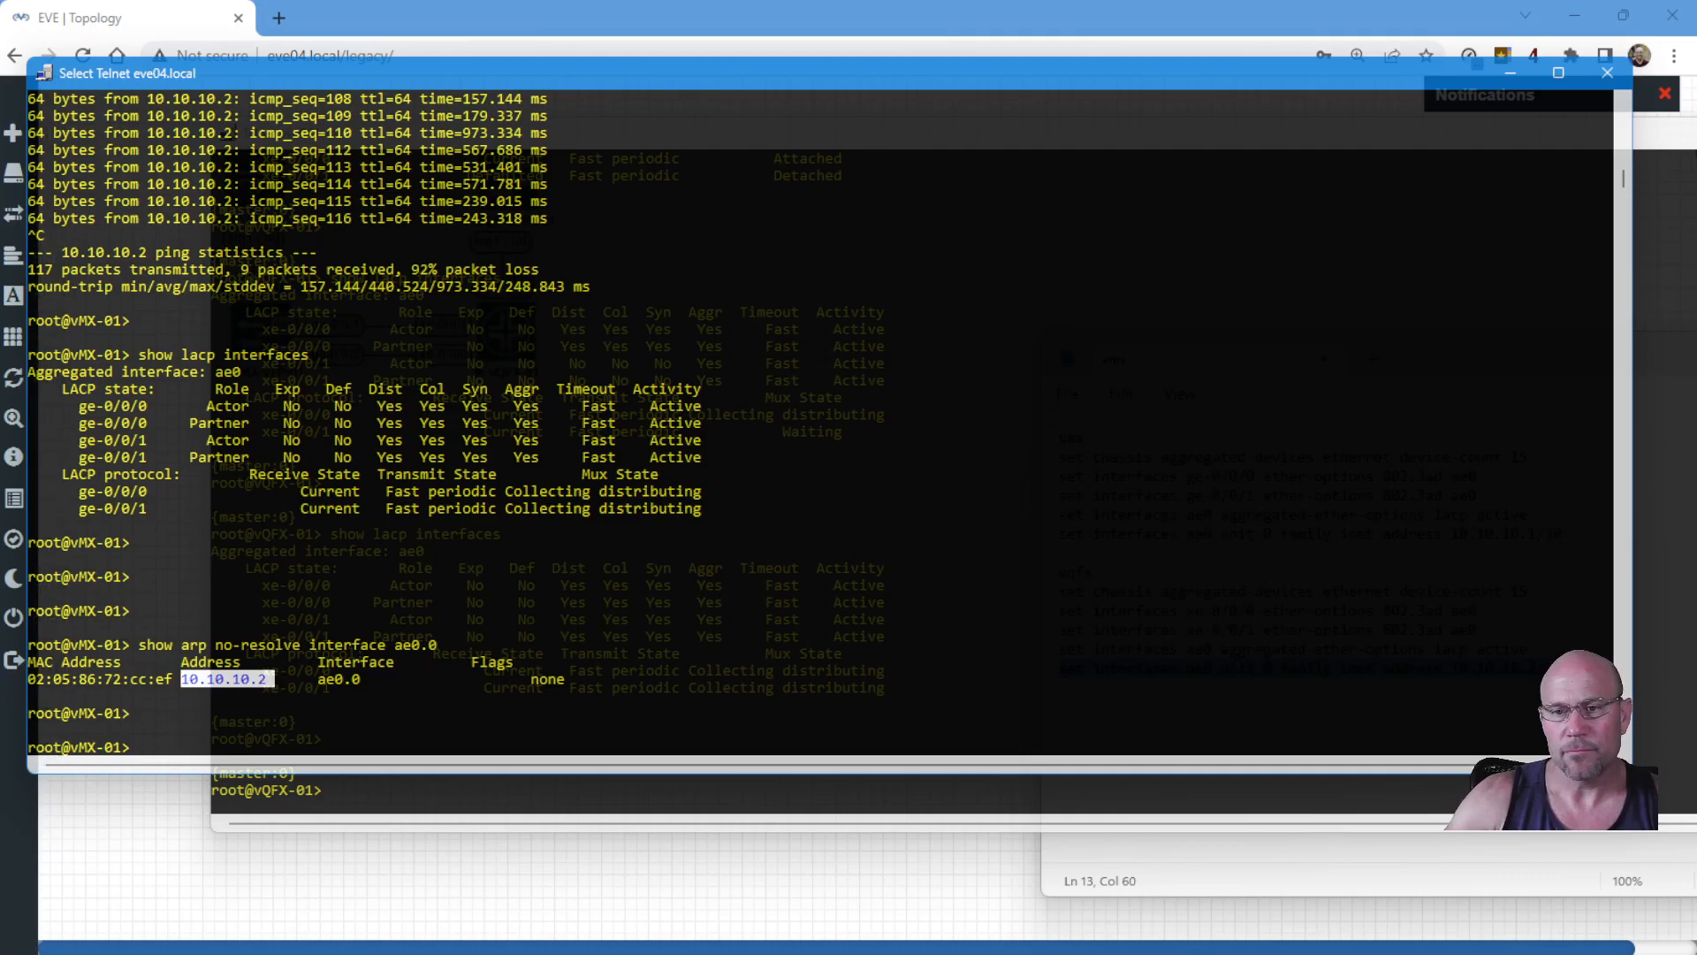